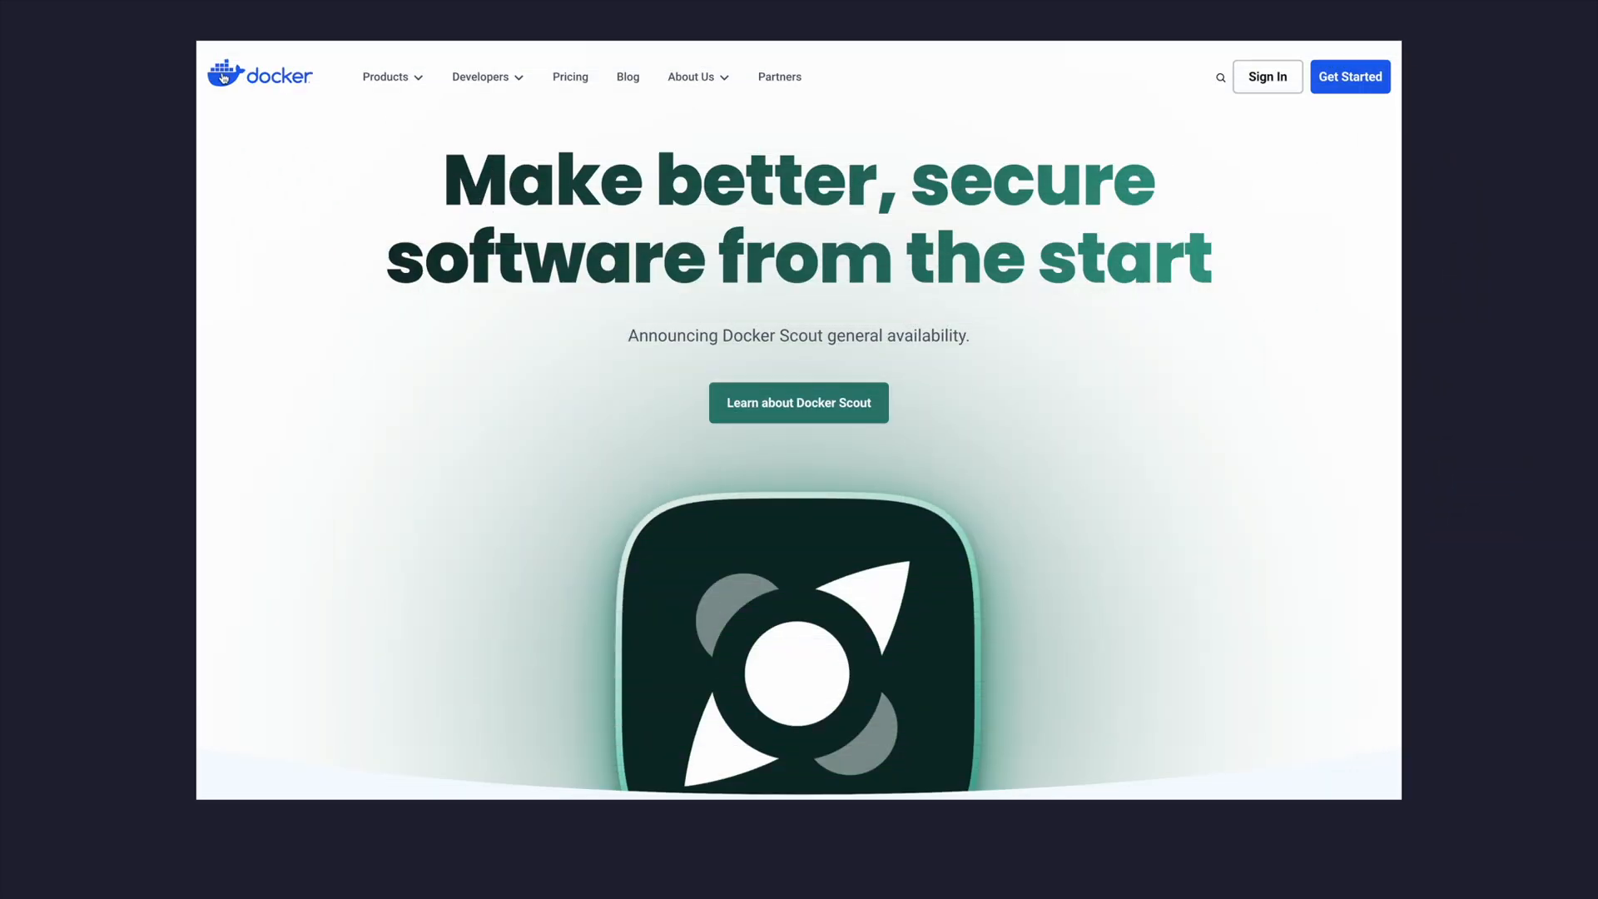
# Go from docker.com's Developers menu to the Docker Docs Get Docker installer page
pyautogui.click(480, 76)
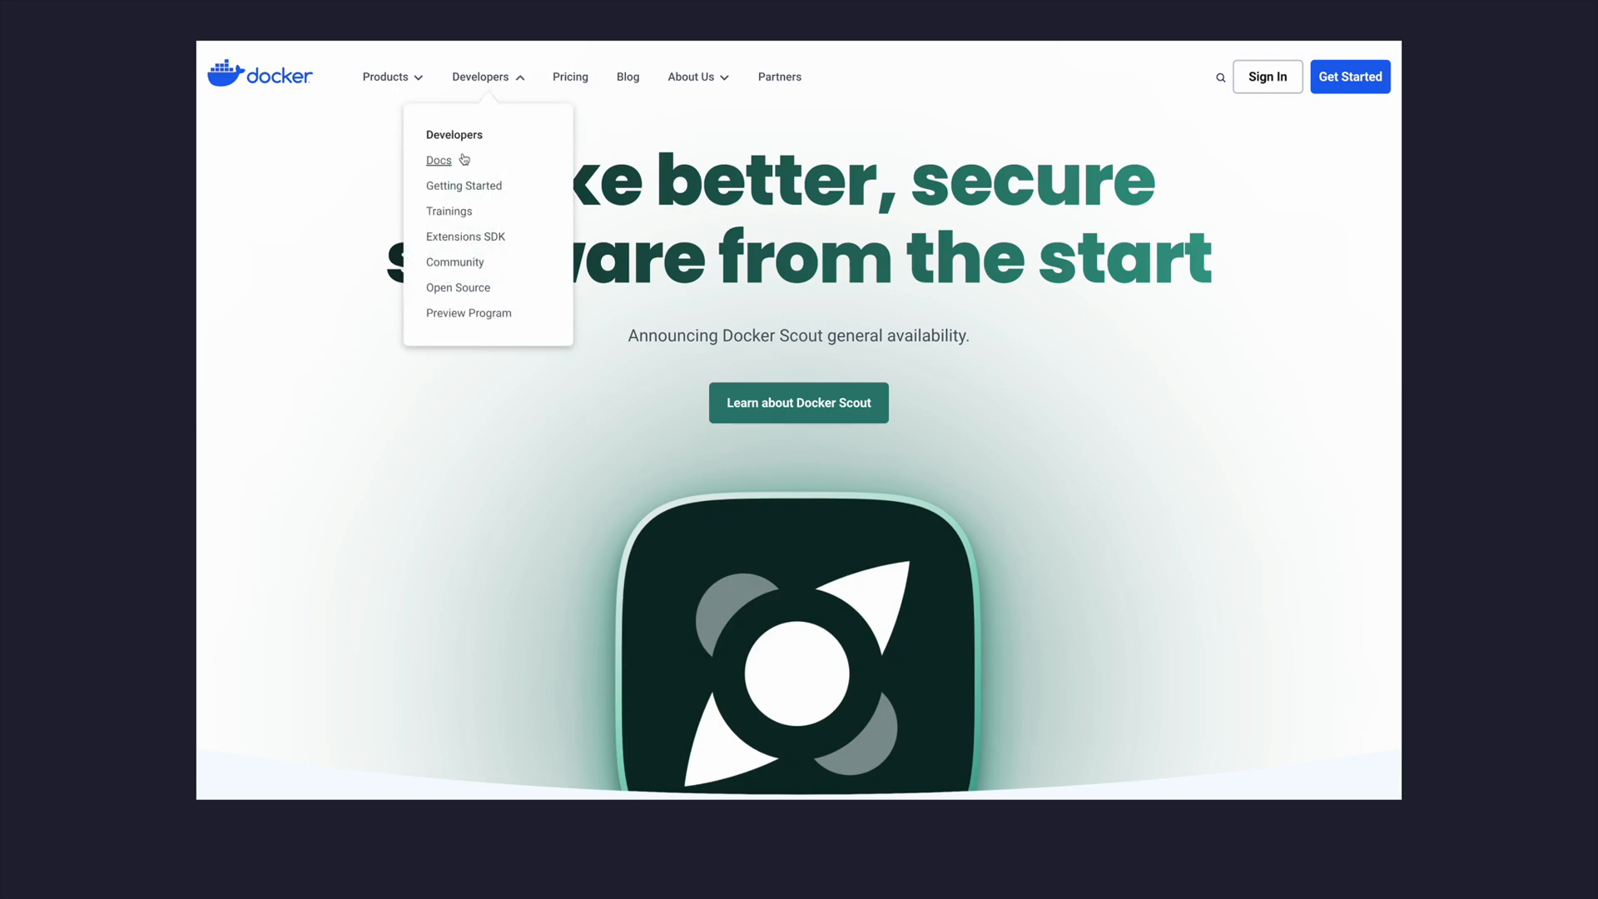
pyautogui.click(439, 159)
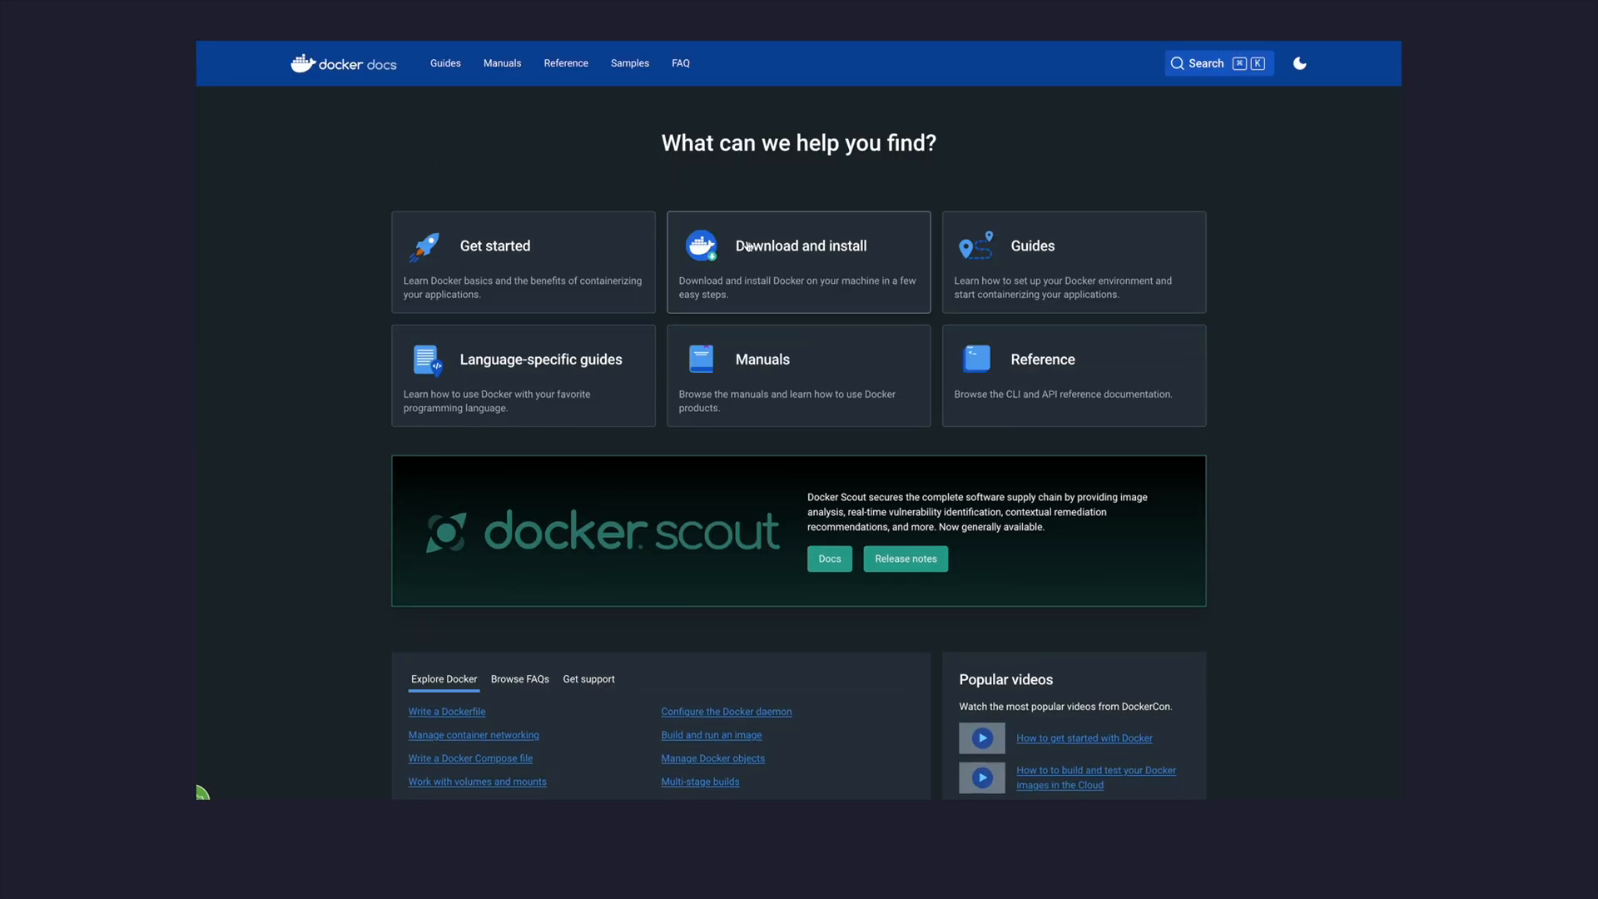
pyautogui.moveTo(745, 263)
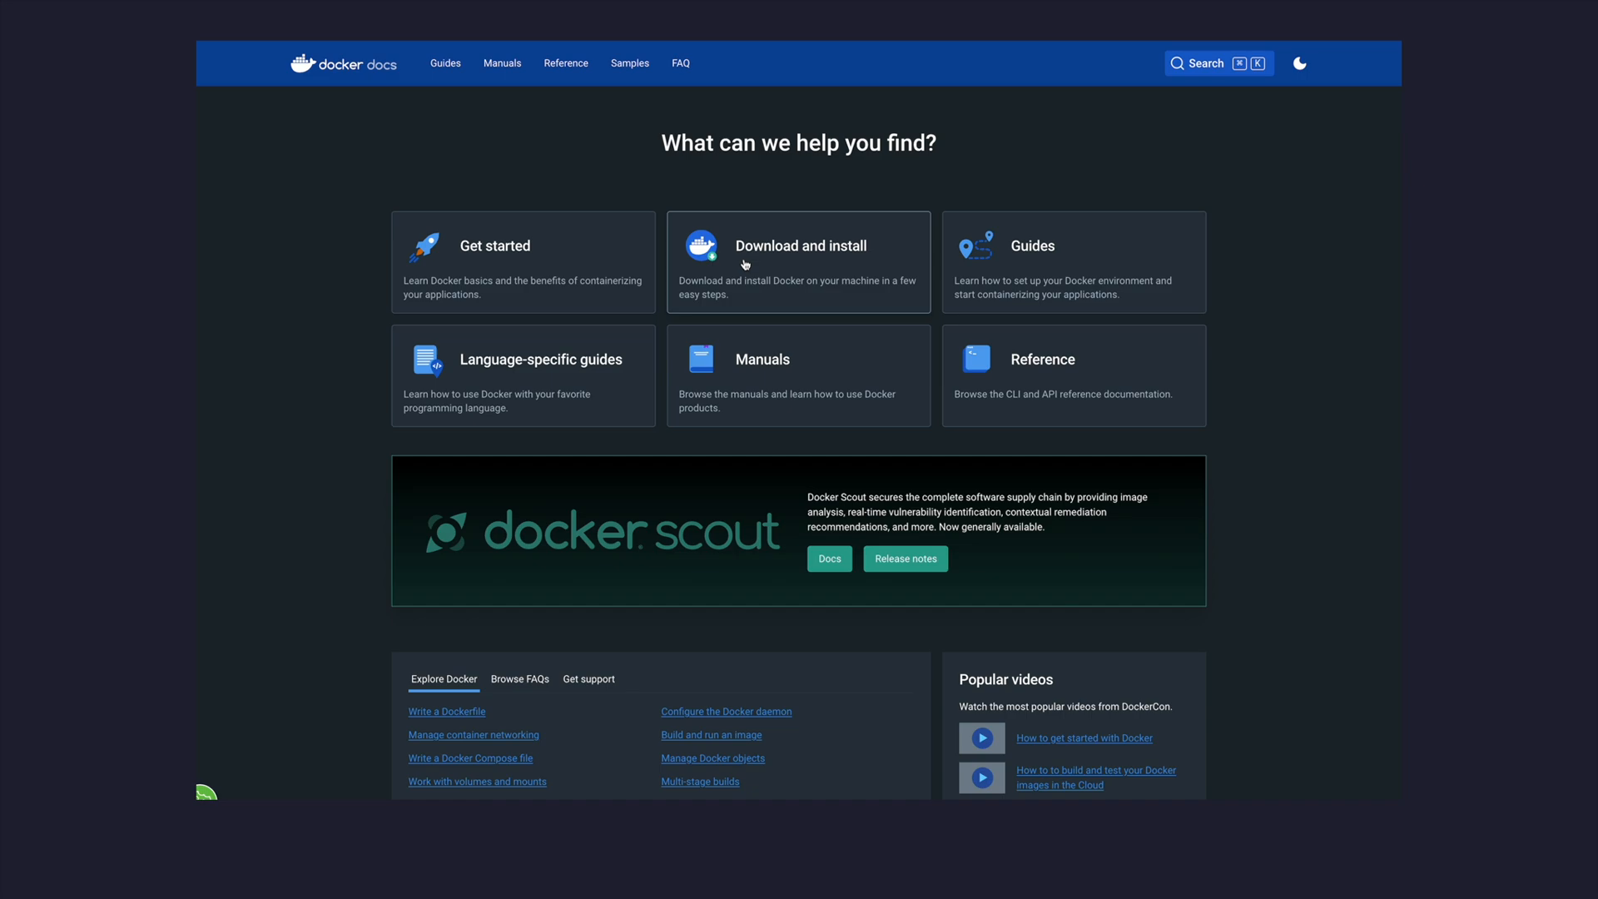
pyautogui.click(798, 262)
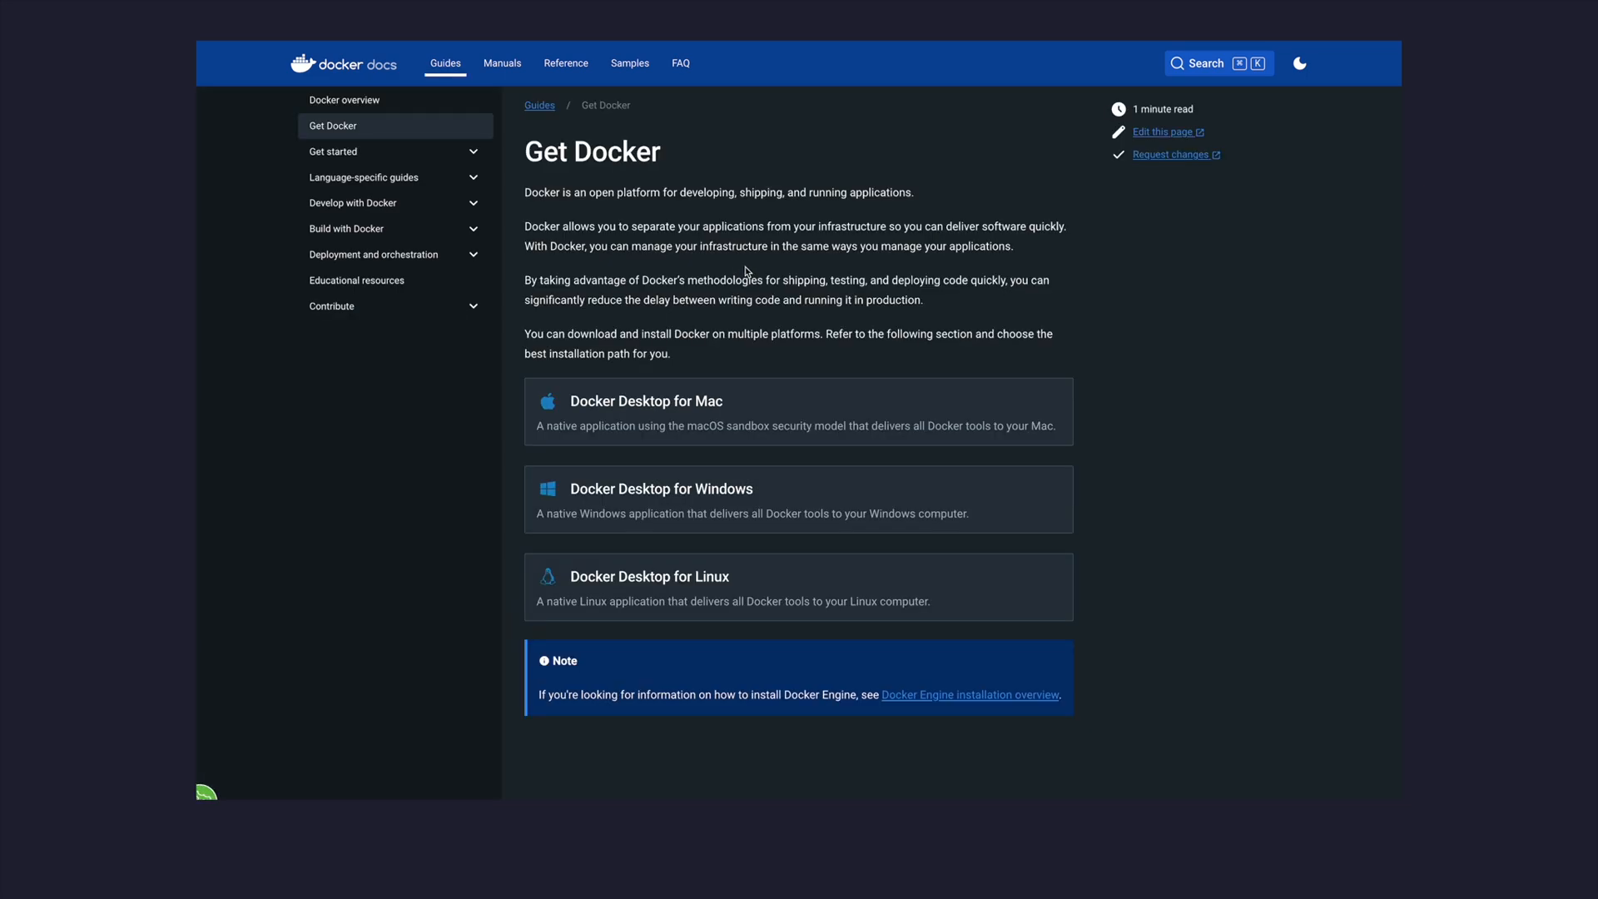
pyautogui.moveTo(821, 518)
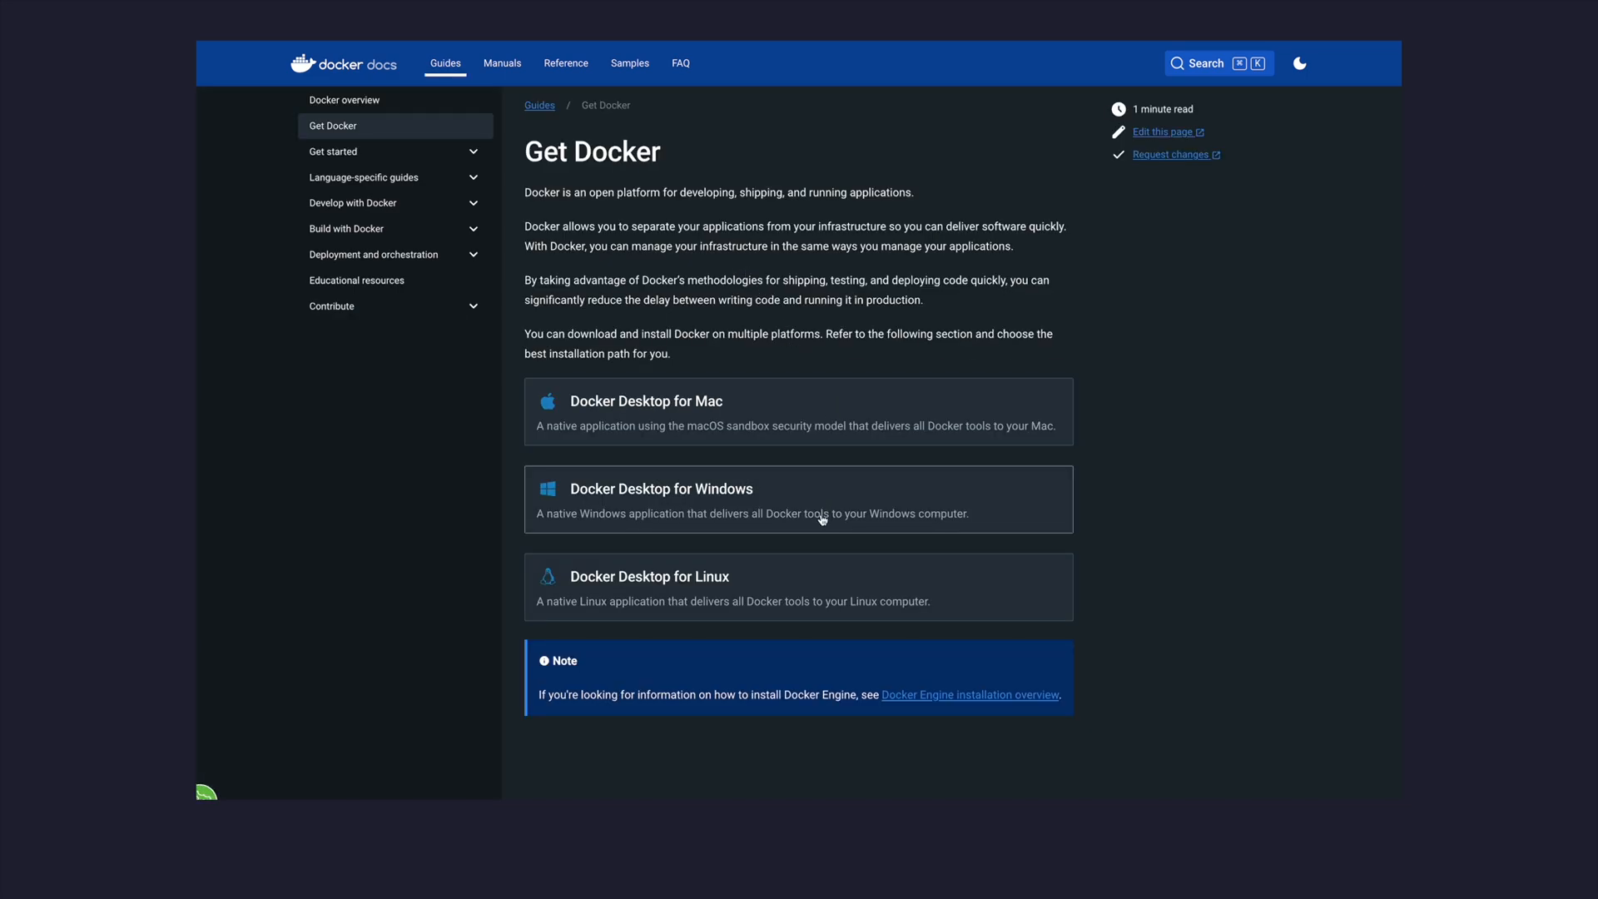
pyautogui.moveTo(835, 634)
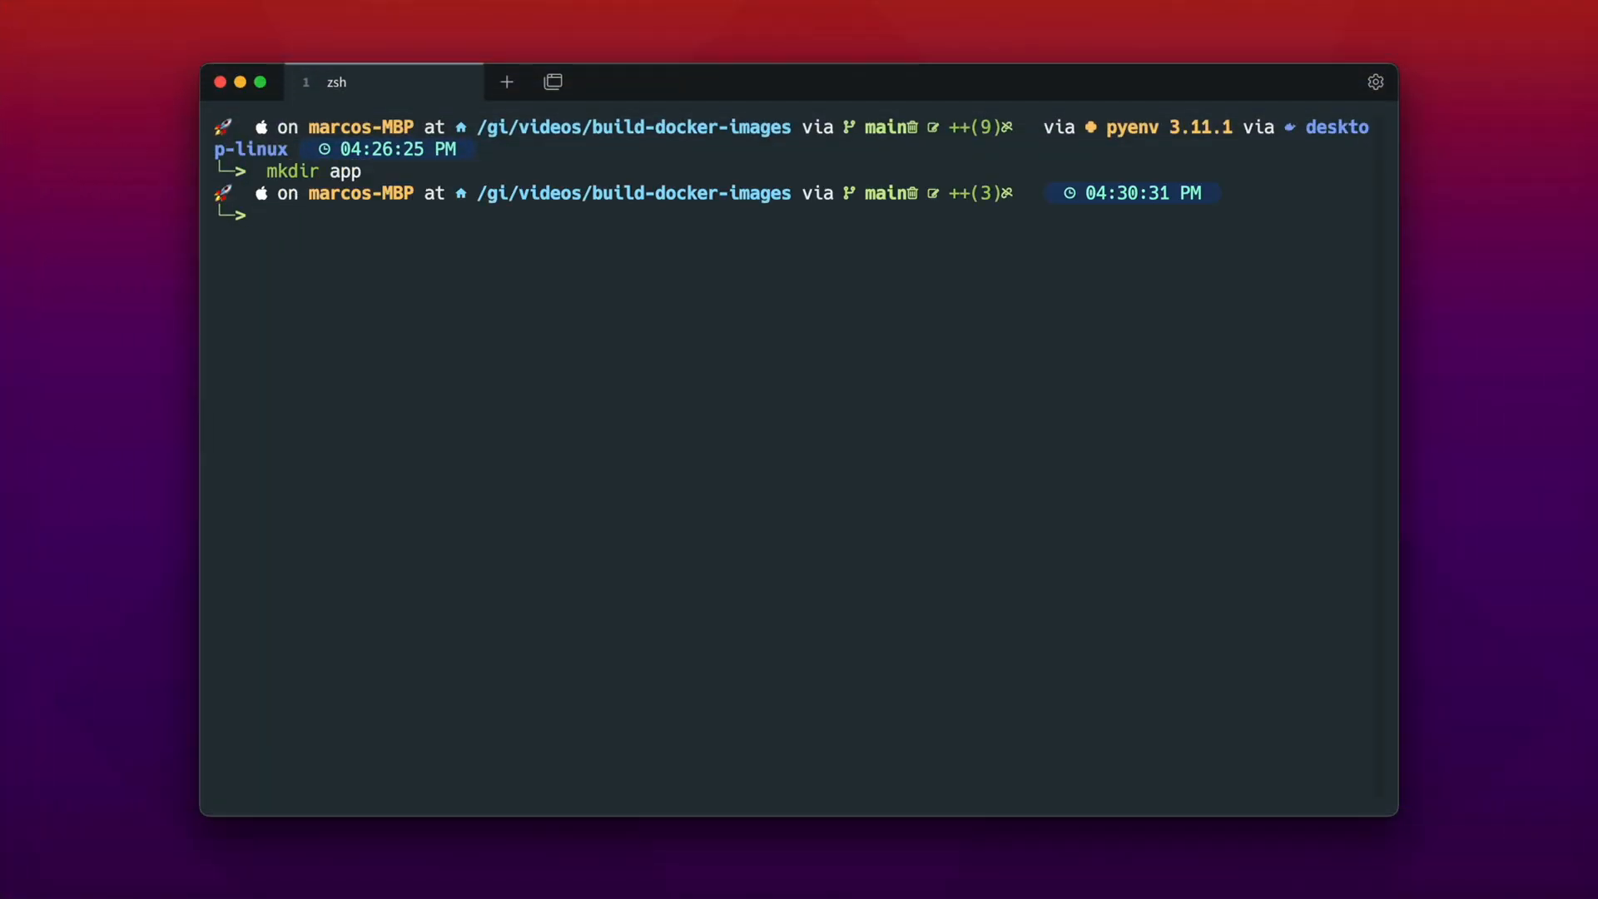
# Change into the app folder and create an empty webapp.py with touch
pyautogui.write('cd app')
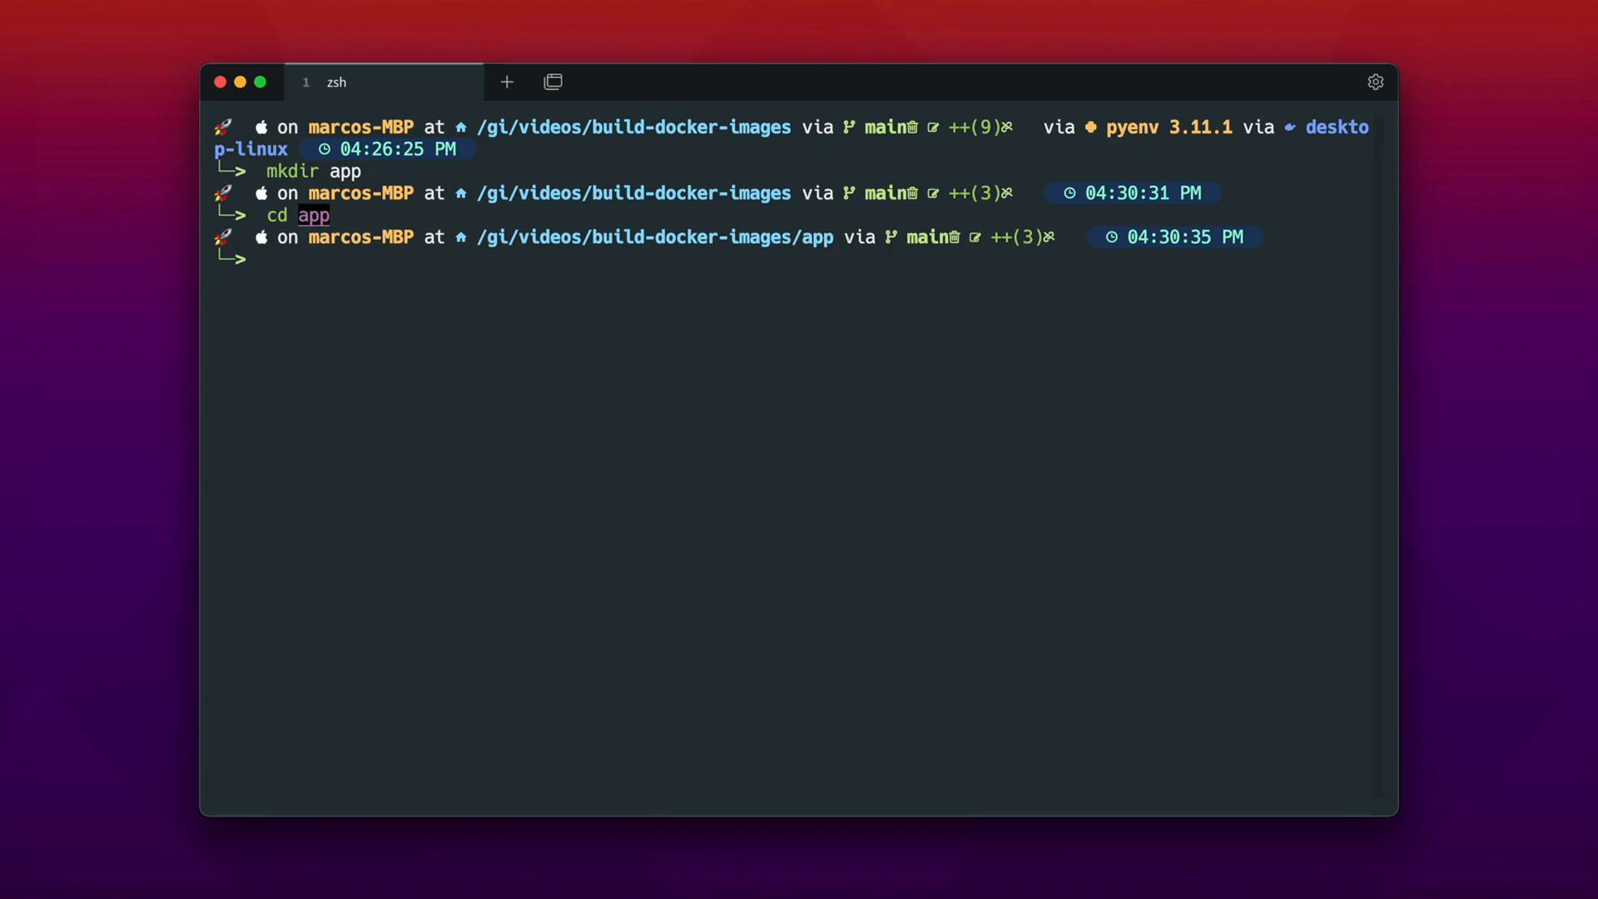
pyautogui.write('touch')
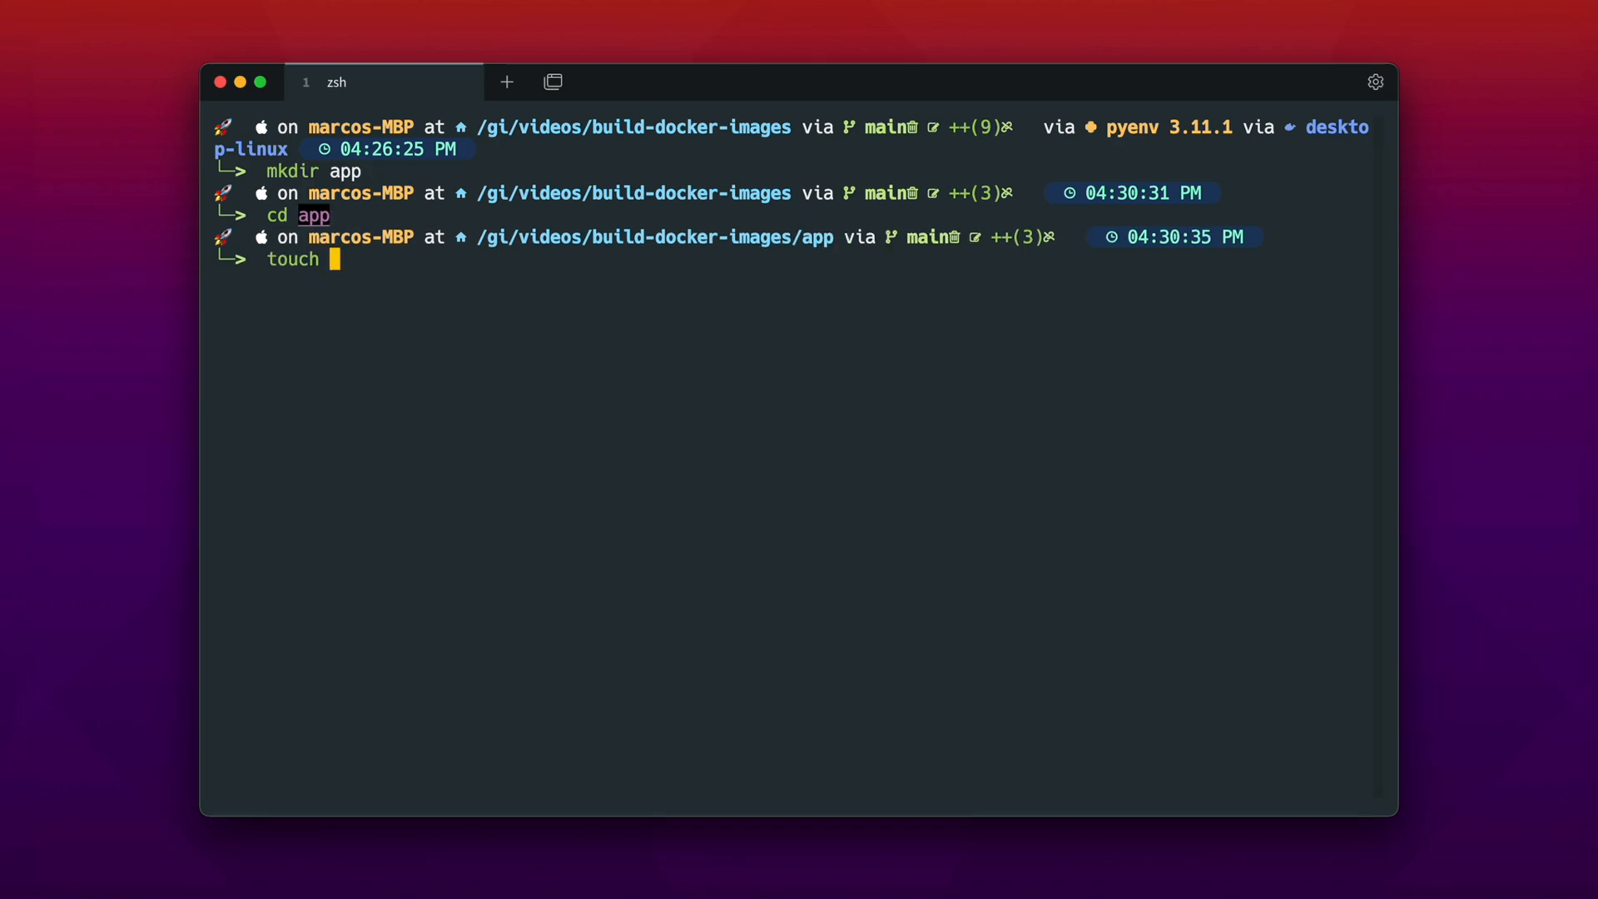
pyautogui.write('webapp.')
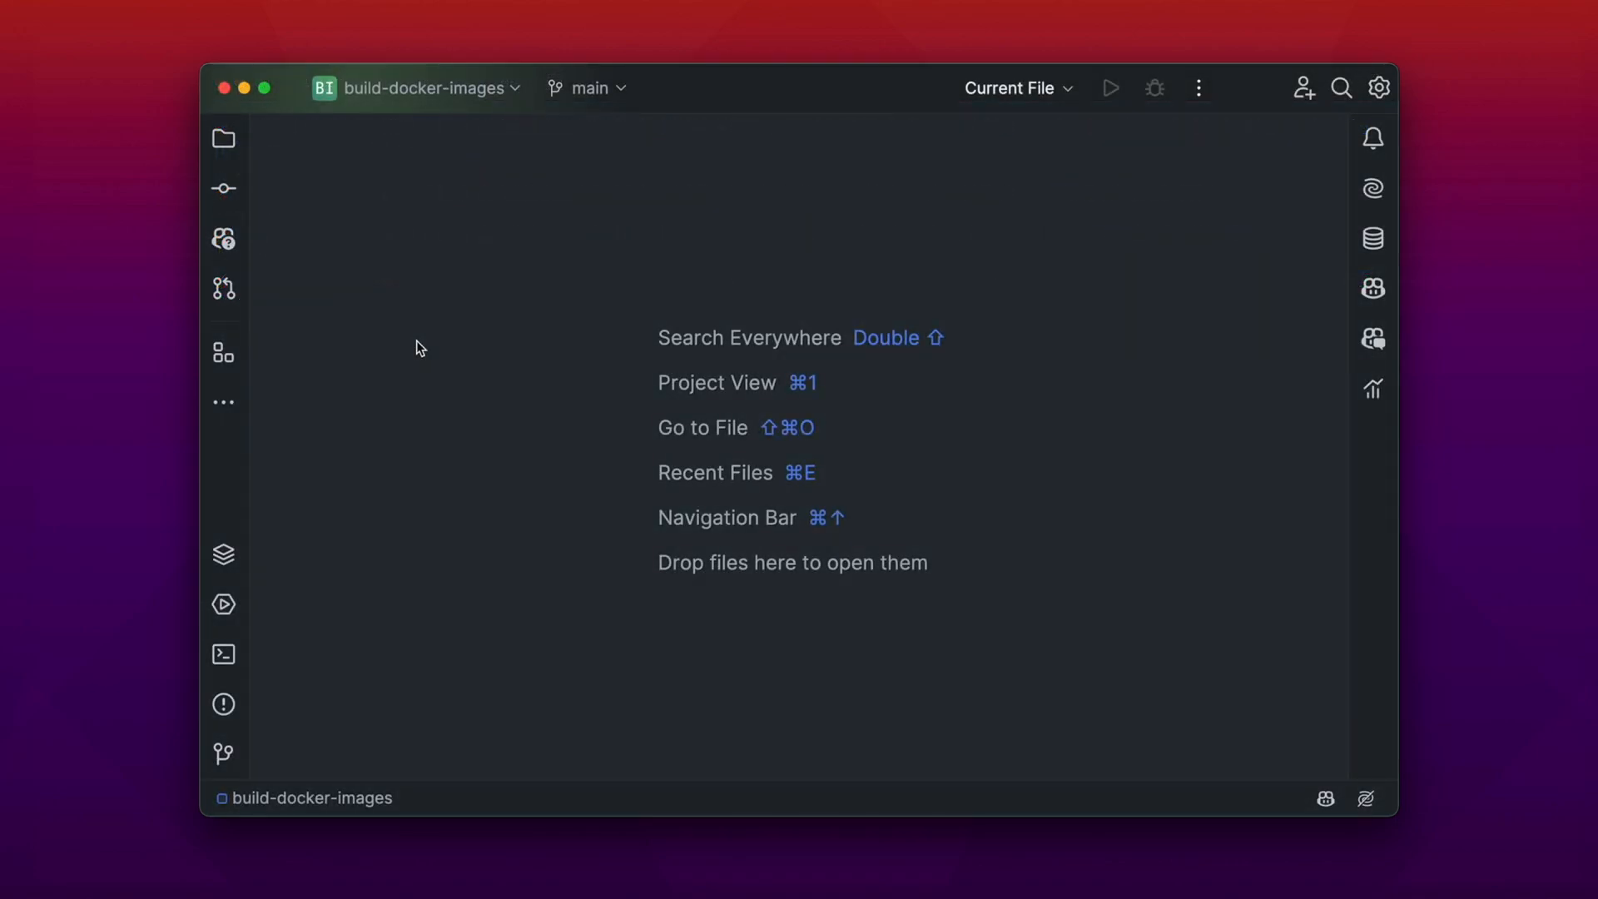
# Write webapp.py as a Flask app with /generate-password on 0.0.0.0:8888 and run it
pyautogui.click(223, 139)
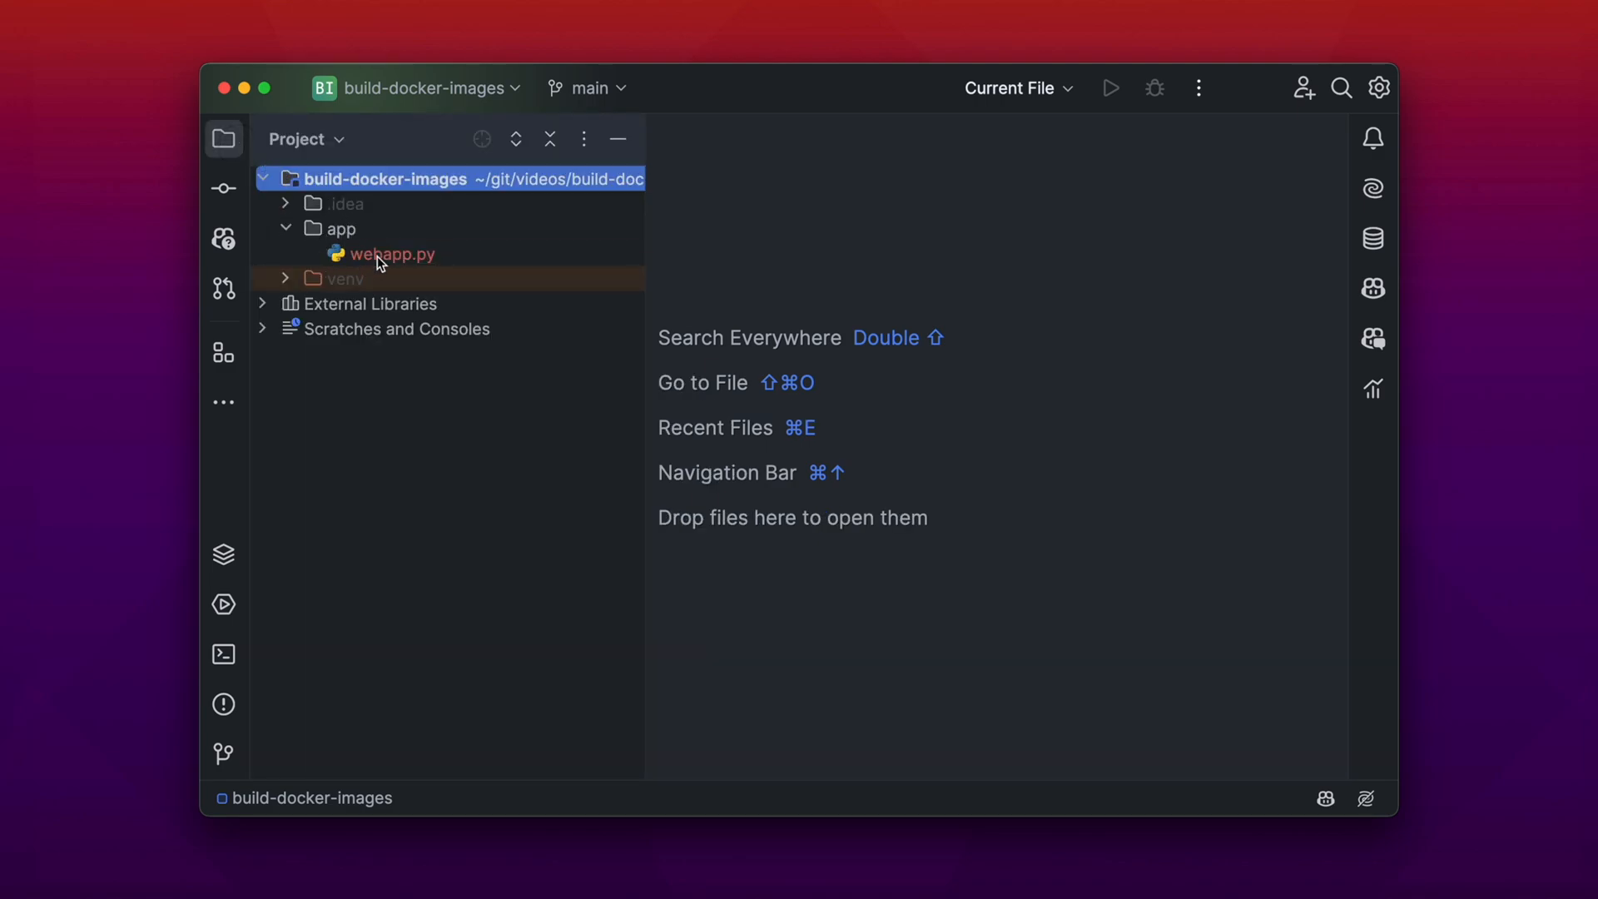
pyautogui.doubleClick(392, 253)
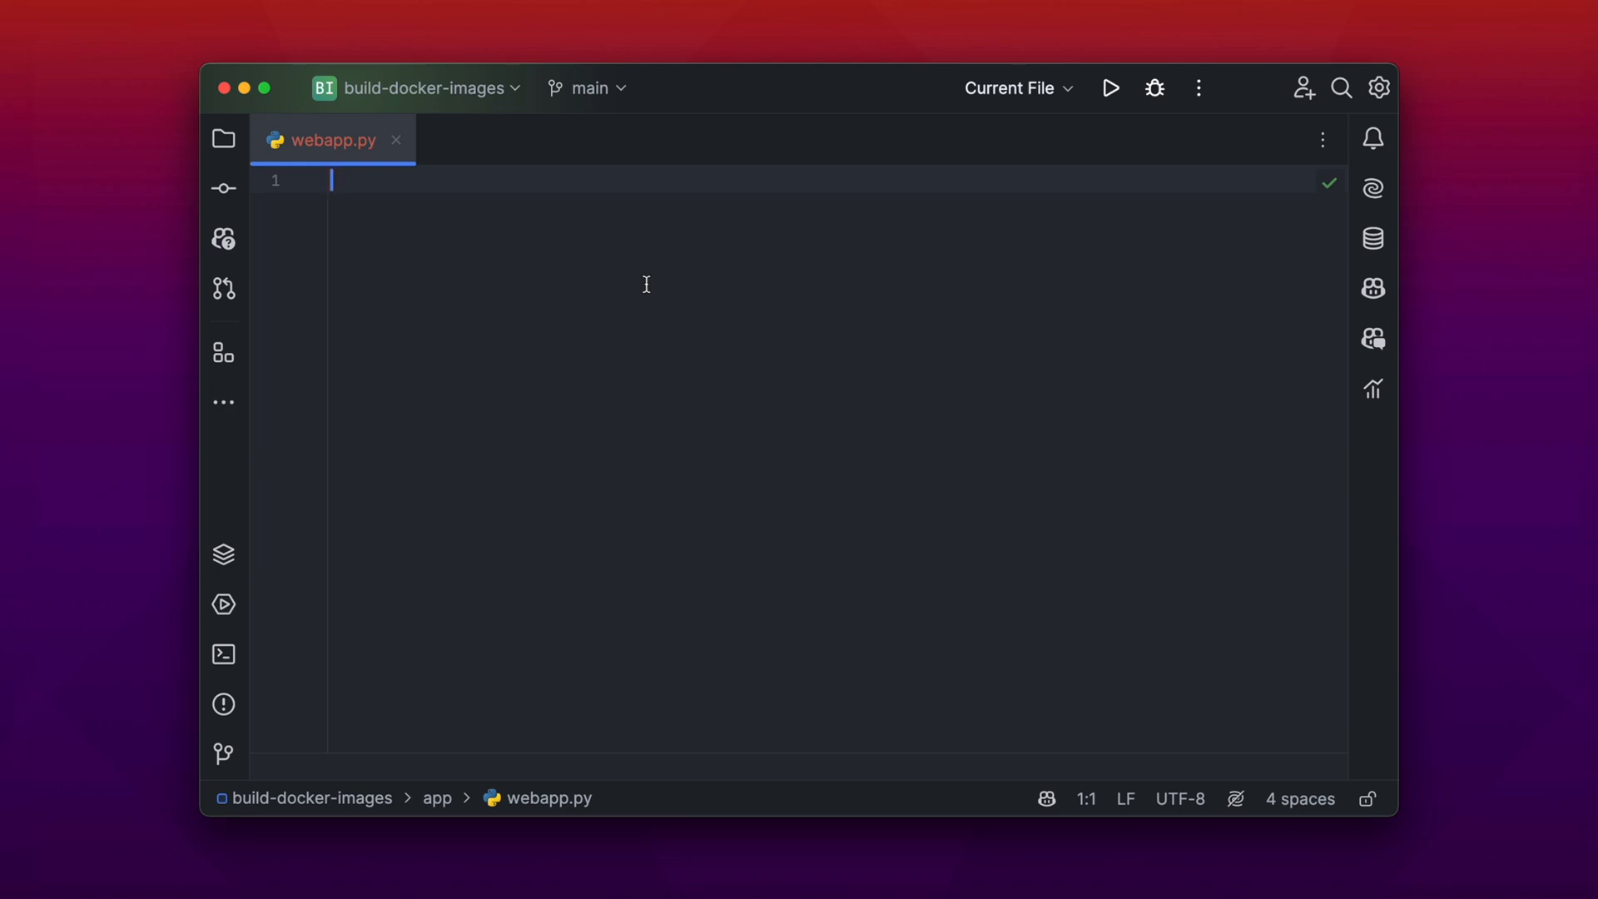
pyautogui.write('from flask import Flask')
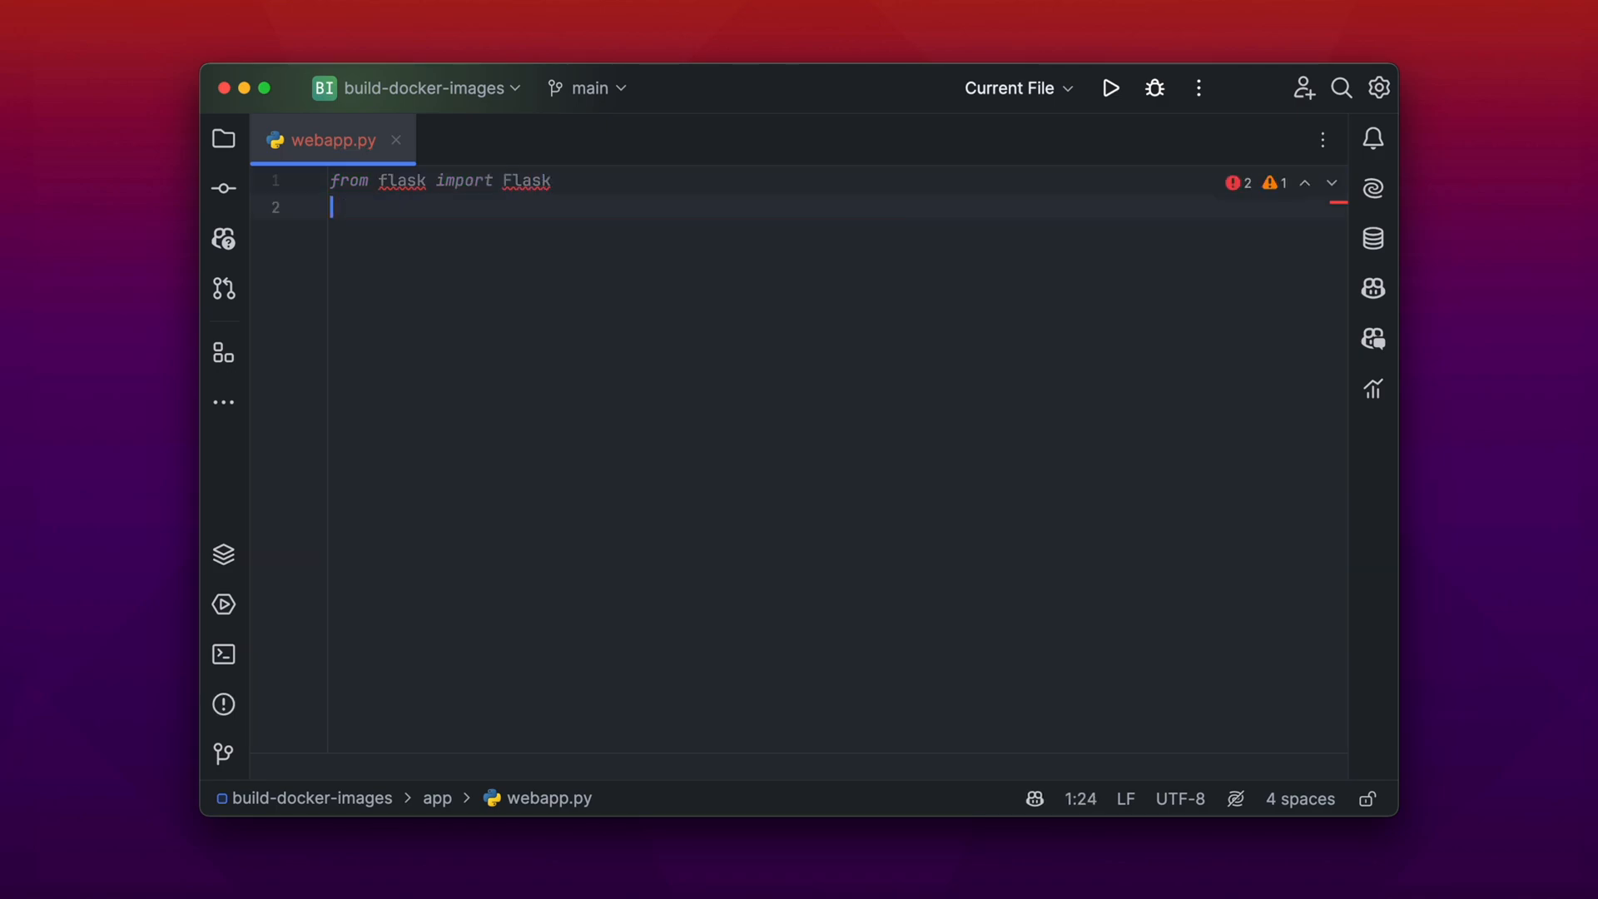
pyautogui.write('app = Flask(__name__)')
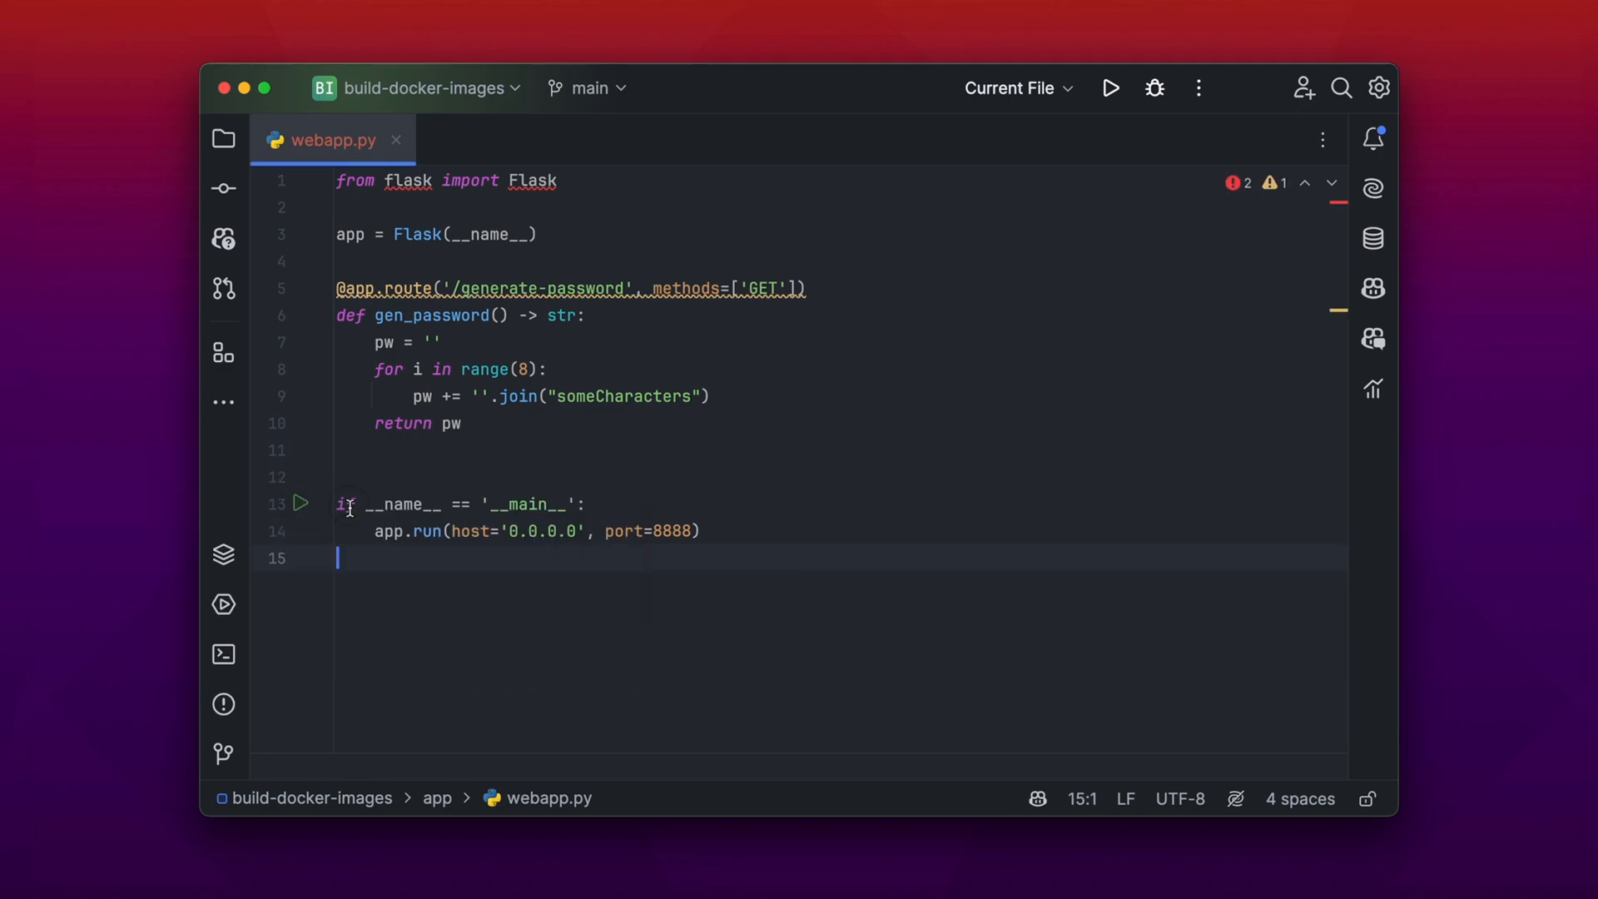
pyautogui.click(1109, 87)
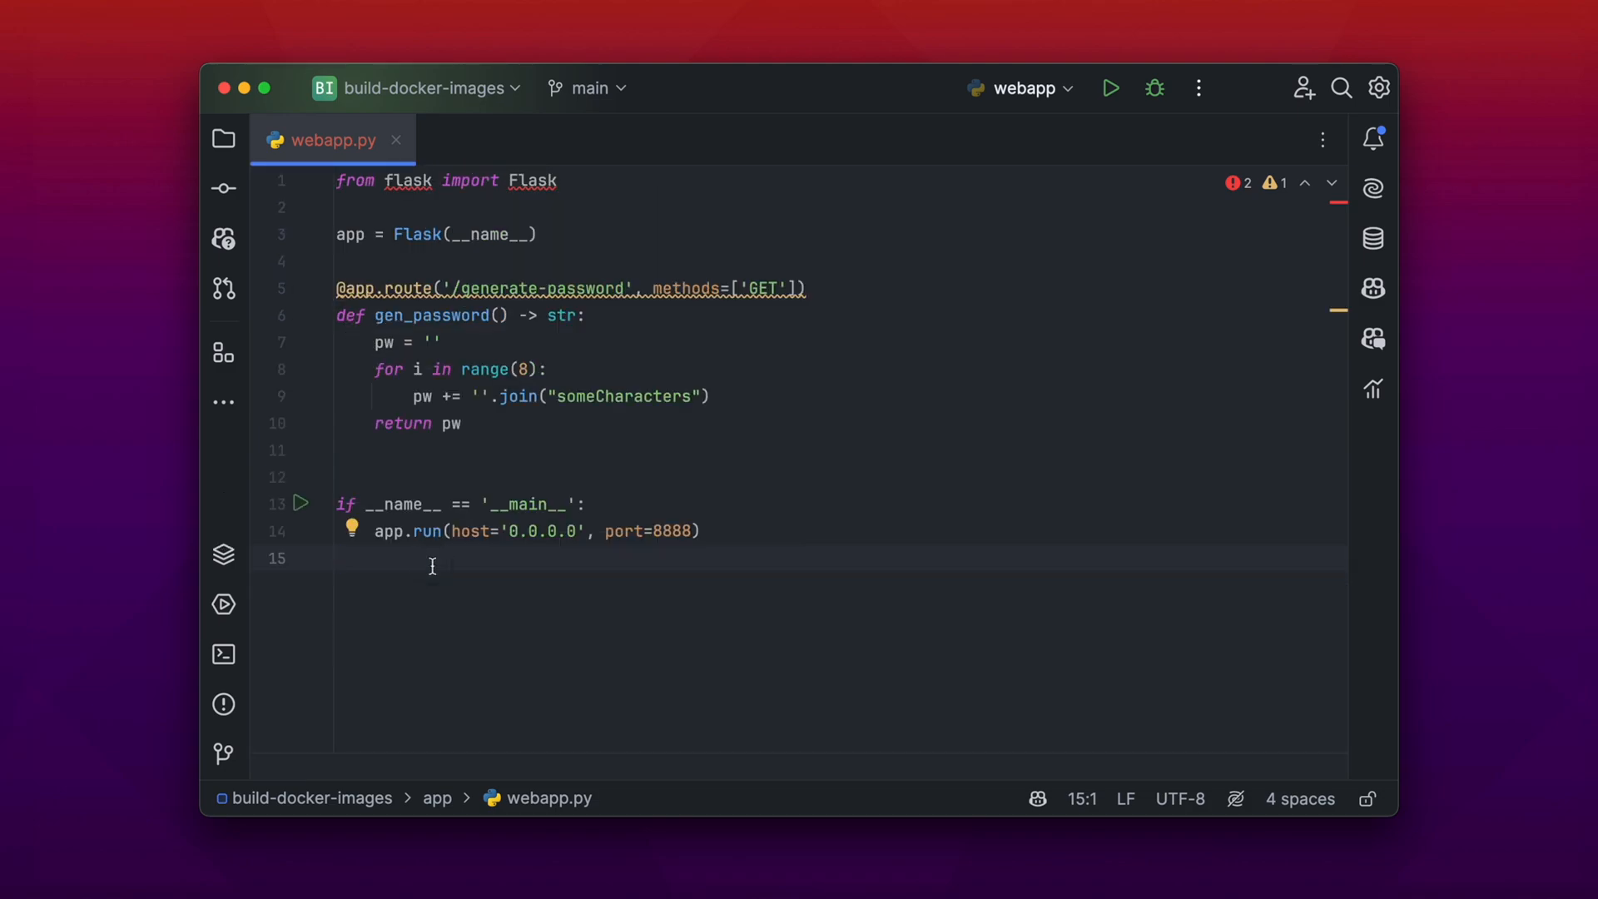
pyautogui.moveTo(382, 584)
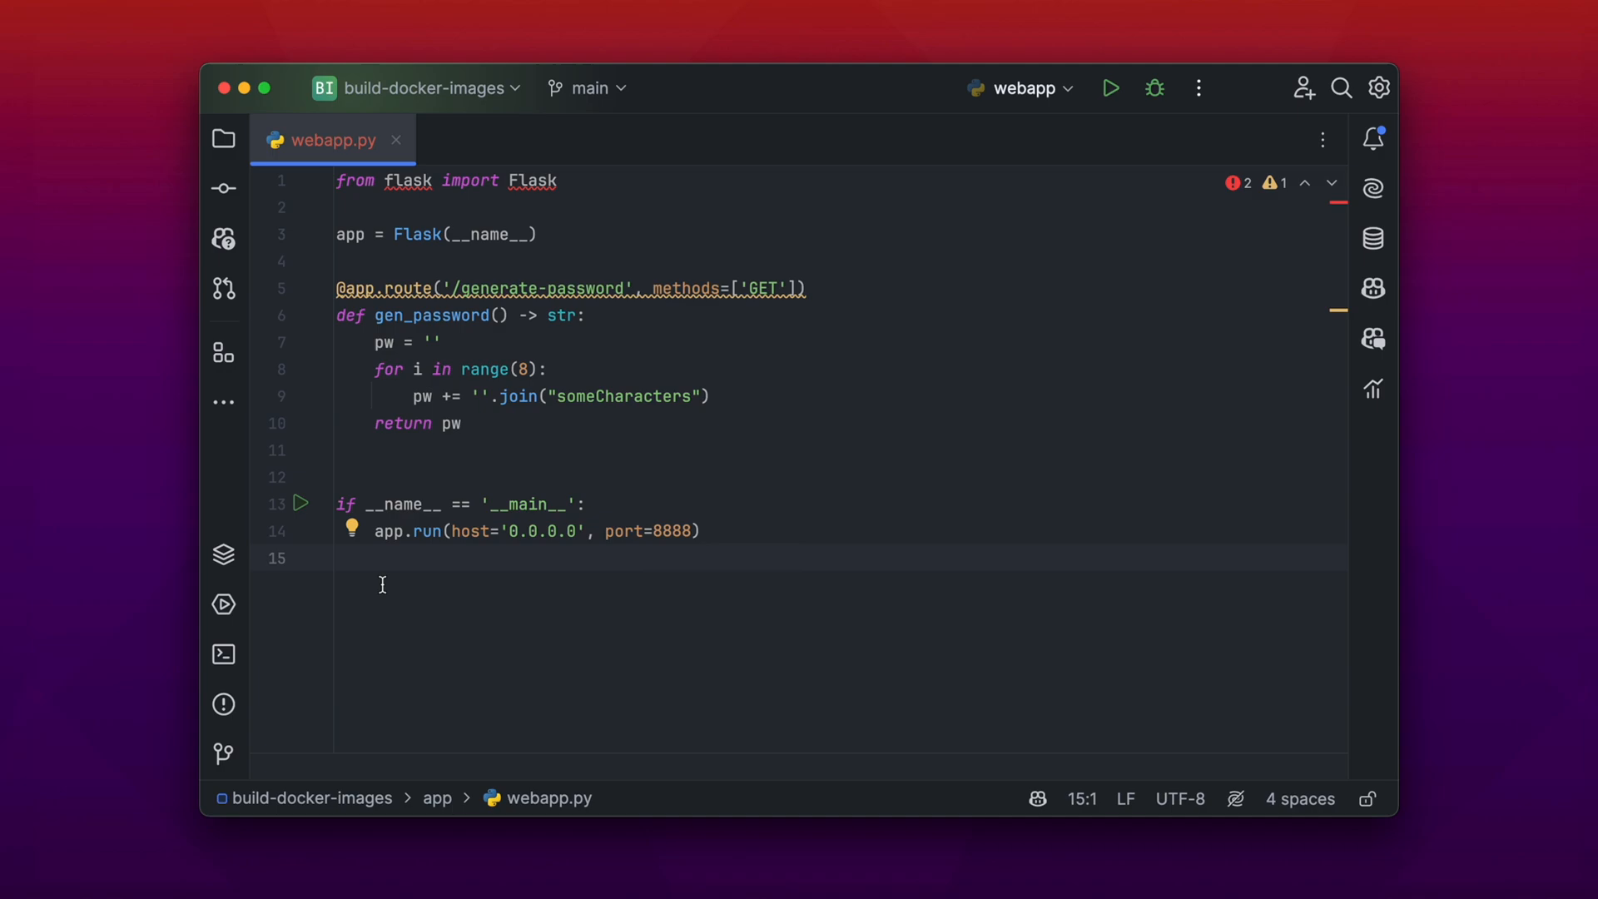
# Install Flask with pip in PyCharm's terminal and start the Flask app
pyautogui.click(223, 654)
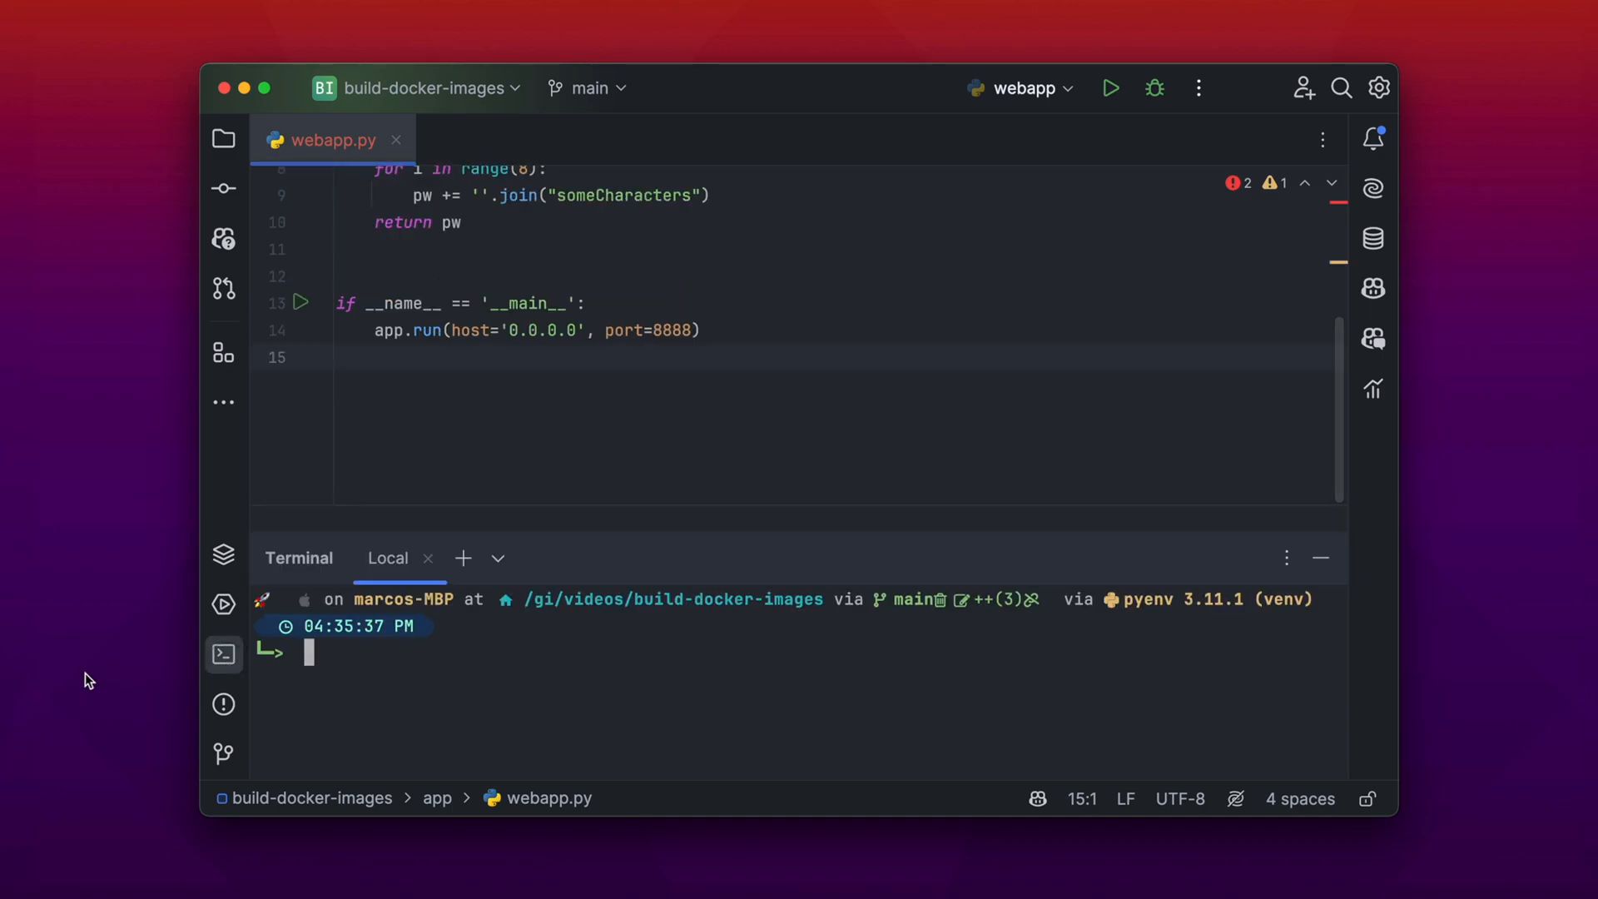
pyautogui.write('pip install')
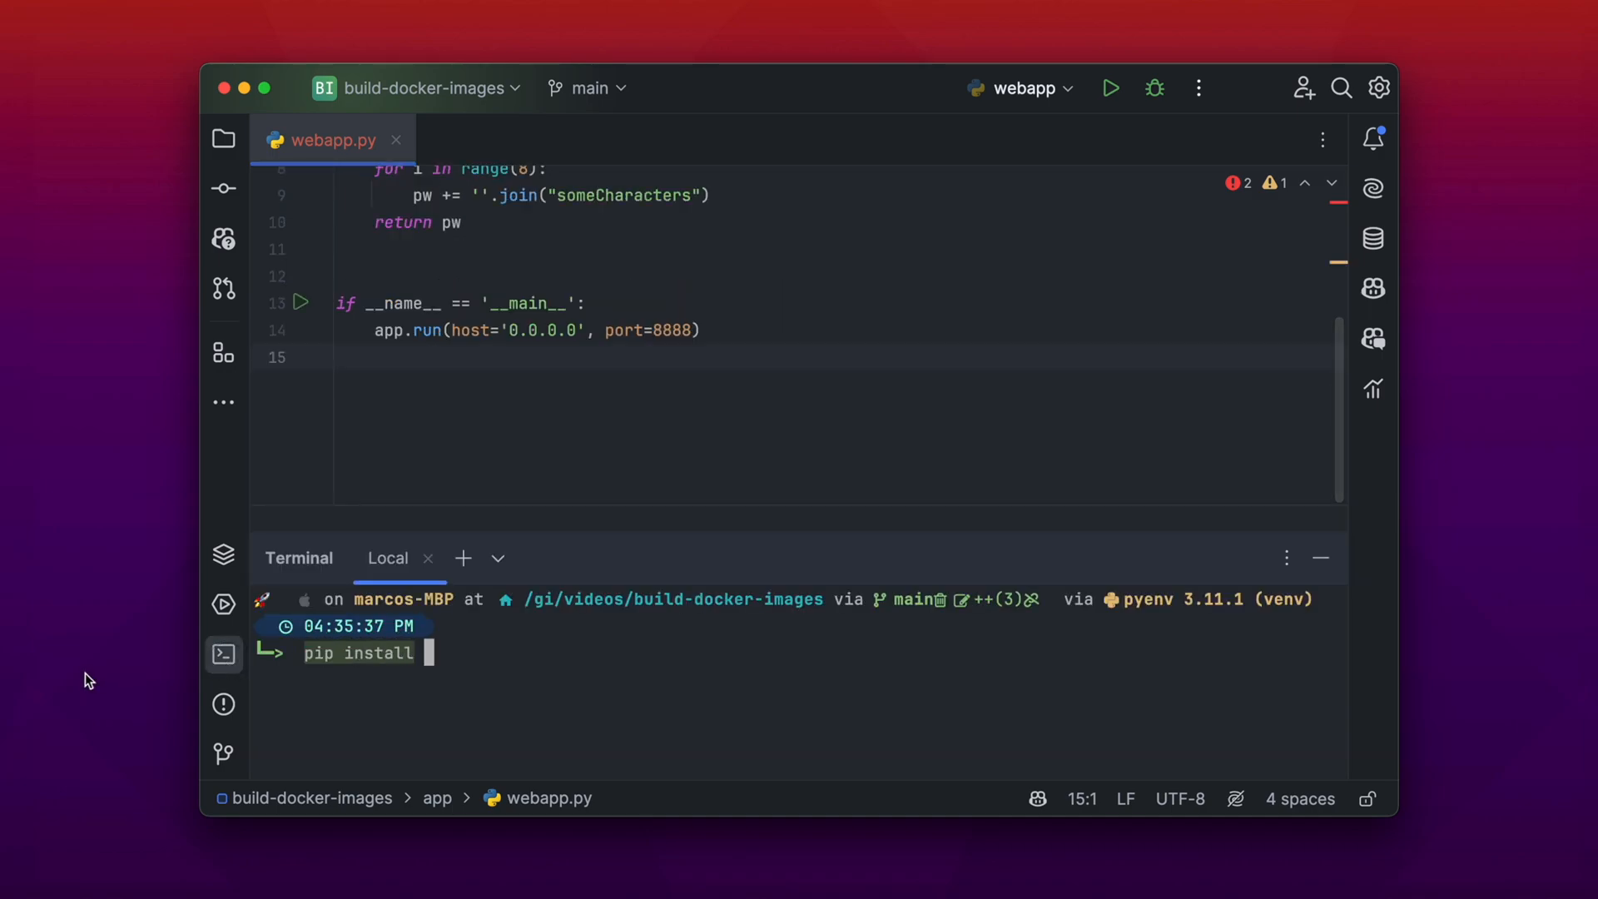
pyautogui.write('flask')
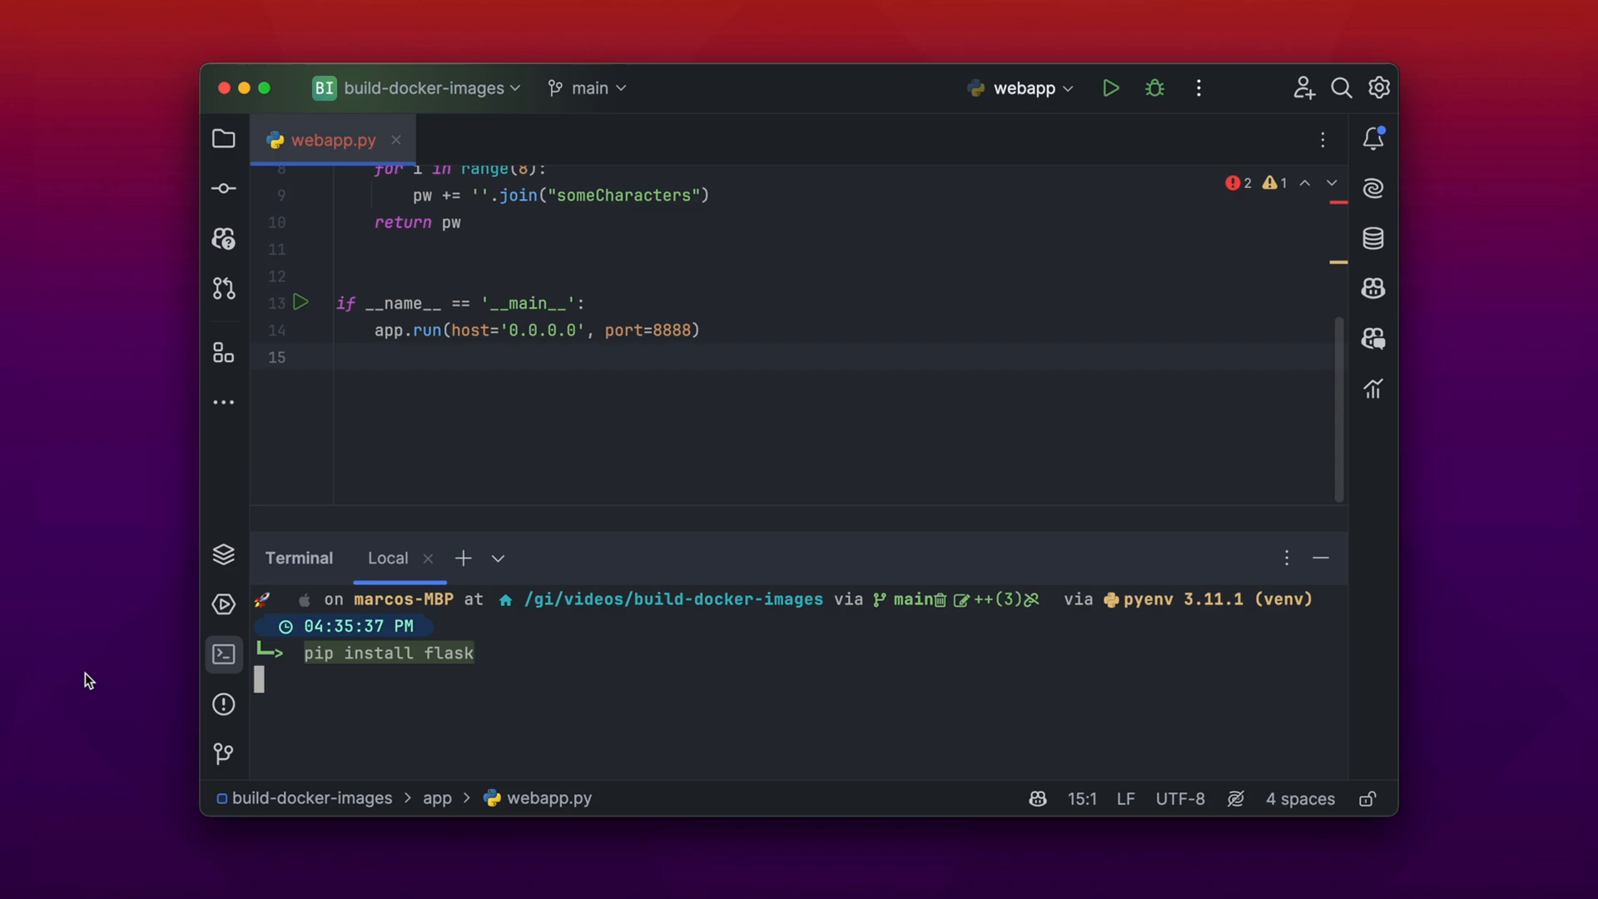
pyautogui.press('Enter')
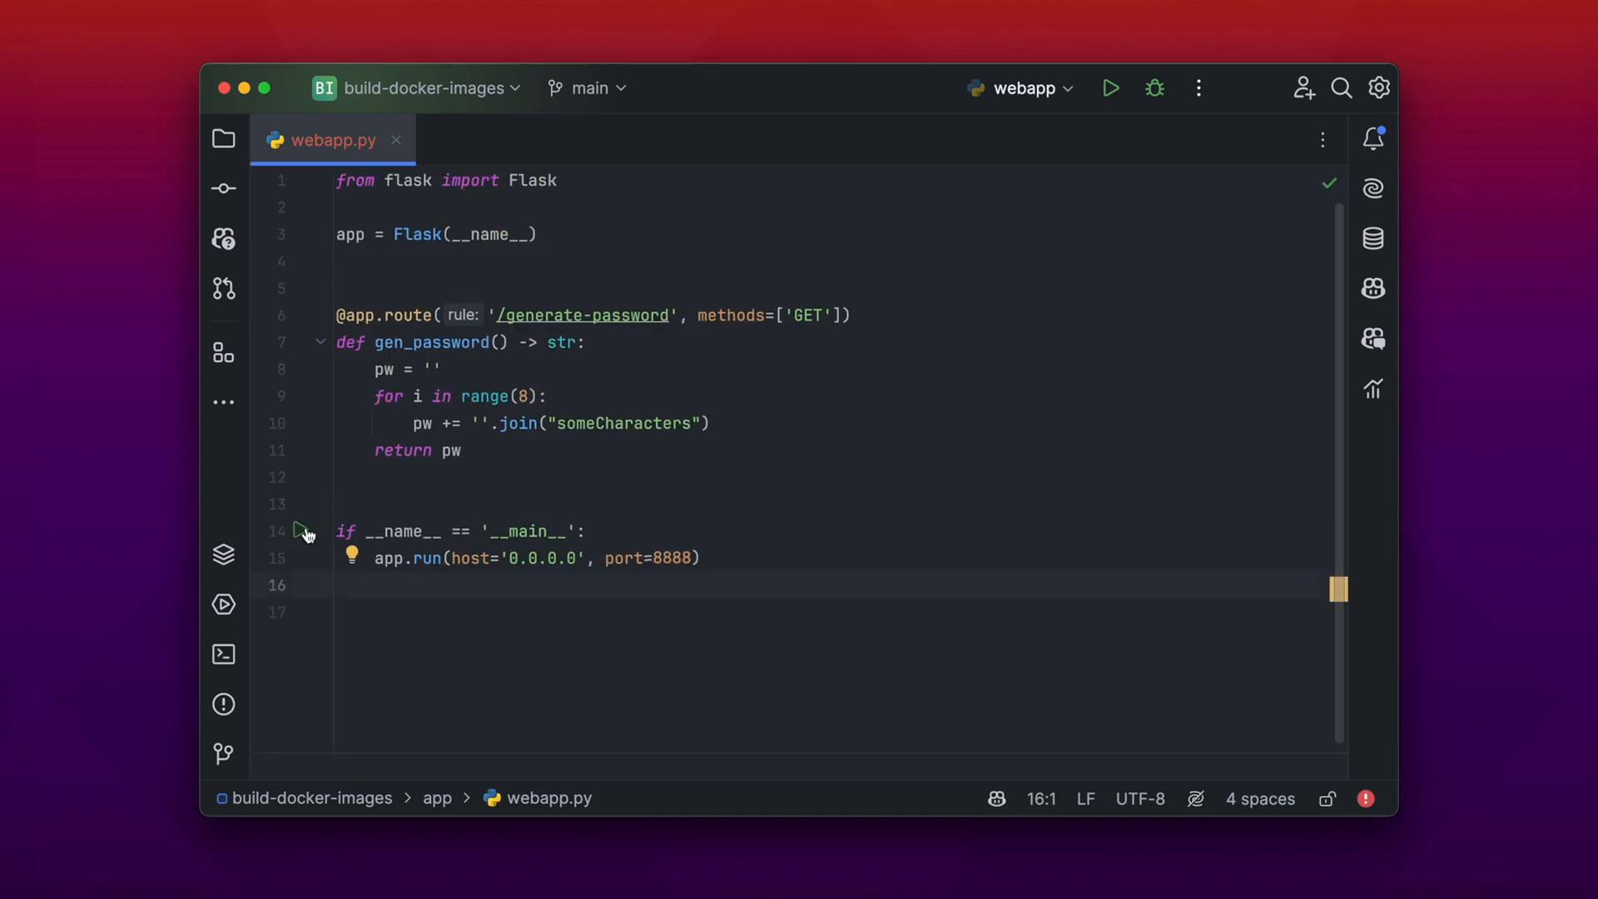
pyautogui.click(1111, 88)
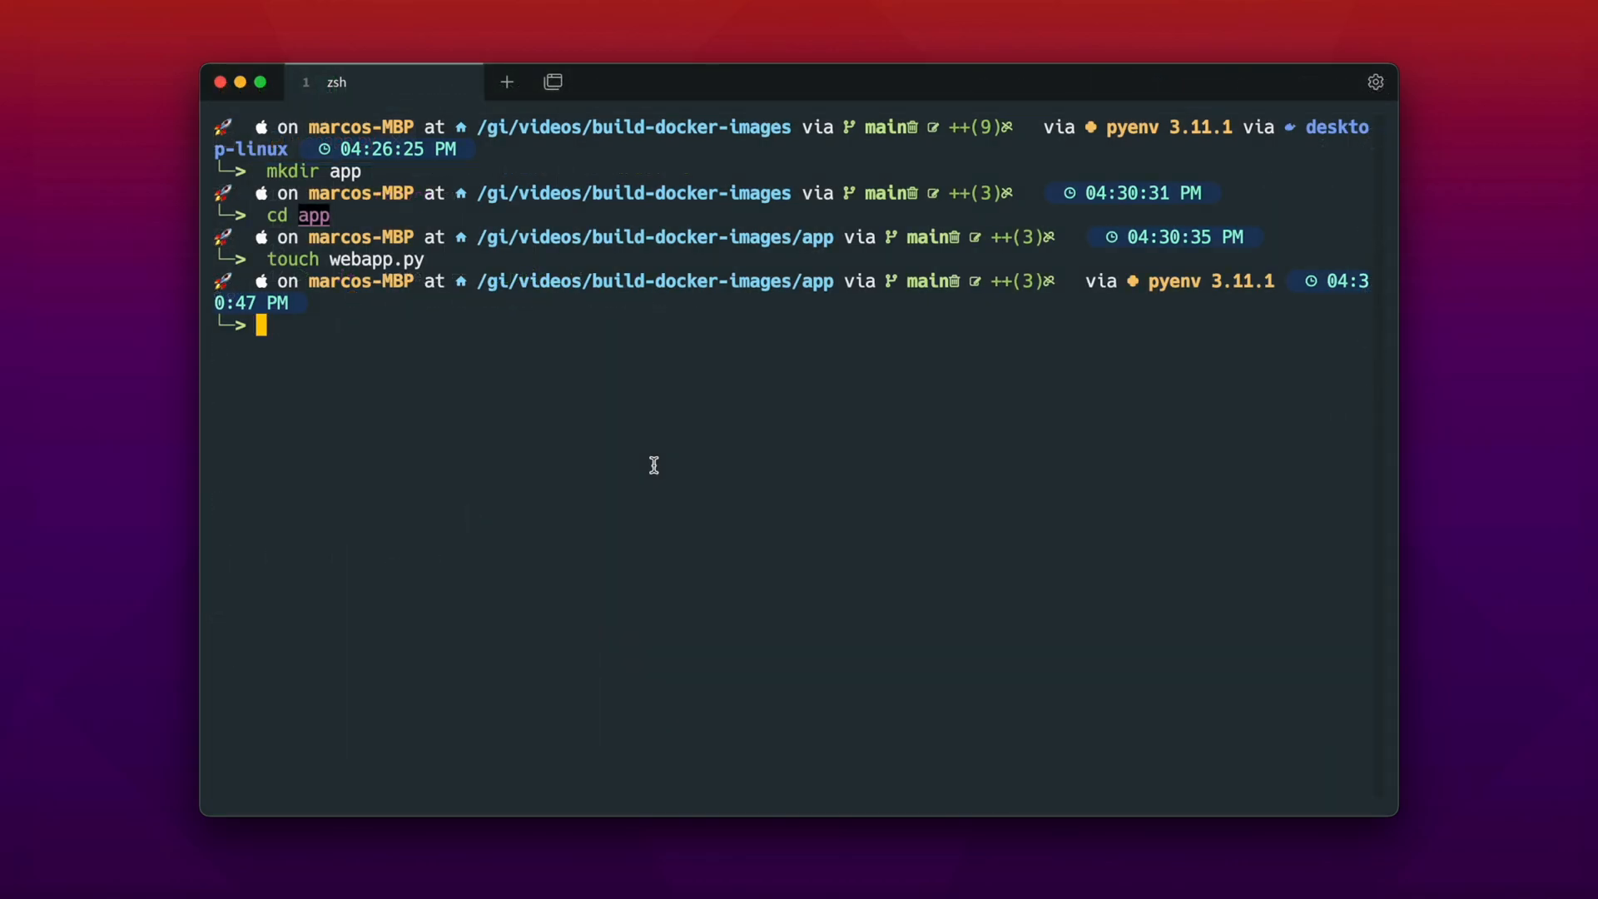
# Fetch several passwords from localhost:8888/generate-password with curl
pyautogui.write('curl localhost:2375')
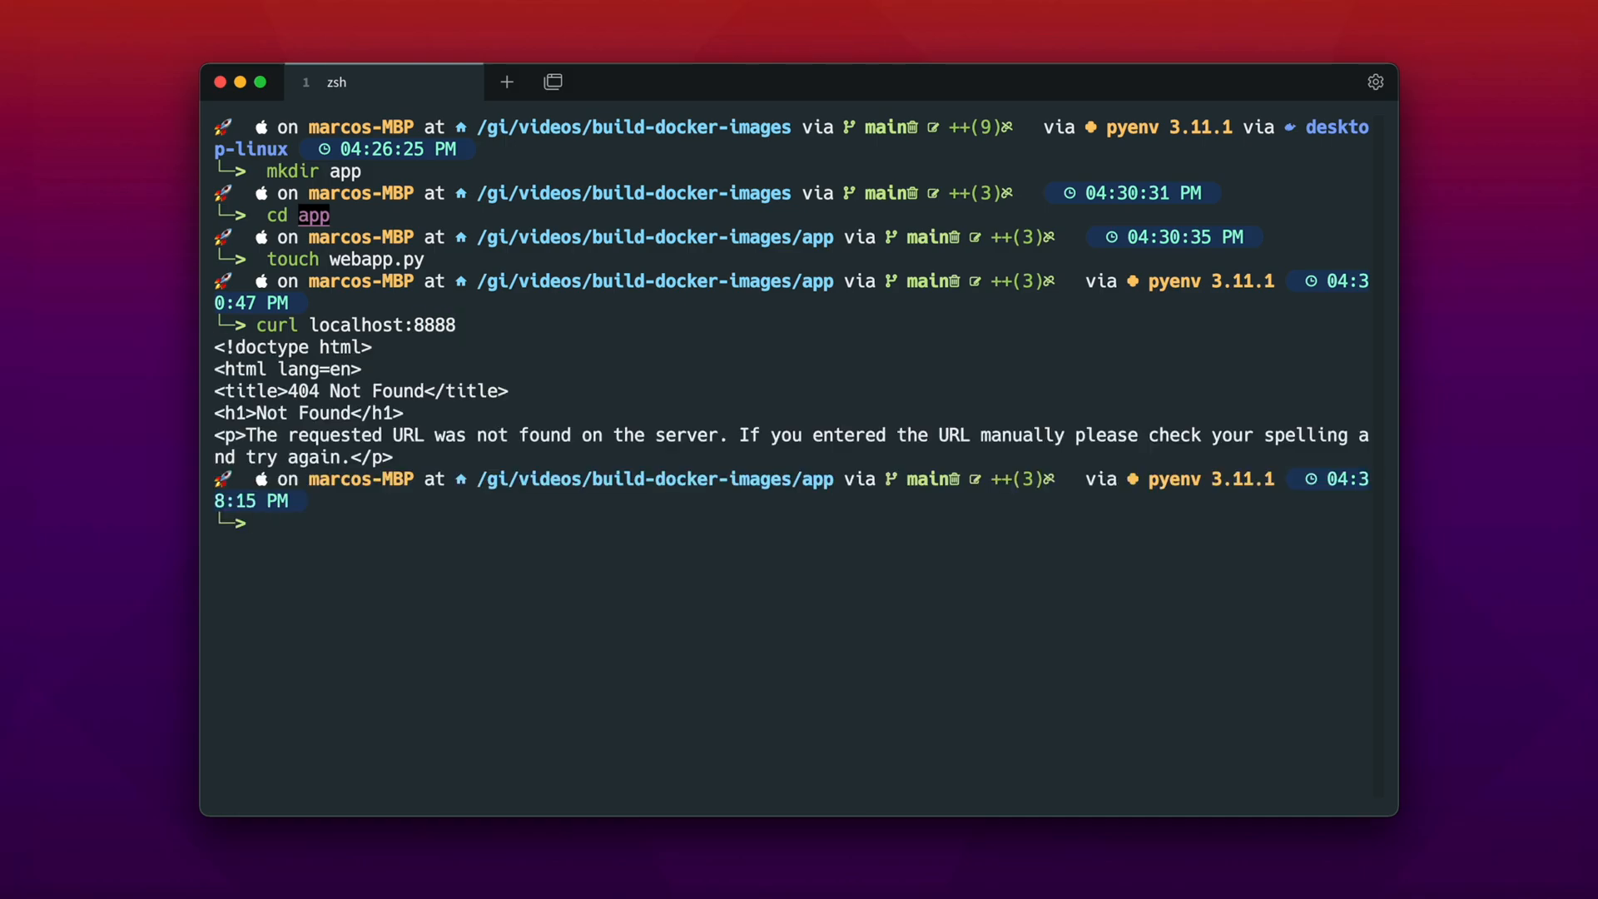
pyautogui.write('curl localhost:8888/')
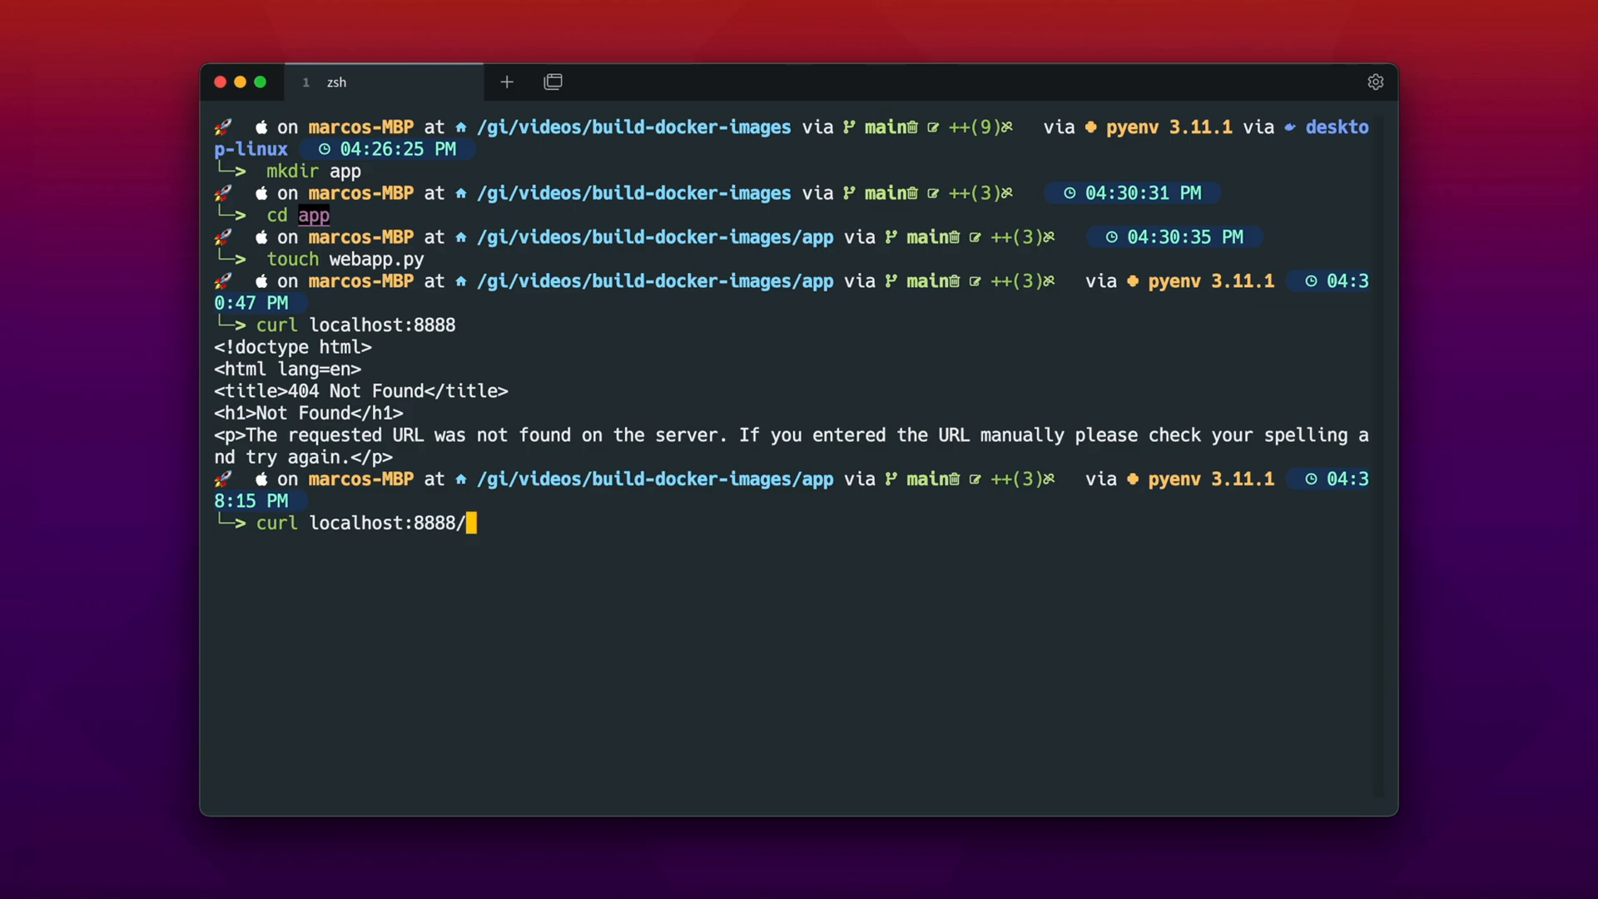
pyautogui.write('genera')
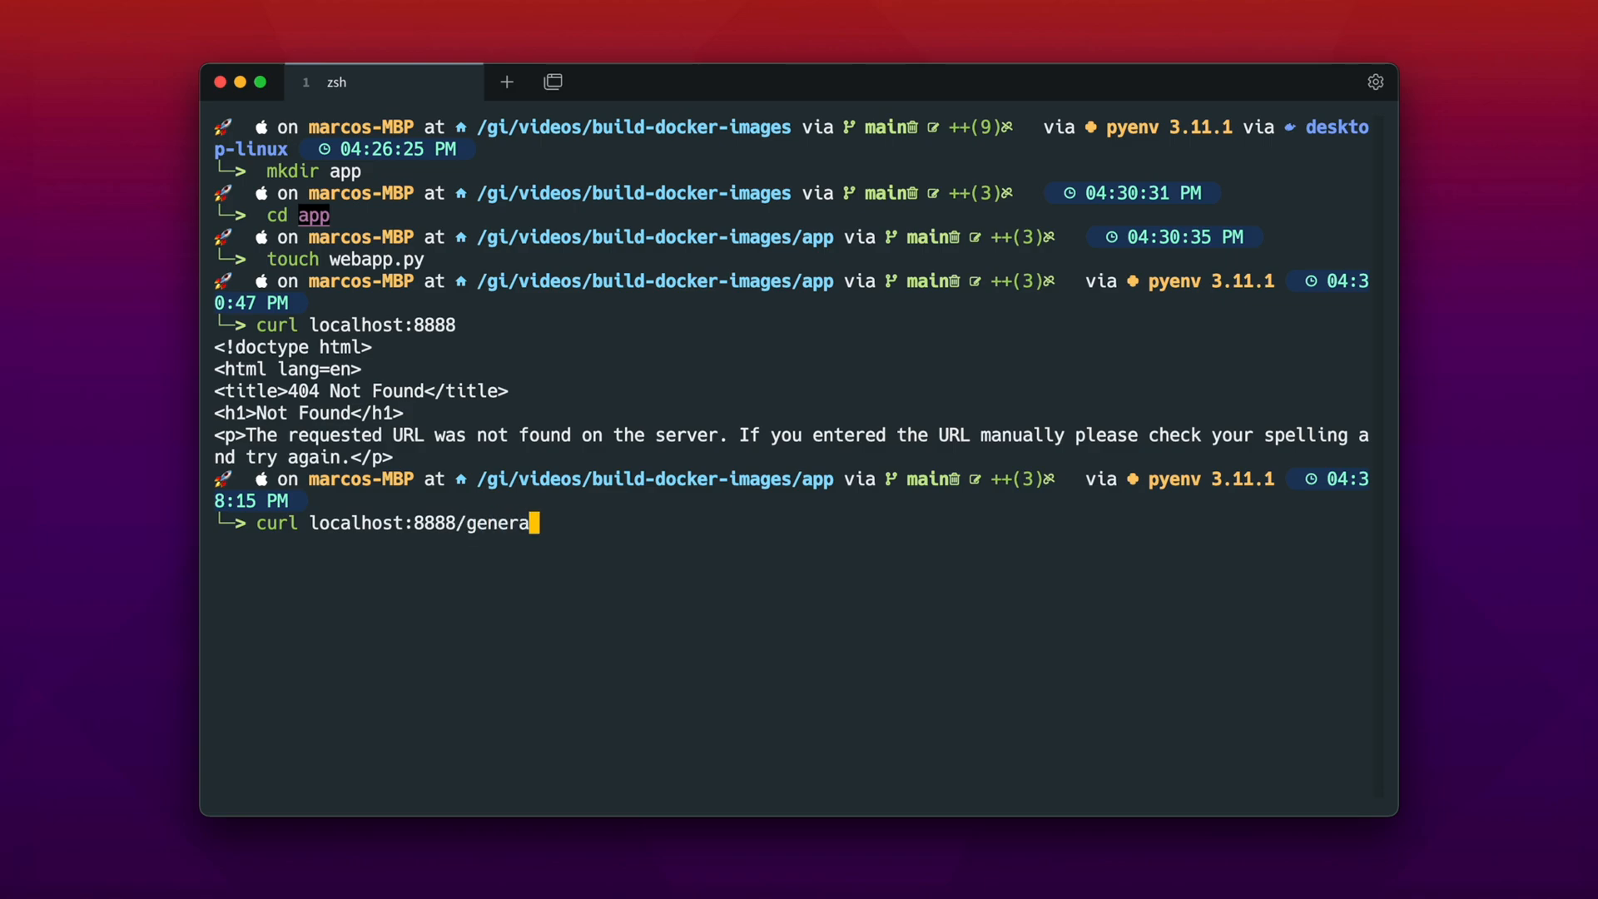
pyautogui.write('te-password')
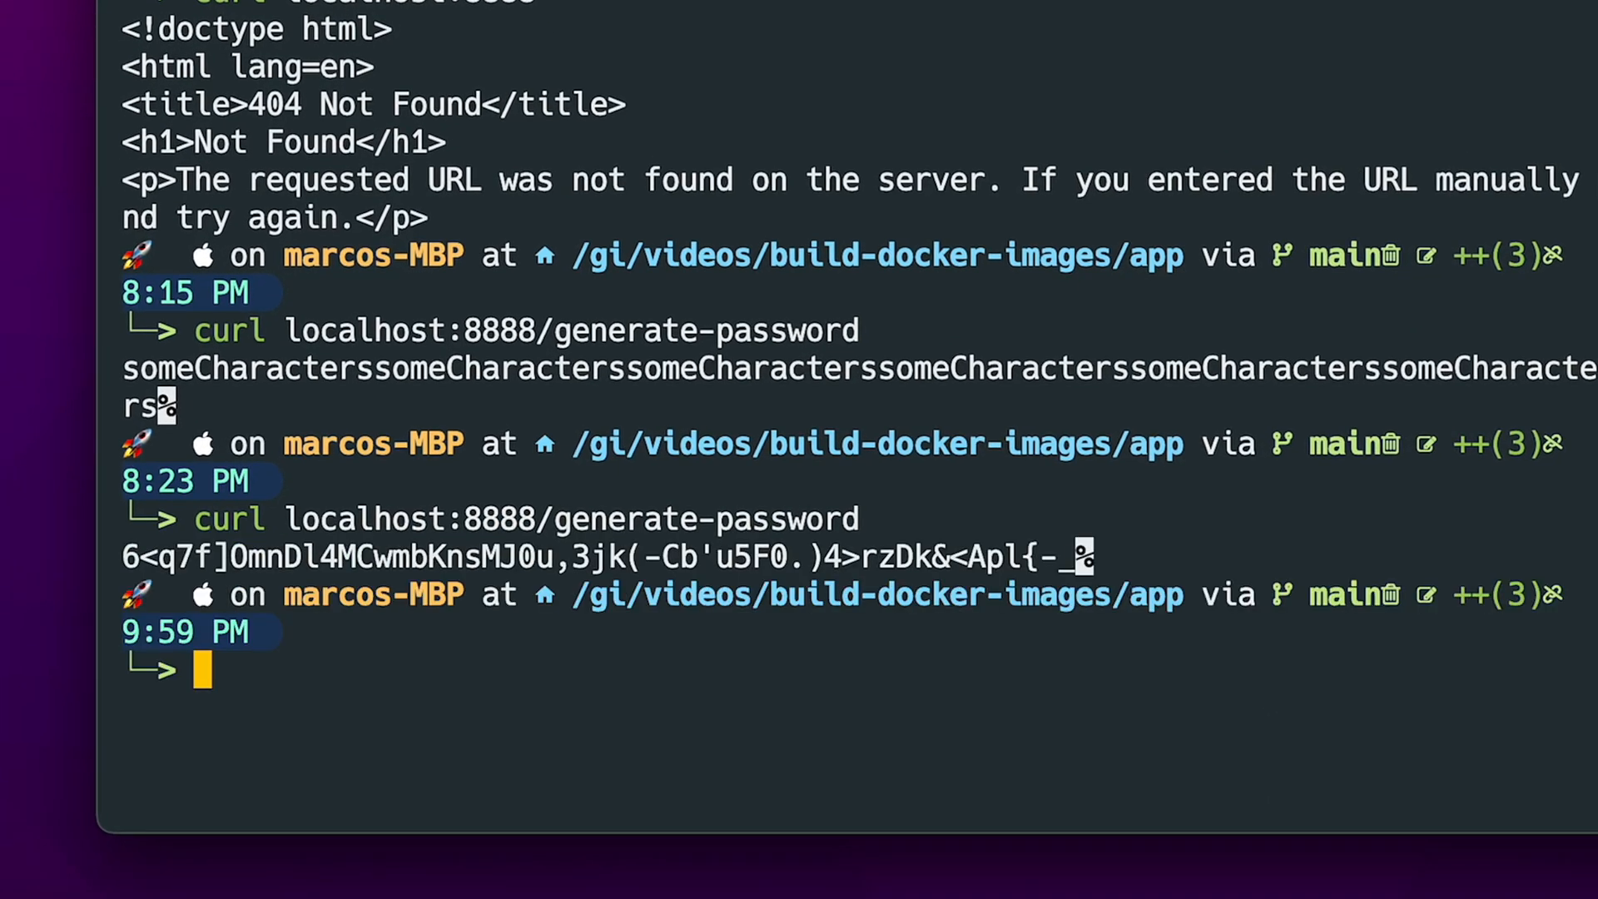
pyautogui.press('Enter')
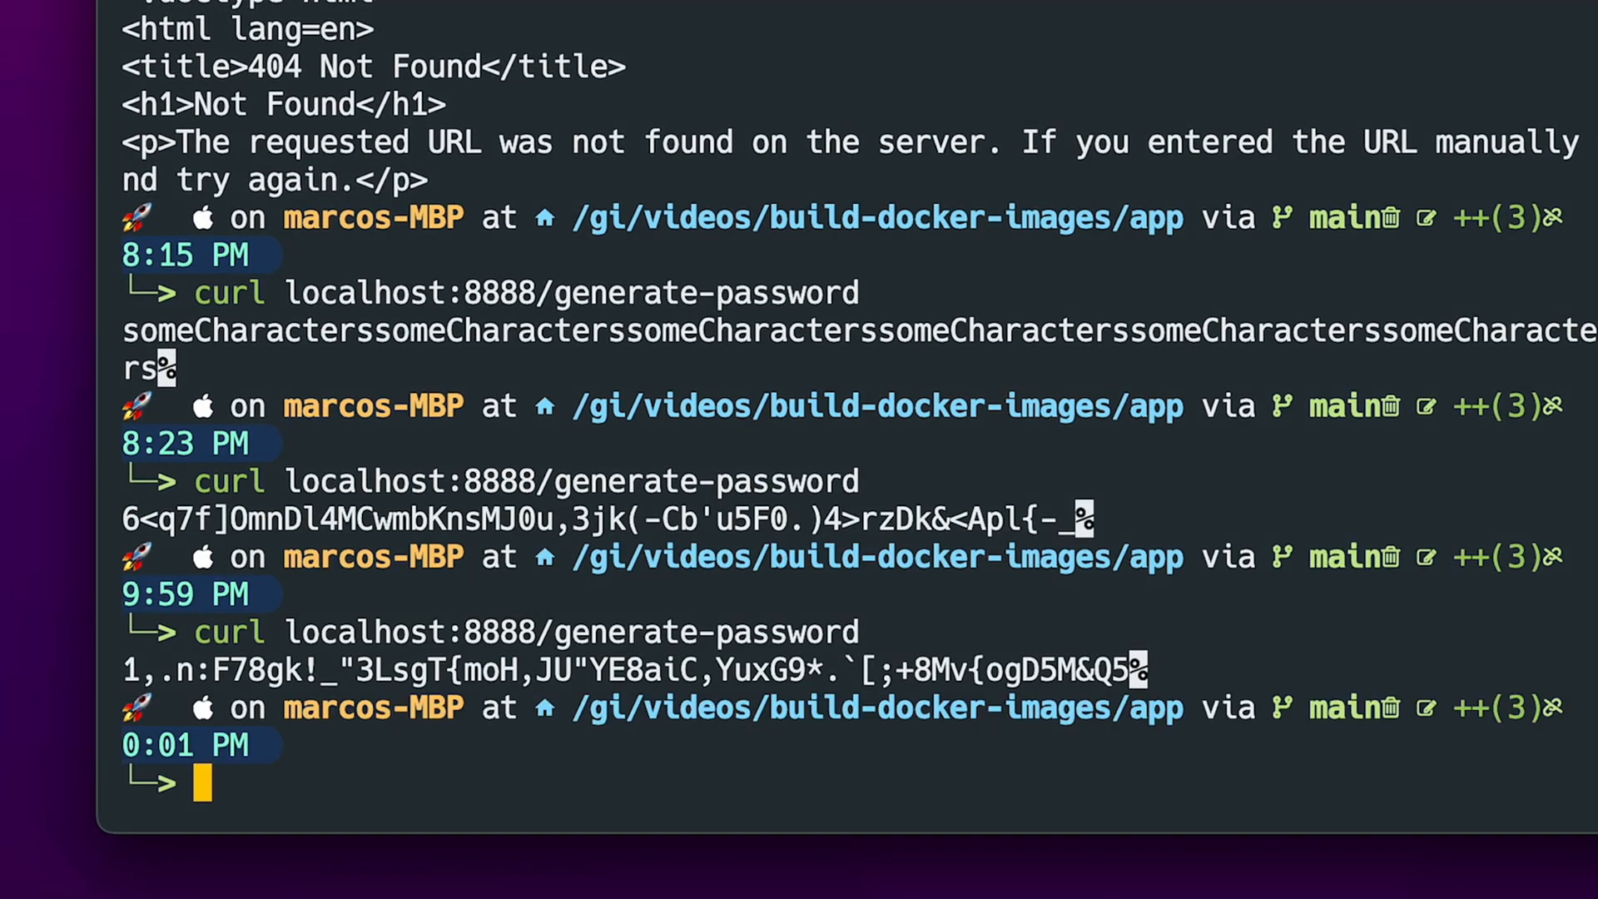
pyautogui.write('curl localhost:8888/generate-password')
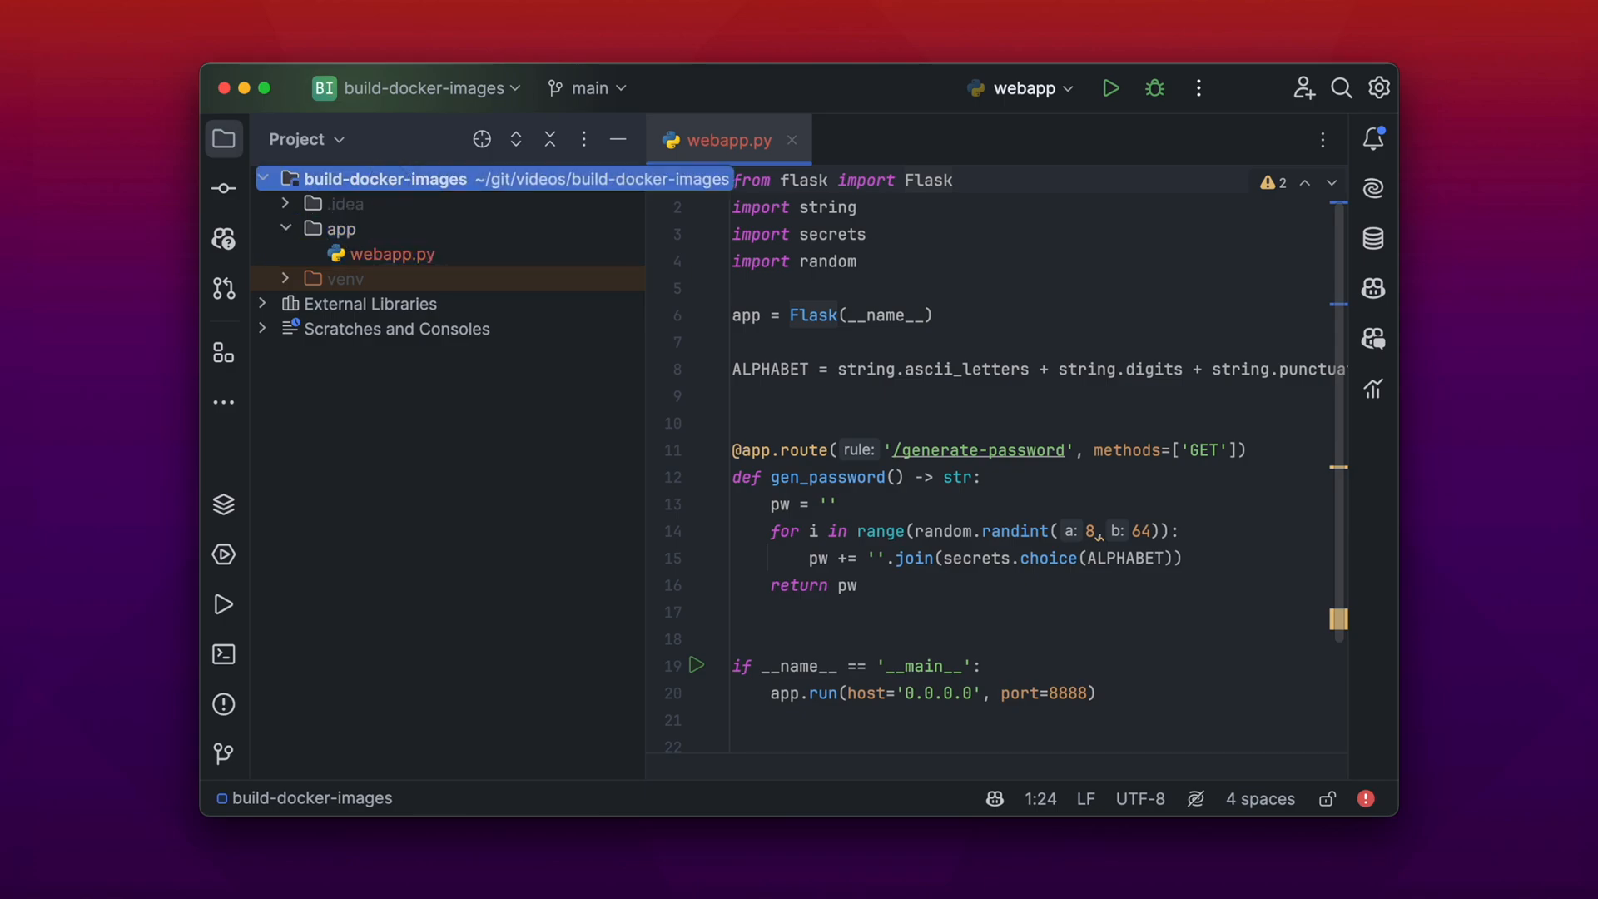
# Create requirements.txt at the project root and add it to Git
pyautogui.rightClick(385, 178)
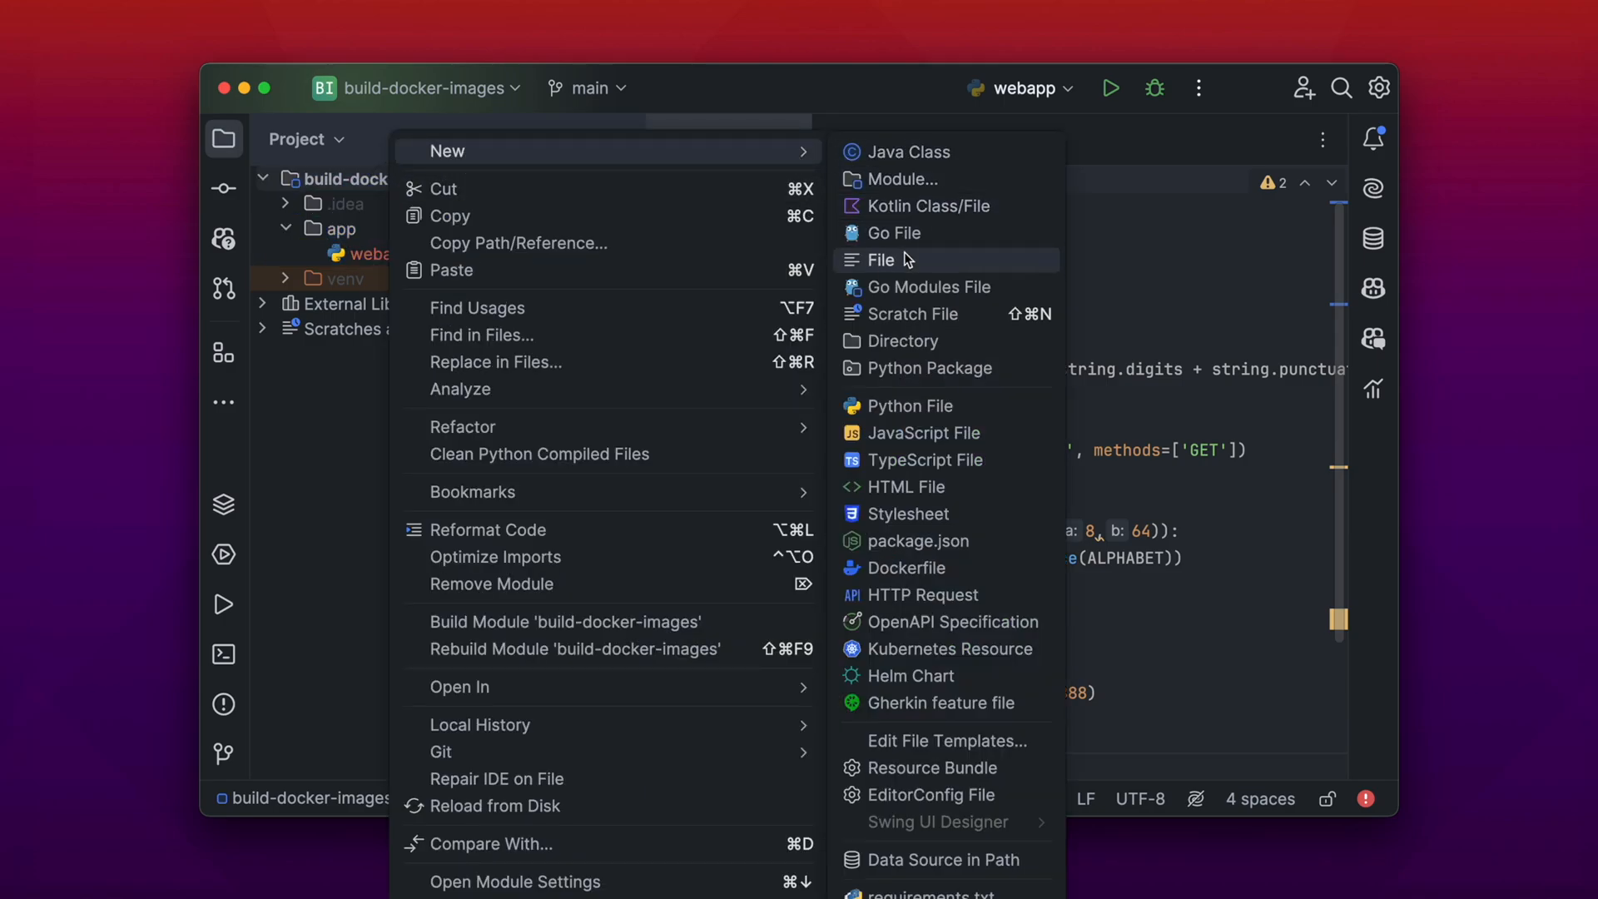
pyautogui.click(881, 259)
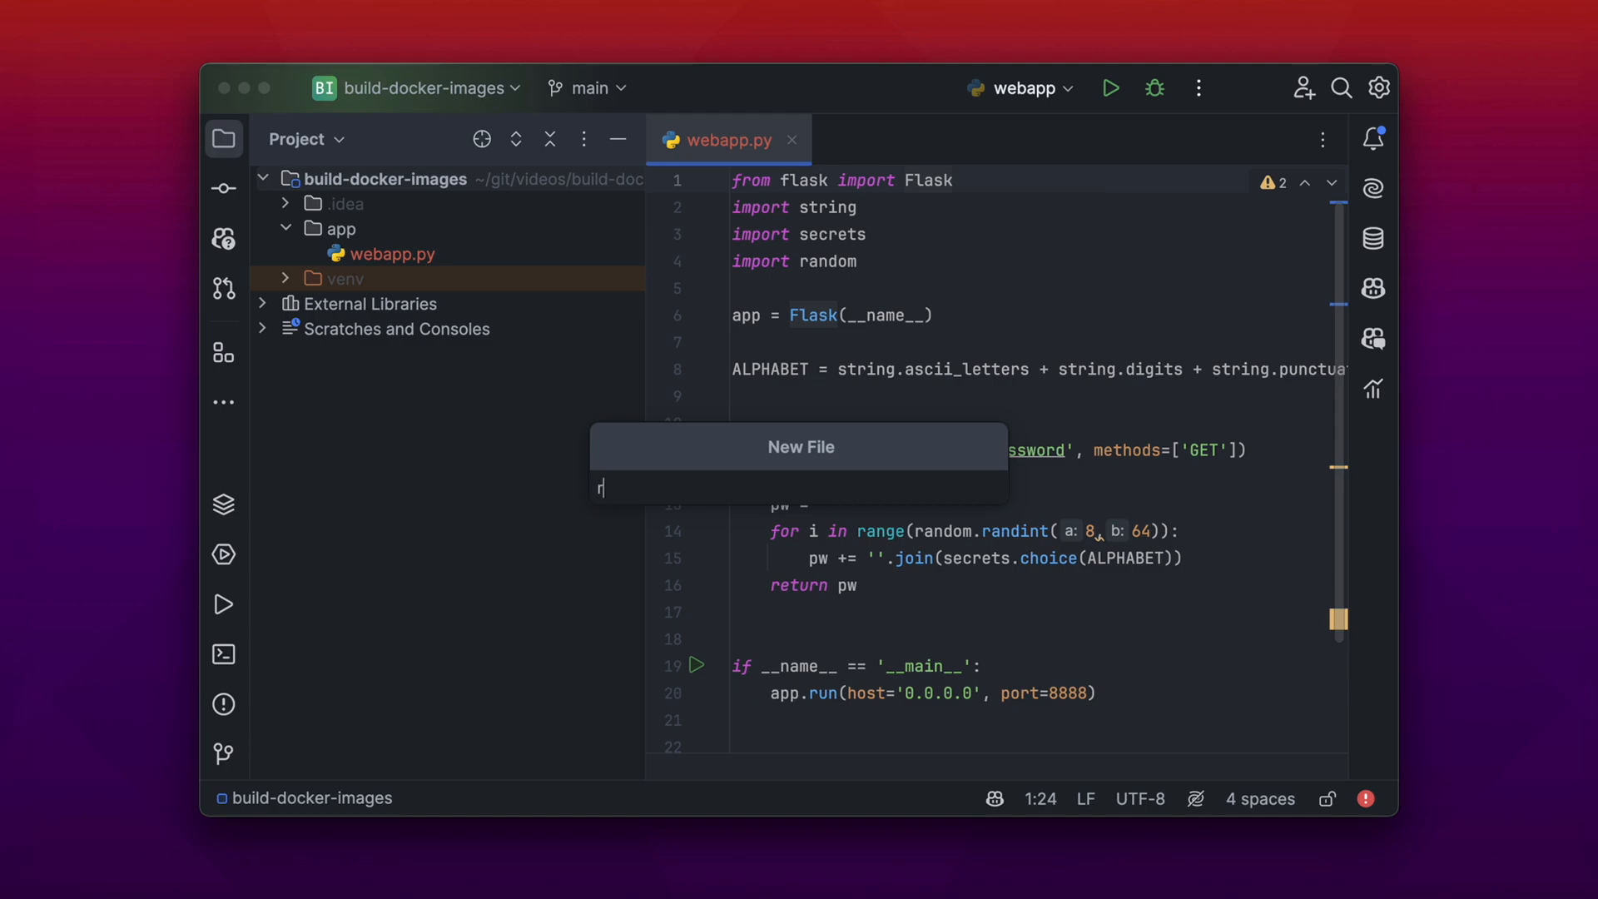
pyautogui.write('equirements.')
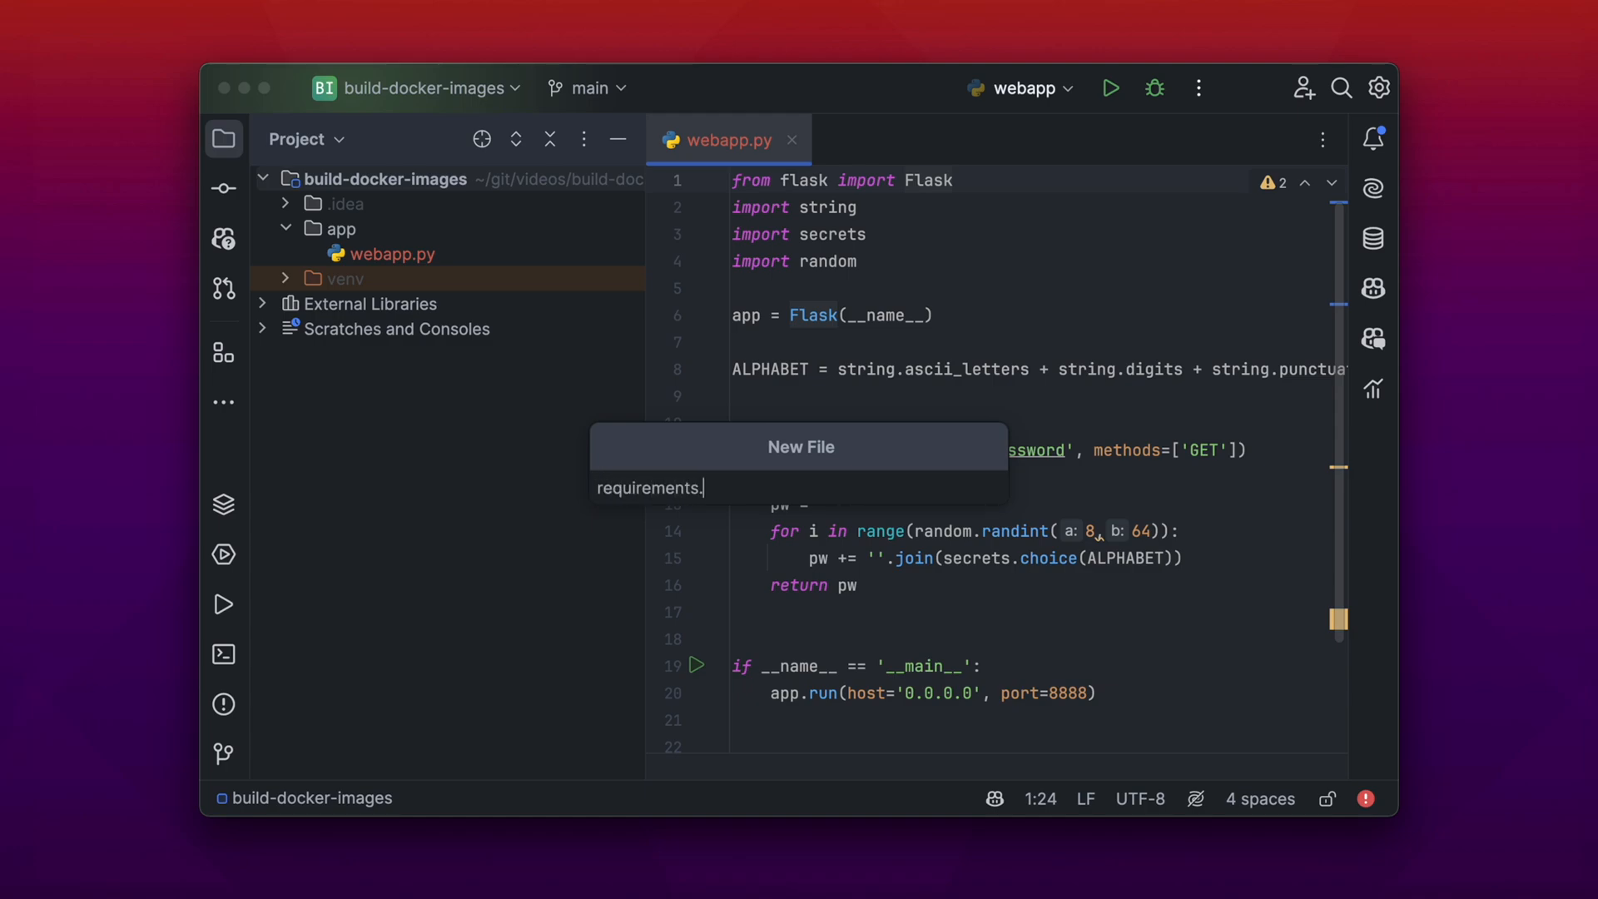
pyautogui.write('txt')
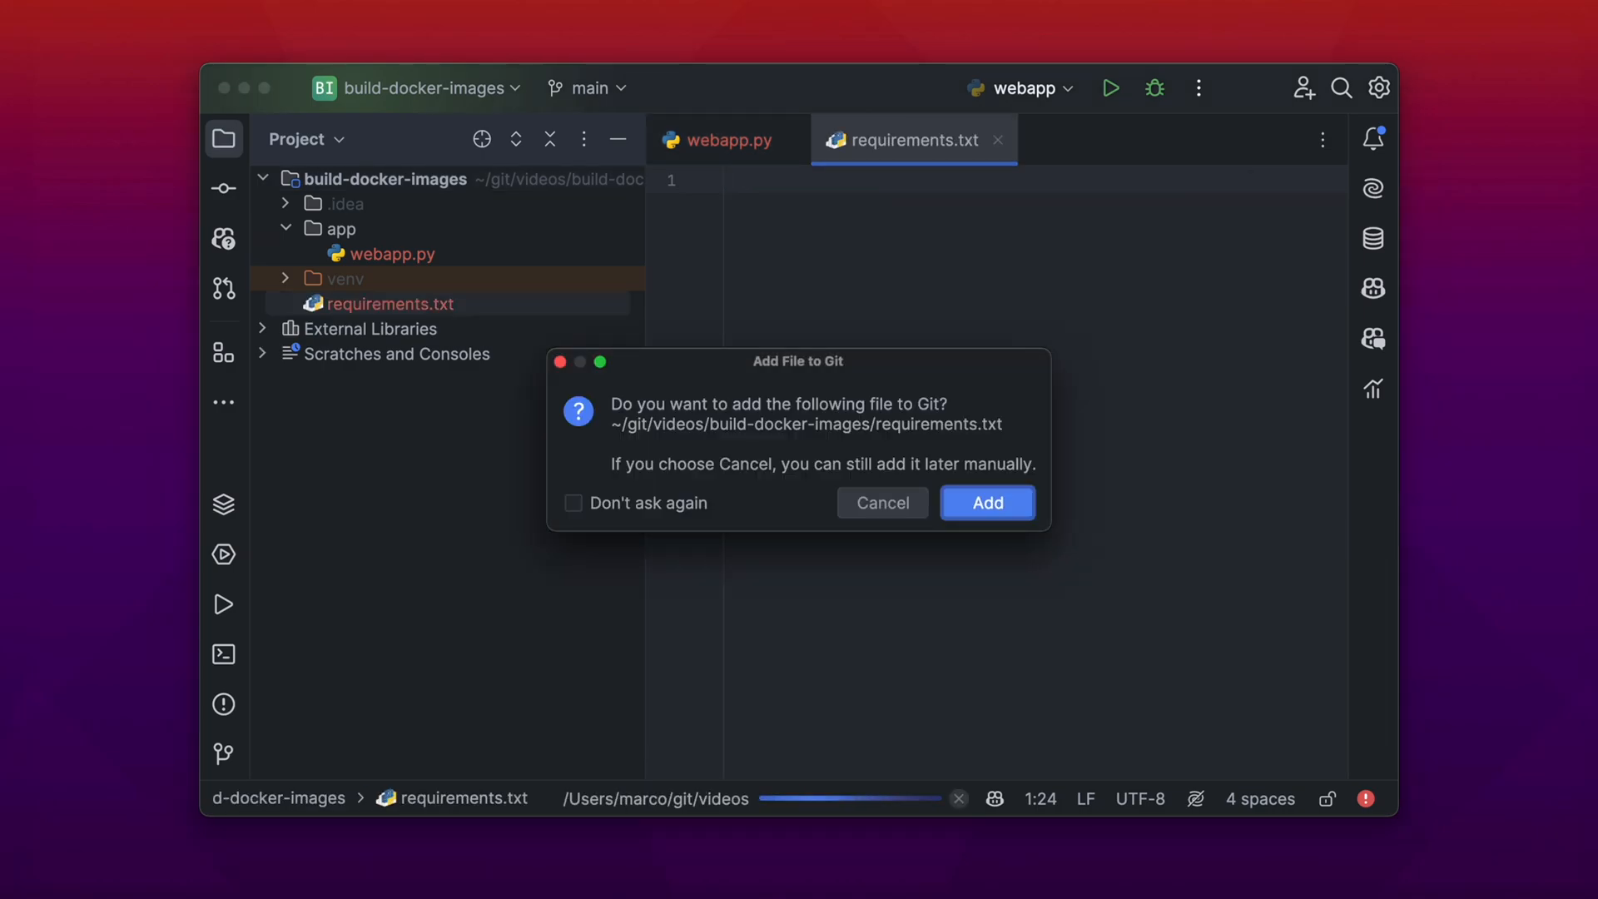
pyautogui.click(984, 502)
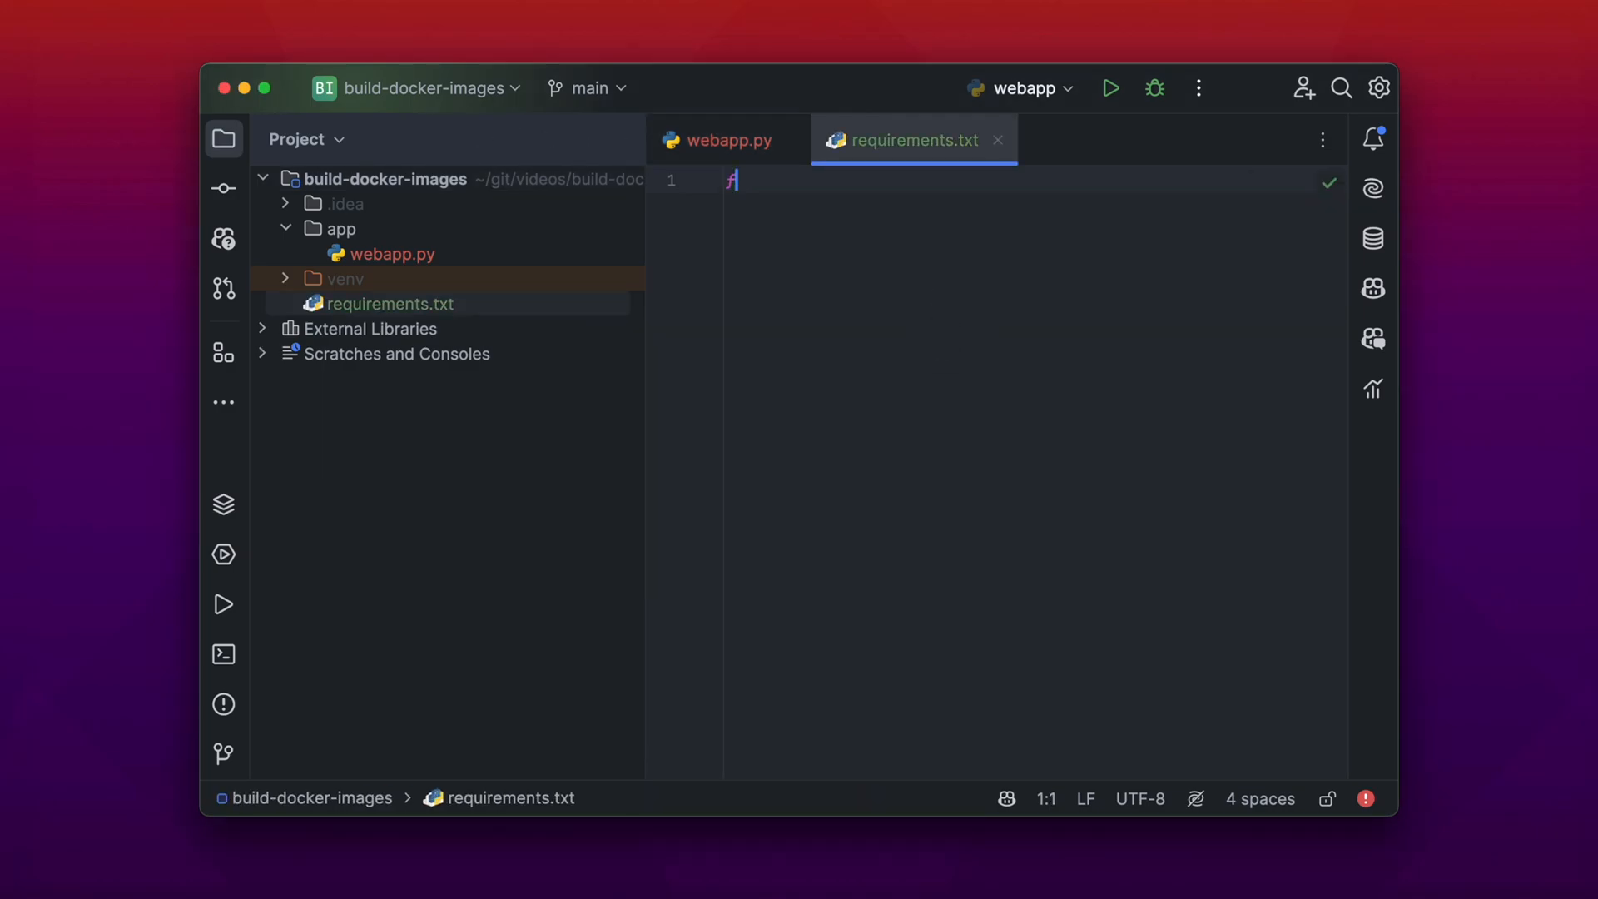
# Pin flask==3.0.0 in requirements.txt and return to the webapp.py code
pyautogui.write('lask==')
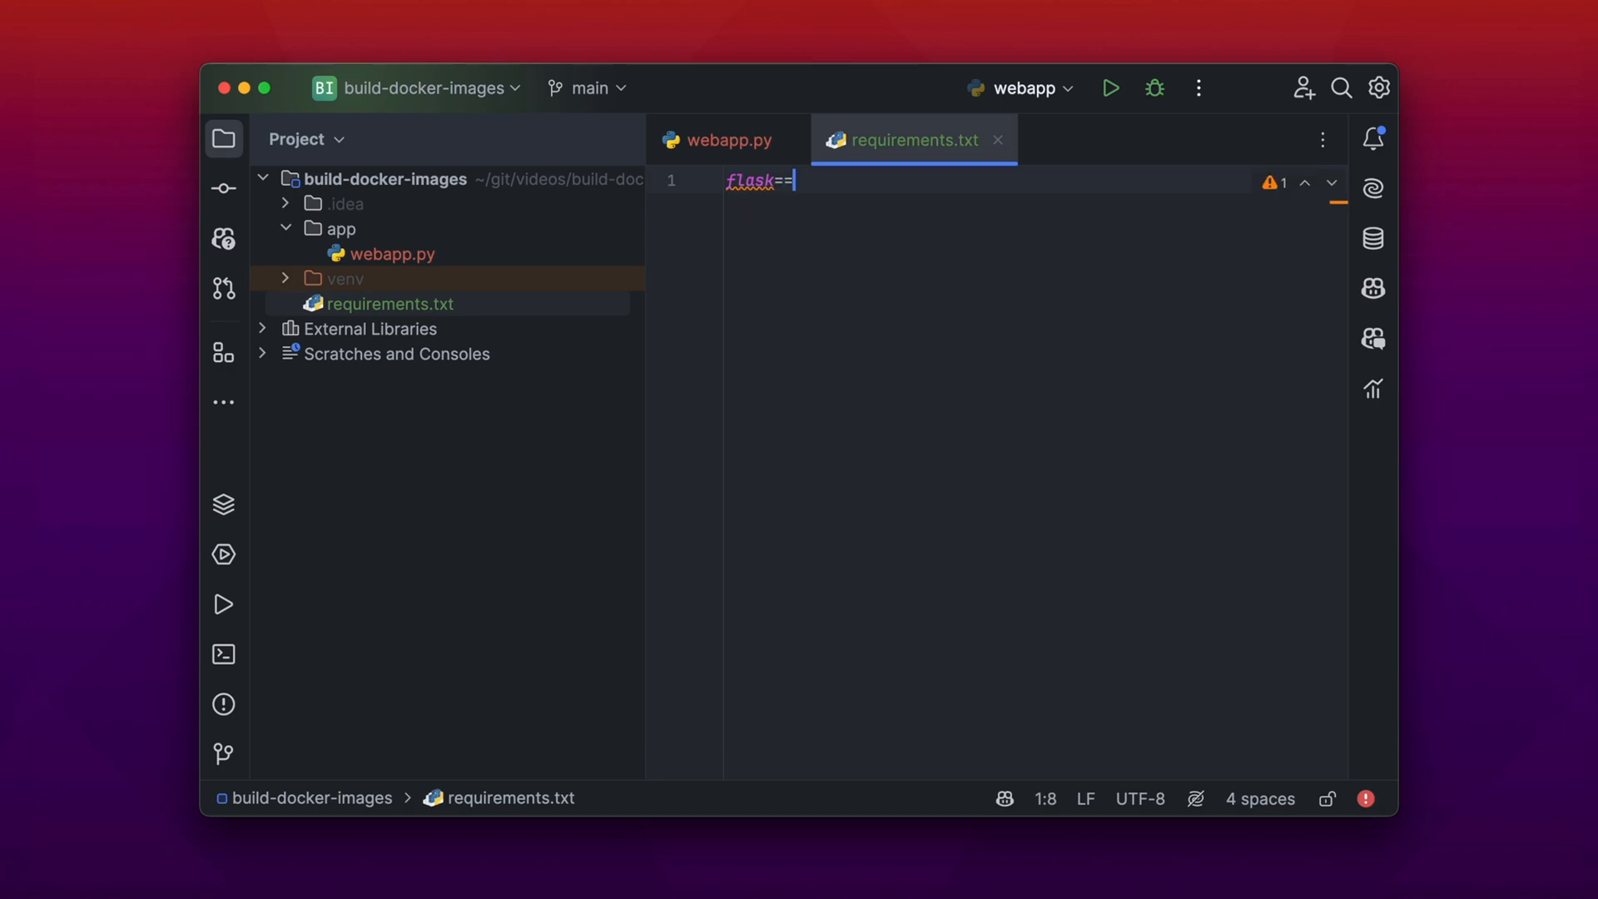
pyautogui.write('3.0.0')
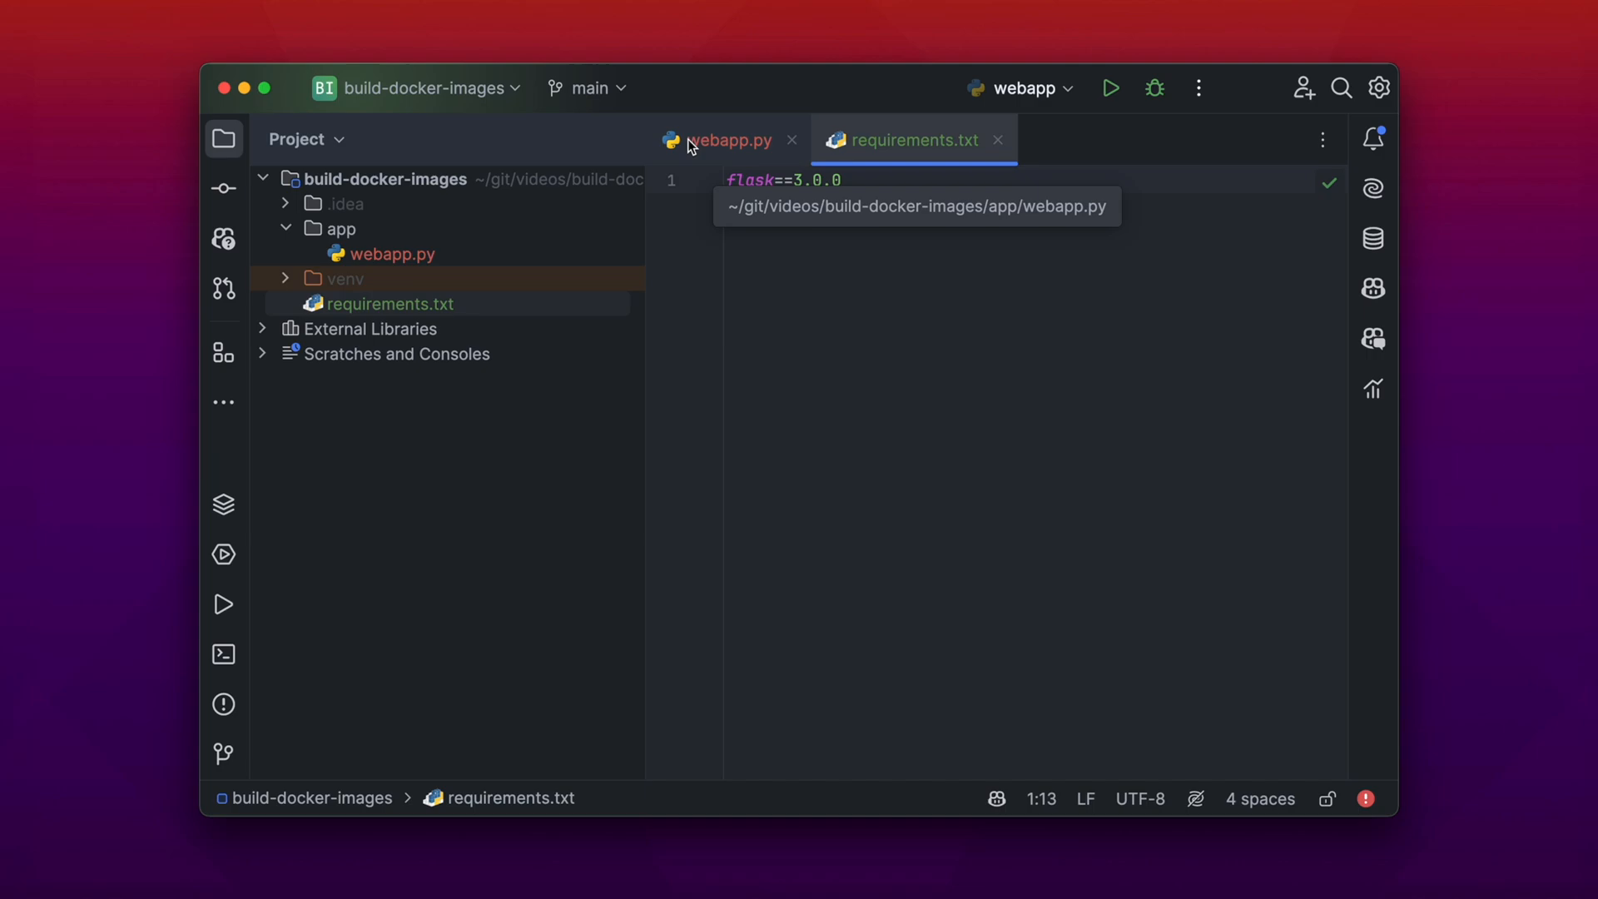
pyautogui.click(730, 140)
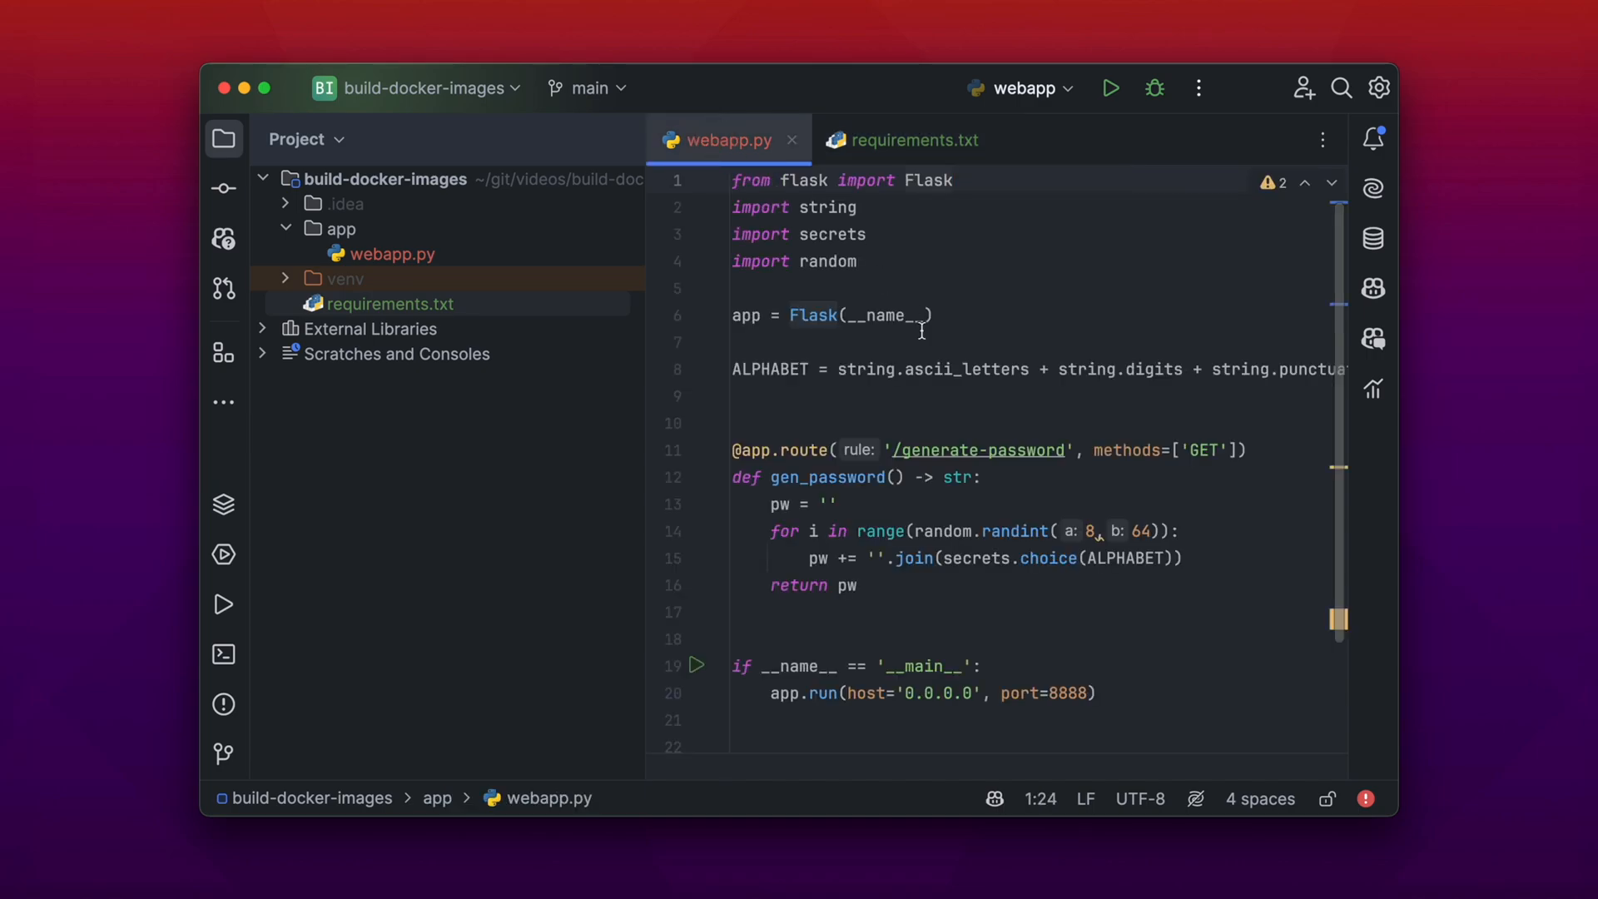
pyautogui.click(962, 296)
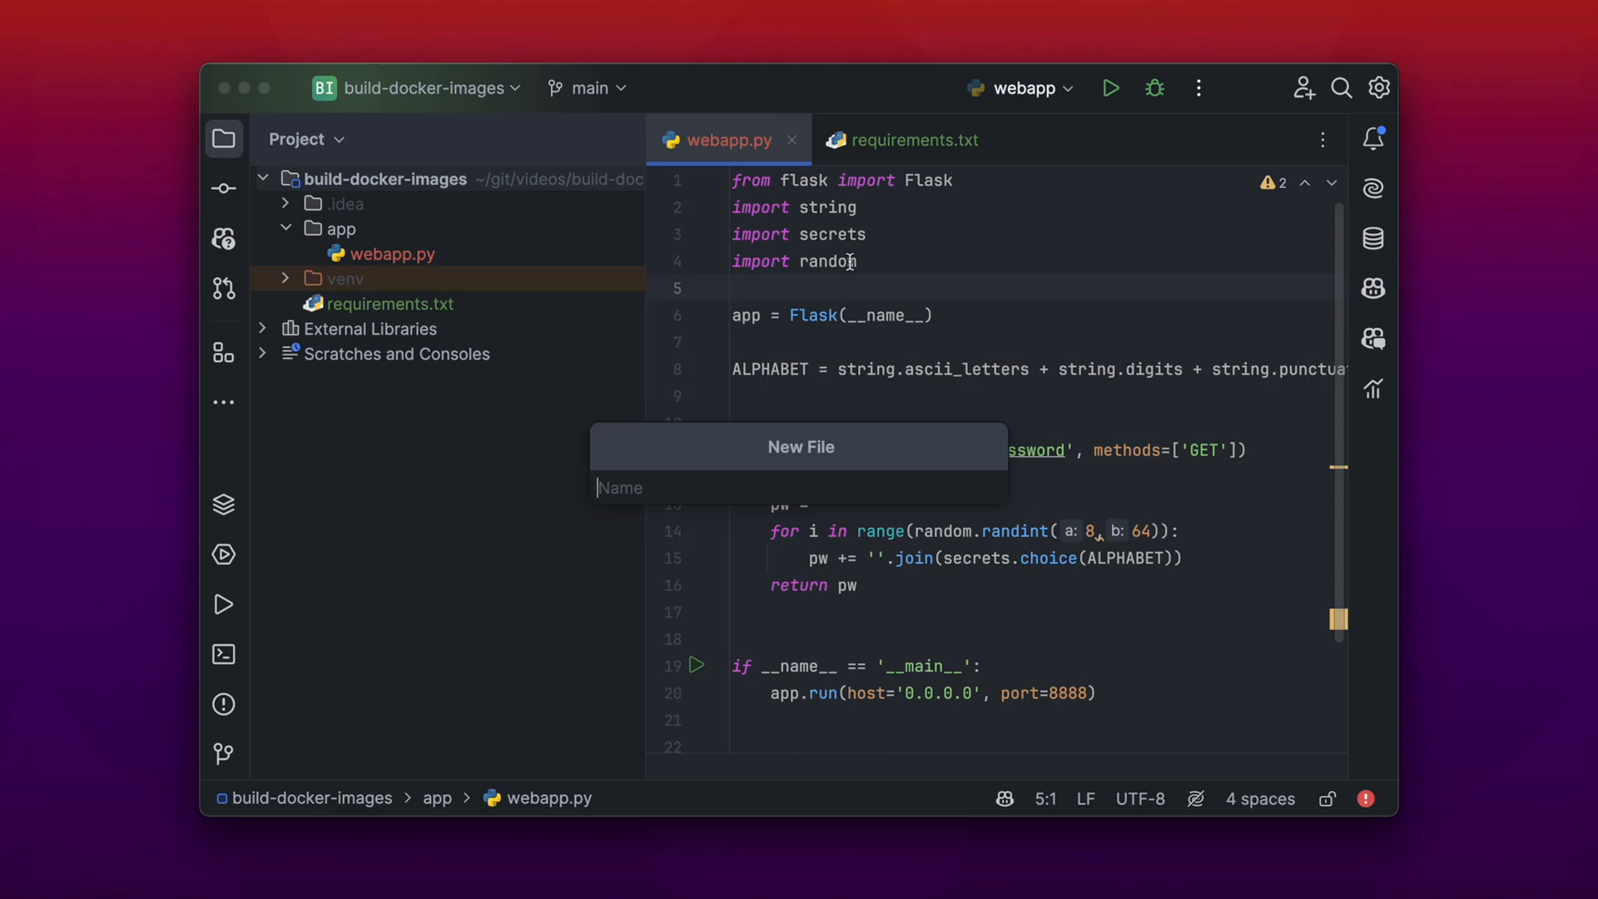
# Name the new project-root file Dockerfile
pyautogui.write('Dockerfi')
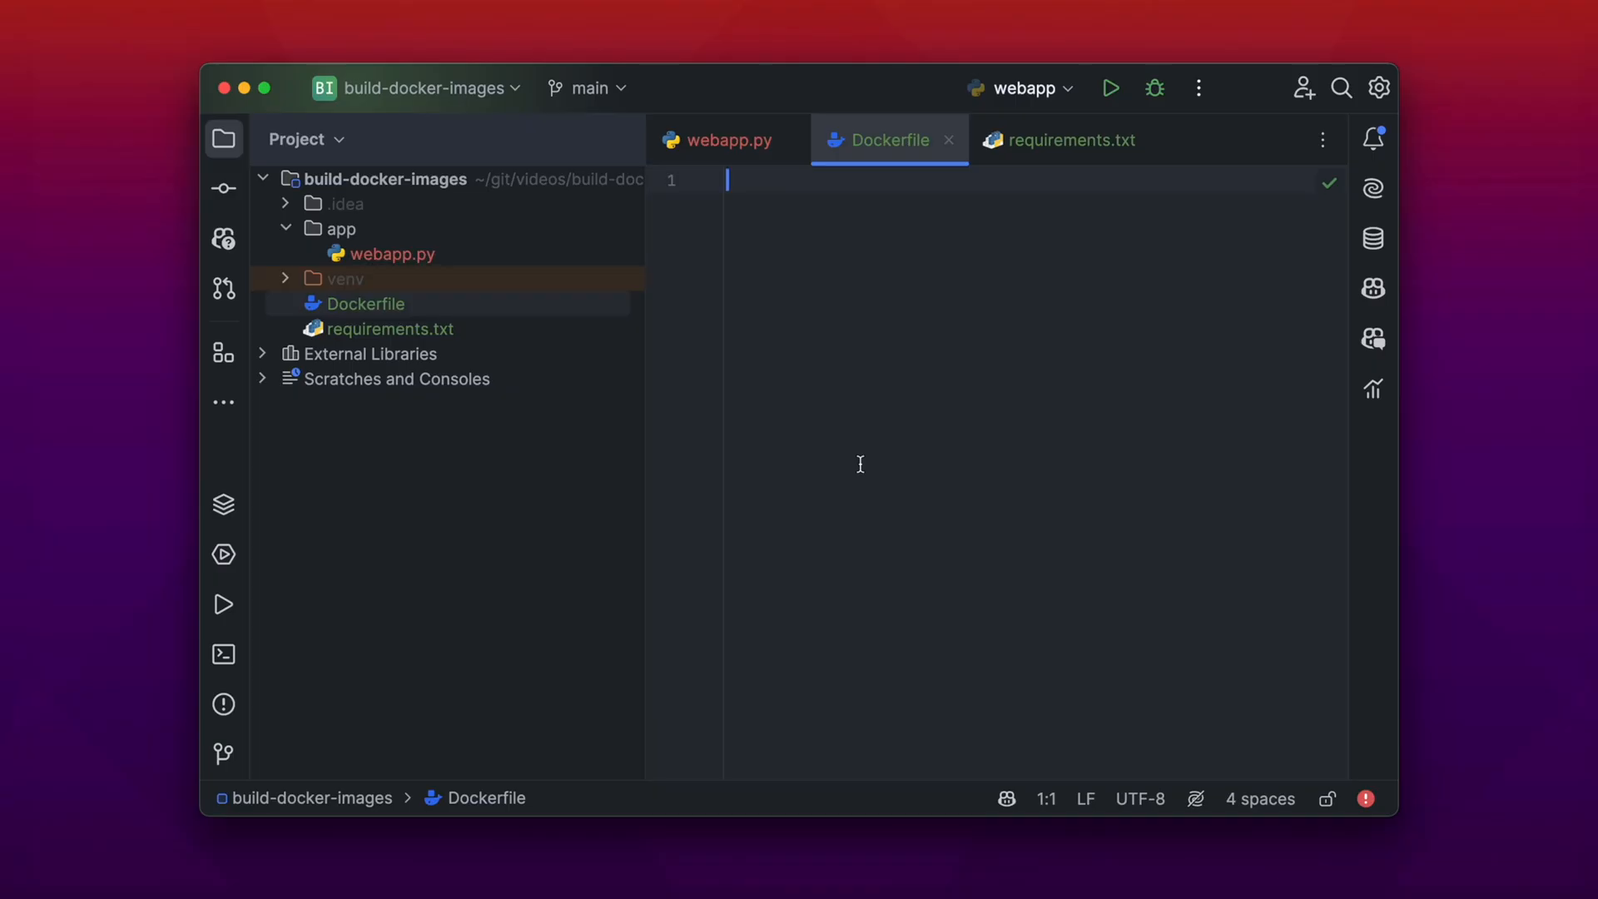
# Write the Dockerfile's base image line as FROM ubuntu:latest
pyautogui.write('FROM')
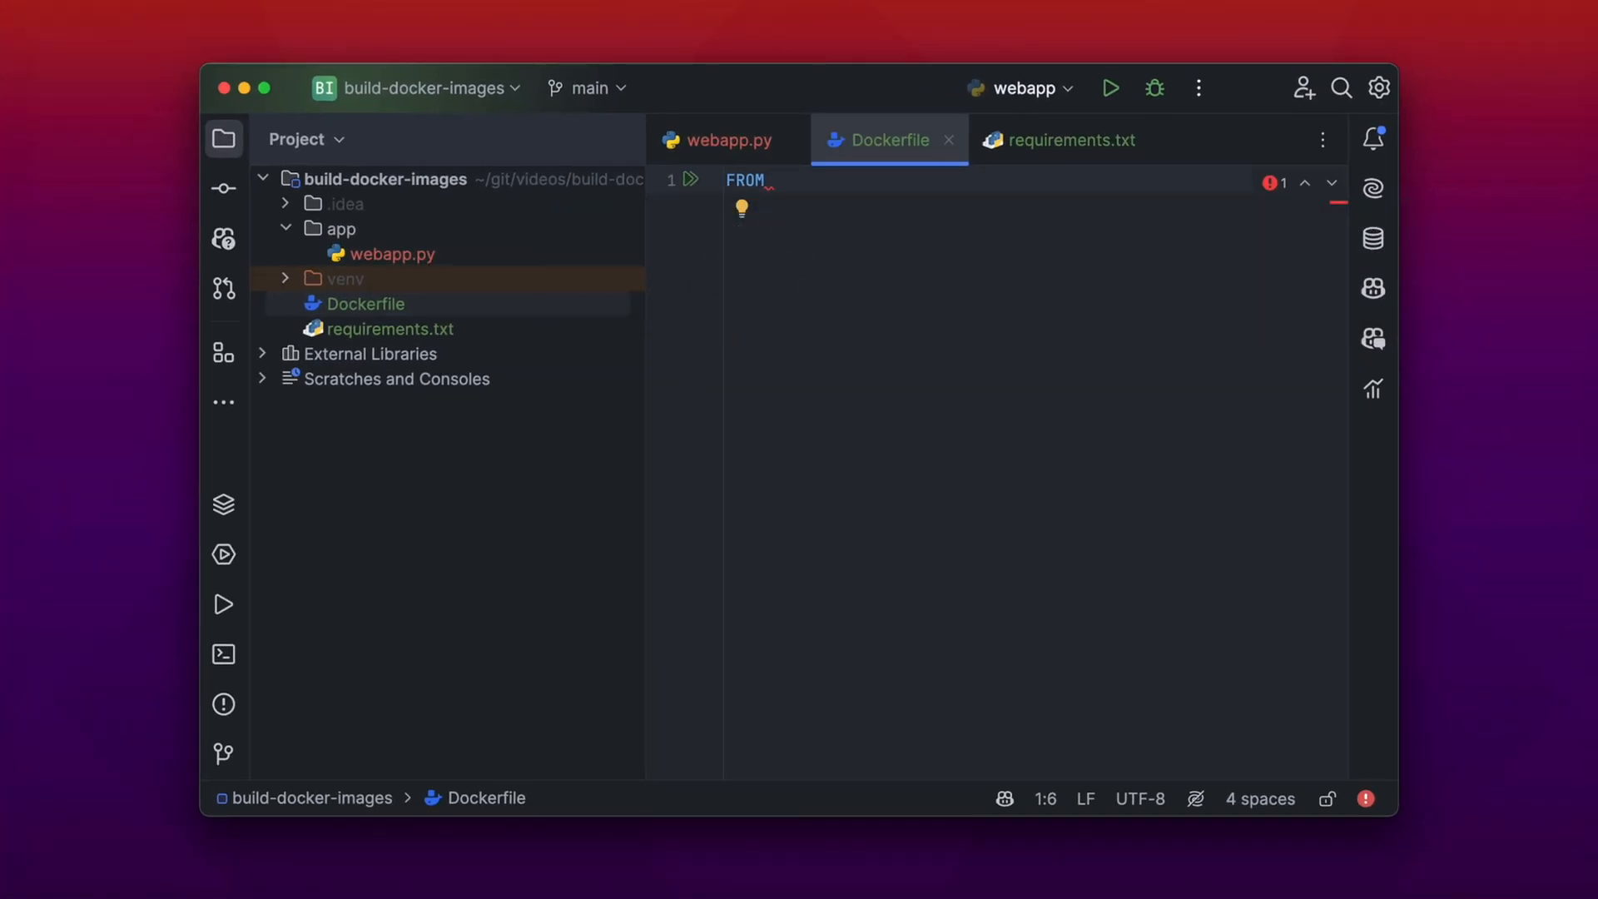
pyautogui.write('ubuntu')
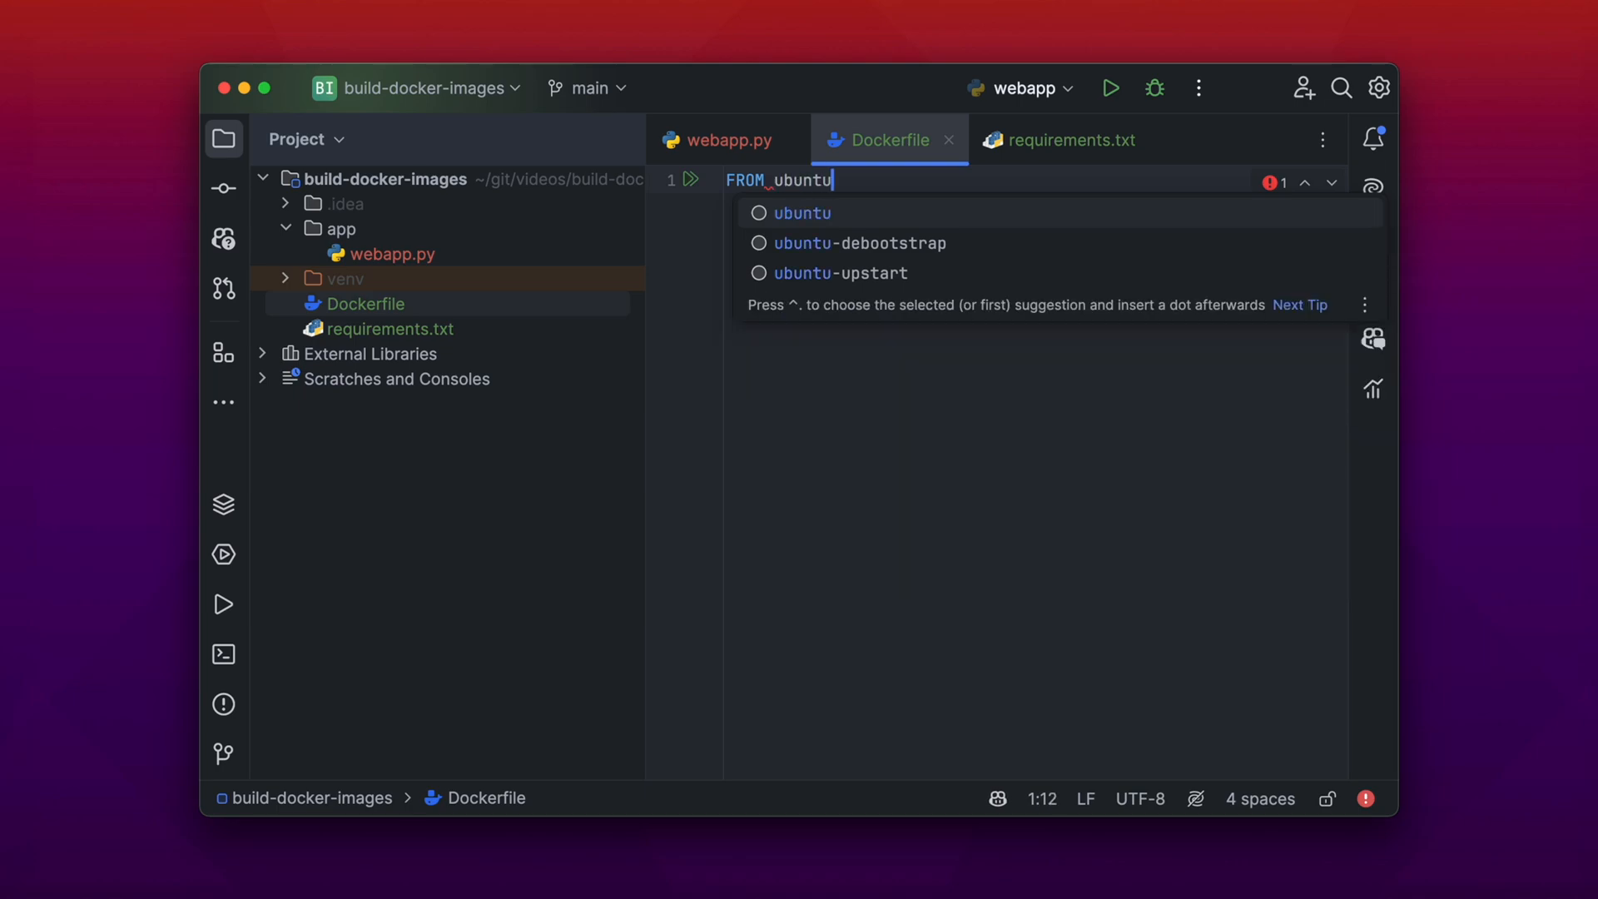
pyautogui.press('escape')
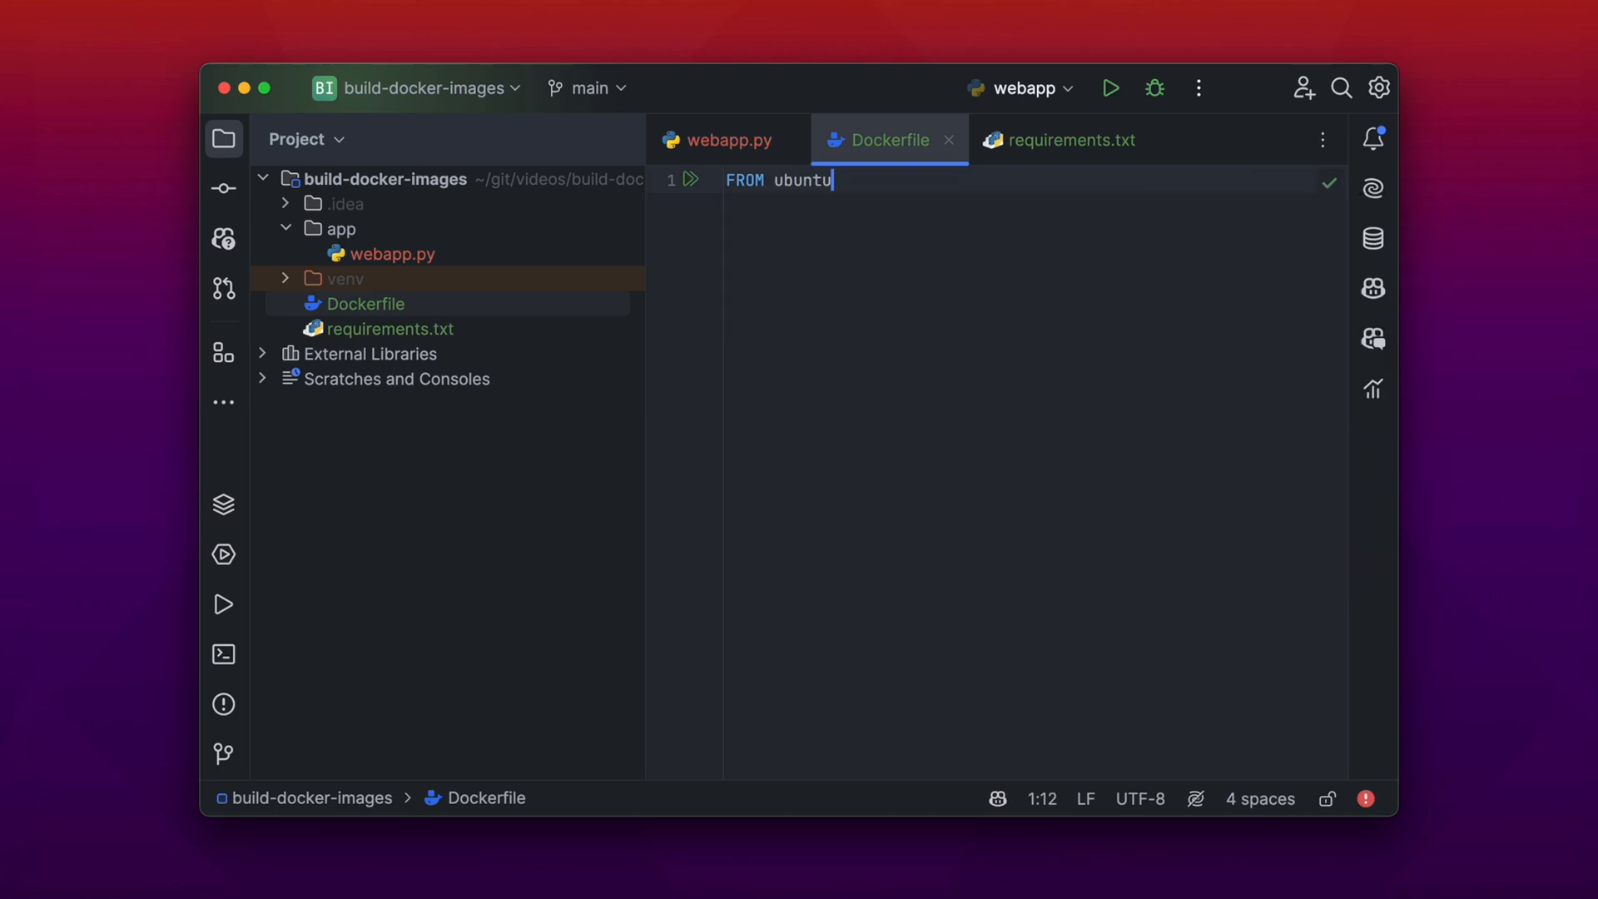
pyautogui.write(':')
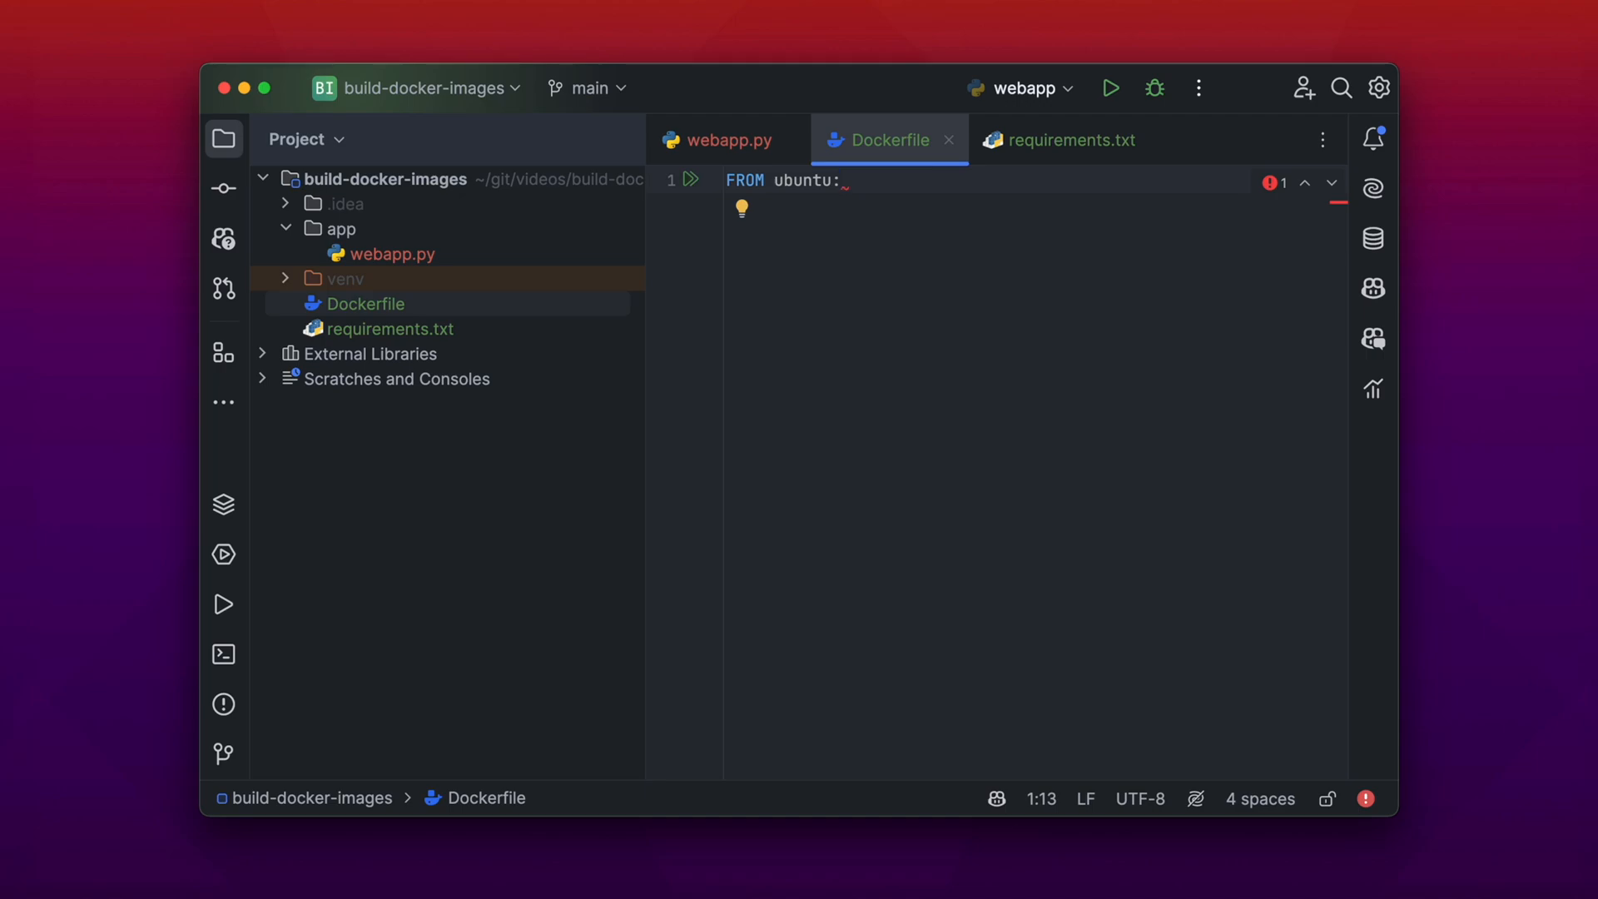
pyautogui.write('latest')
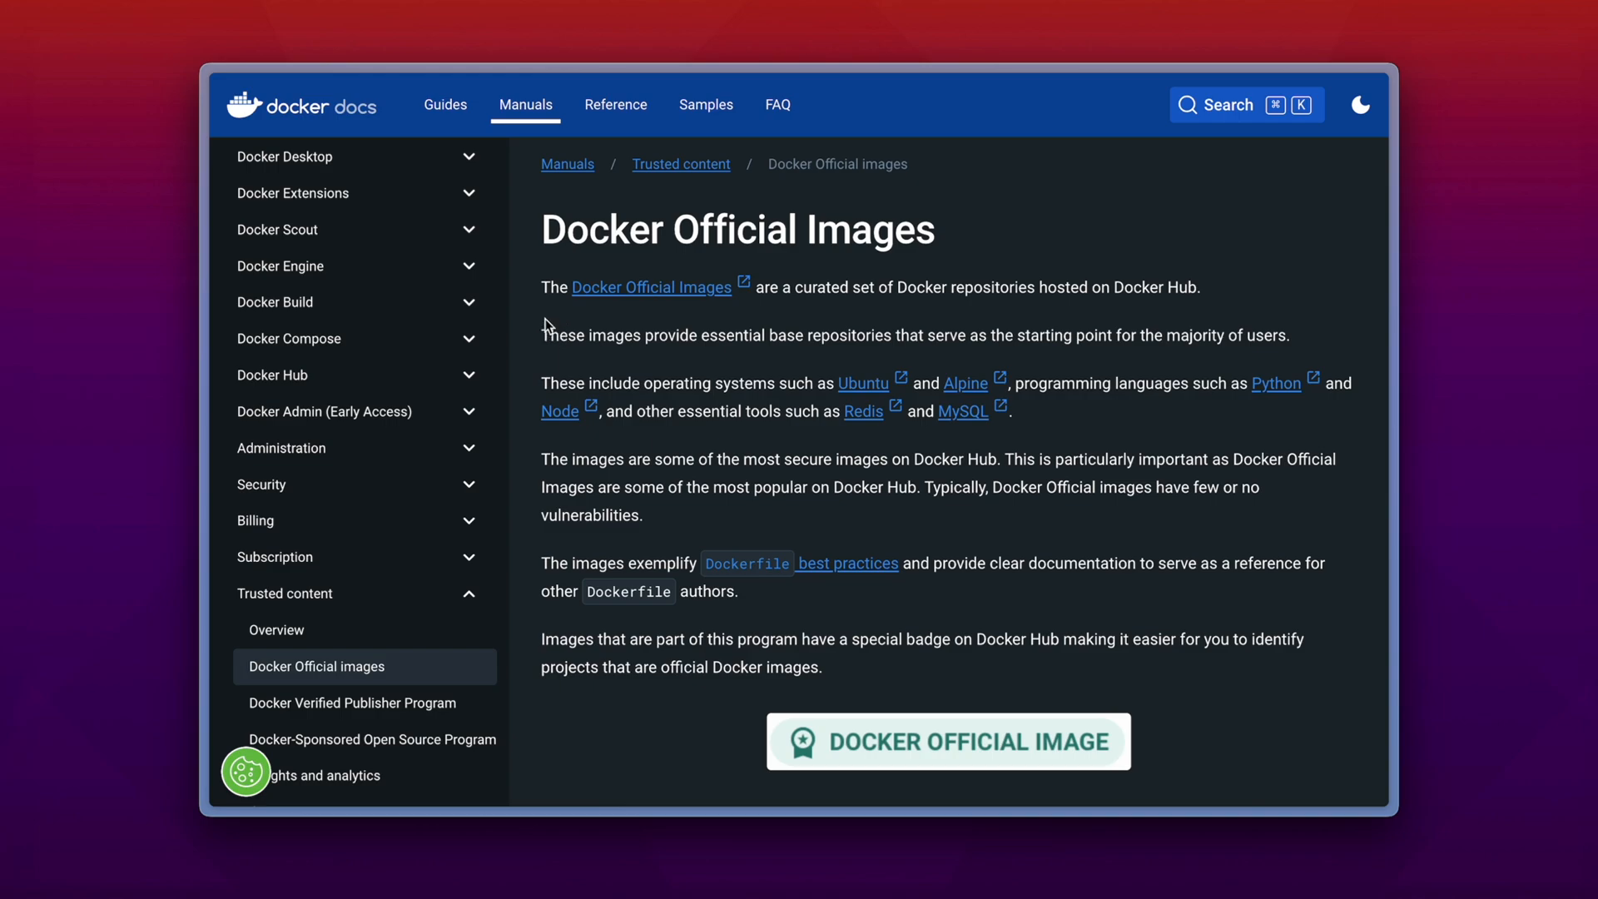
# Follow the Official Images docs link to Docker Hub's list of official images
pyautogui.scroll(-3)
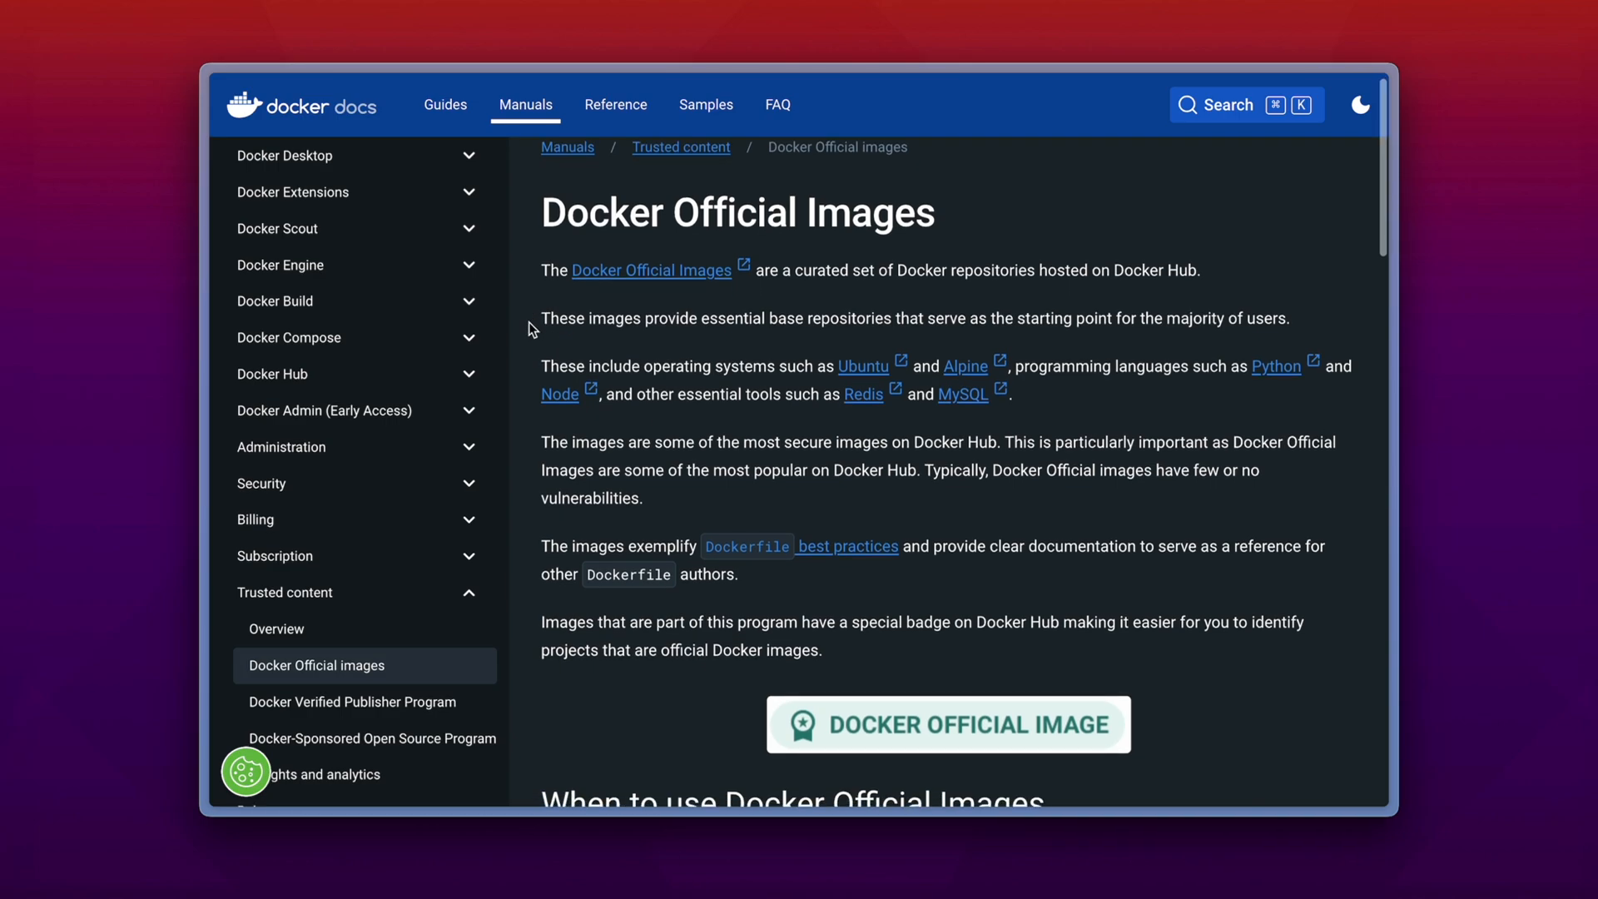
pyautogui.scroll(-3)
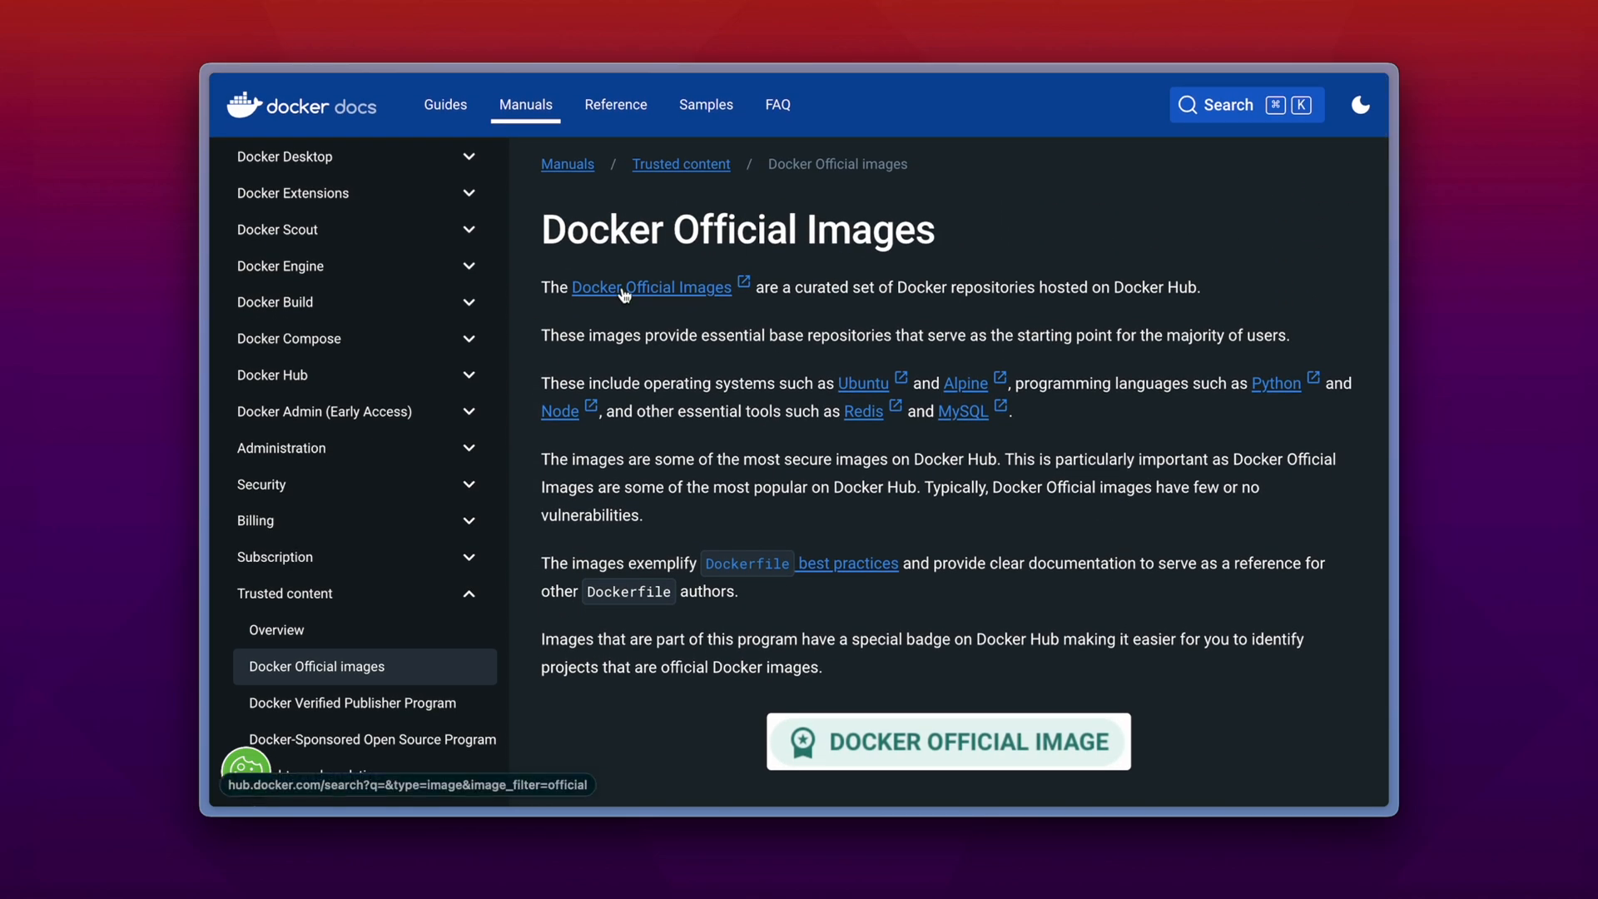
pyautogui.click(650, 286)
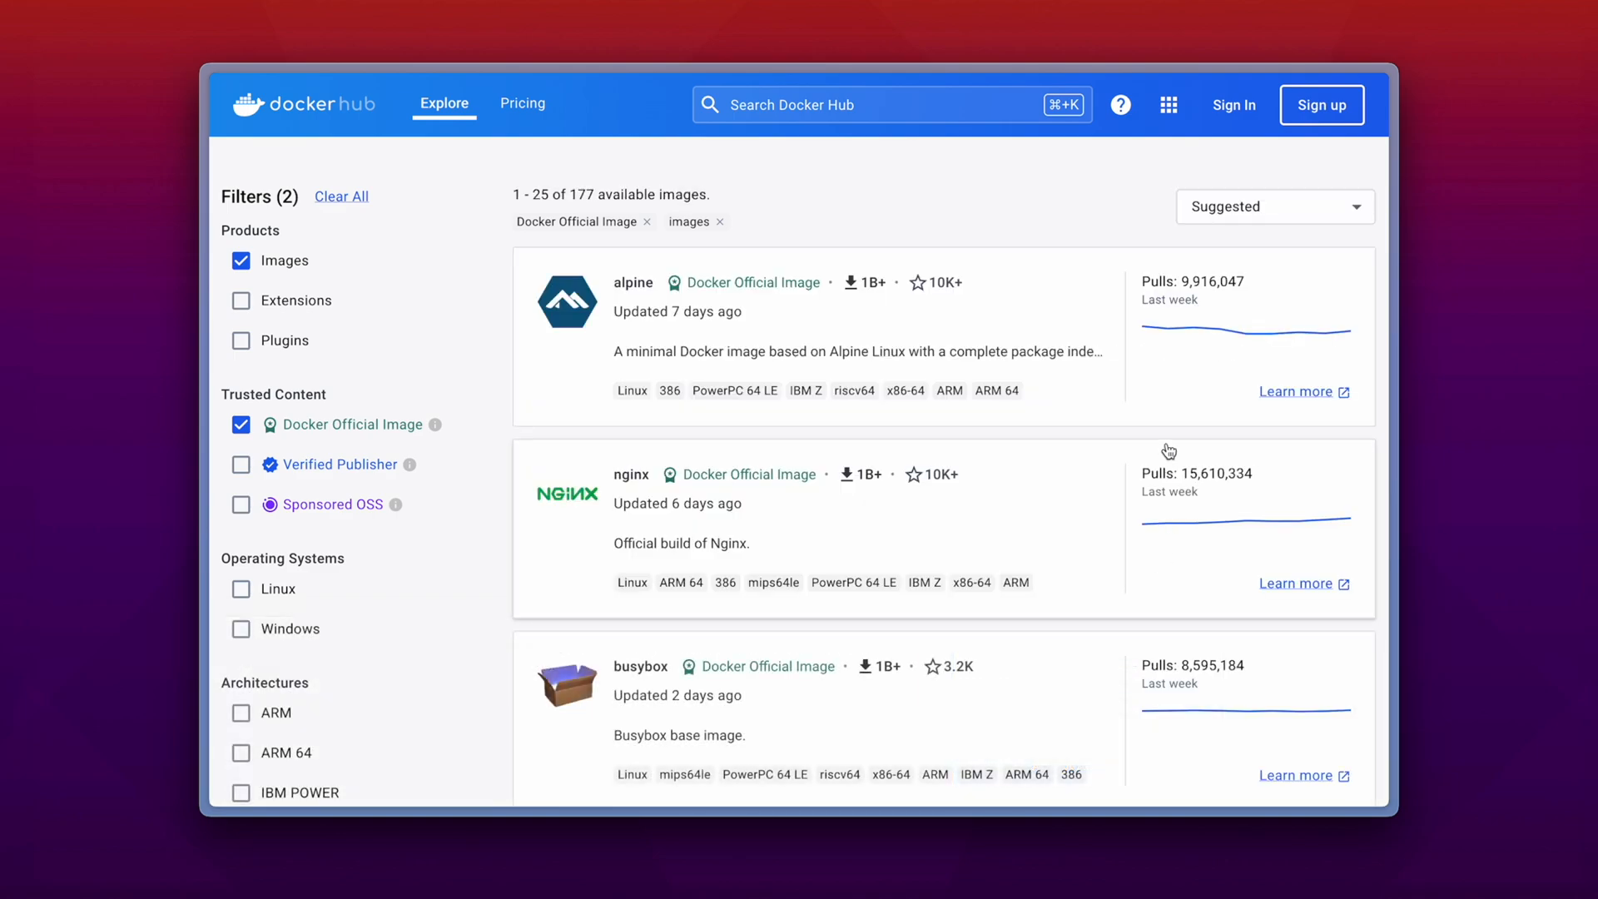
pyautogui.moveTo(952, 466)
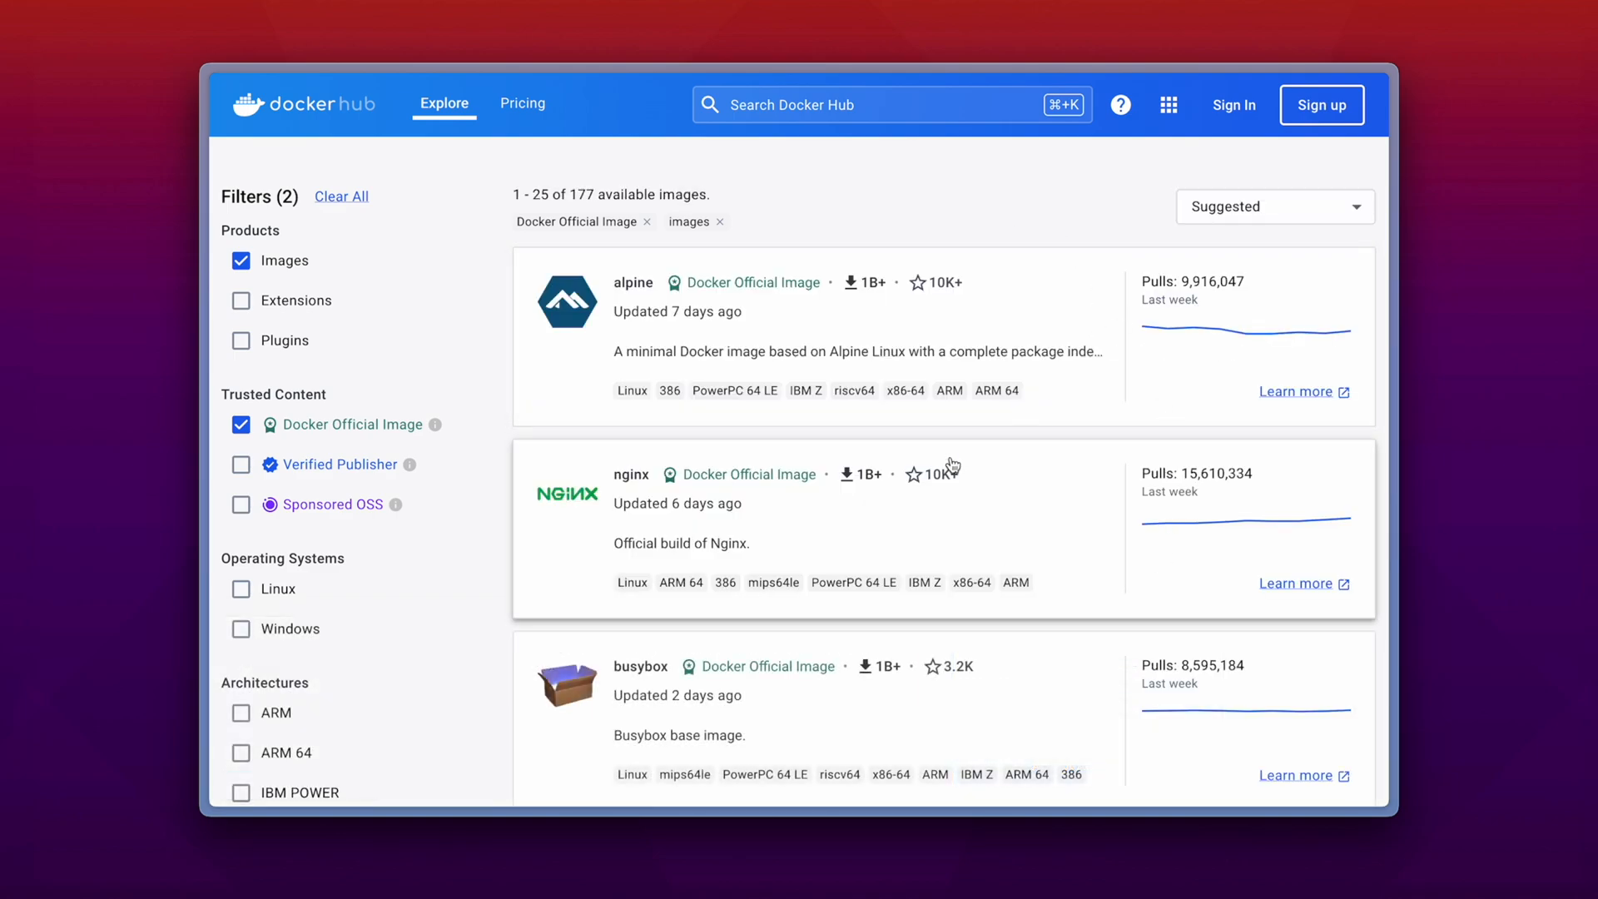
# View the official python image's 3.11.7-slim tag details on Docker Hub
pyautogui.scroll(-3)
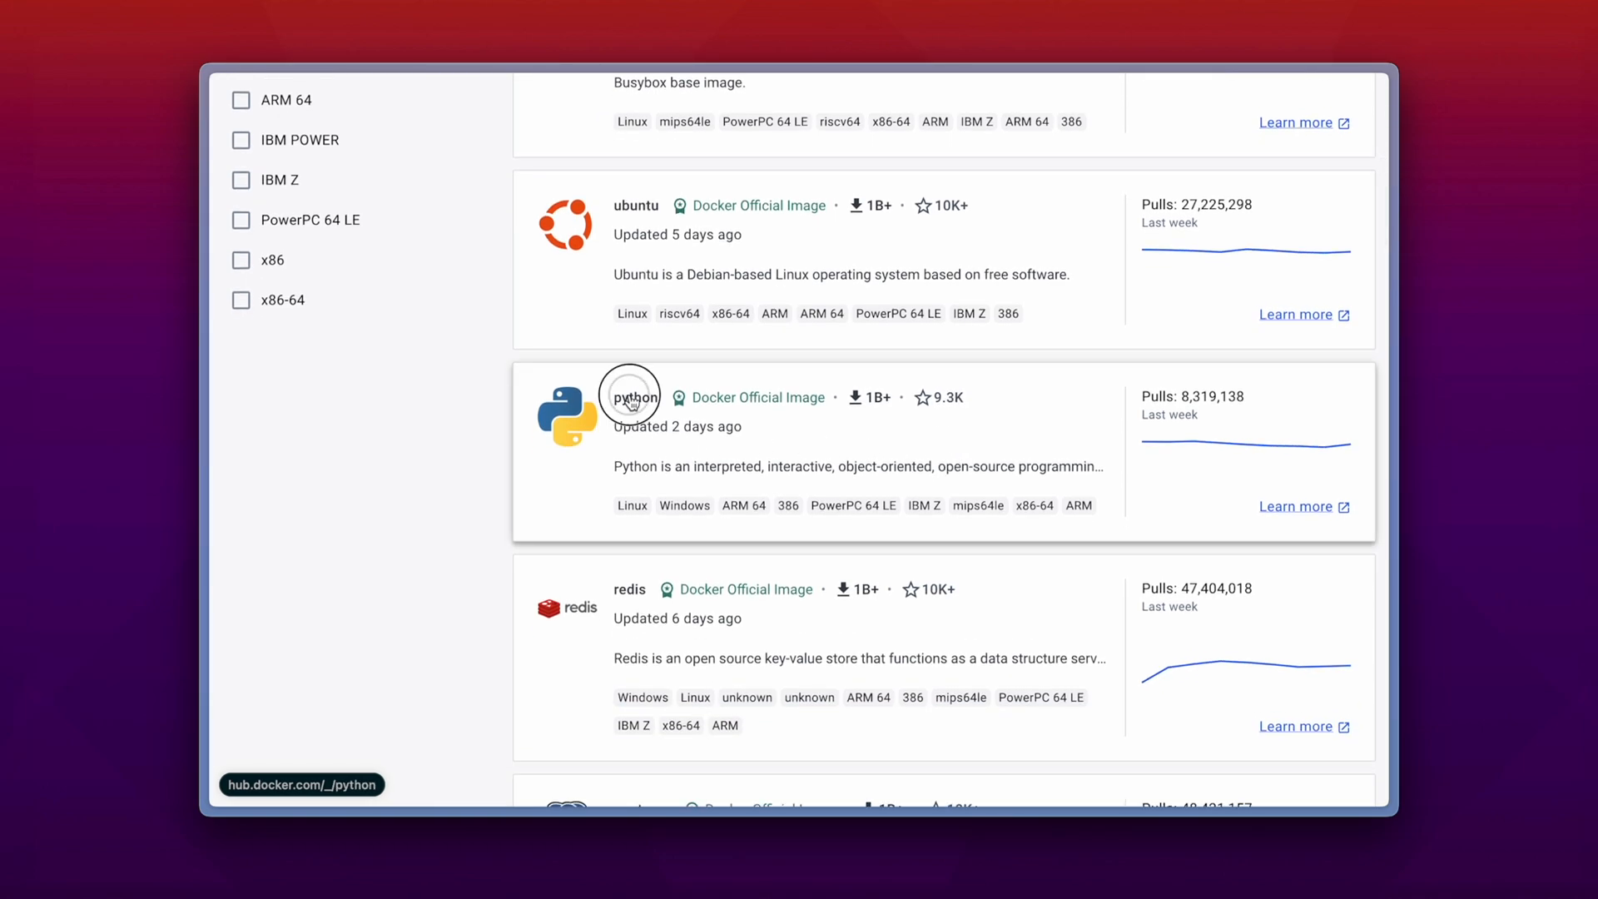
pyautogui.click(632, 396)
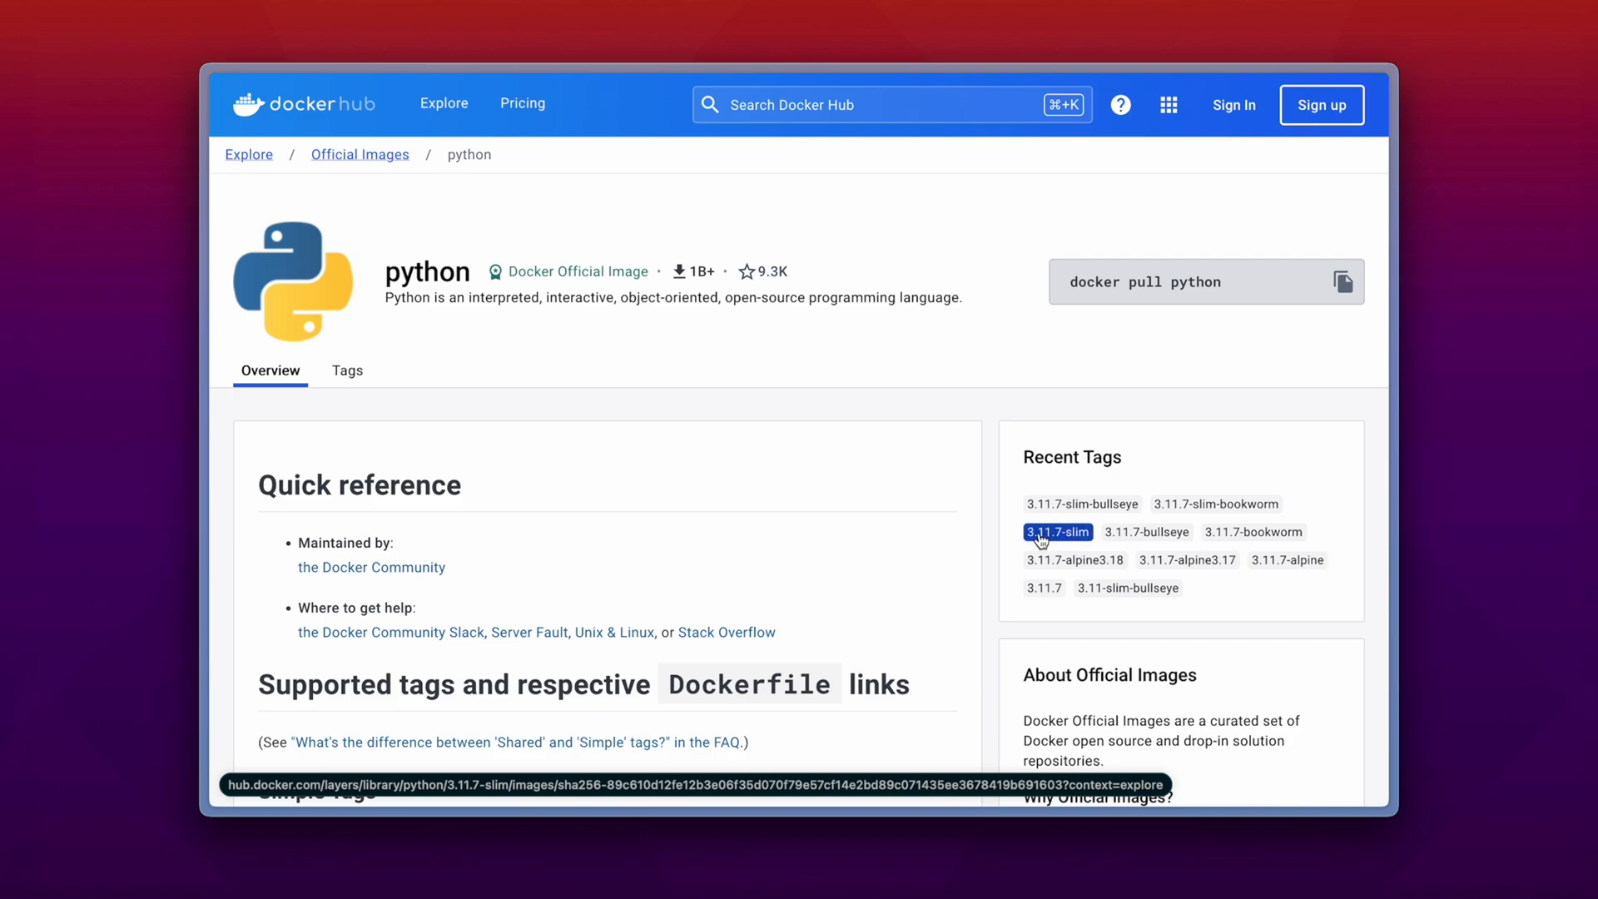
pyautogui.click(1057, 532)
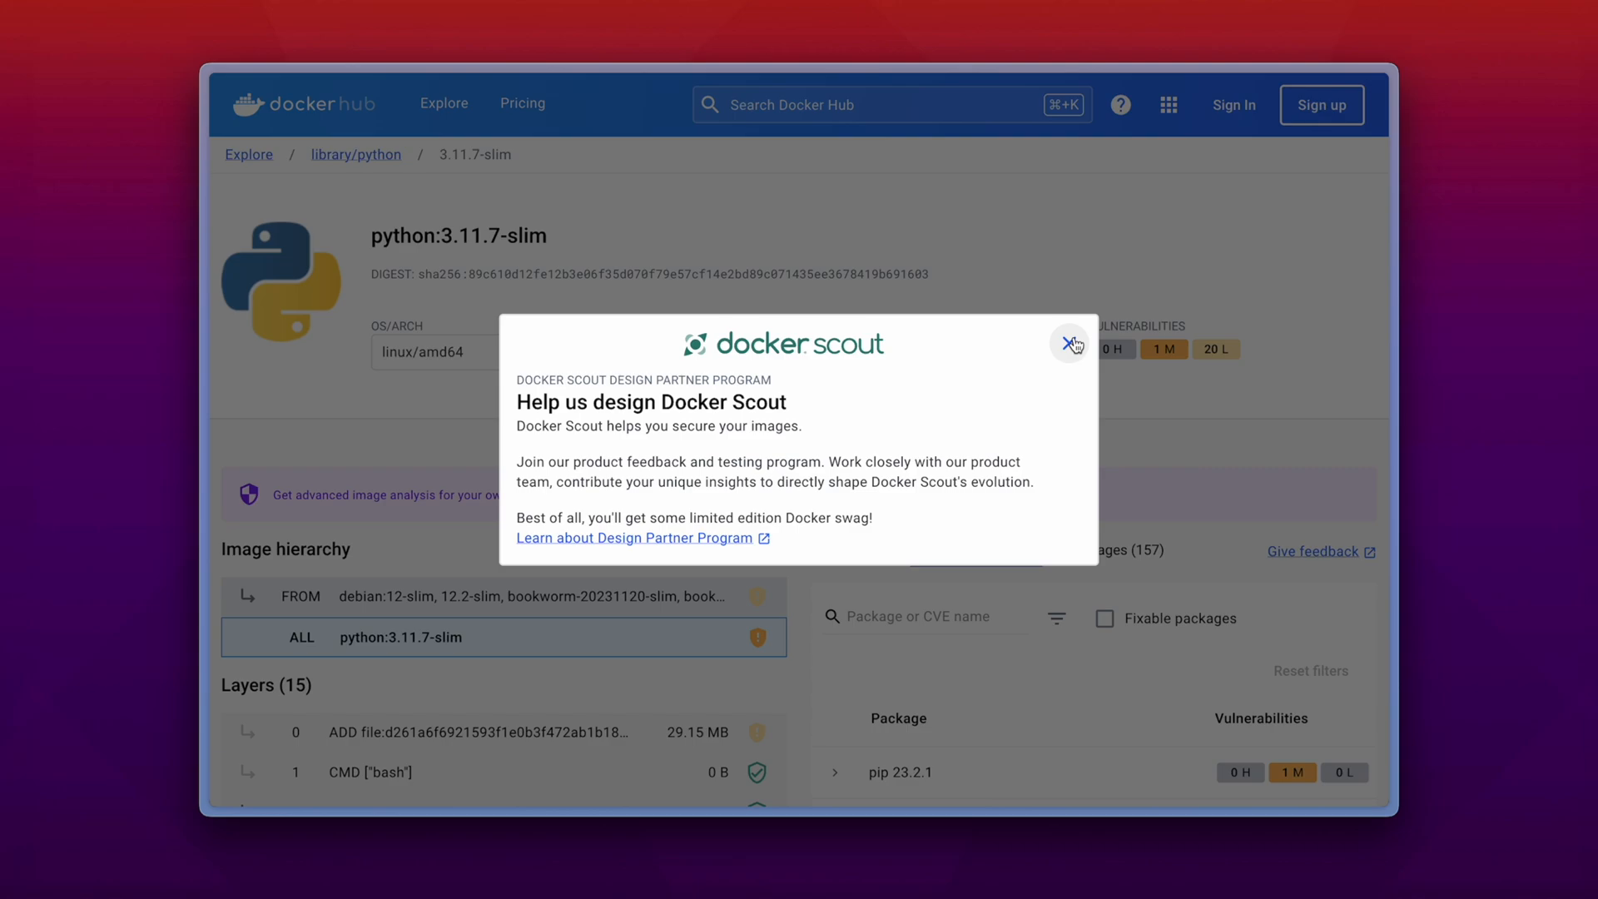
pyautogui.click(1070, 342)
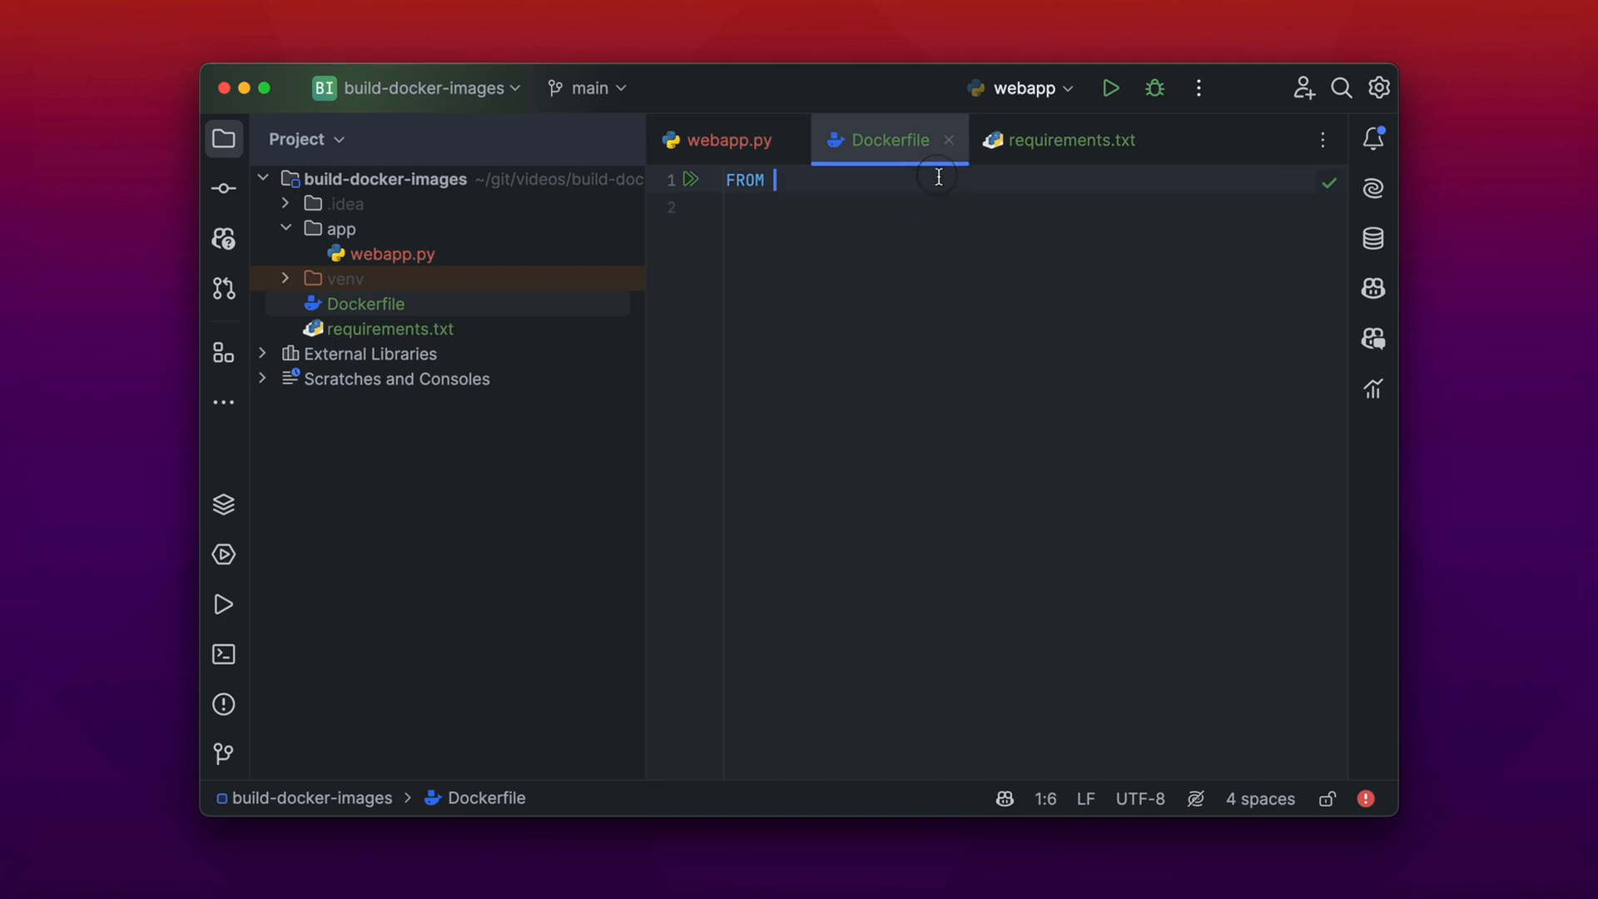
# Use python:3.11.7-slim, label maintainer 'Tech with Marco' and description 'My python image', then begin COPY
pyautogui.write('python:3.11.7-slim')
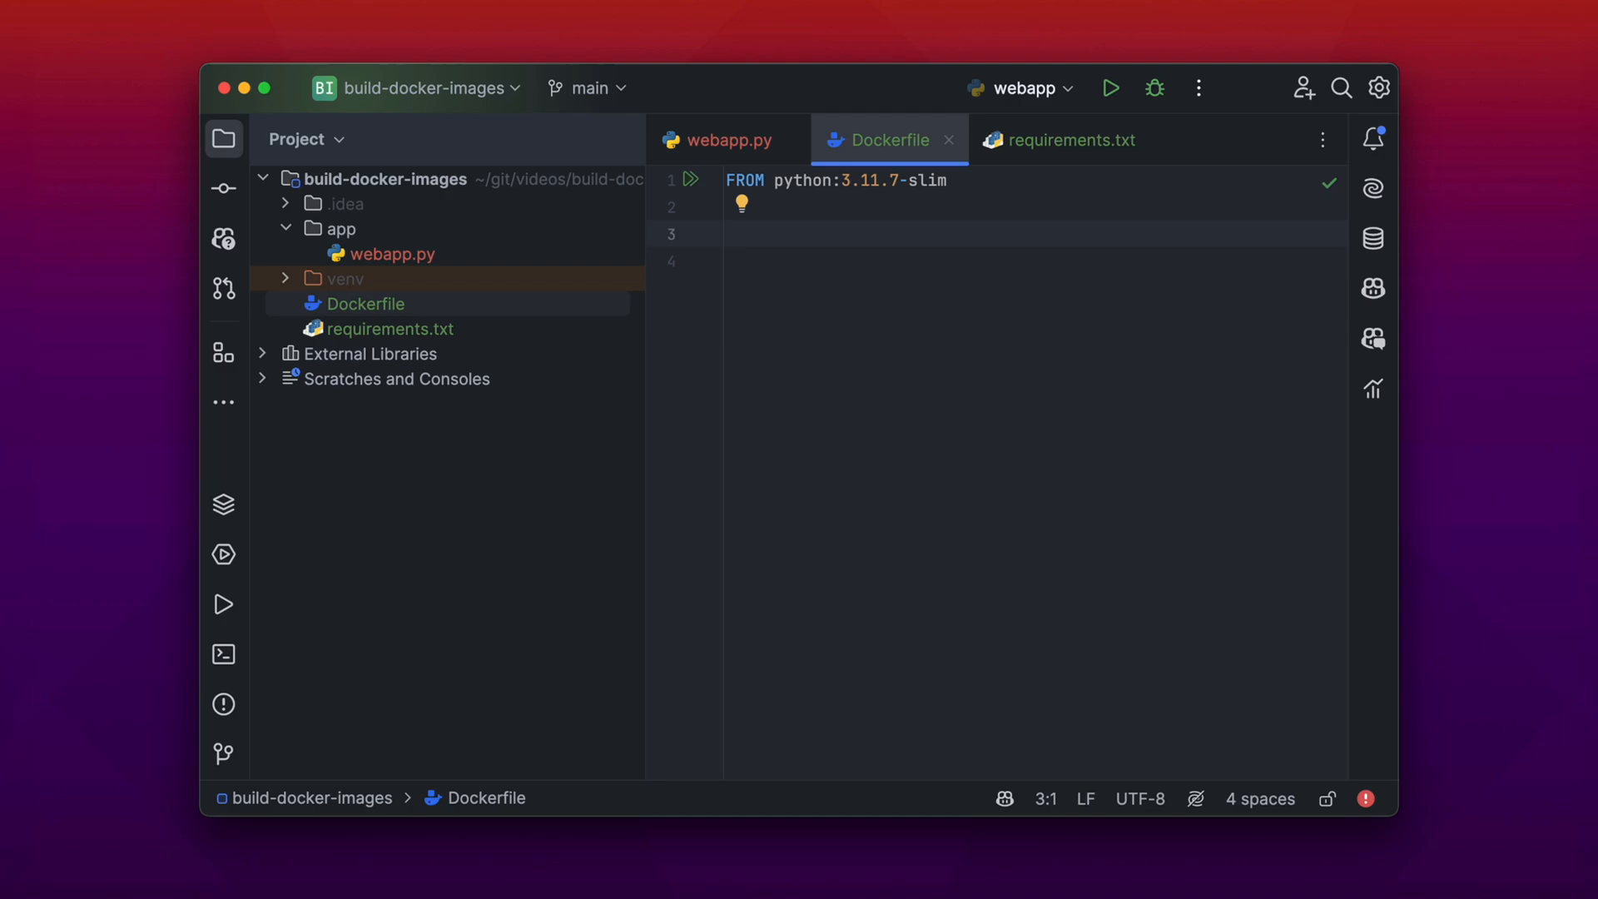
pyautogui.write('LABEL')
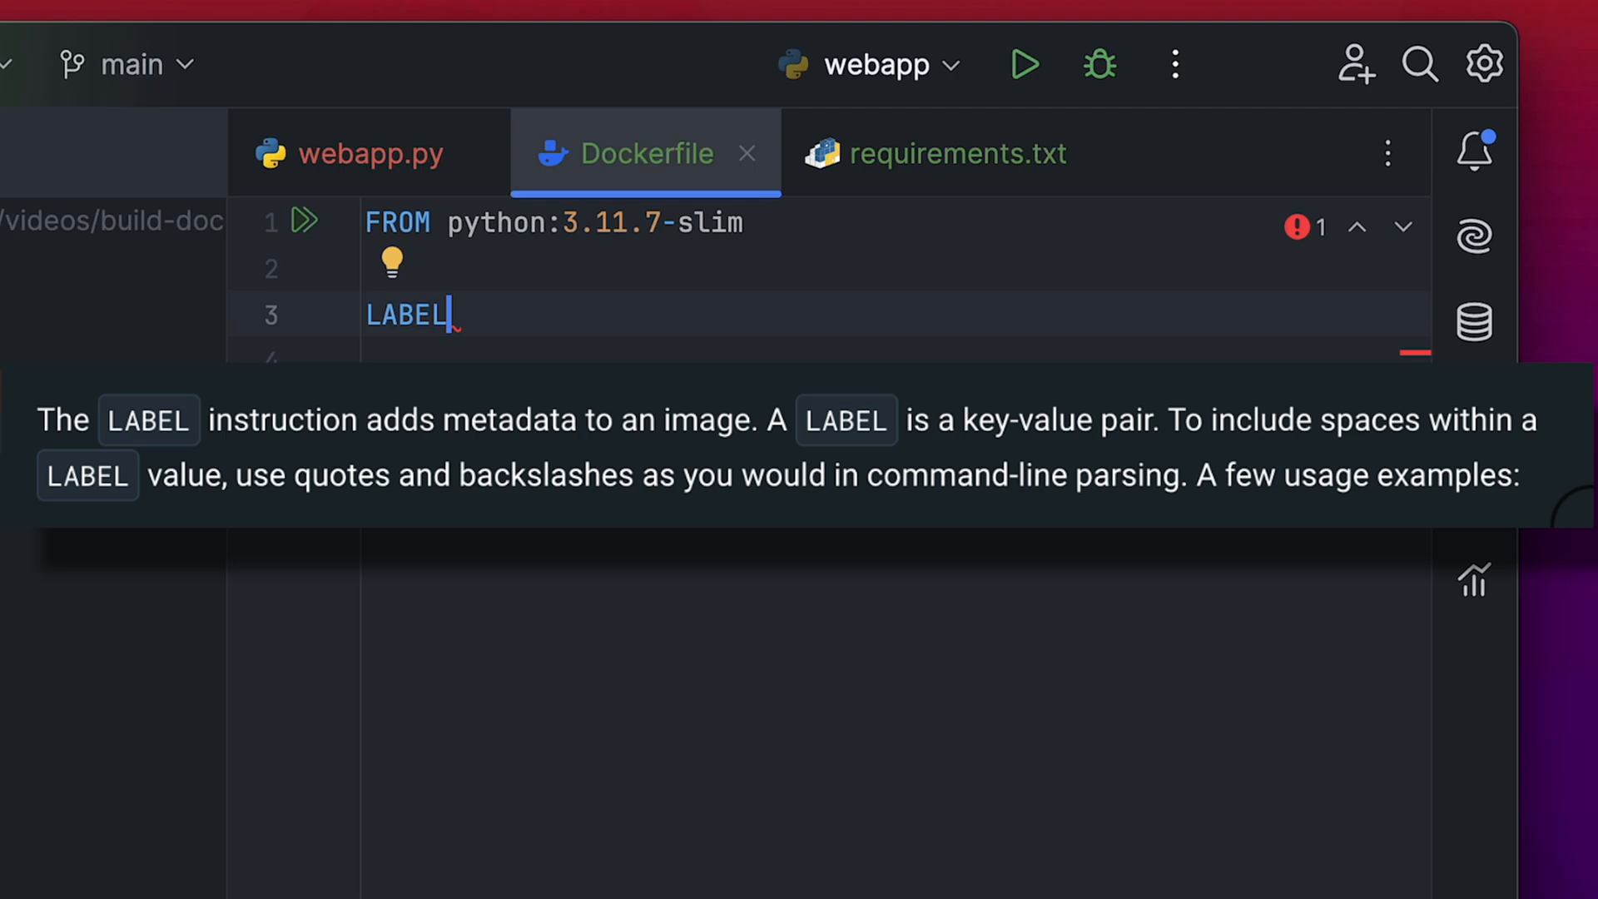
pyautogui.write('maint')
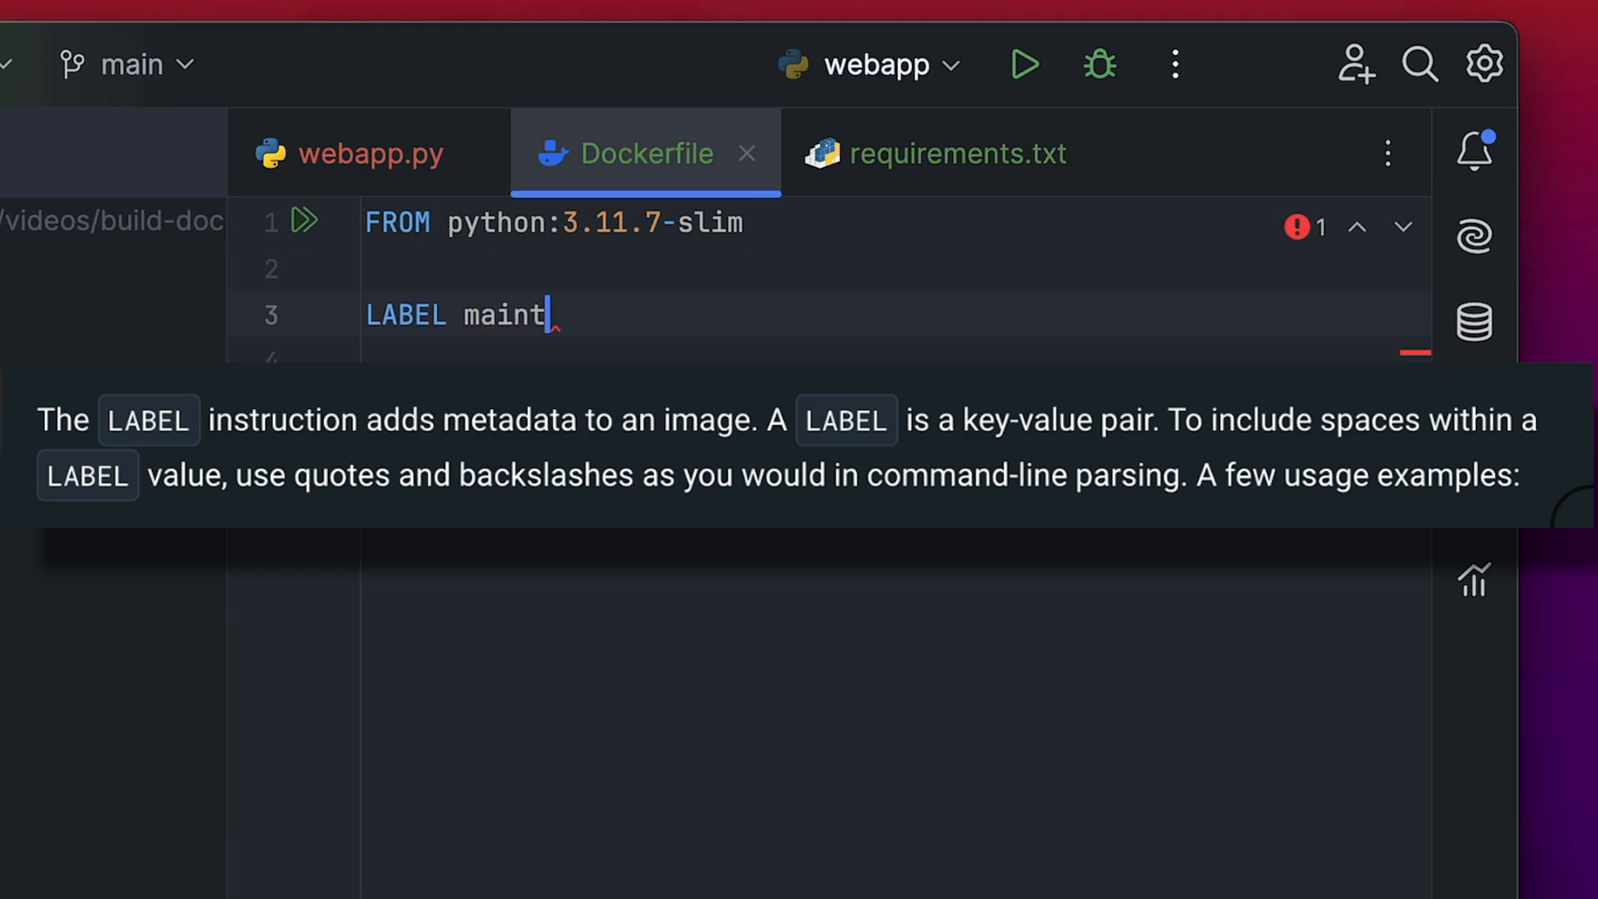
pyautogui.write("ainer='")
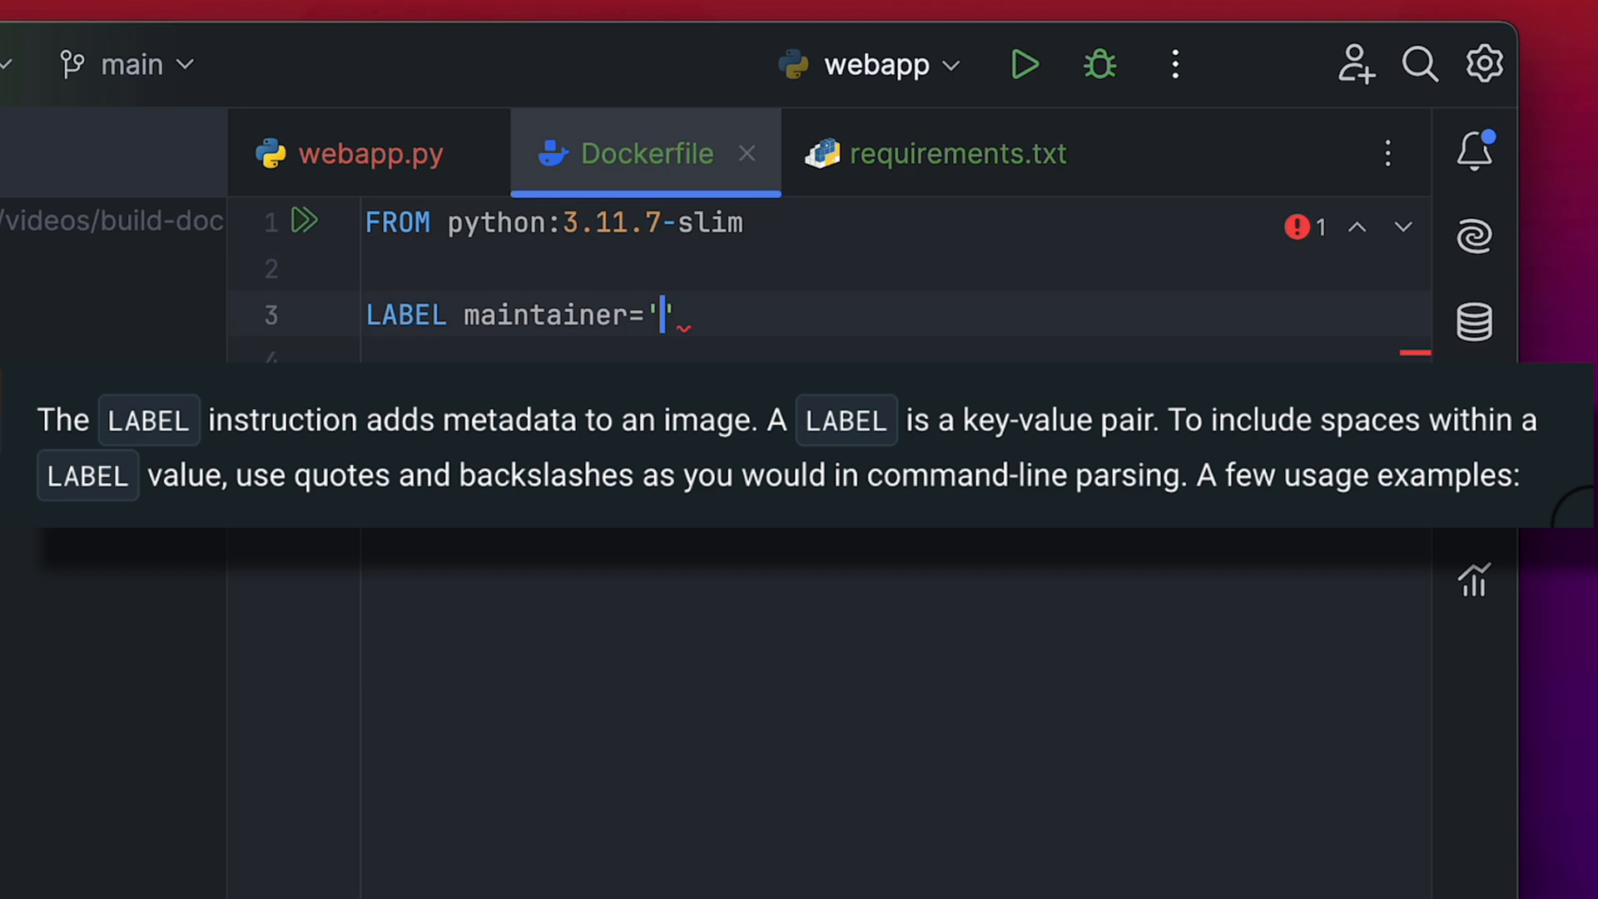
pyautogui.write('Tech with Ma')
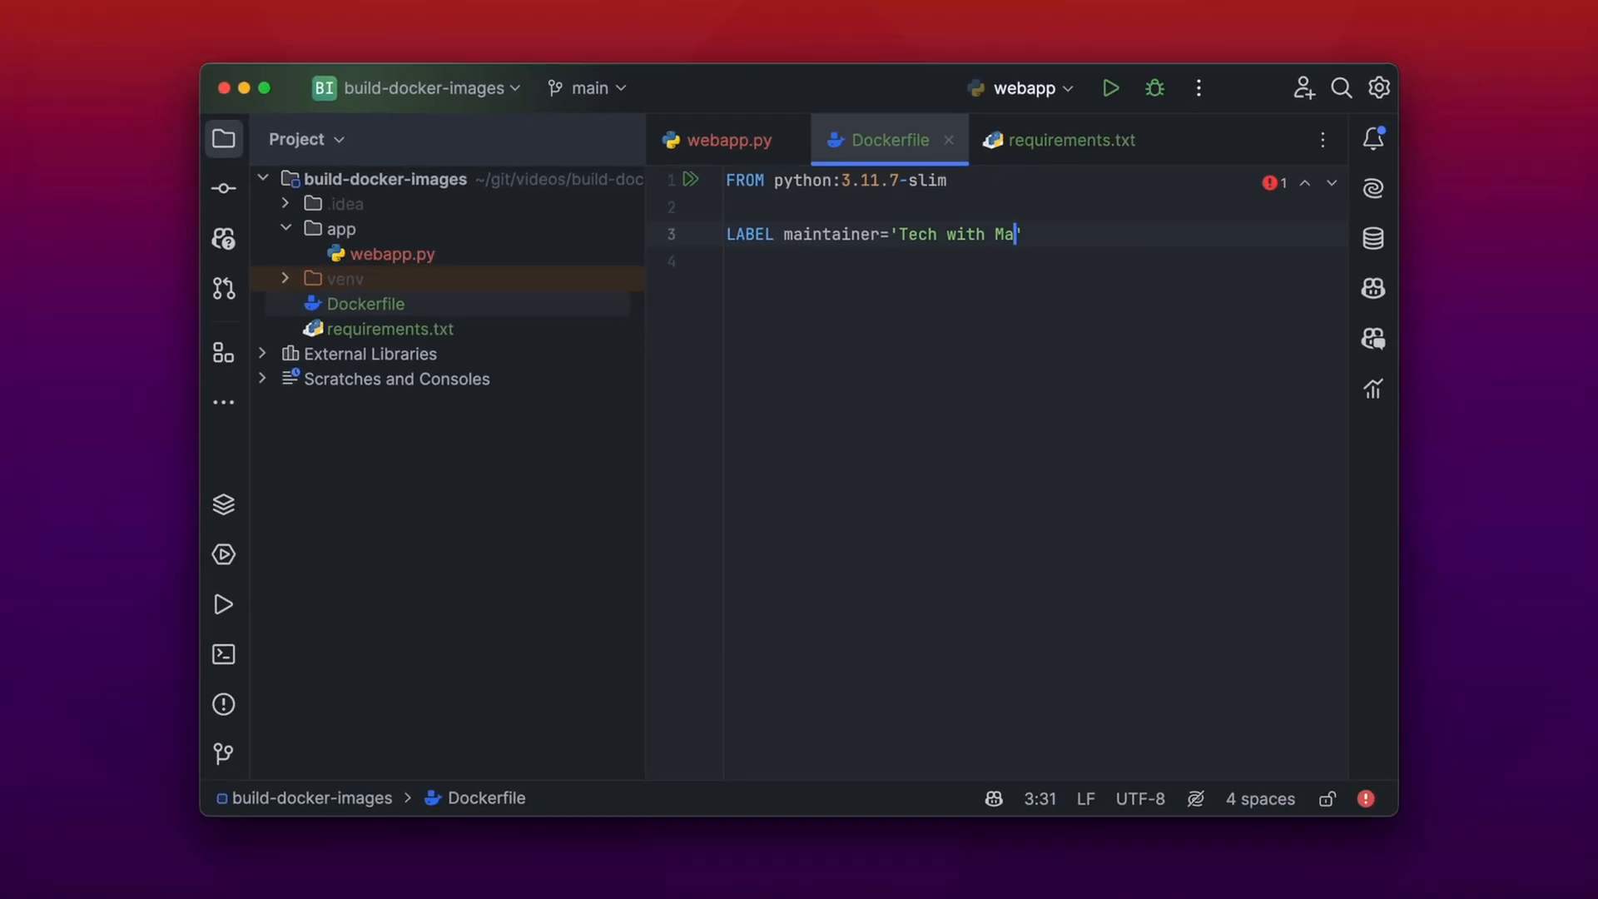
pyautogui.write("rco' description='My python")
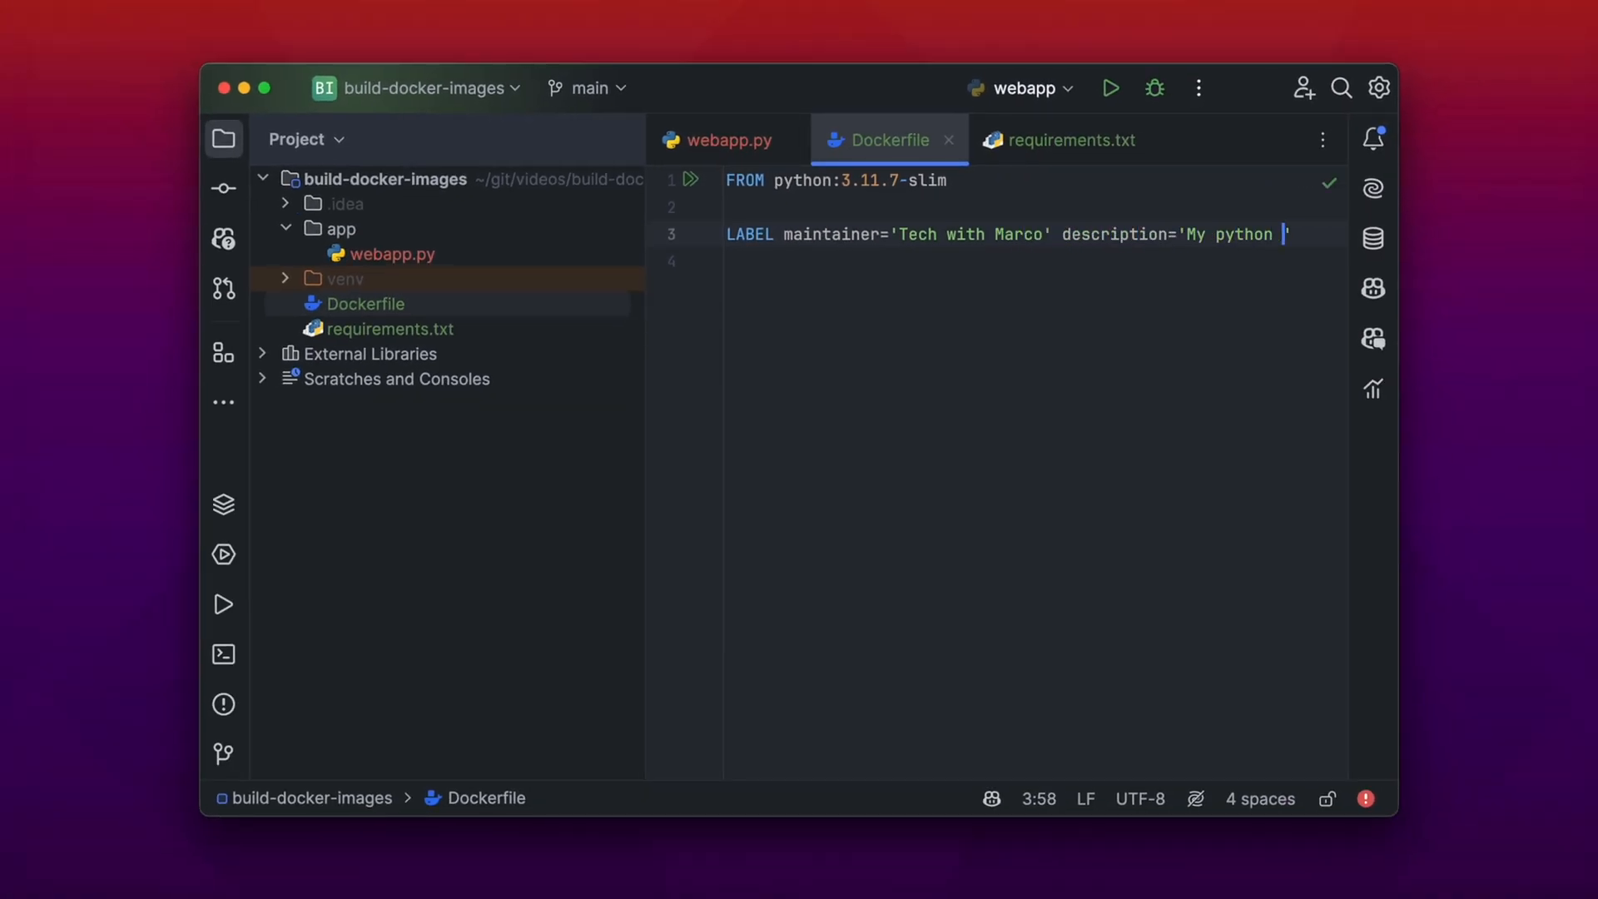
pyautogui.write("image'")
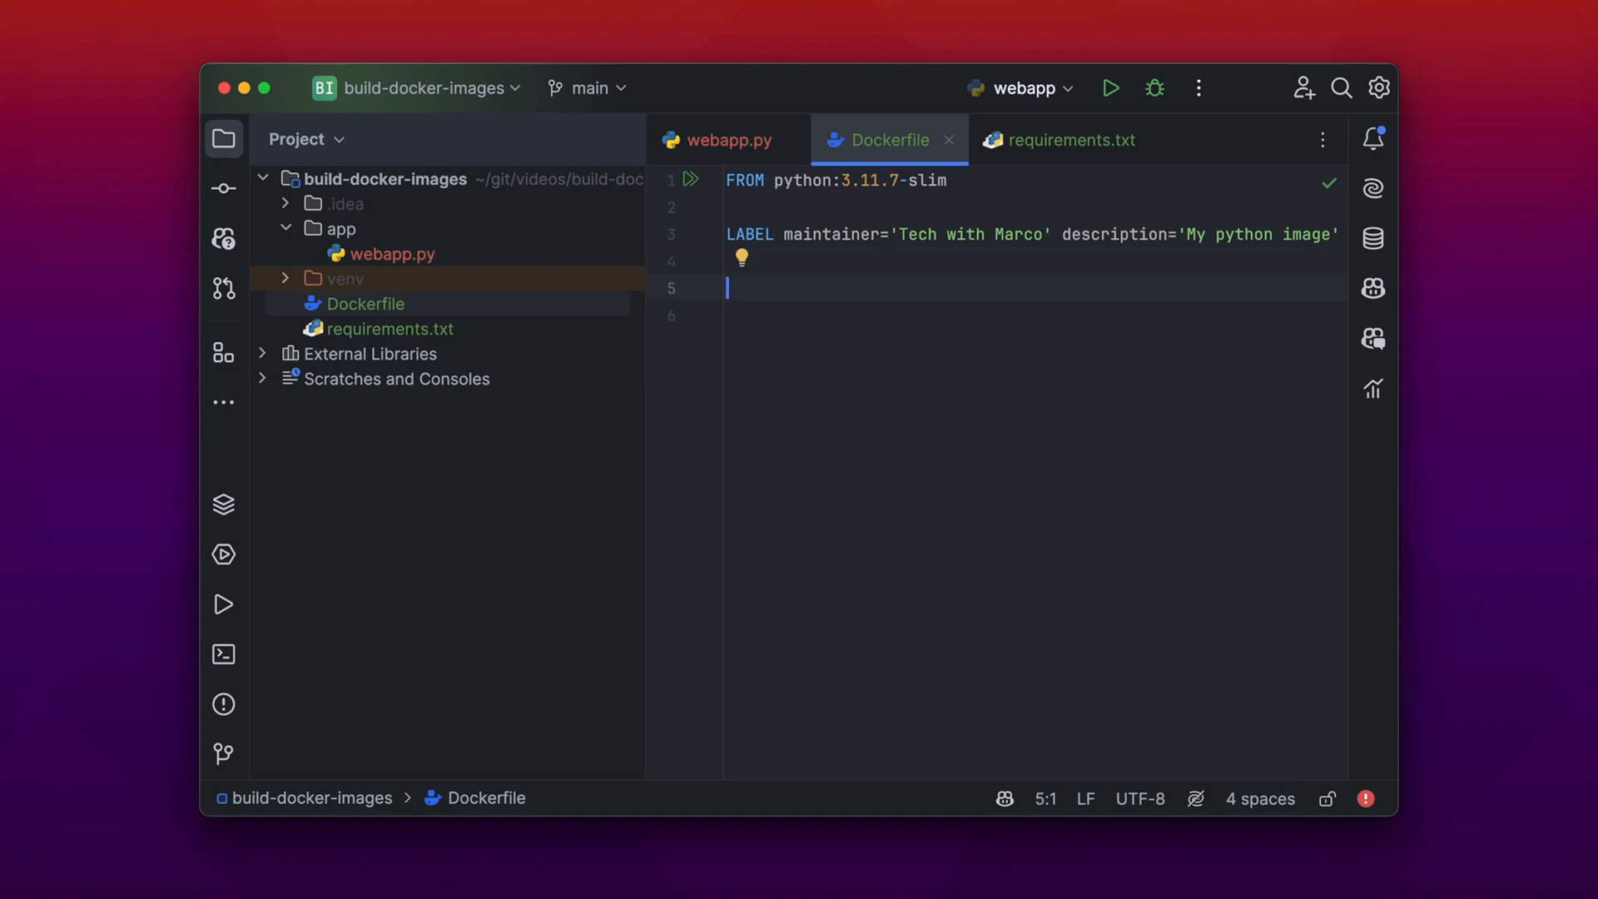
pyautogui.write('COPY .')
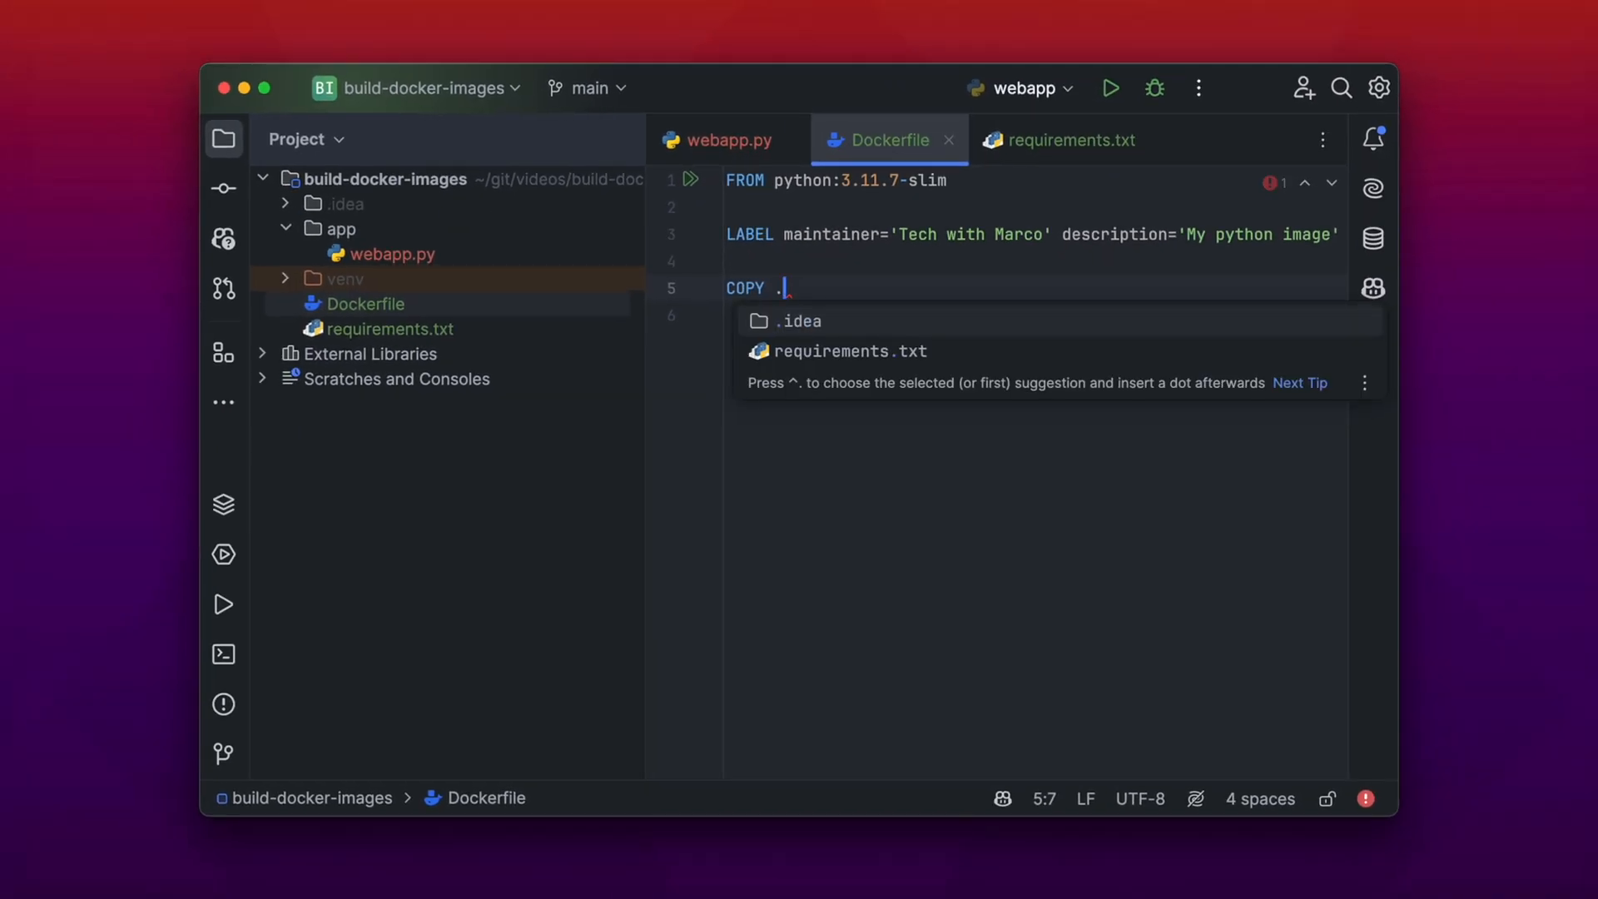
# Complete the line as COPY ./app /app and add WORKDIR /app below it
pyautogui.write('/app')
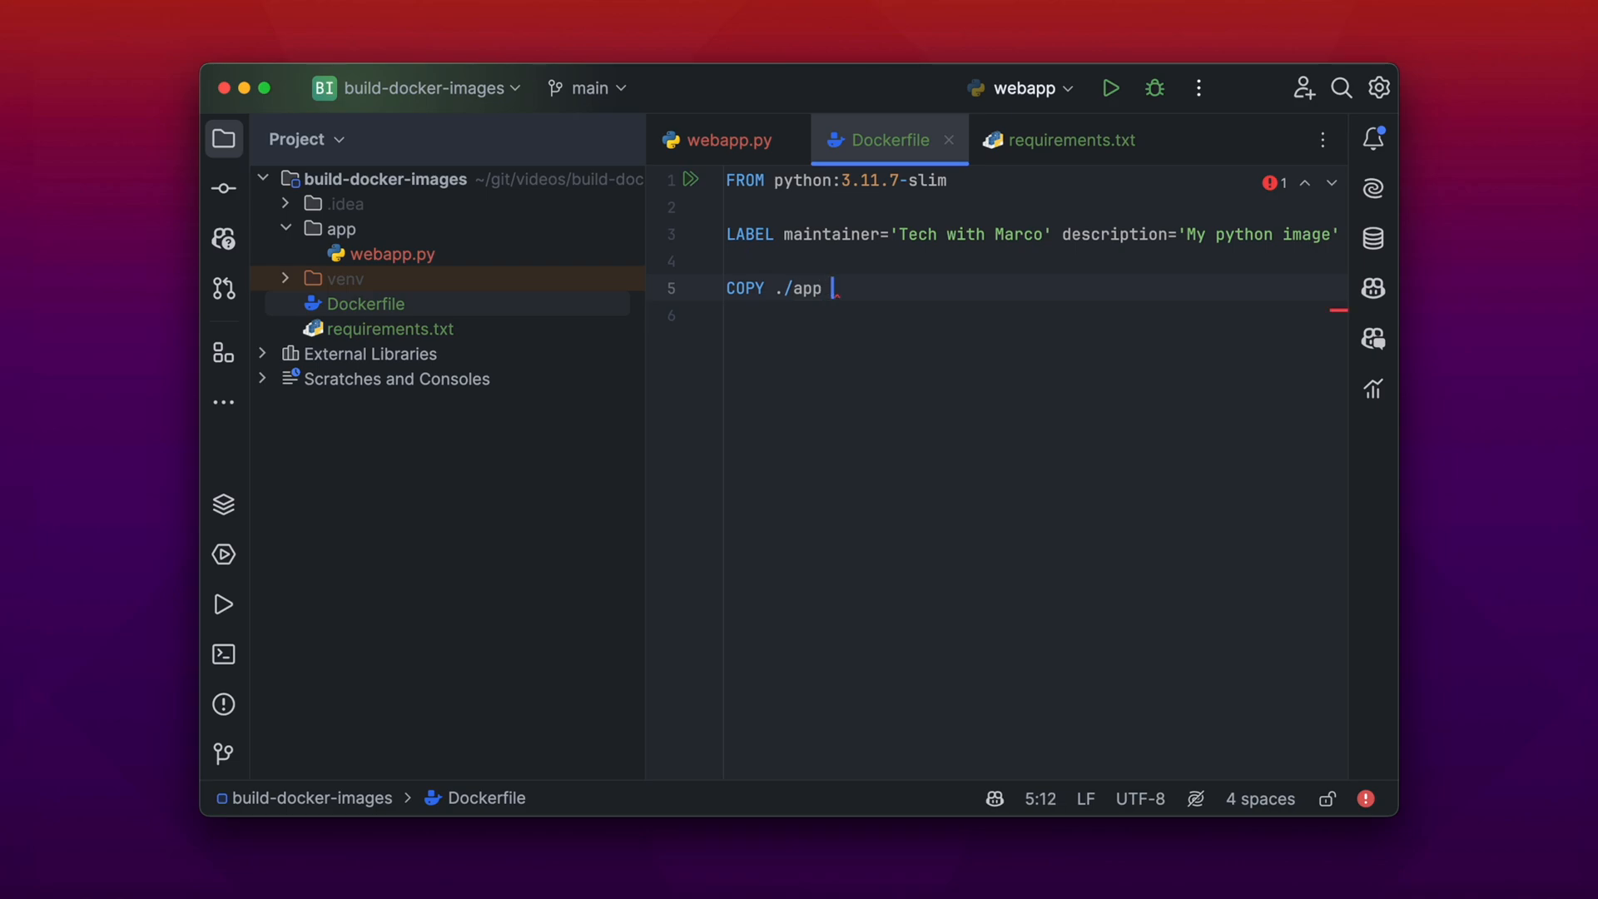
pyautogui.write('/a')
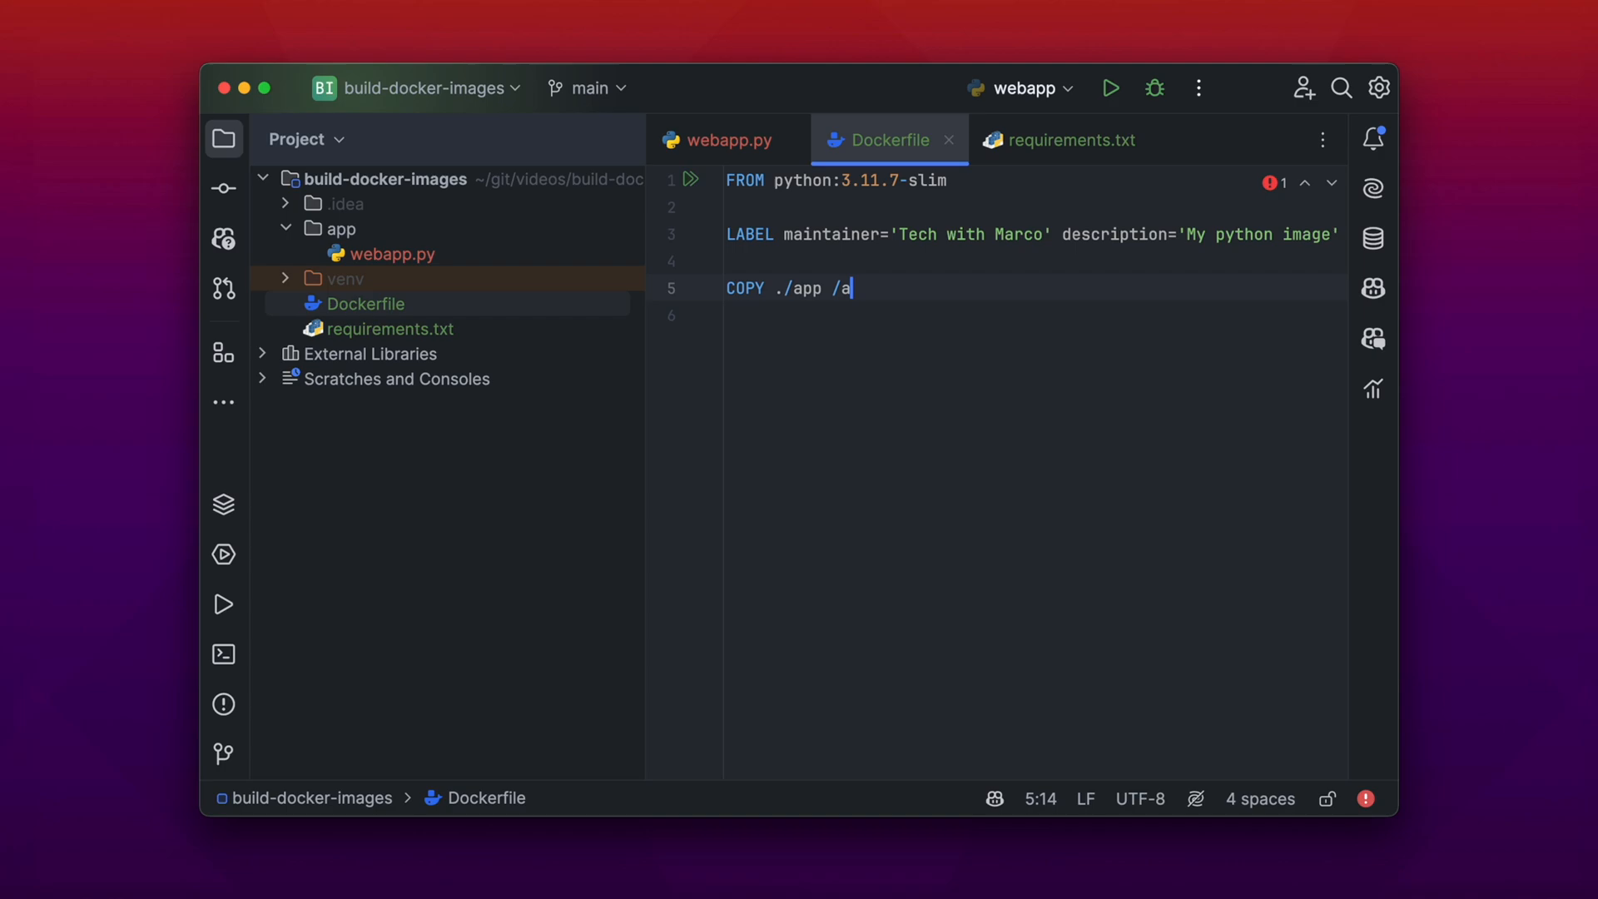
pyautogui.write('pp')
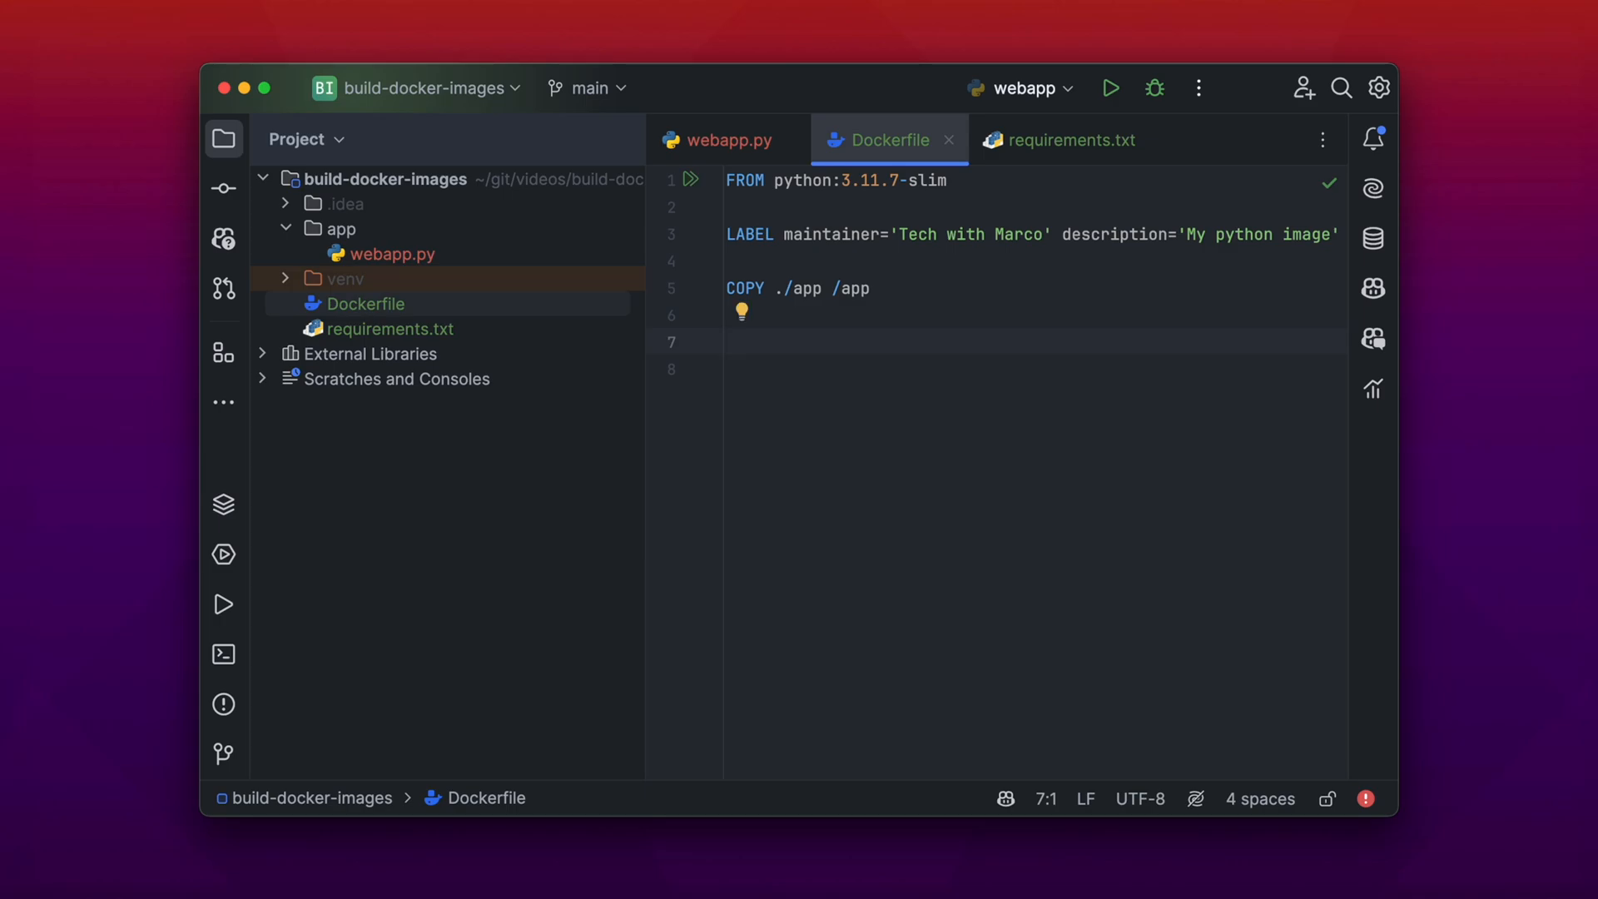
pyautogui.write('WORKDIR')
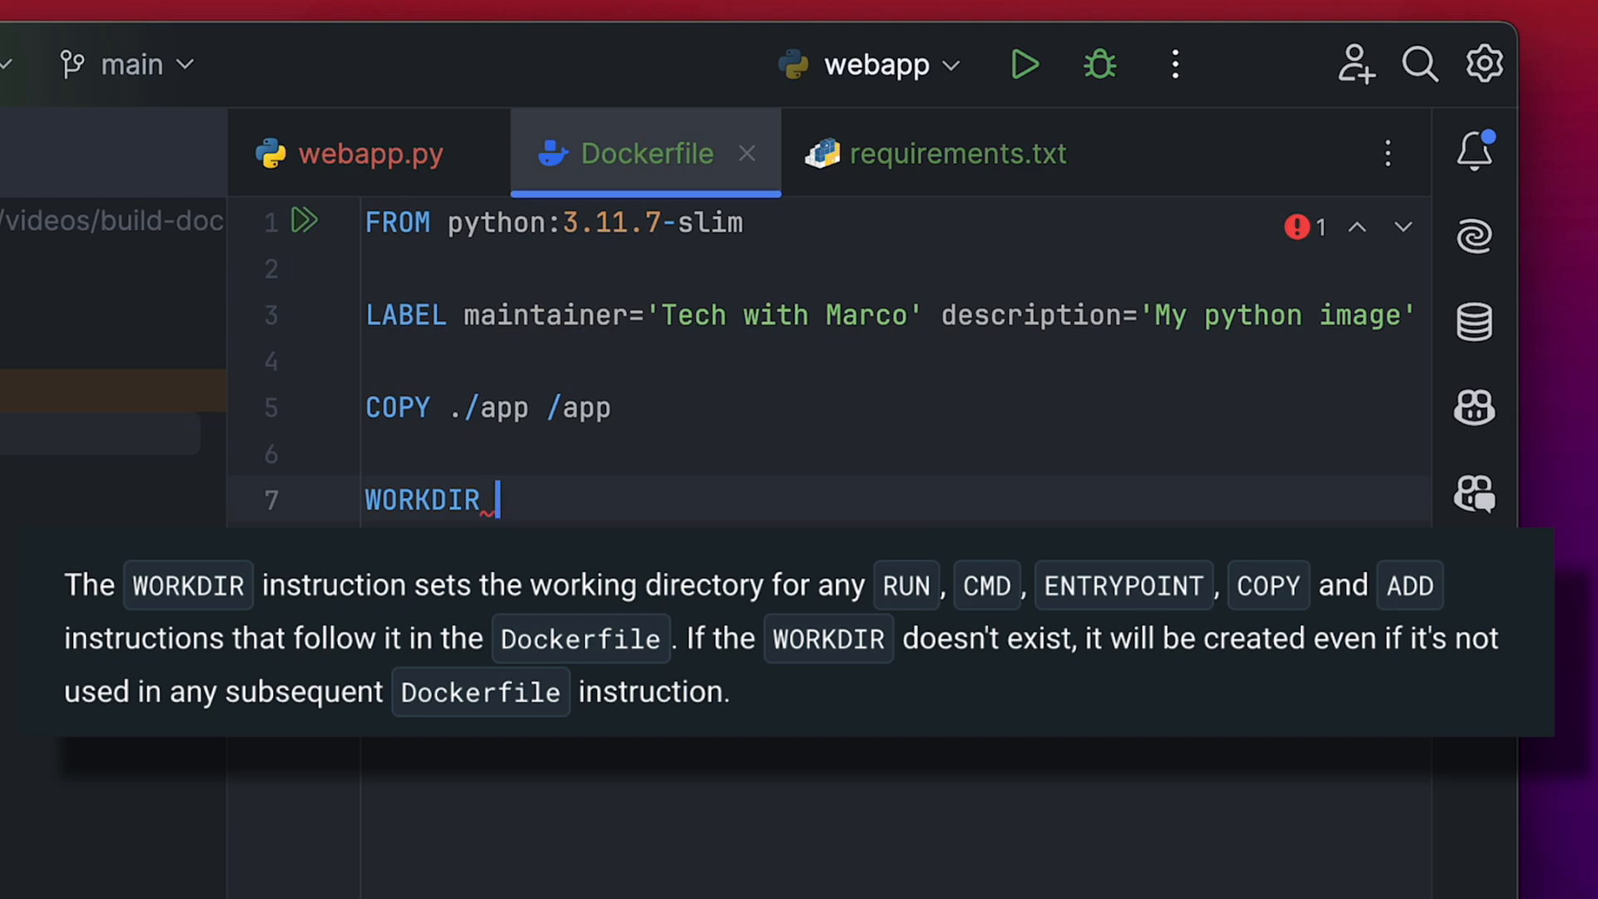
pyautogui.write('/app')
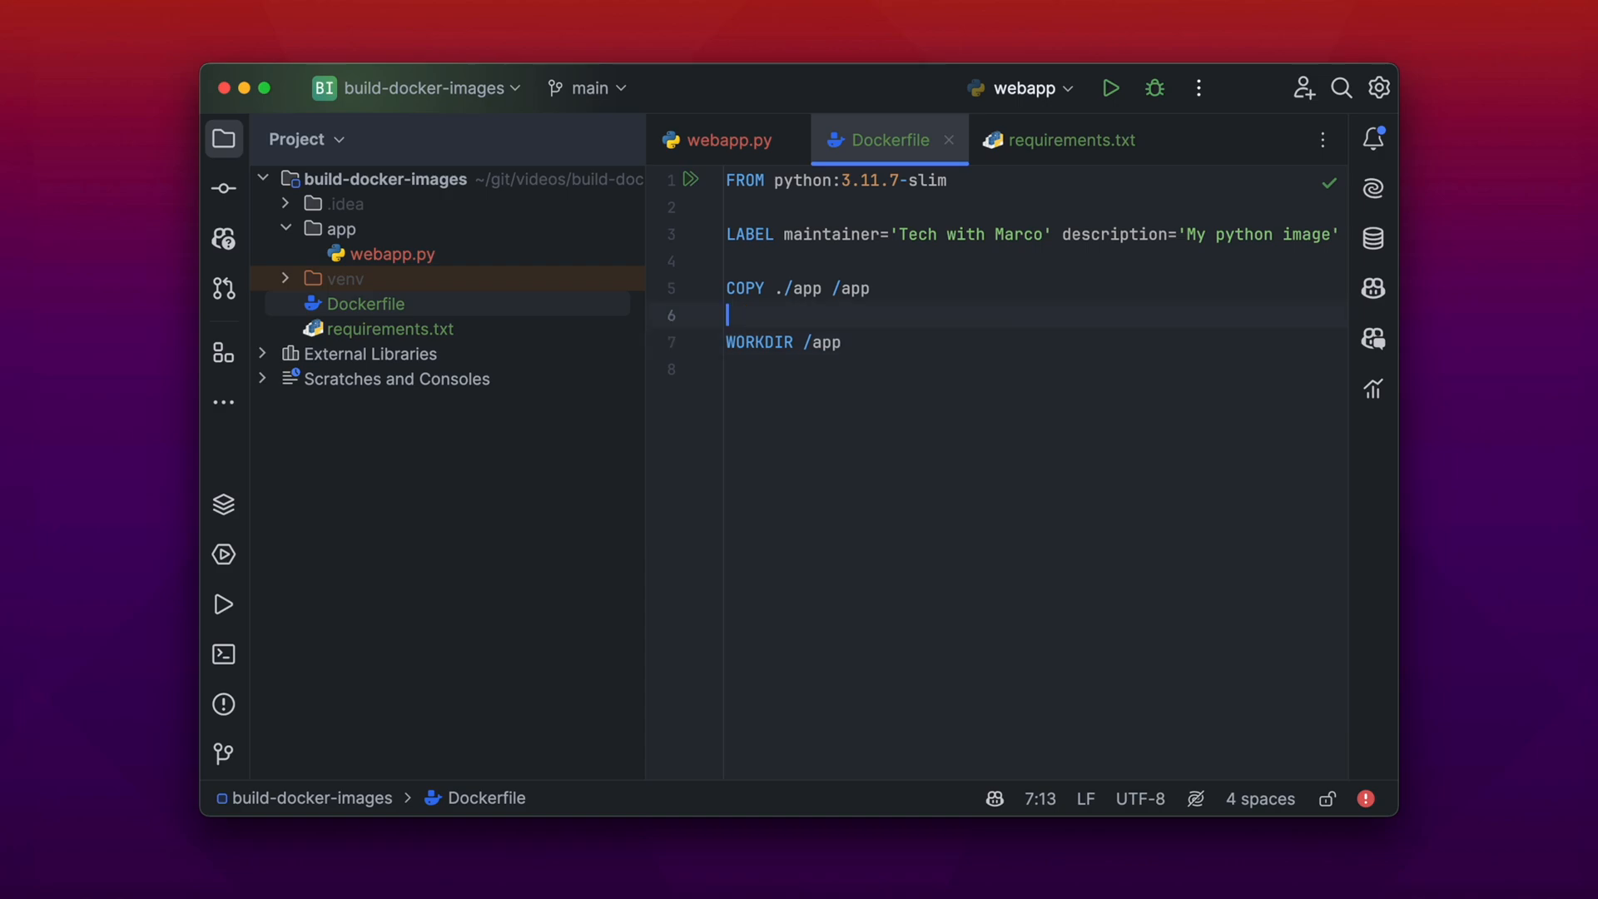
# Add COPY requirements.txt /app/requirements.txt on a new Dockerfile line
pyautogui.press('Enter')
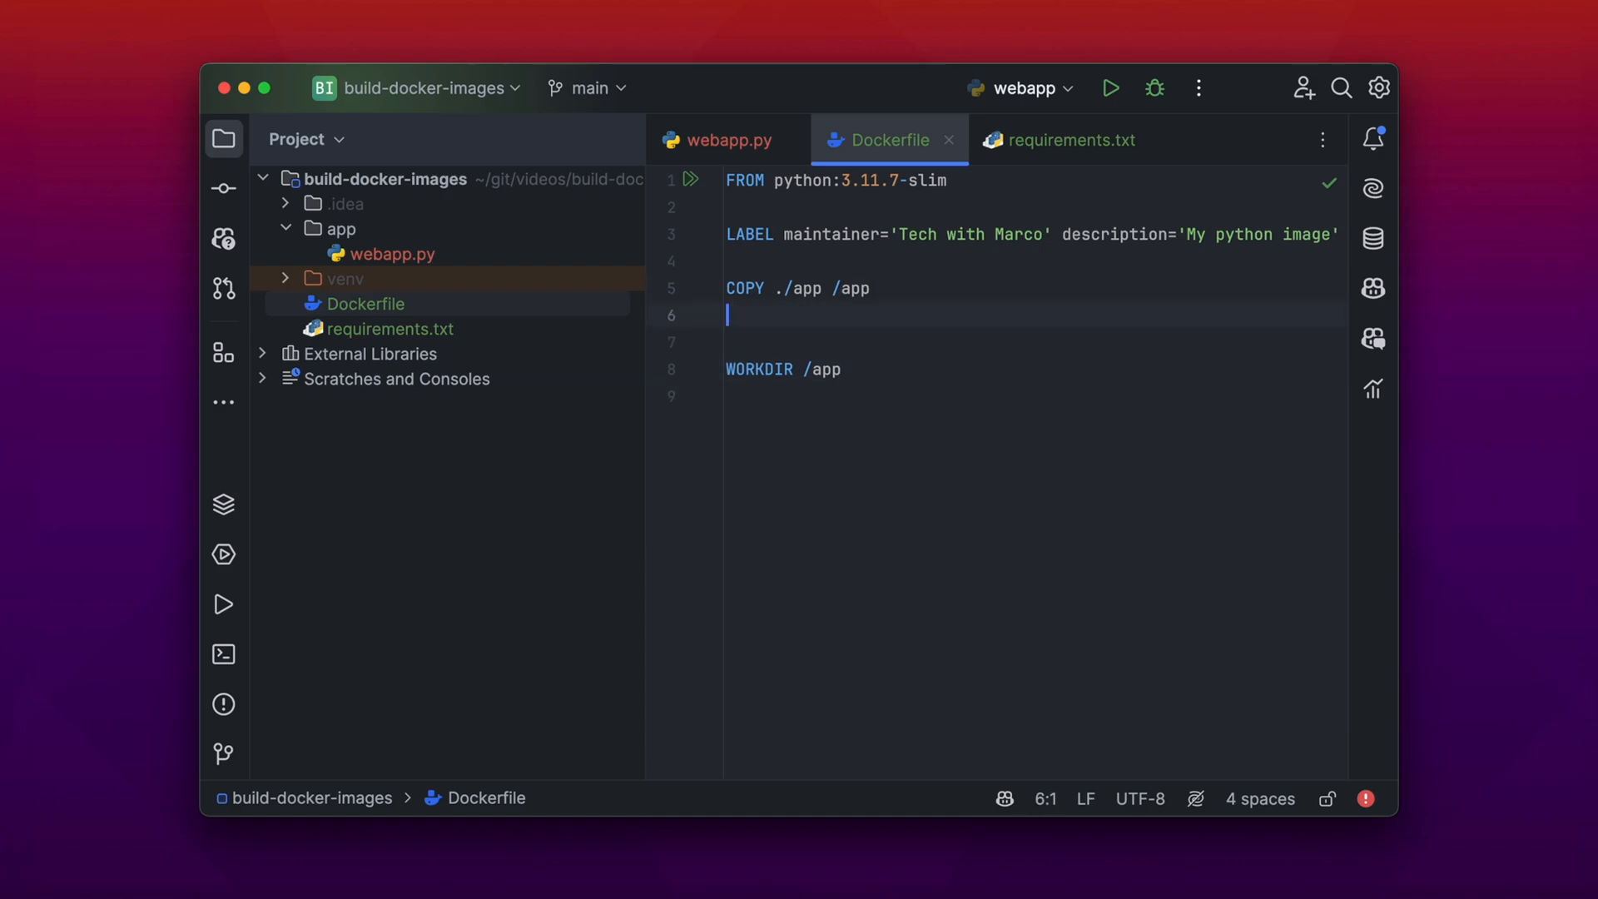
pyautogui.write('COPY')
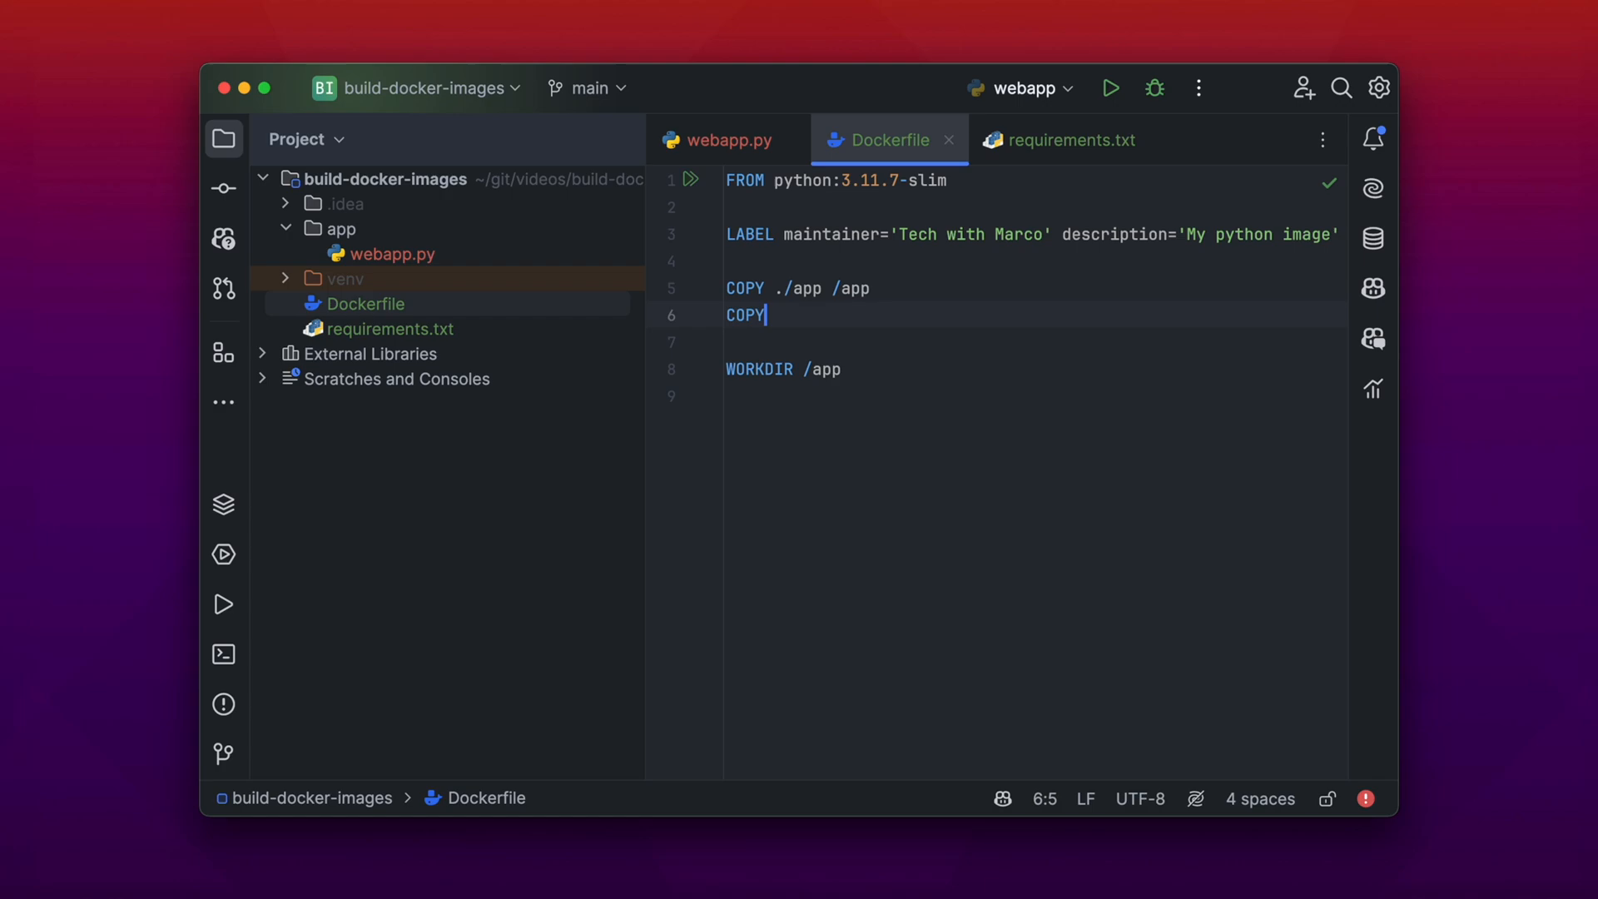
pyautogui.write('r')
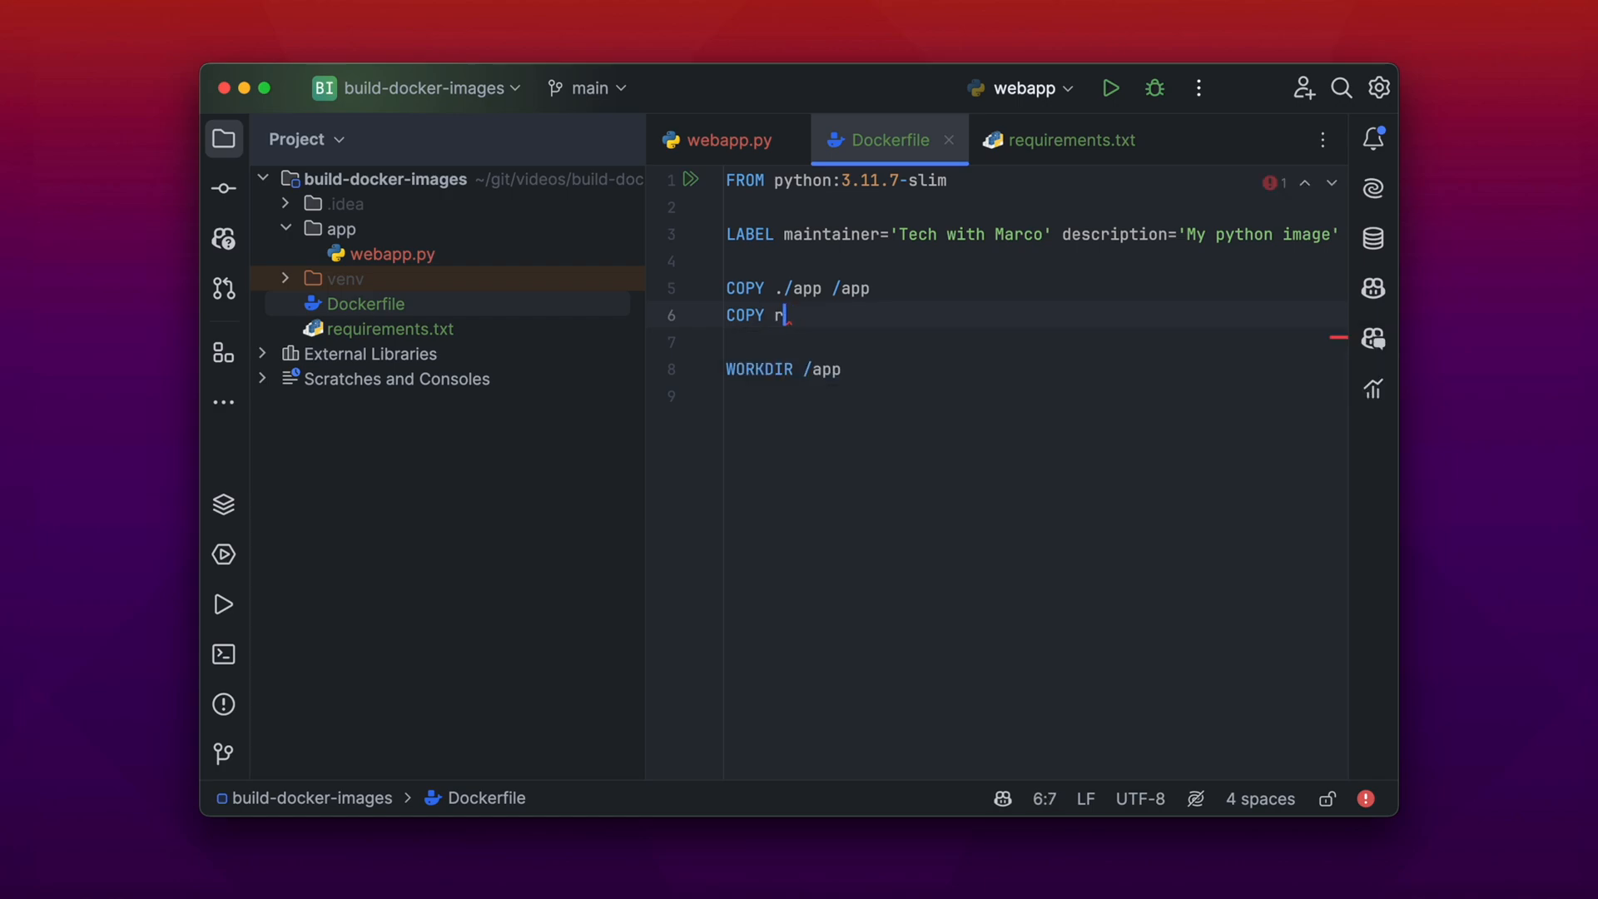
pyautogui.write('equirements.txt')
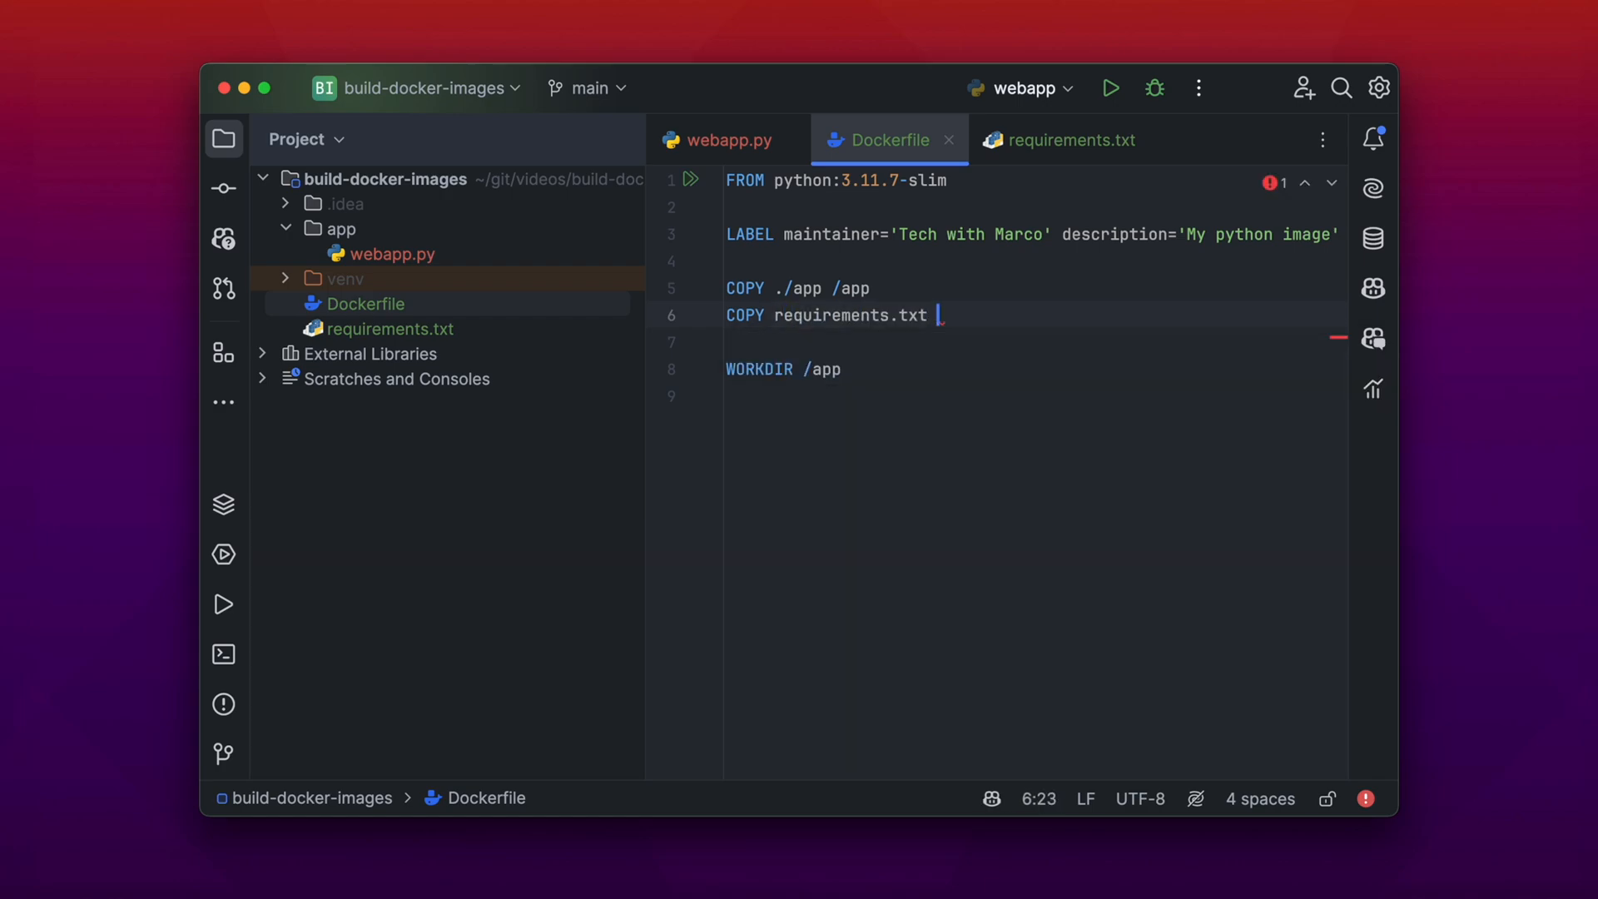
pyautogui.write('/')
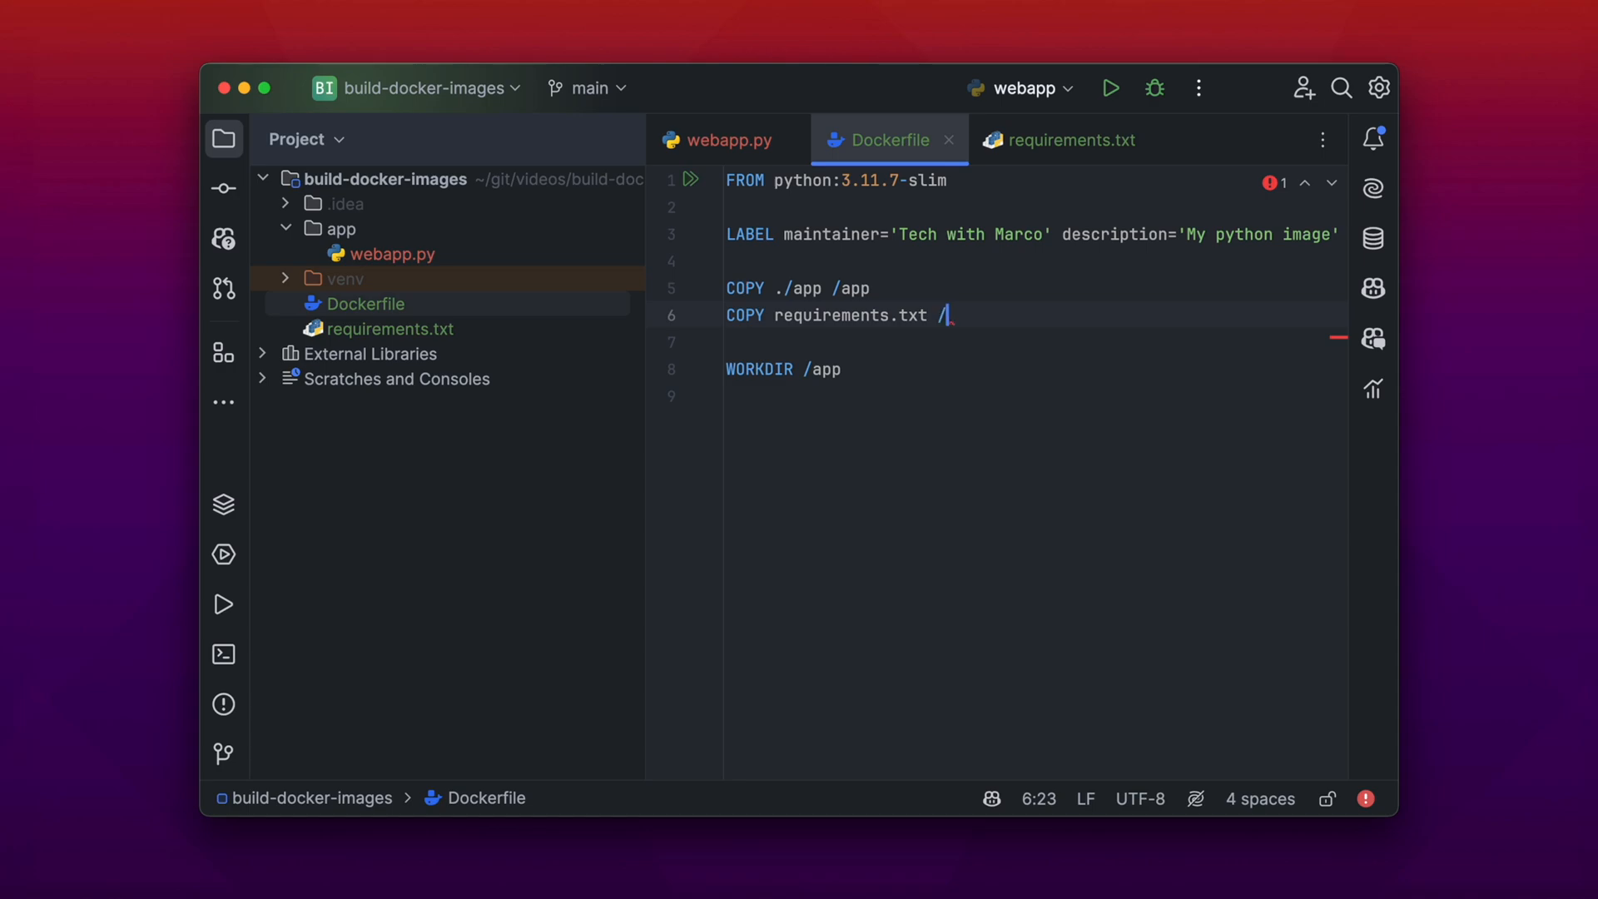
pyautogui.write('app/')
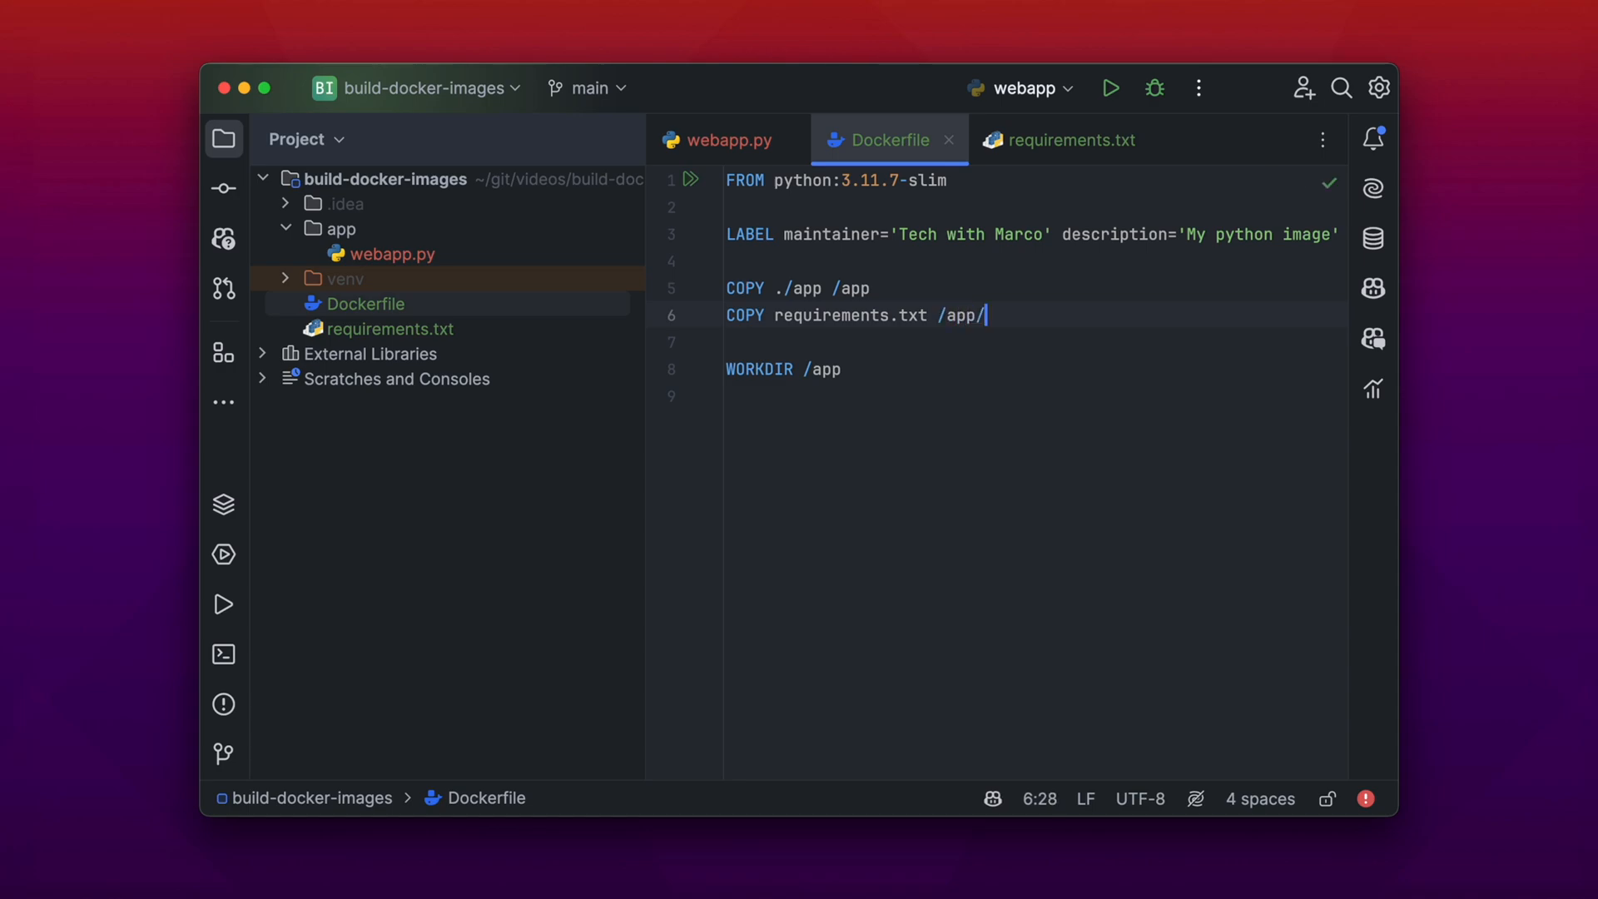
pyautogui.write('rq')
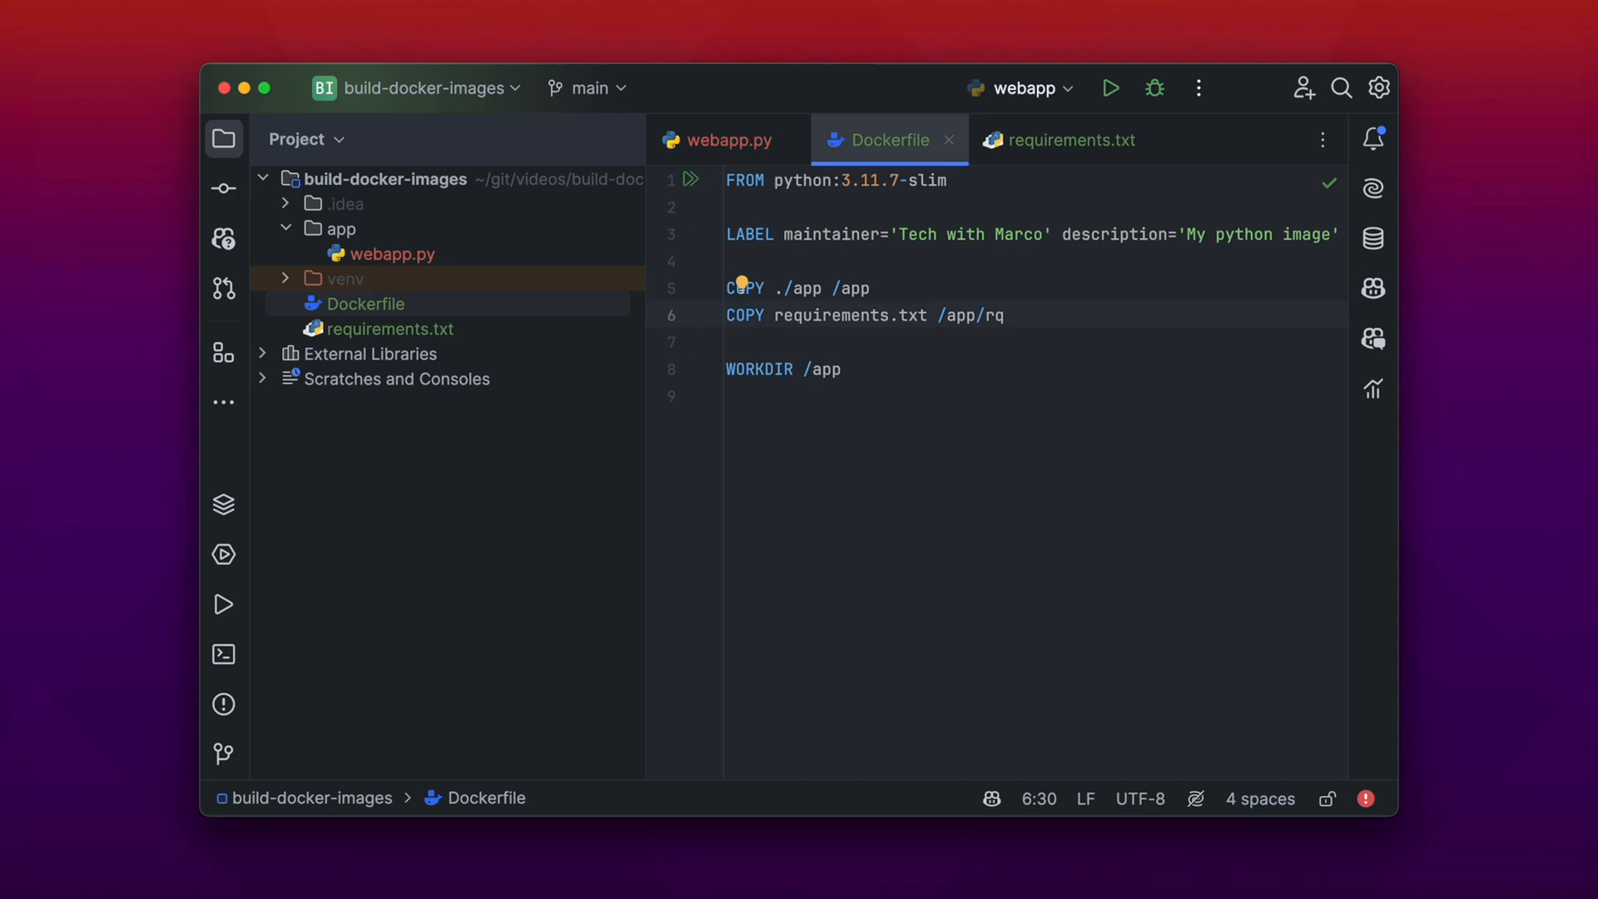
pyautogui.write('equirement')
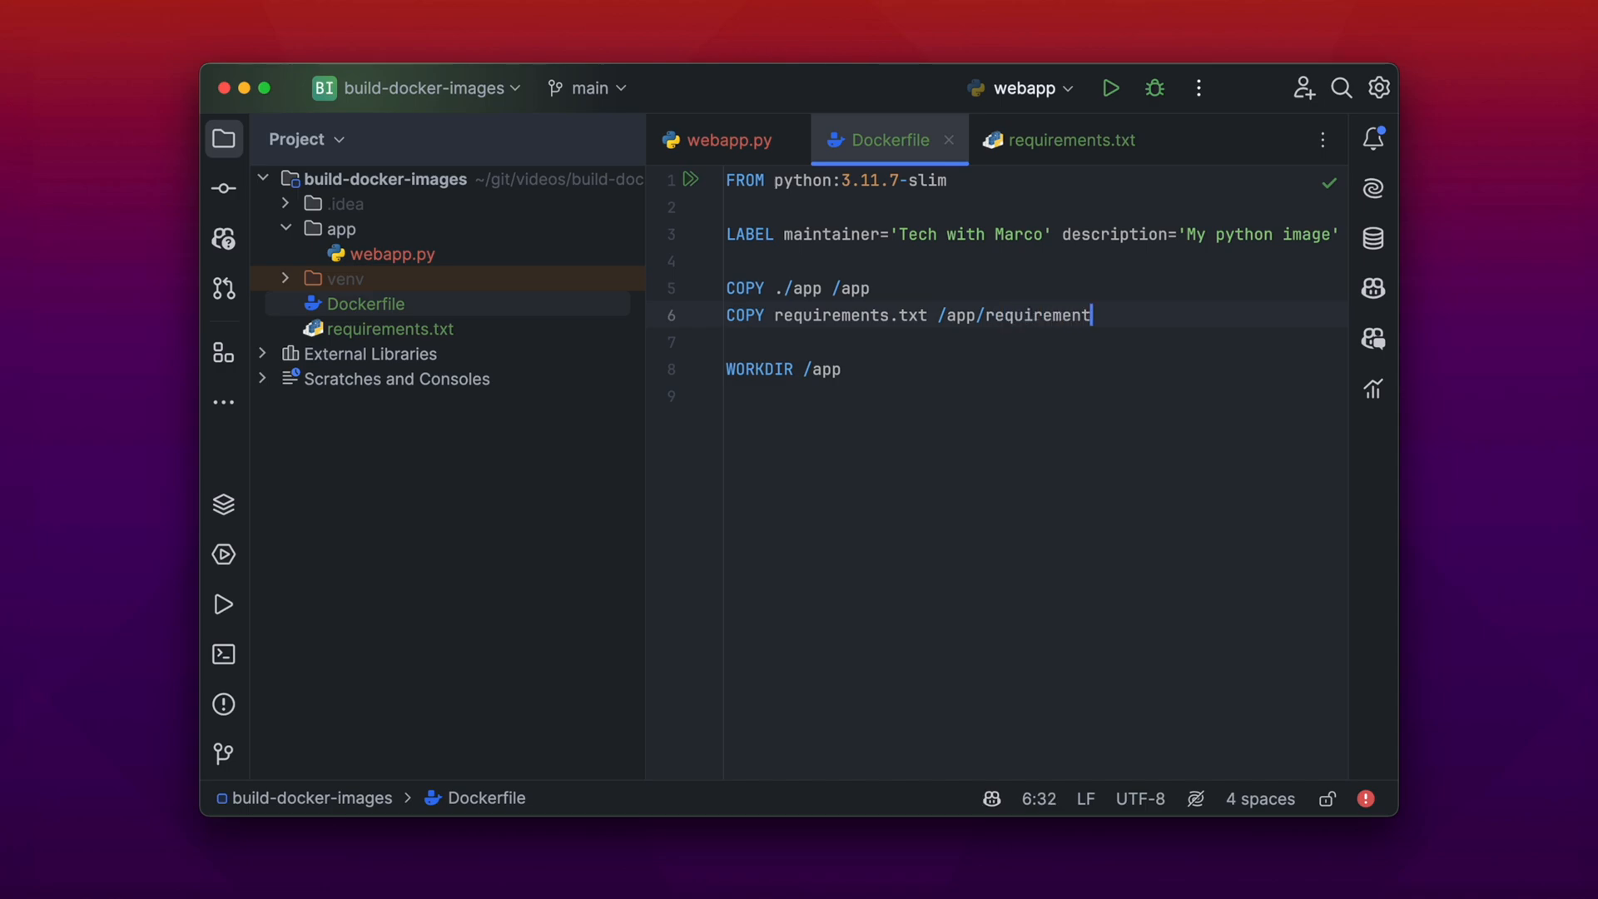
pyautogui.write('s.txt')
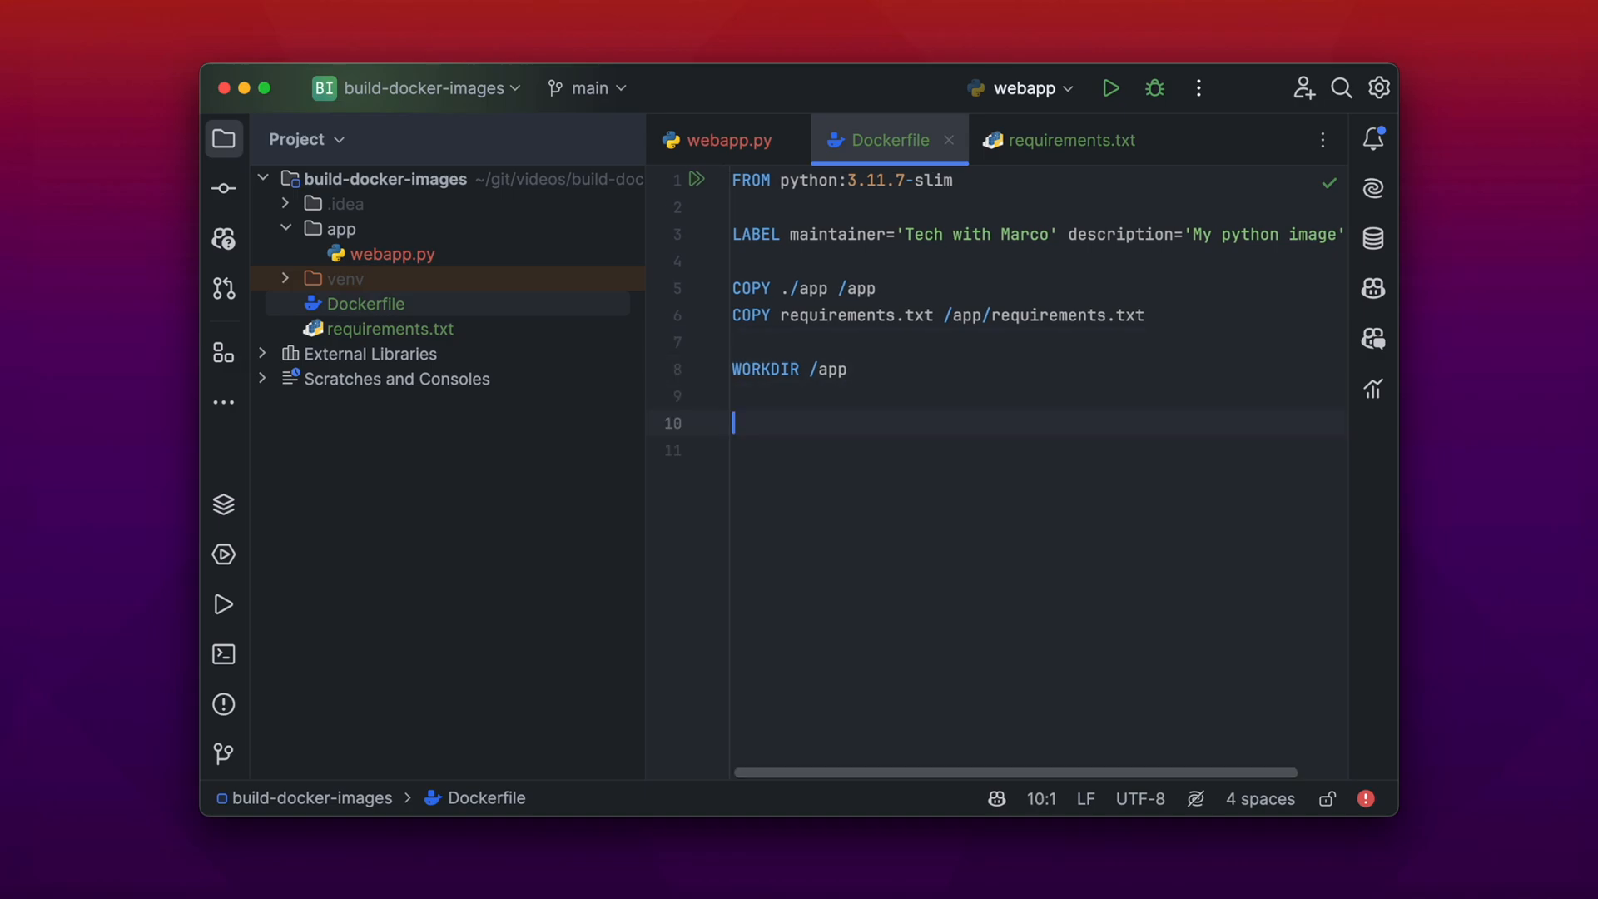
# Add RUN pip install -r requirements.txt to the Dockerfile
pyautogui.write('RUN')
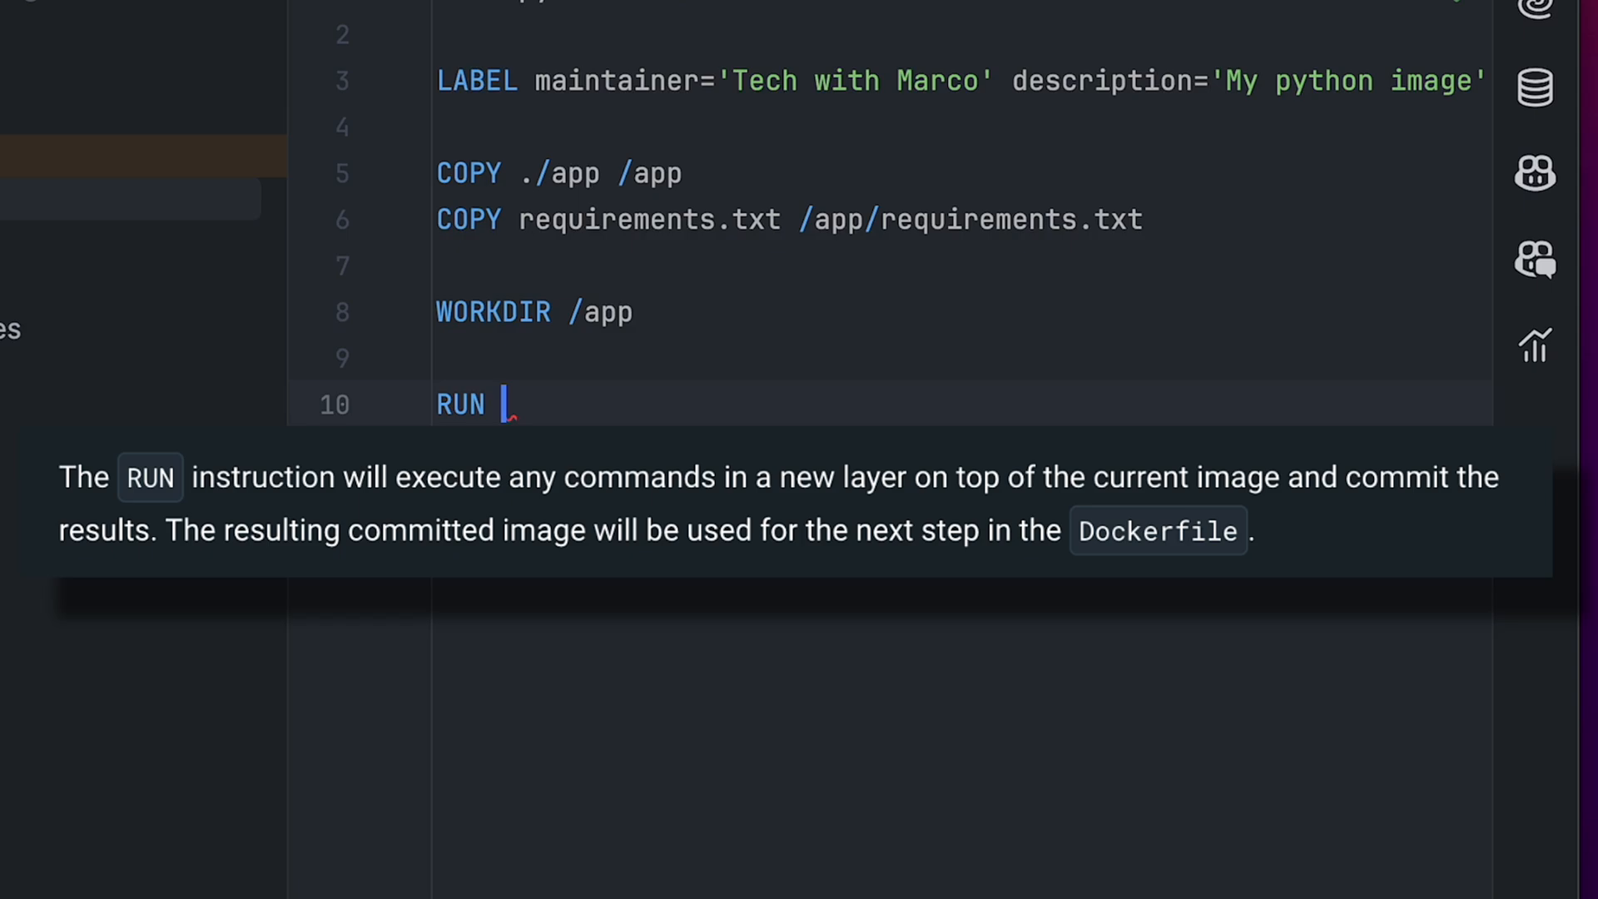
pyautogui.write('pip install -')
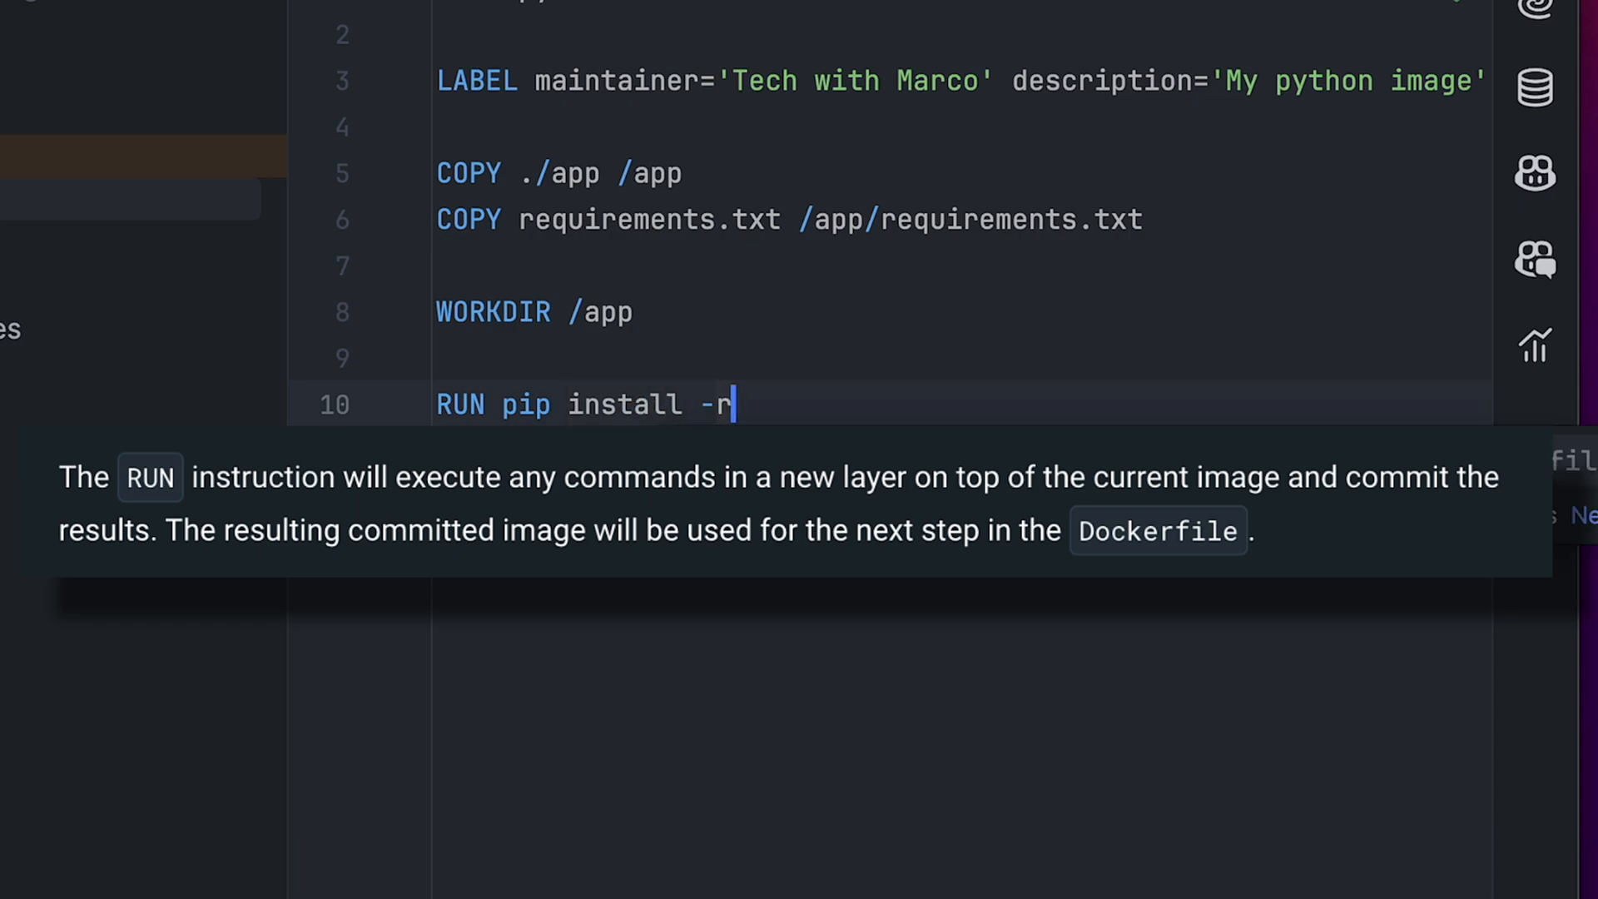
pyautogui.write('re')
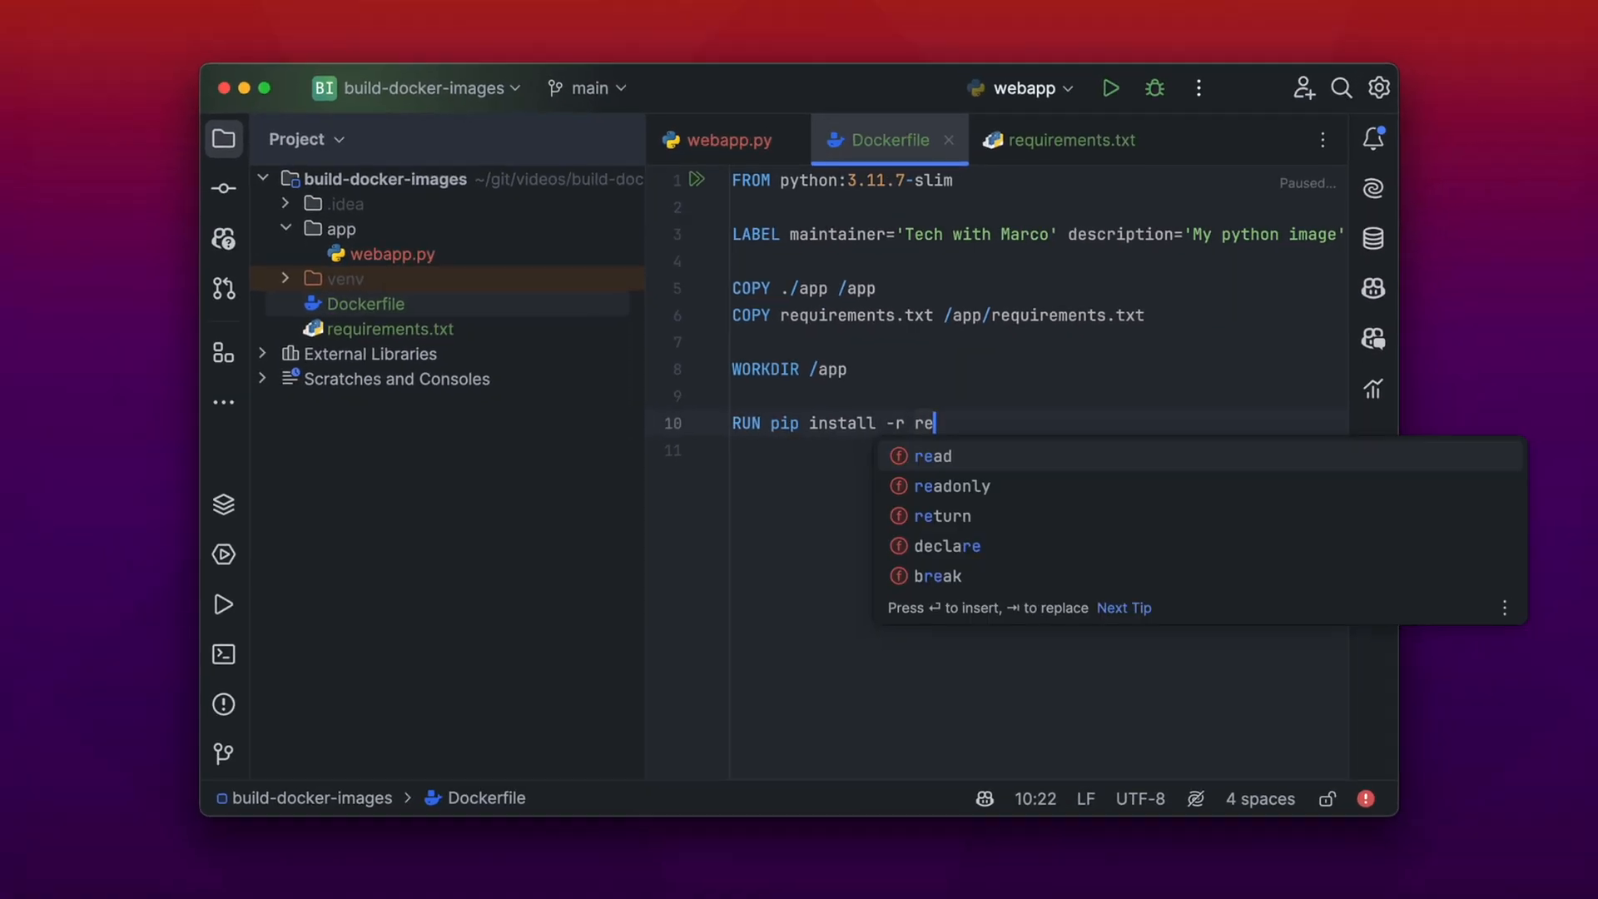
pyautogui.write('quirements')
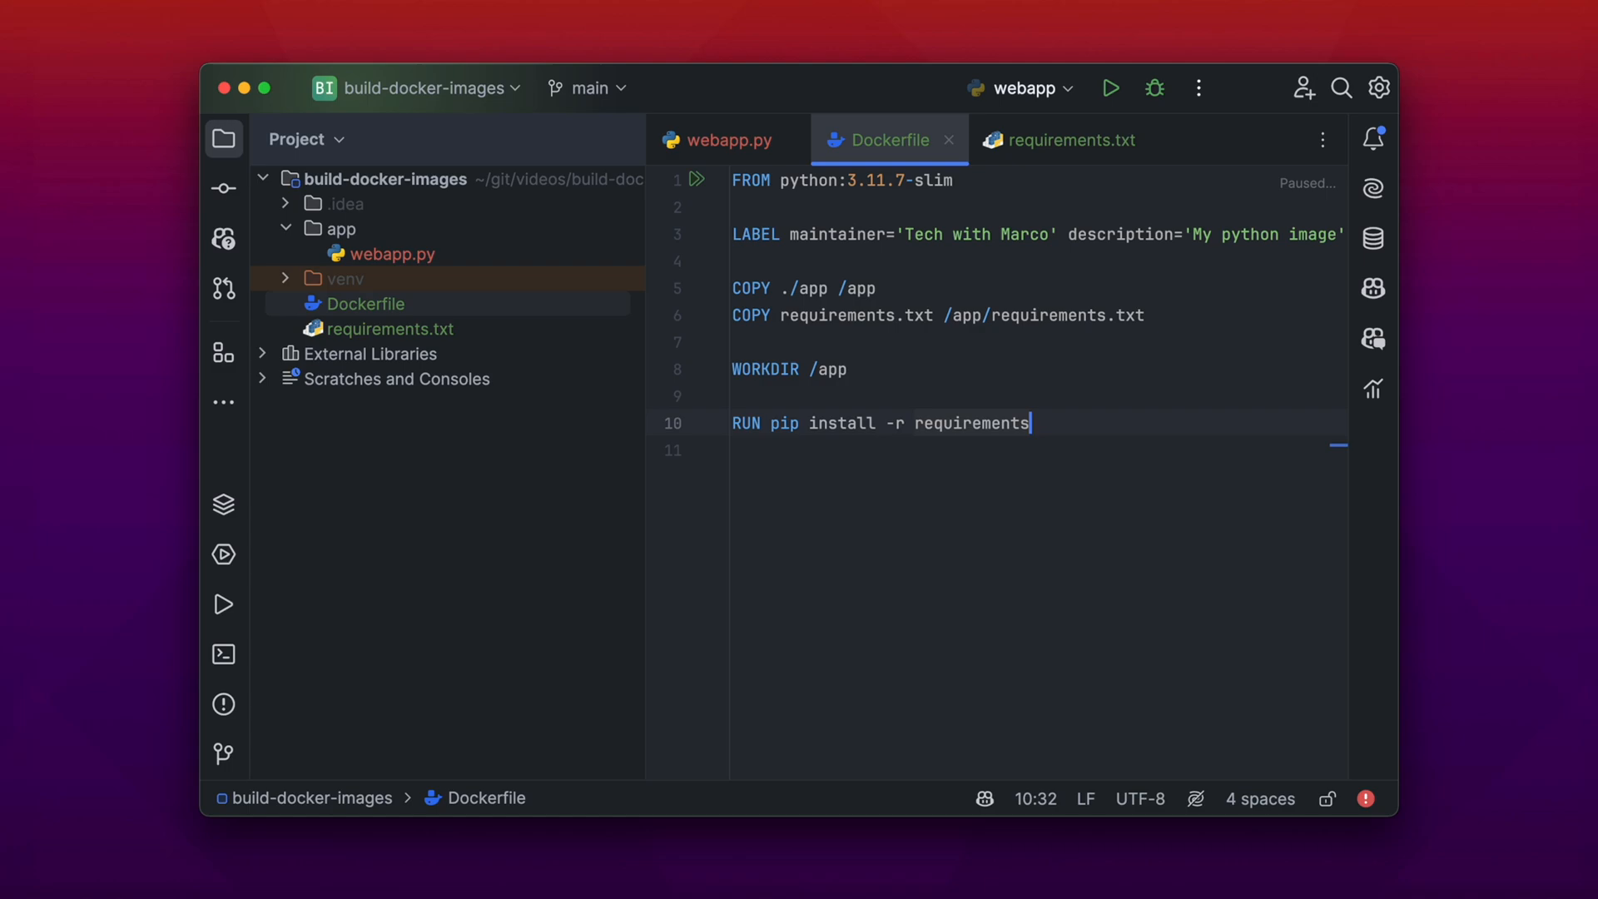
pyautogui.write('.txt')
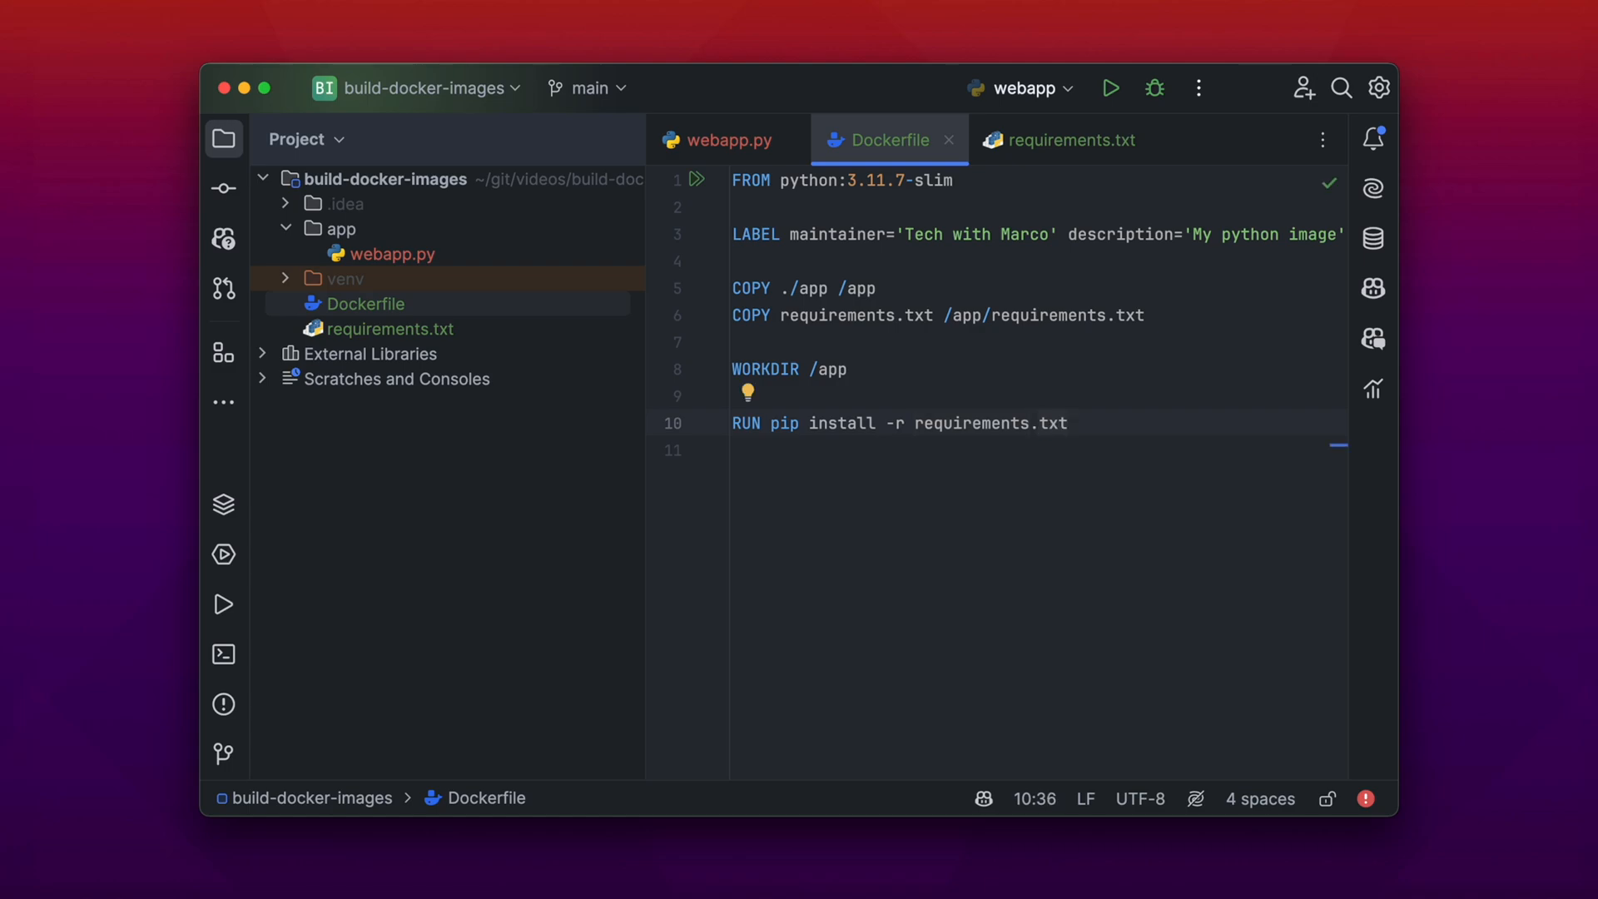
# Declare EXPOSE 8888 in the Dockerfile below the RUN line
pyautogui.write('EXPOS')
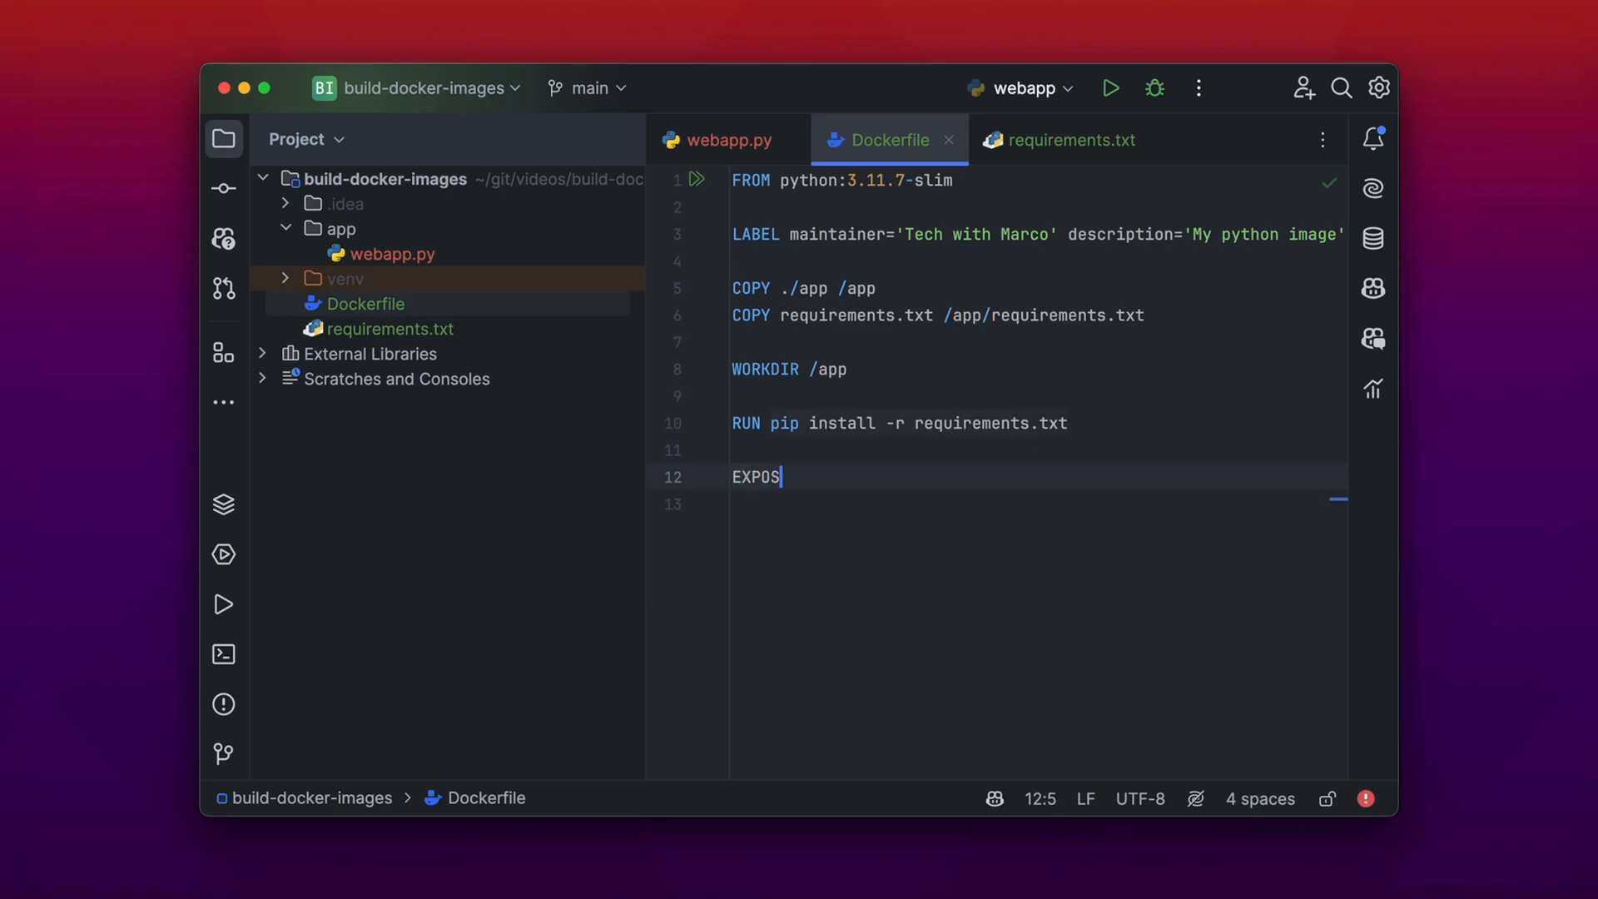
pyautogui.write('E')
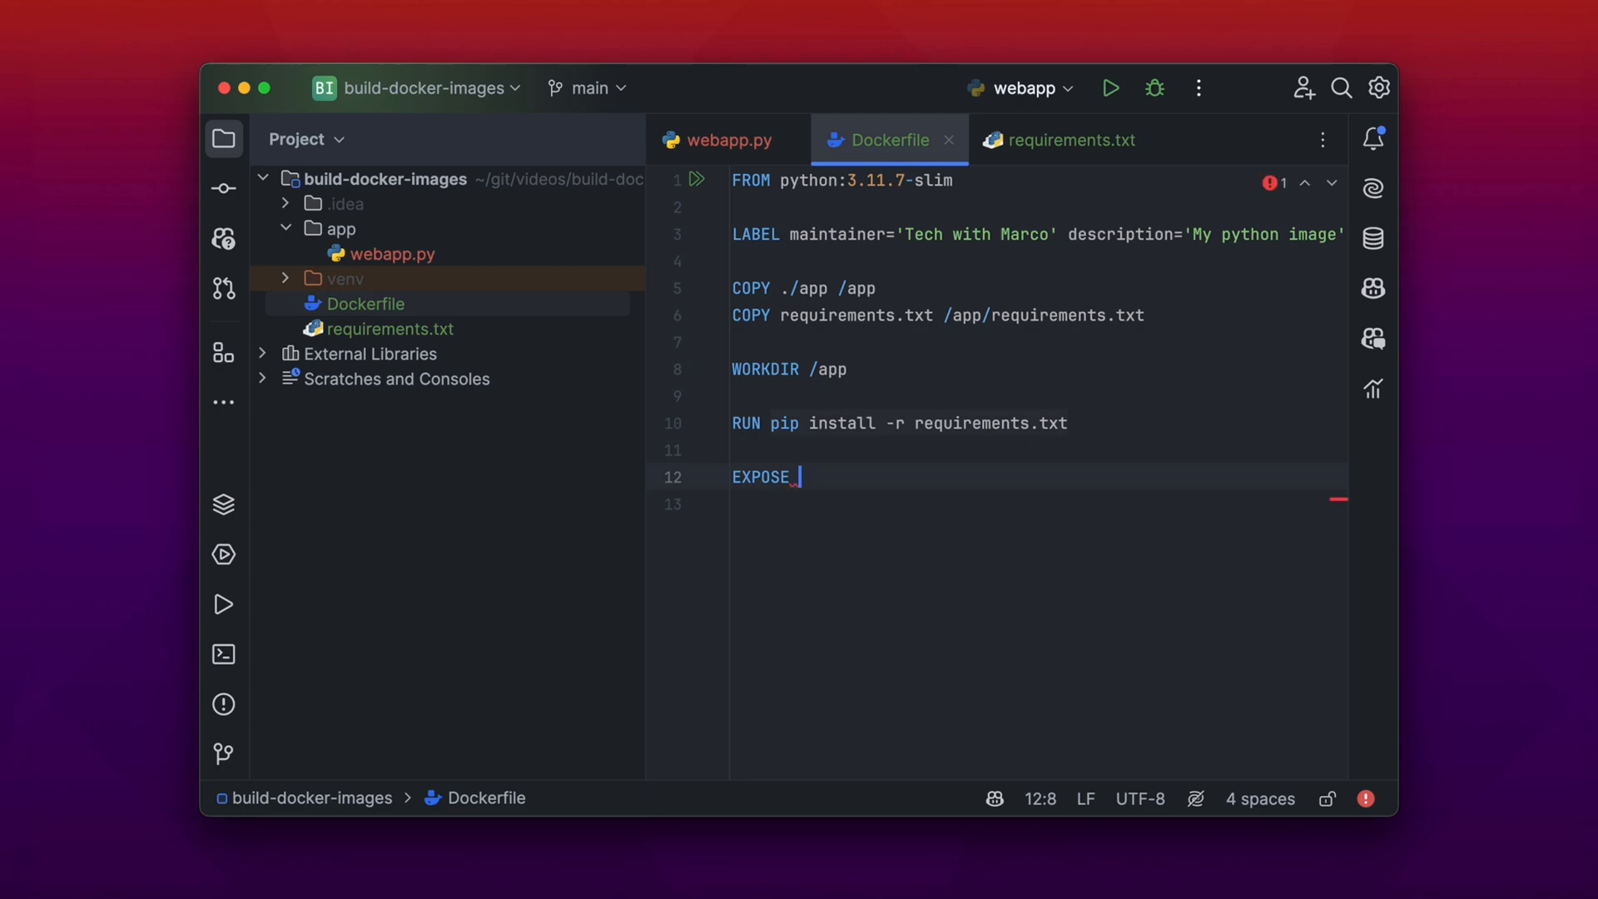
pyautogui.write('8888')
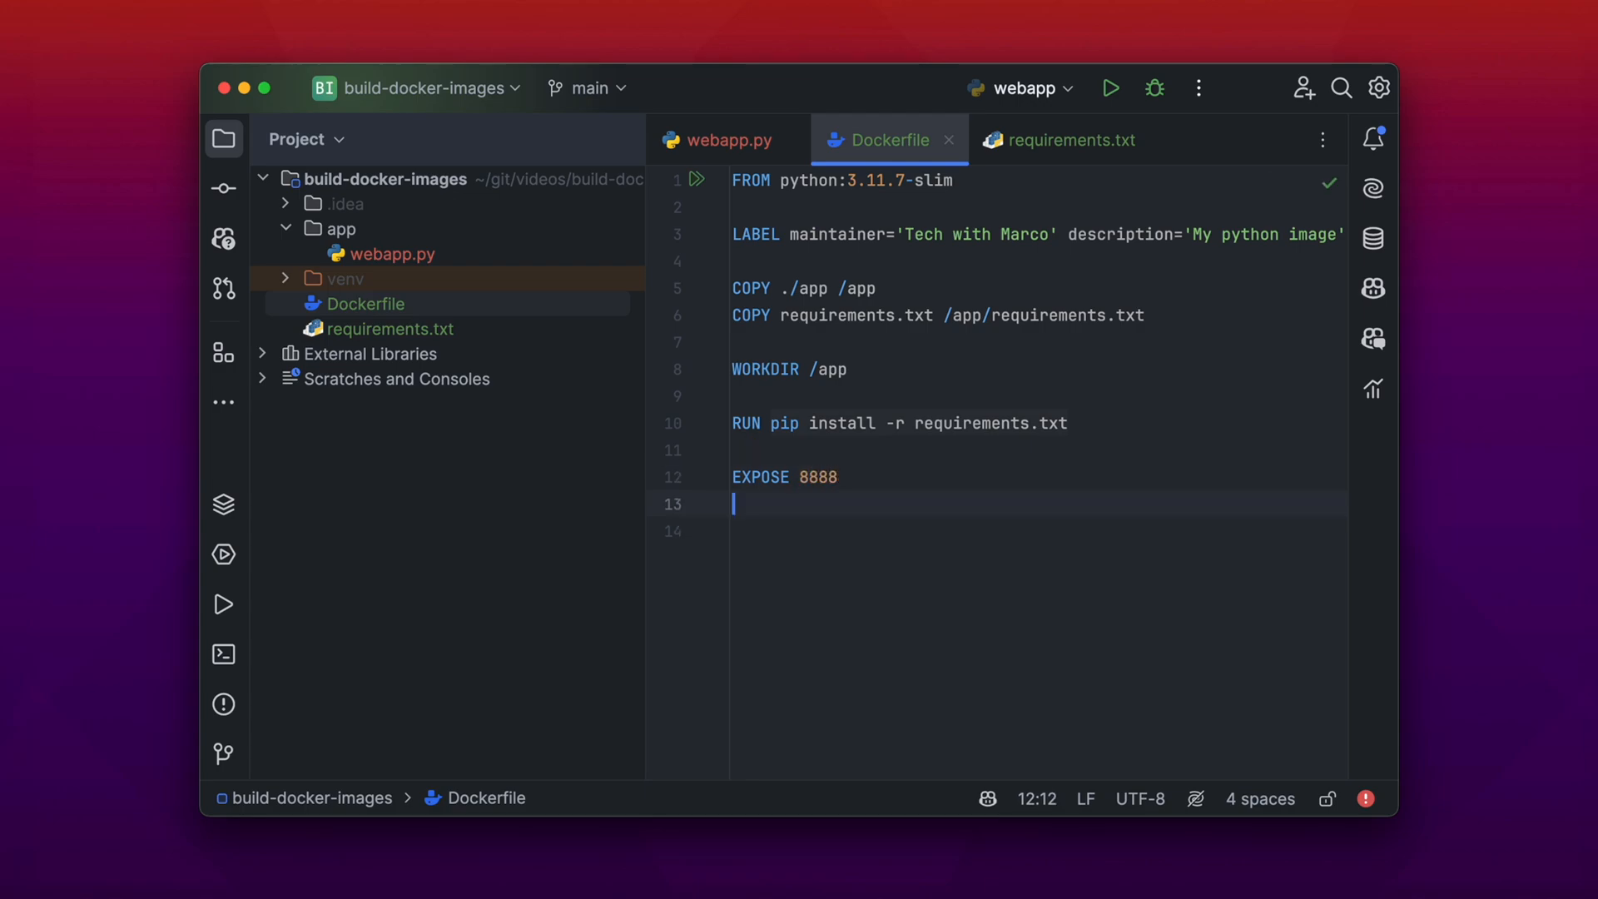
pyautogui.press('enter')
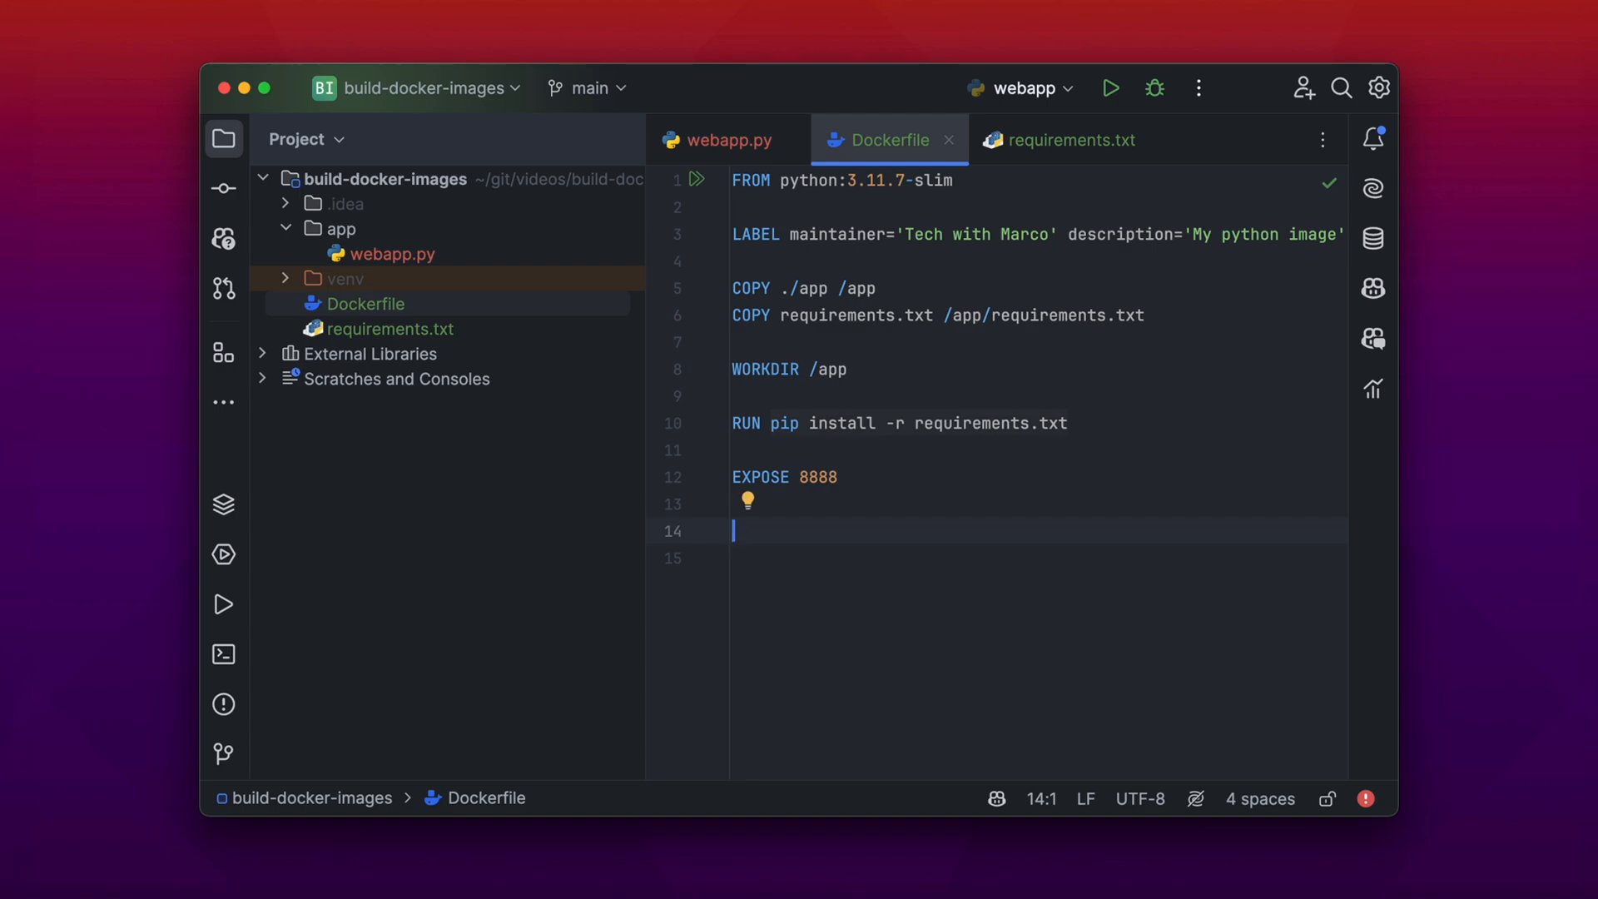
pyautogui.write('ENTY')
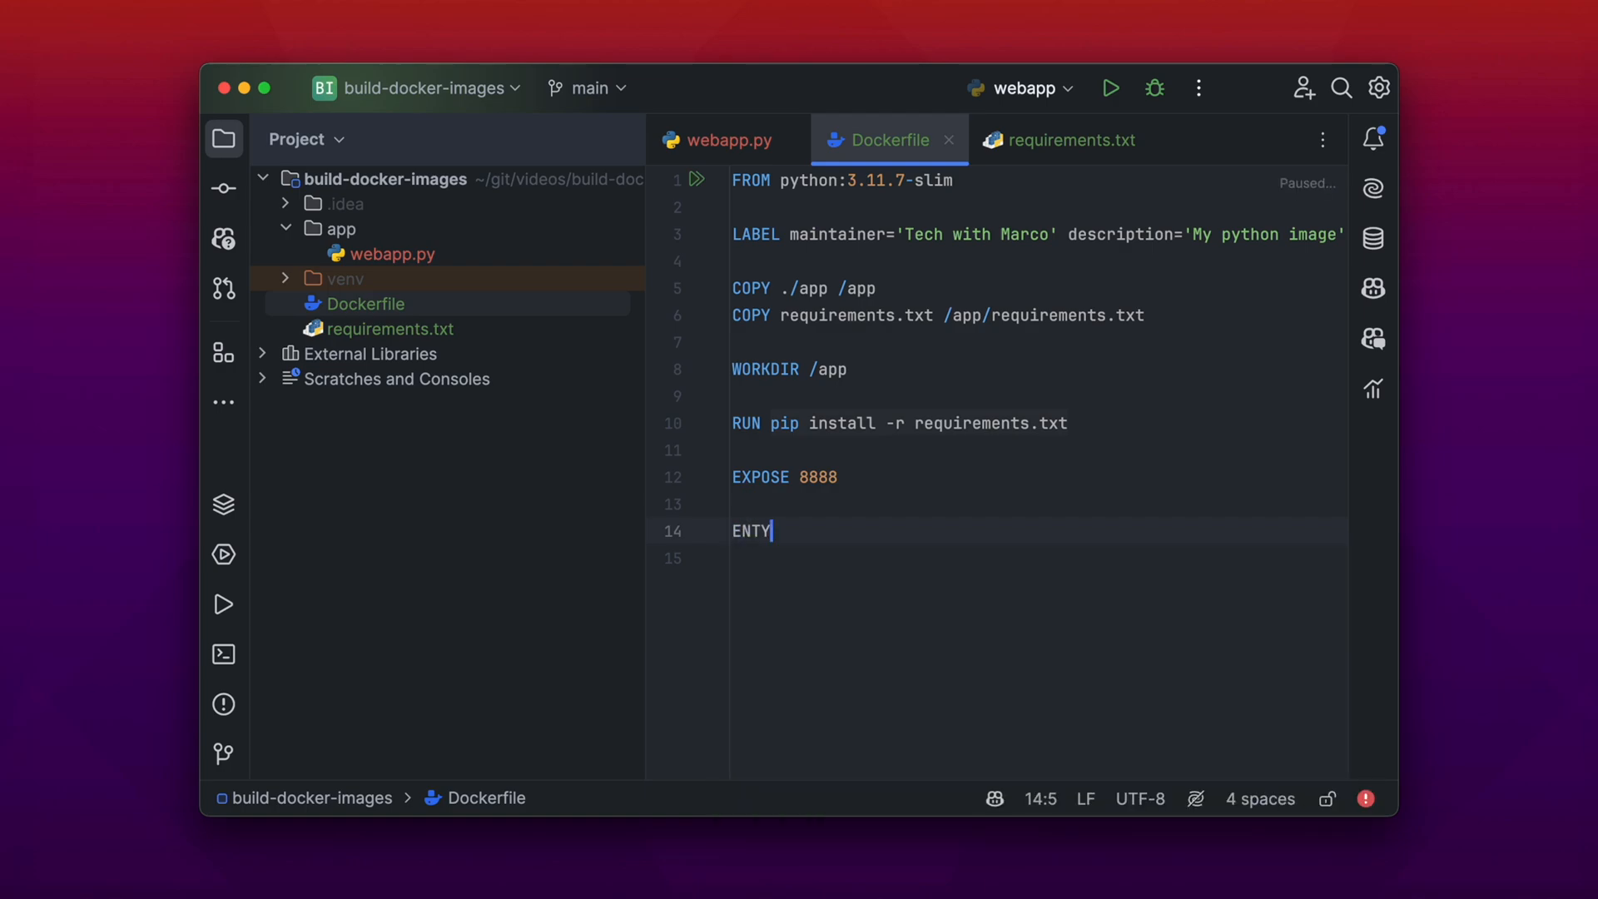
# Finish the Dockerfile with ENTRYPOINT ["python", "webapp.py"]
pyautogui.write('R')
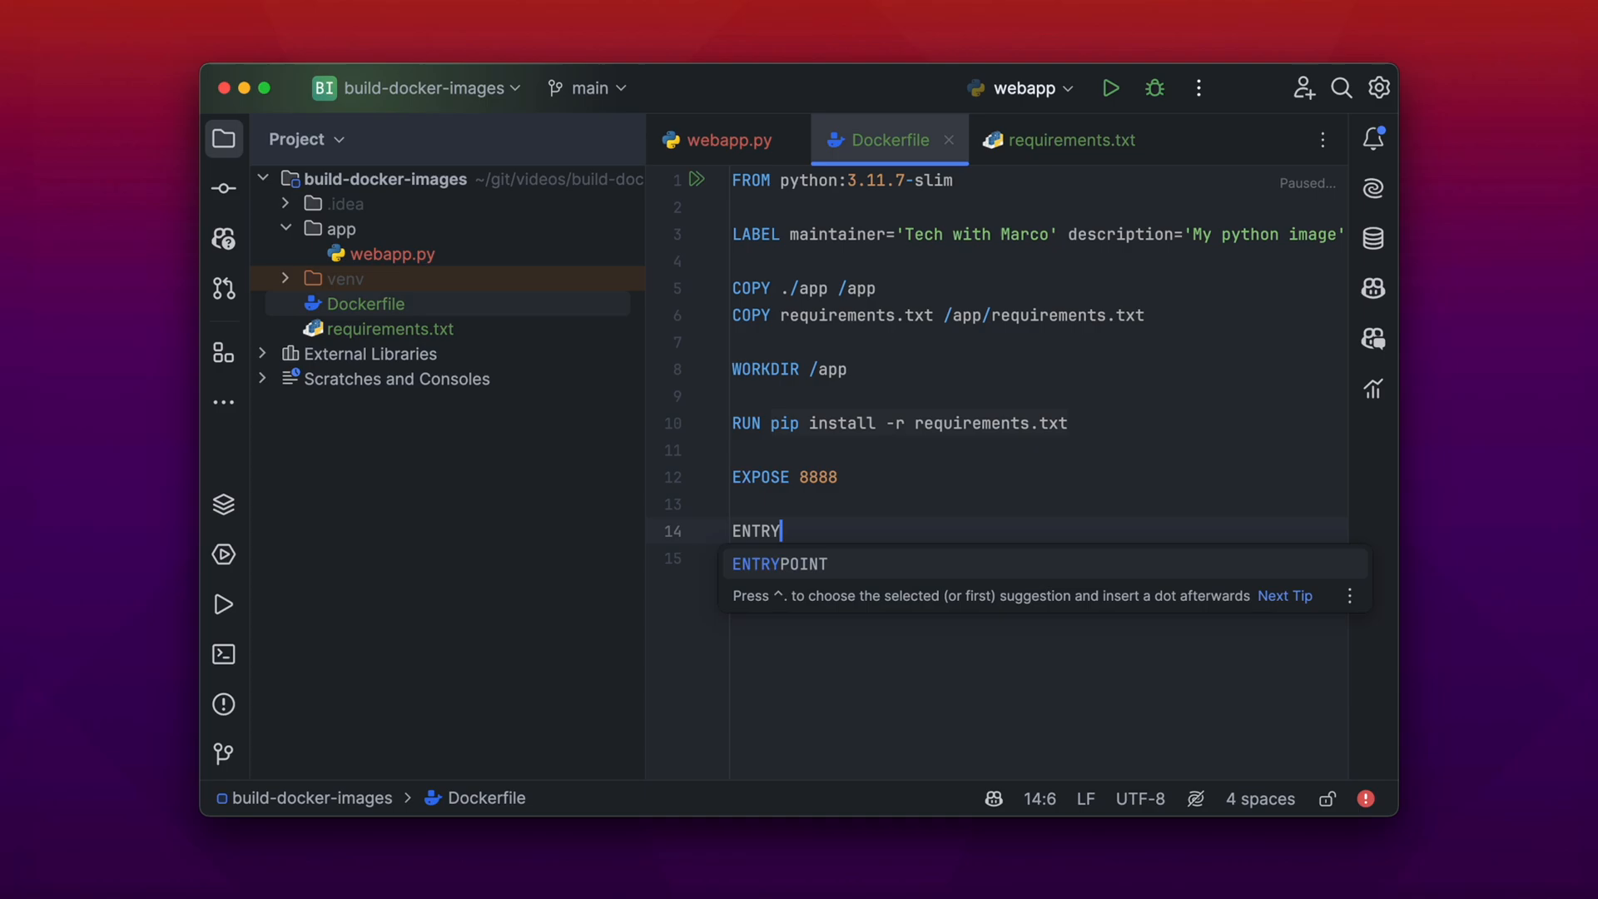
pyautogui.press('Tab')
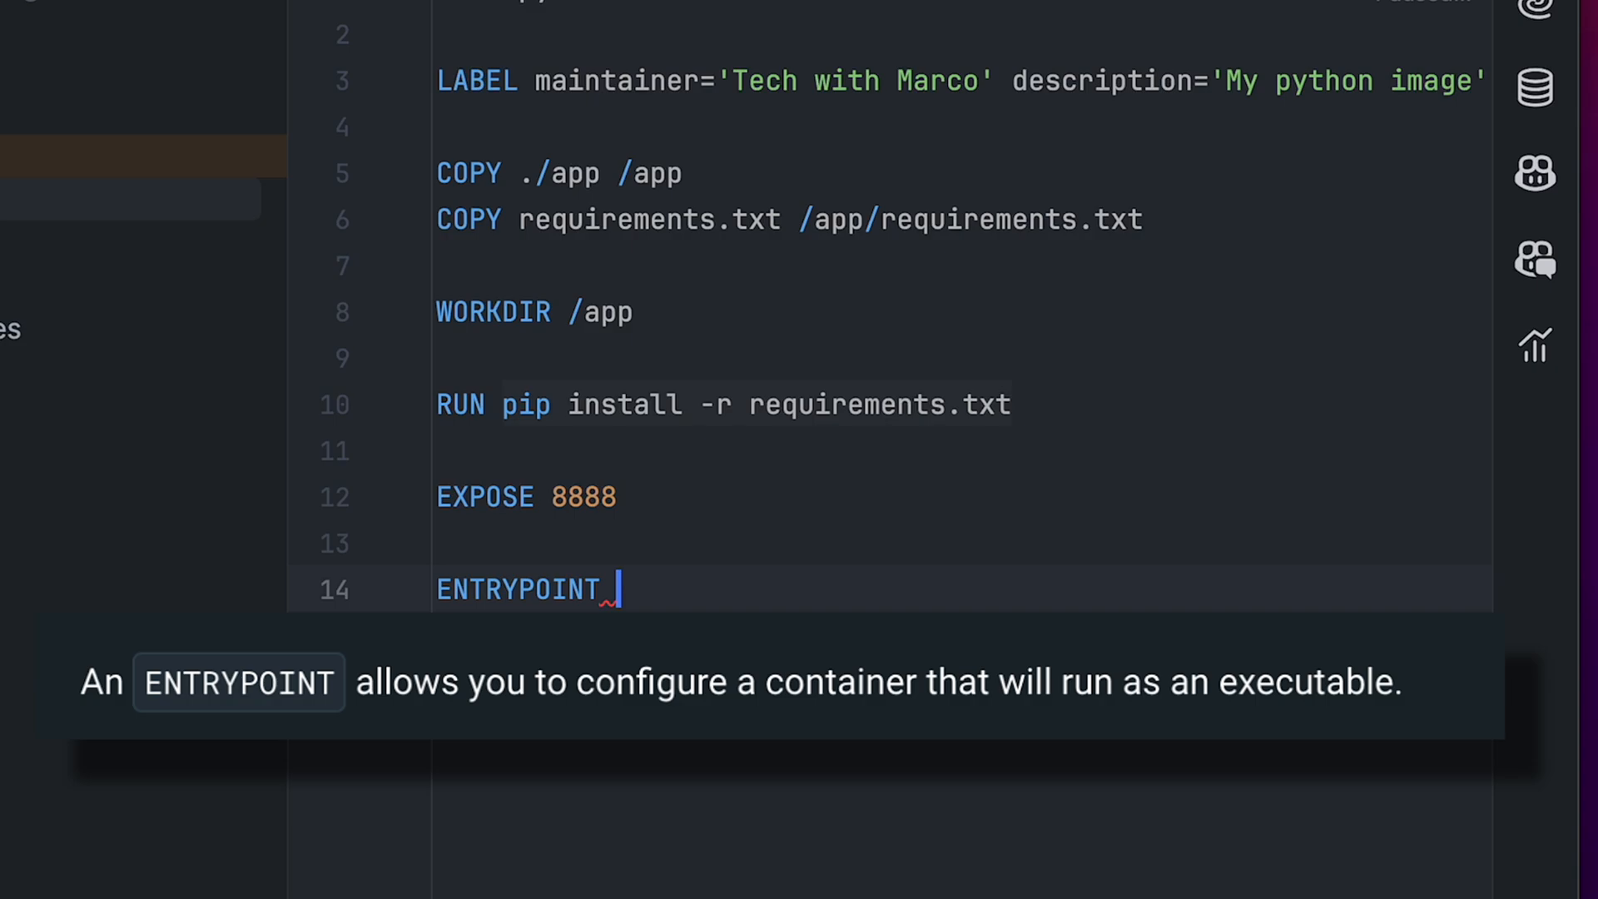
pyautogui.write("['")
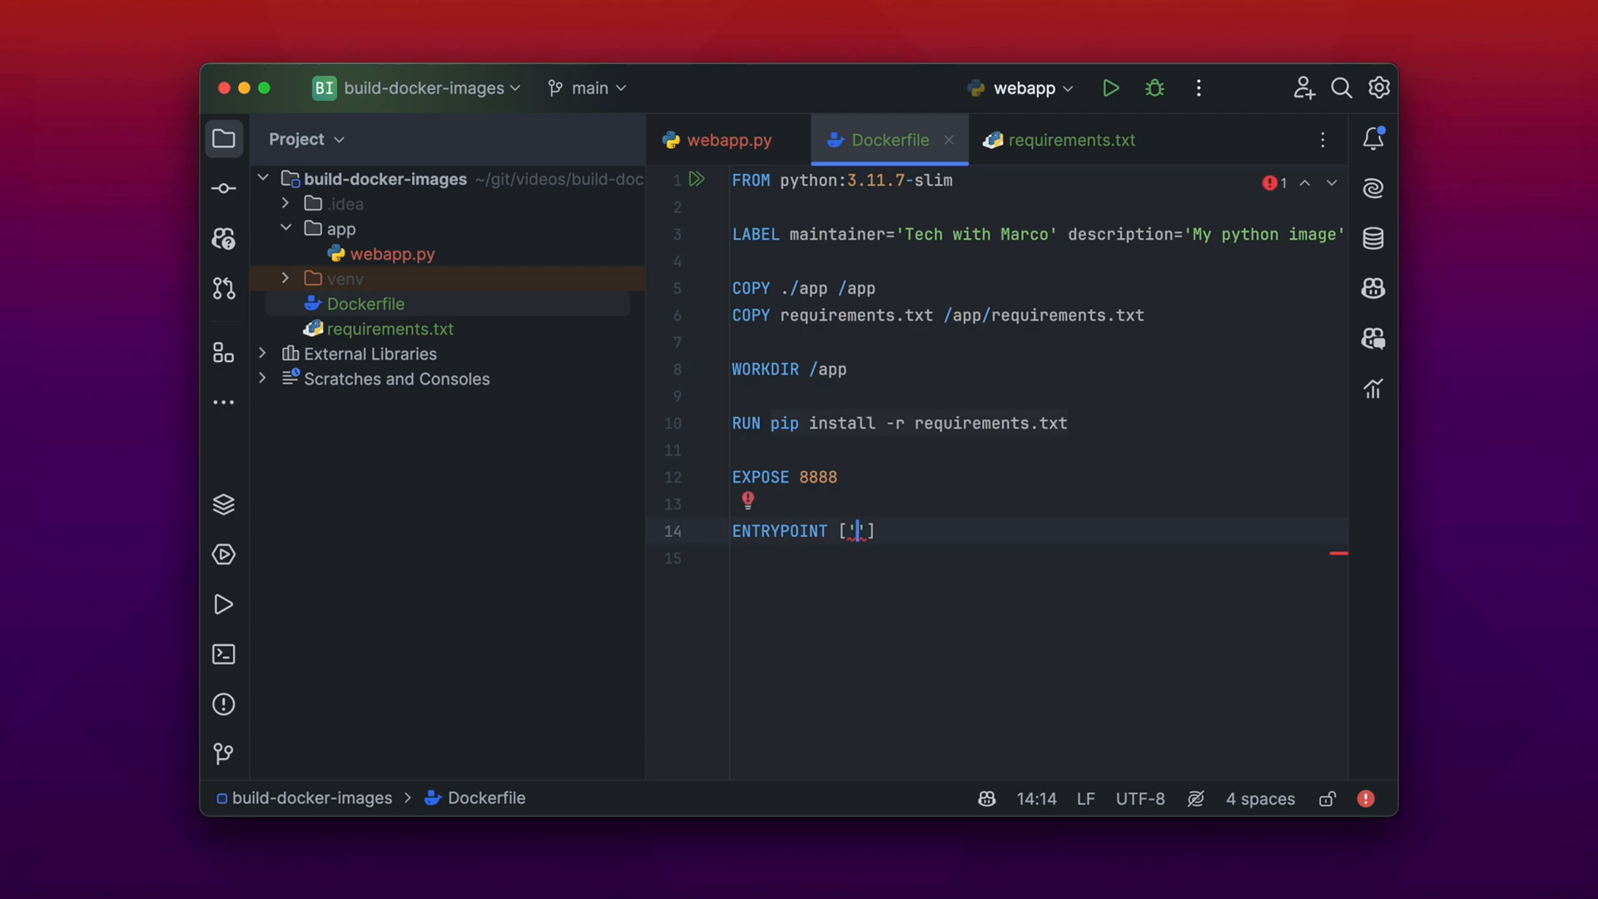
pyautogui.write('python')
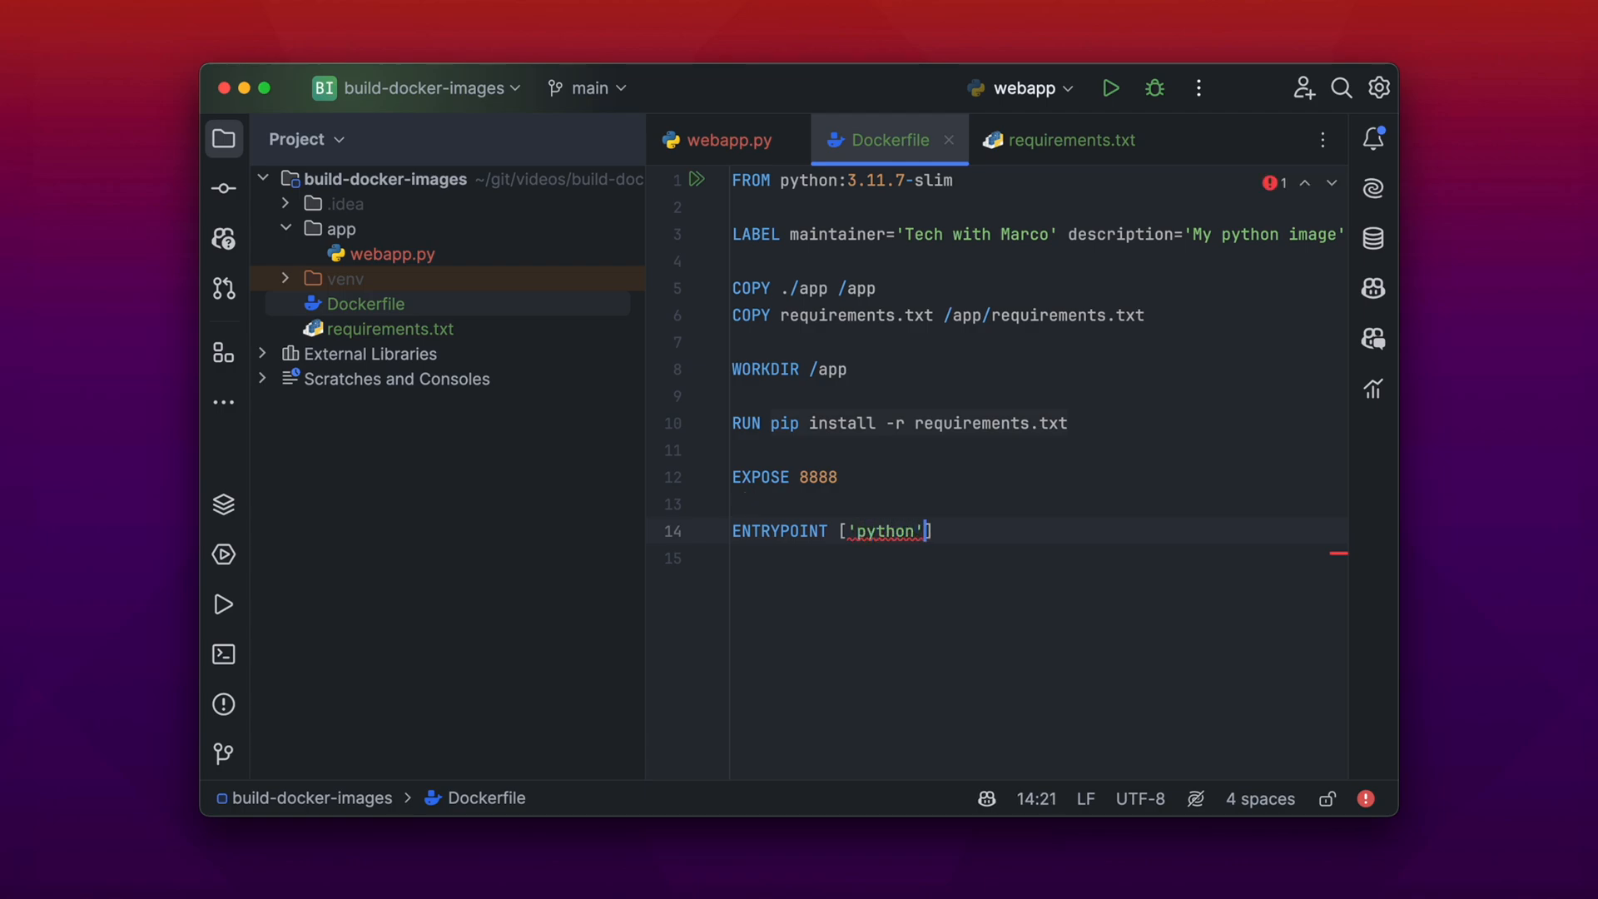
pyautogui.write(',')
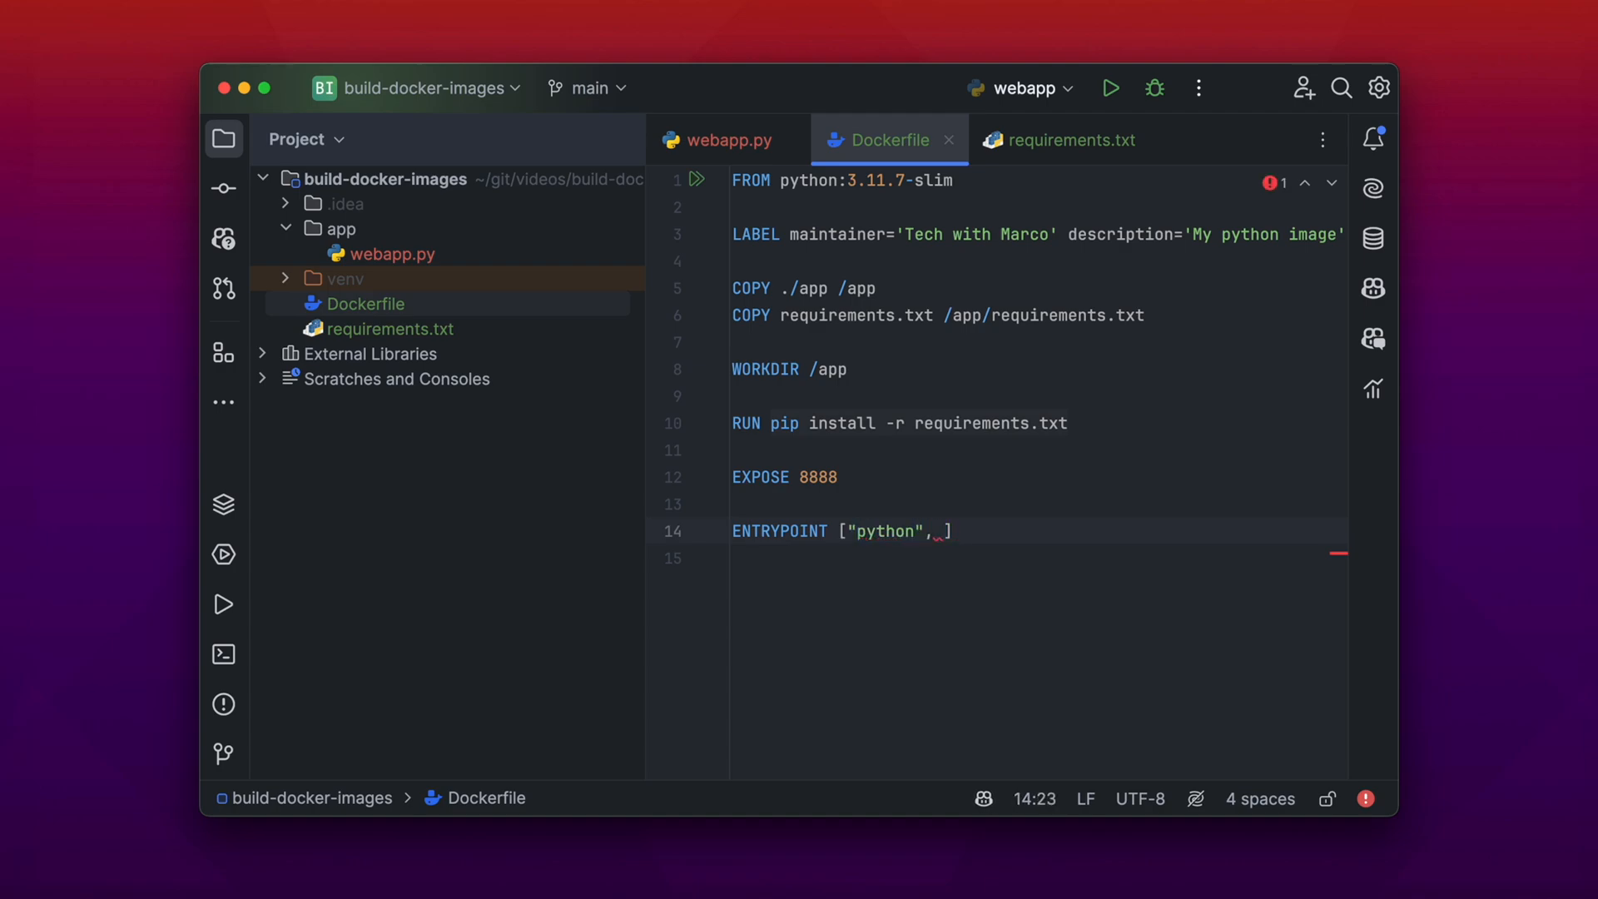
pyautogui.write('""')
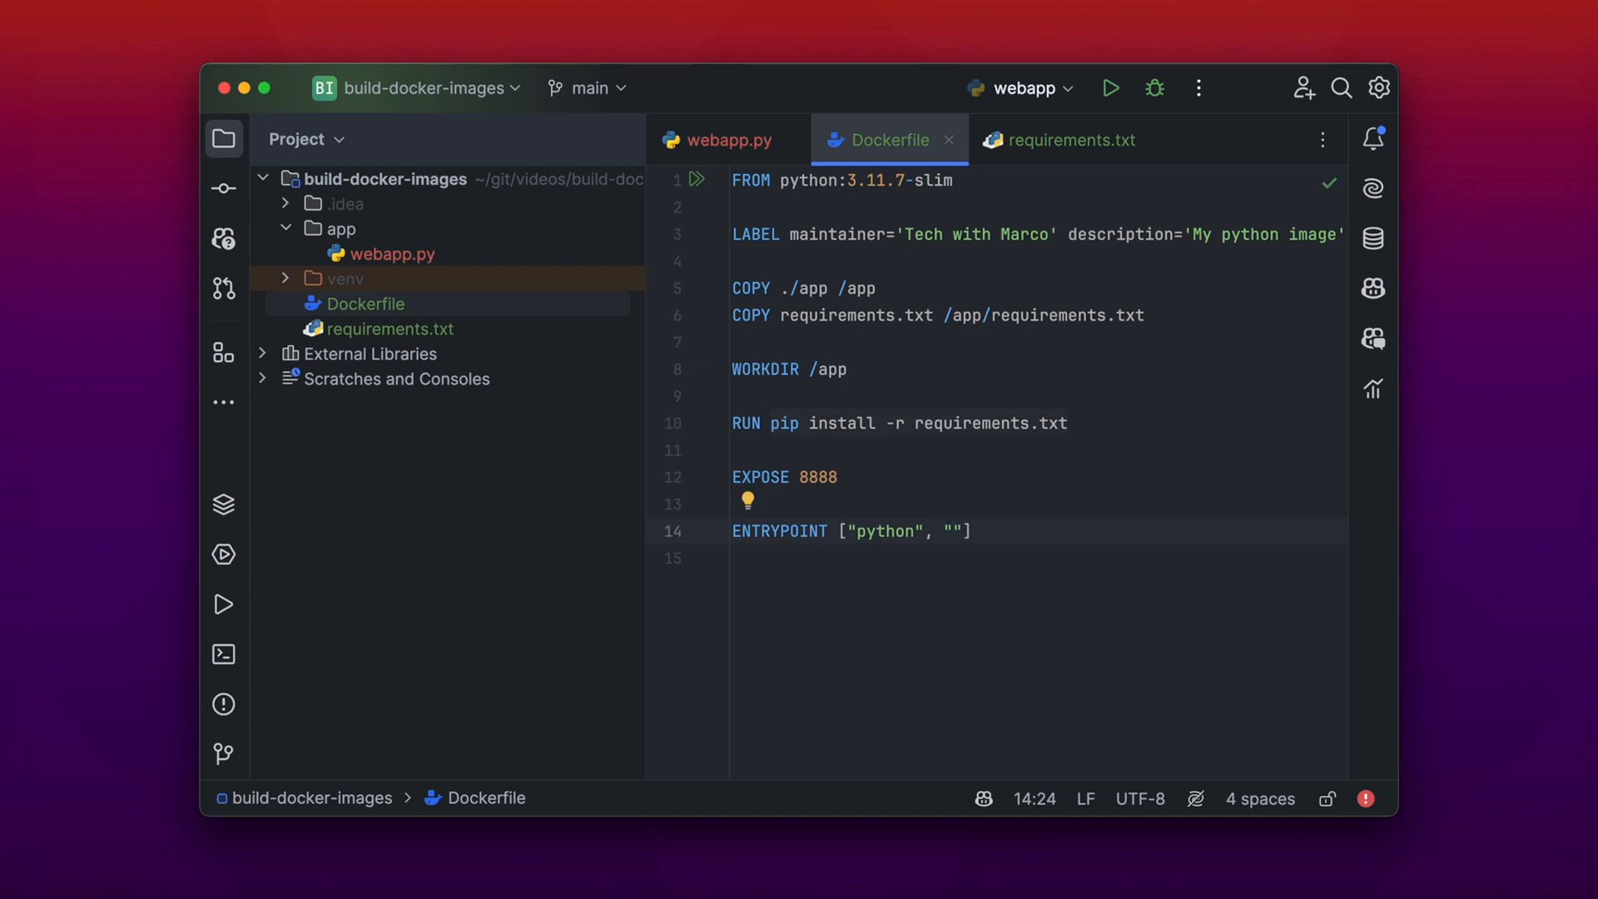
pyautogui.write('webapp')
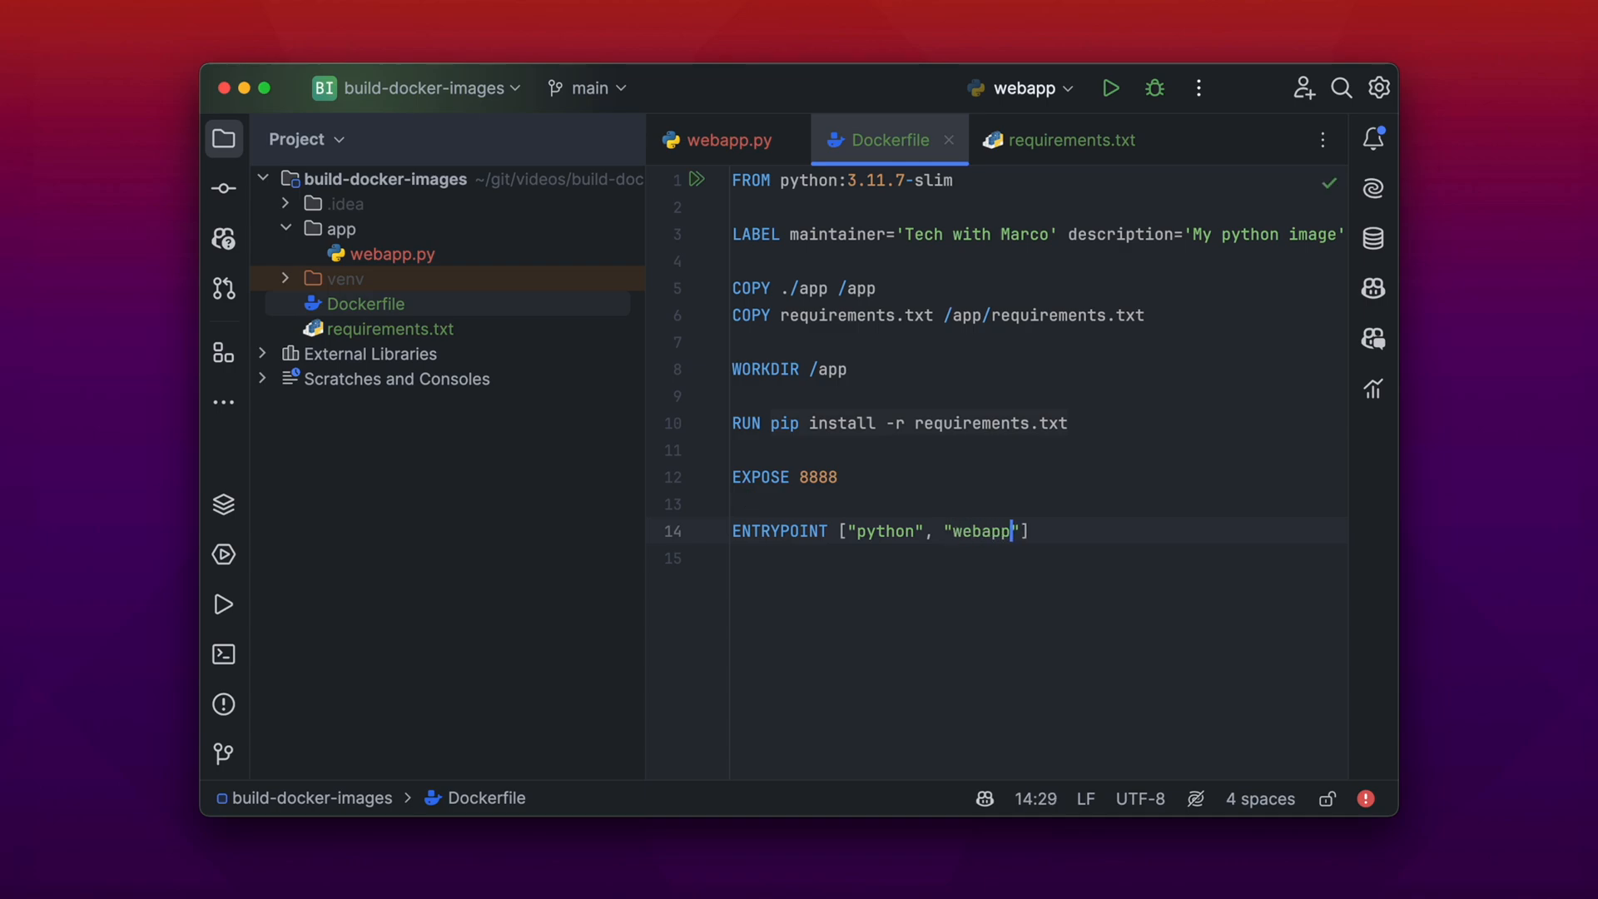
pyautogui.write('.py')
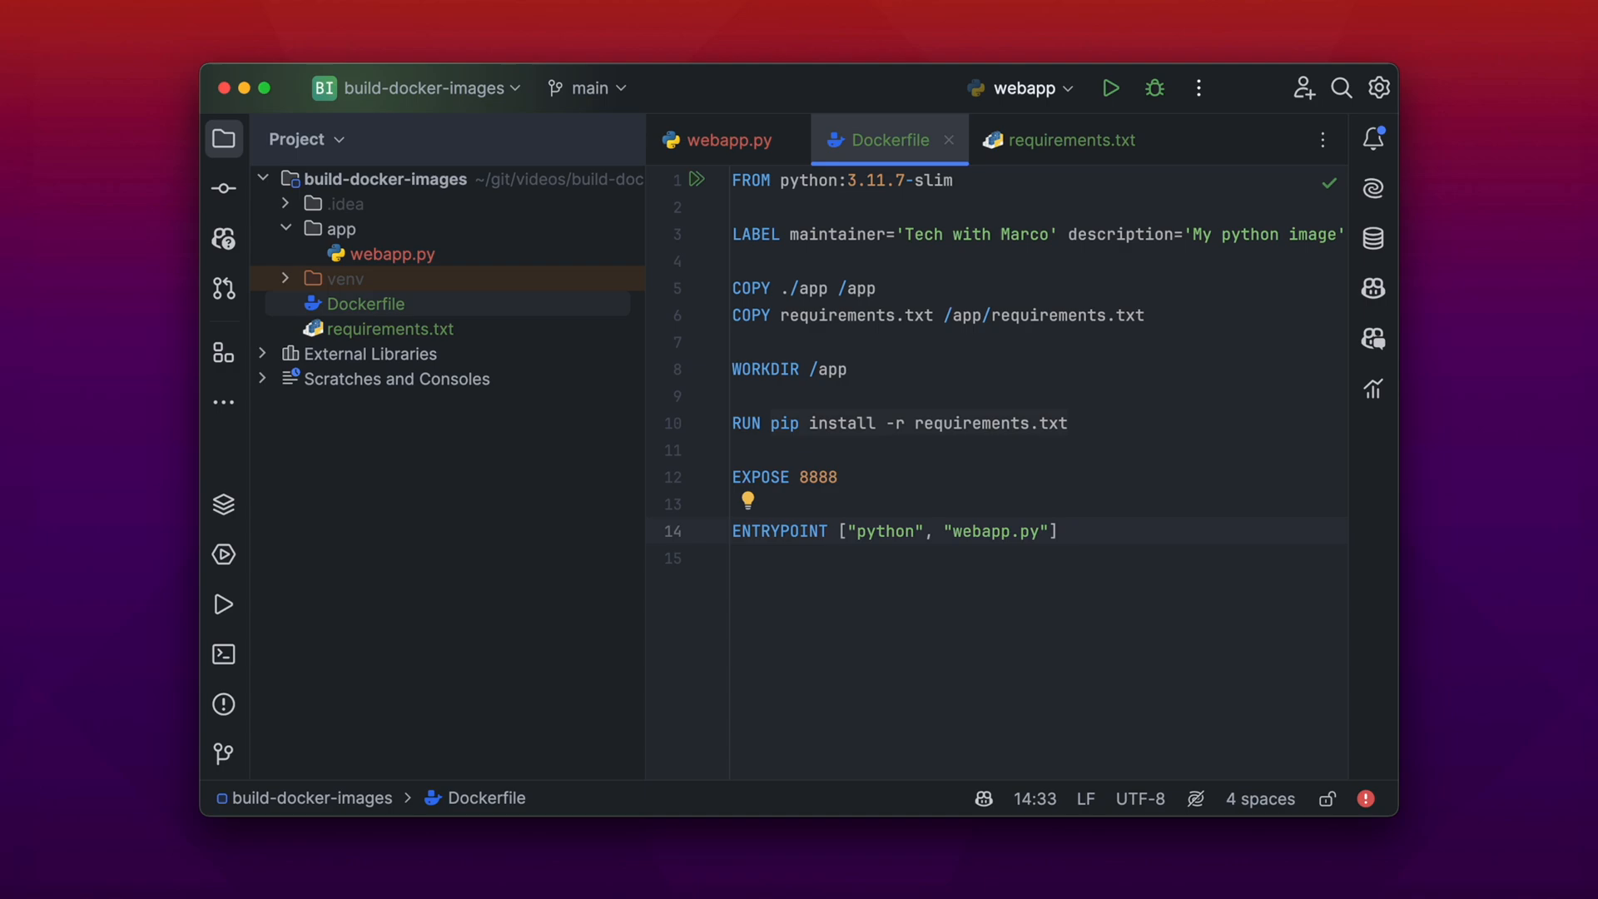
pyautogui.moveTo(1148, 477)
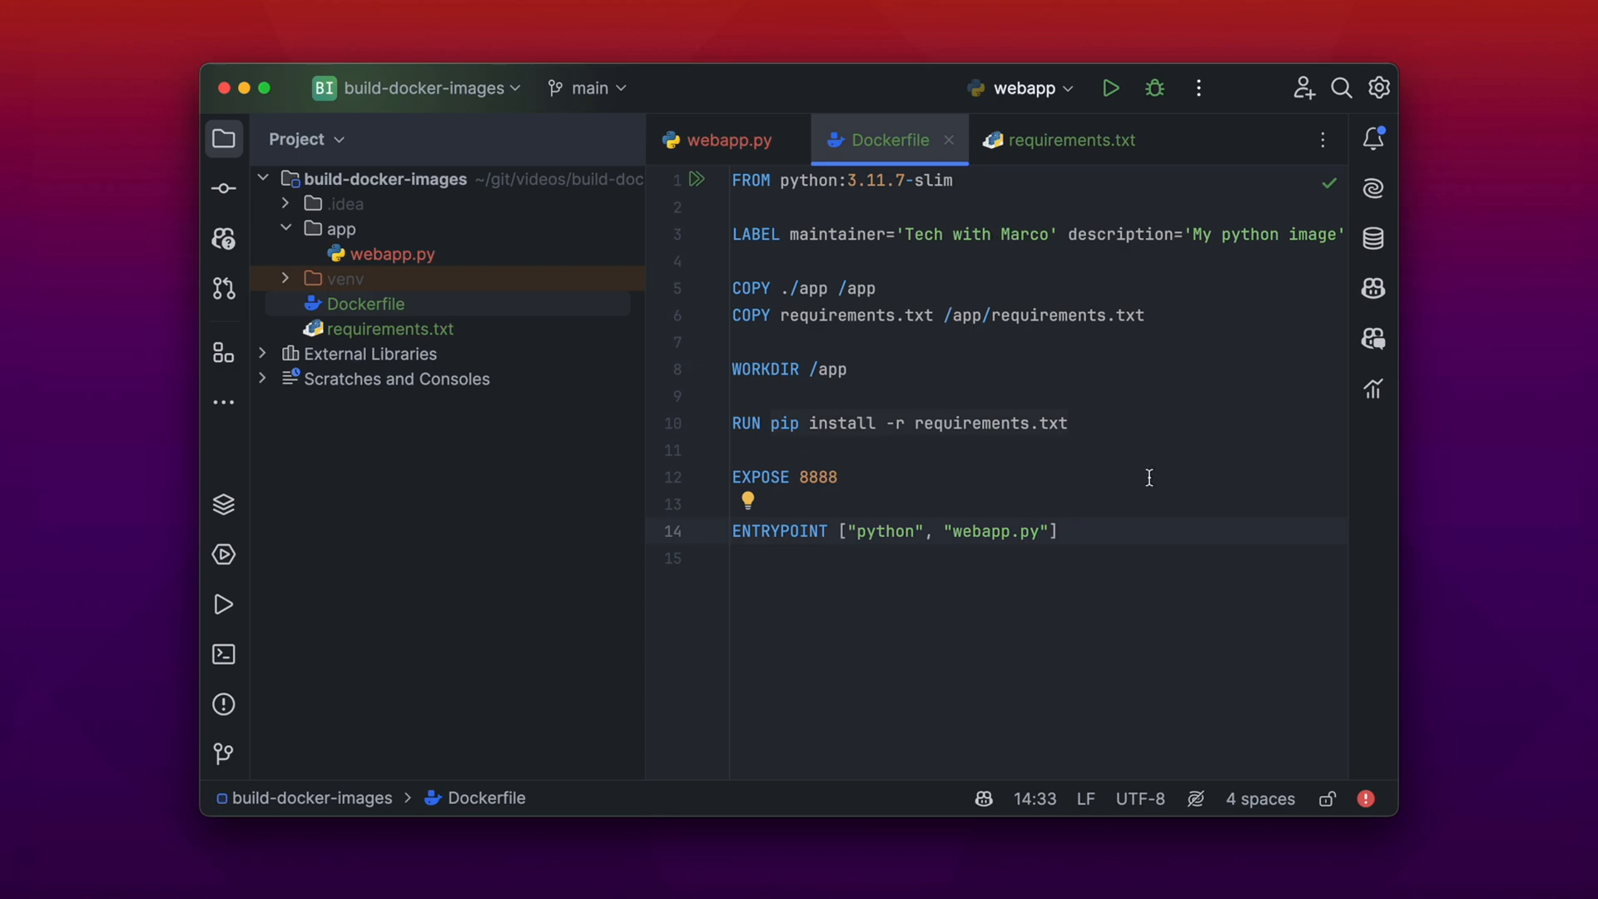
pyautogui.press('cmd+a')
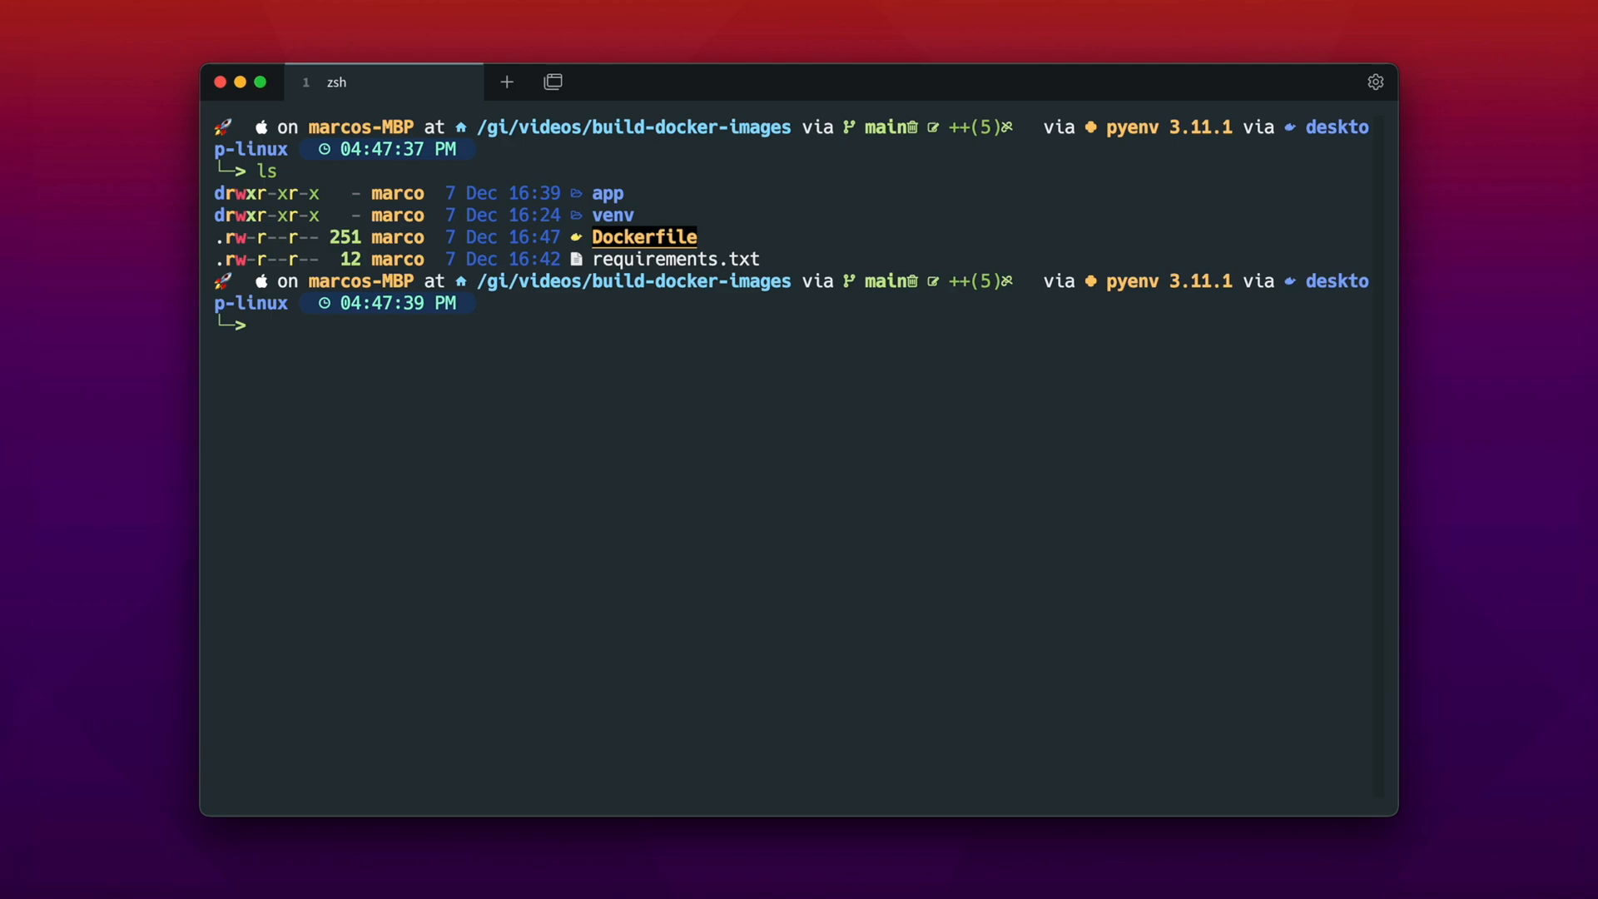
# Run docker build . -t my-python-app, which fails because the Docker daemon isn't running
pyautogui.write('docker')
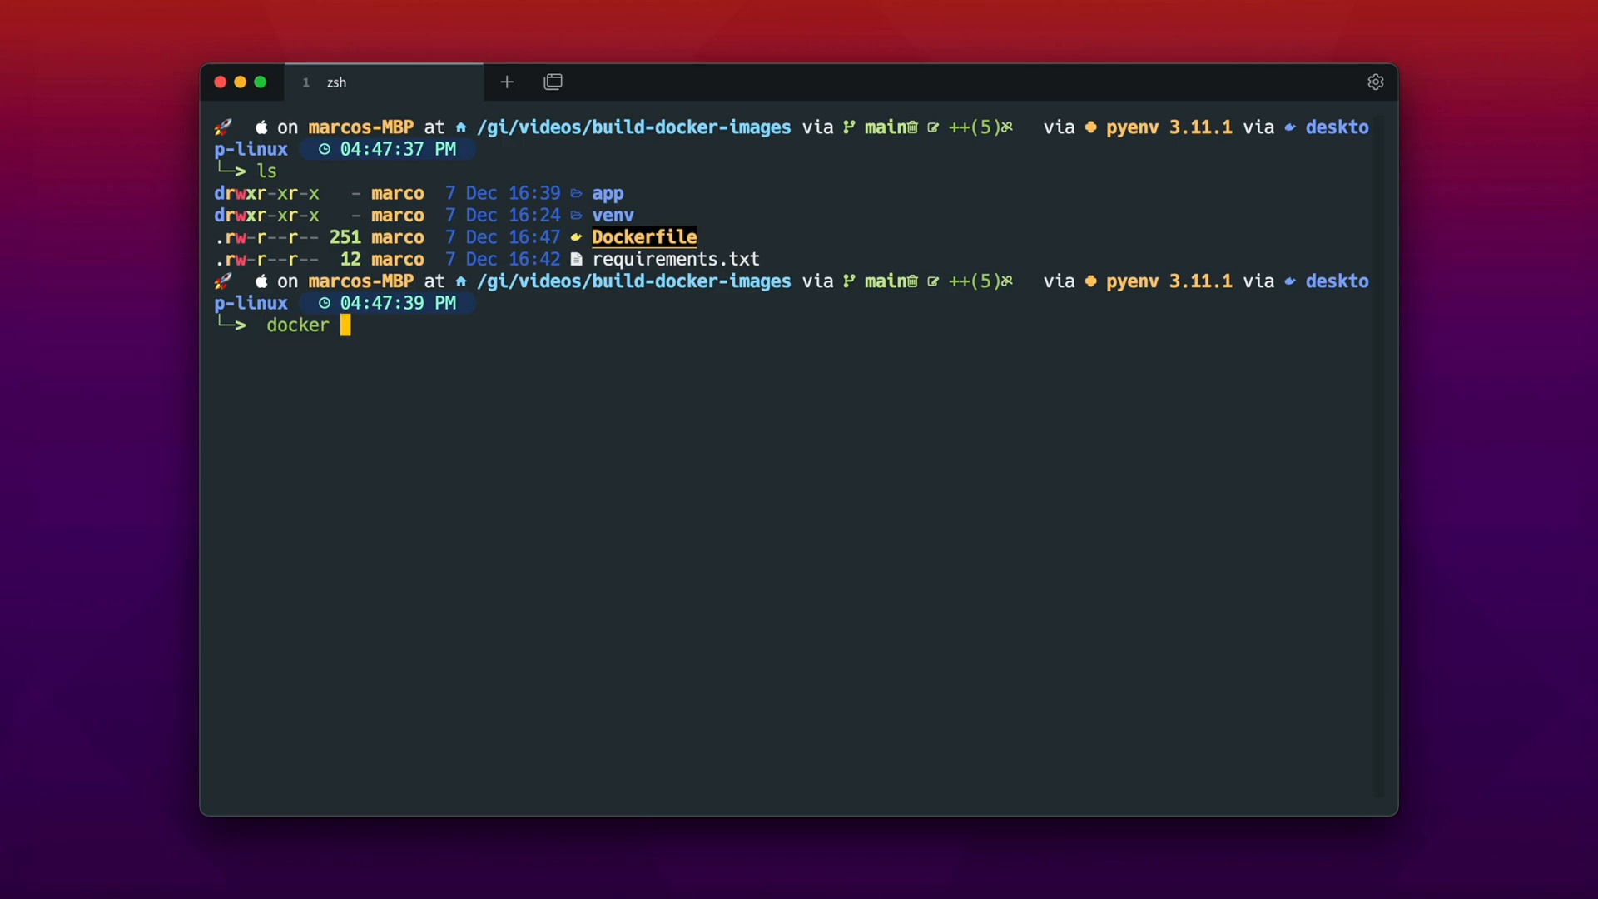
pyautogui.write('build')
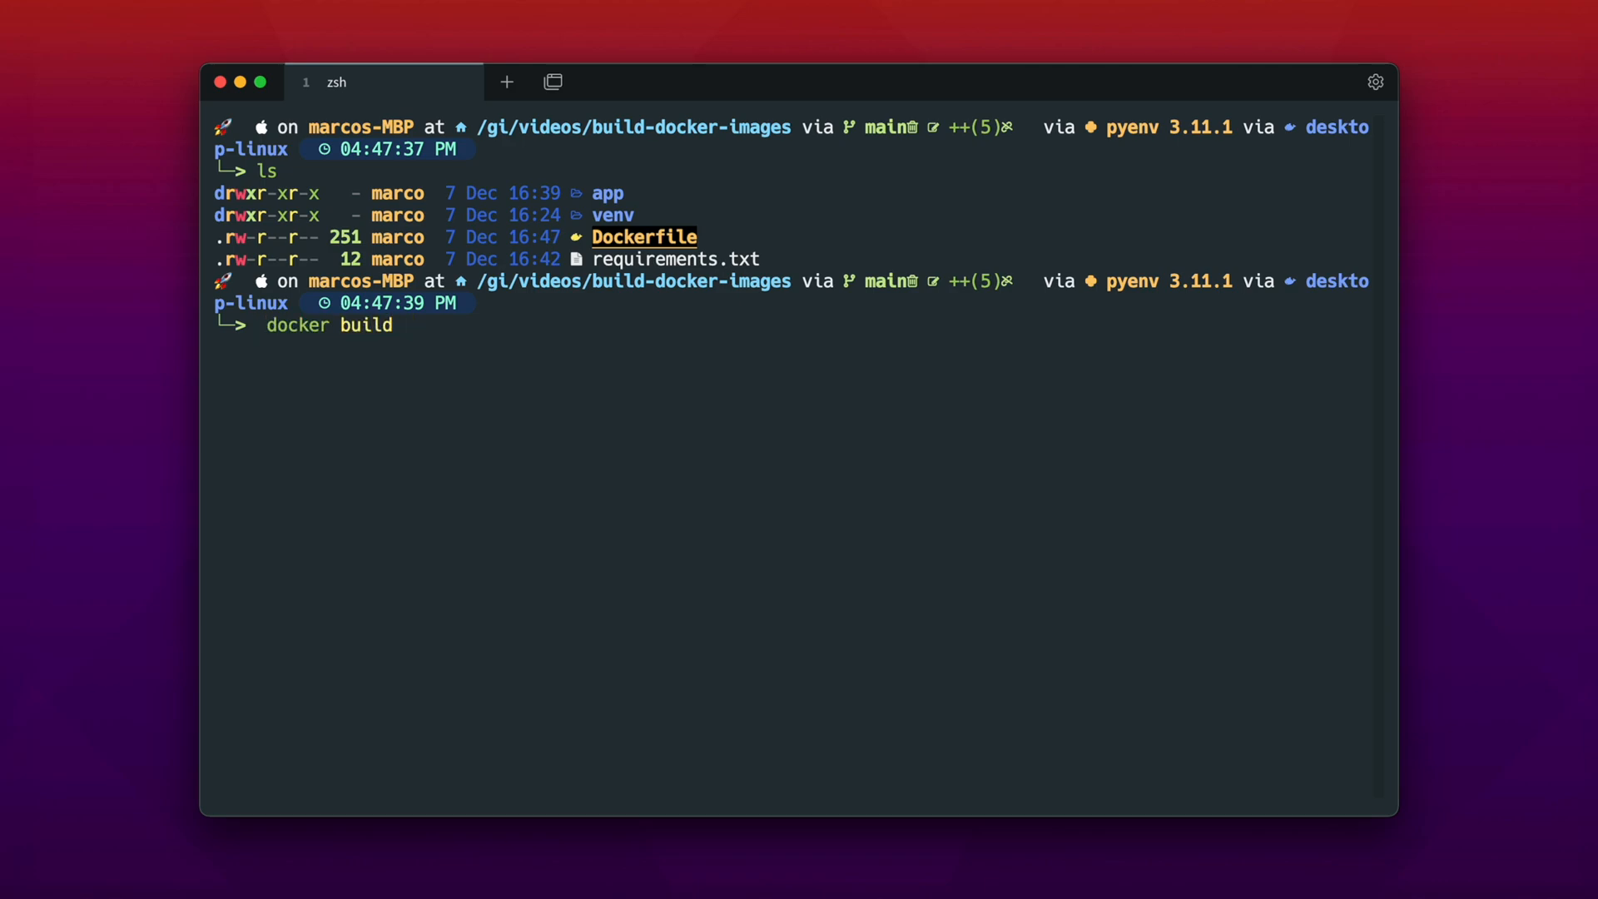
pyautogui.write('.')
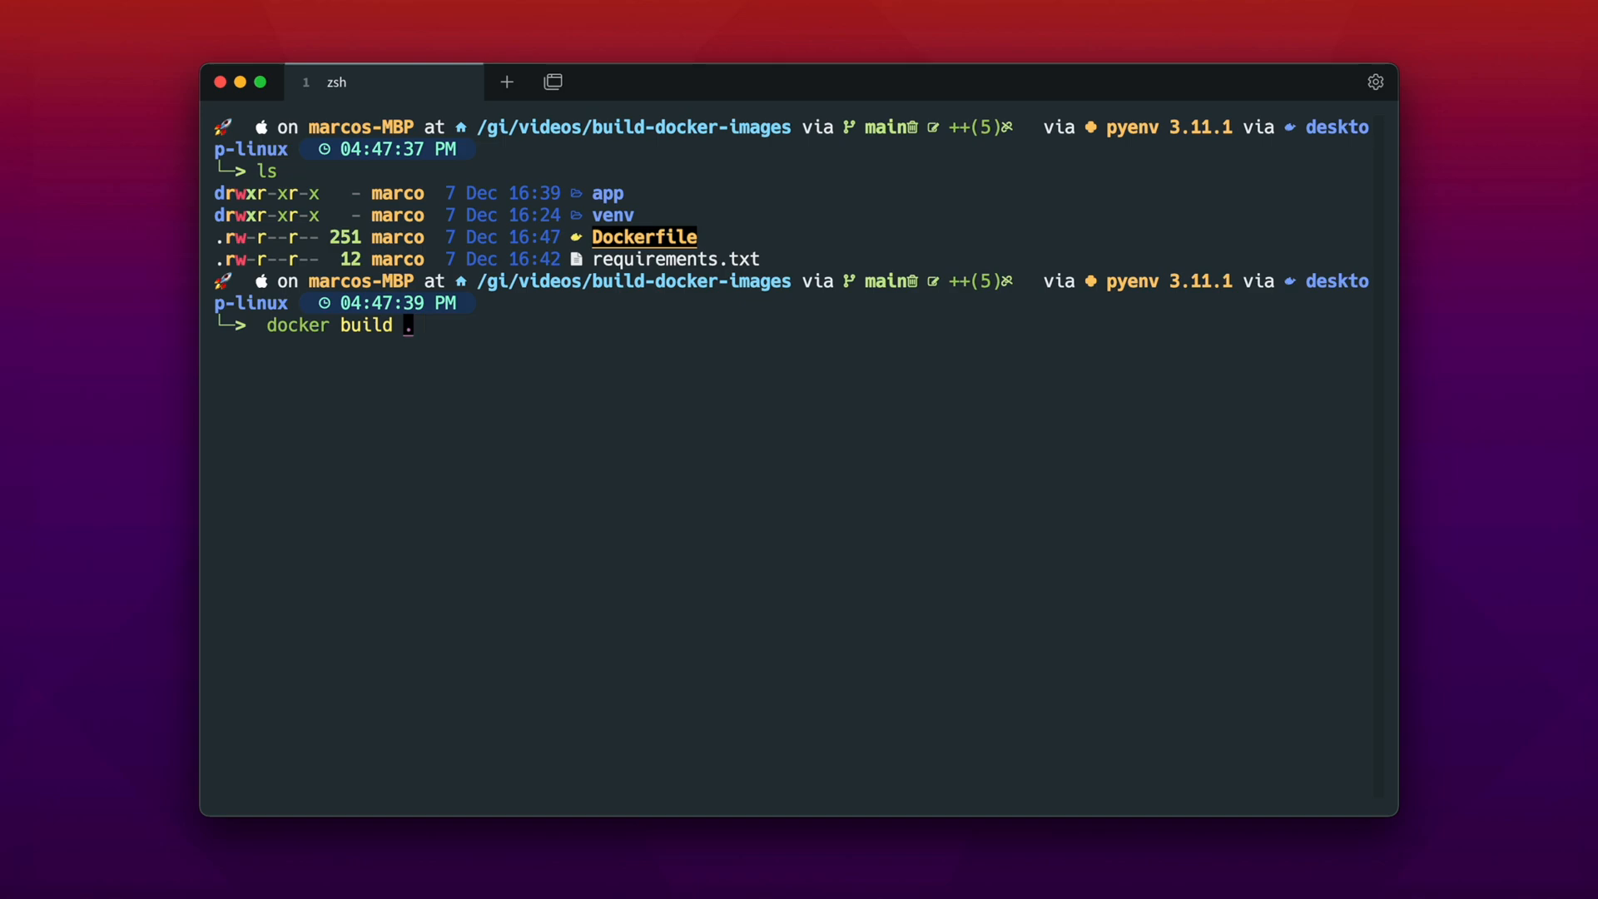
pyautogui.write('-t')
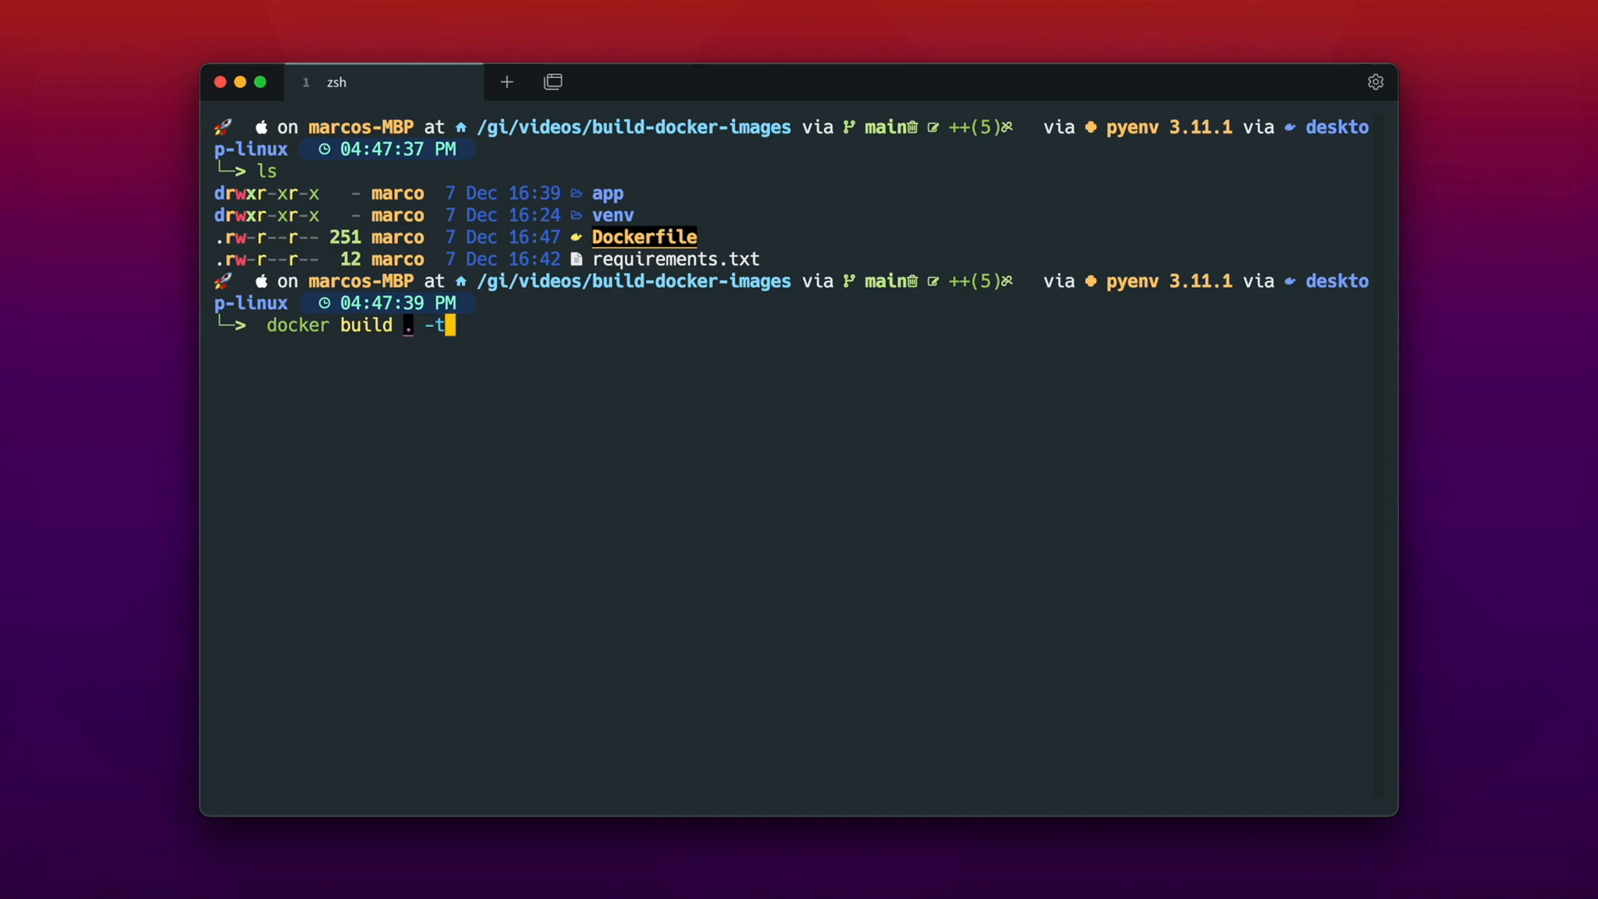
pyautogui.write('my-')
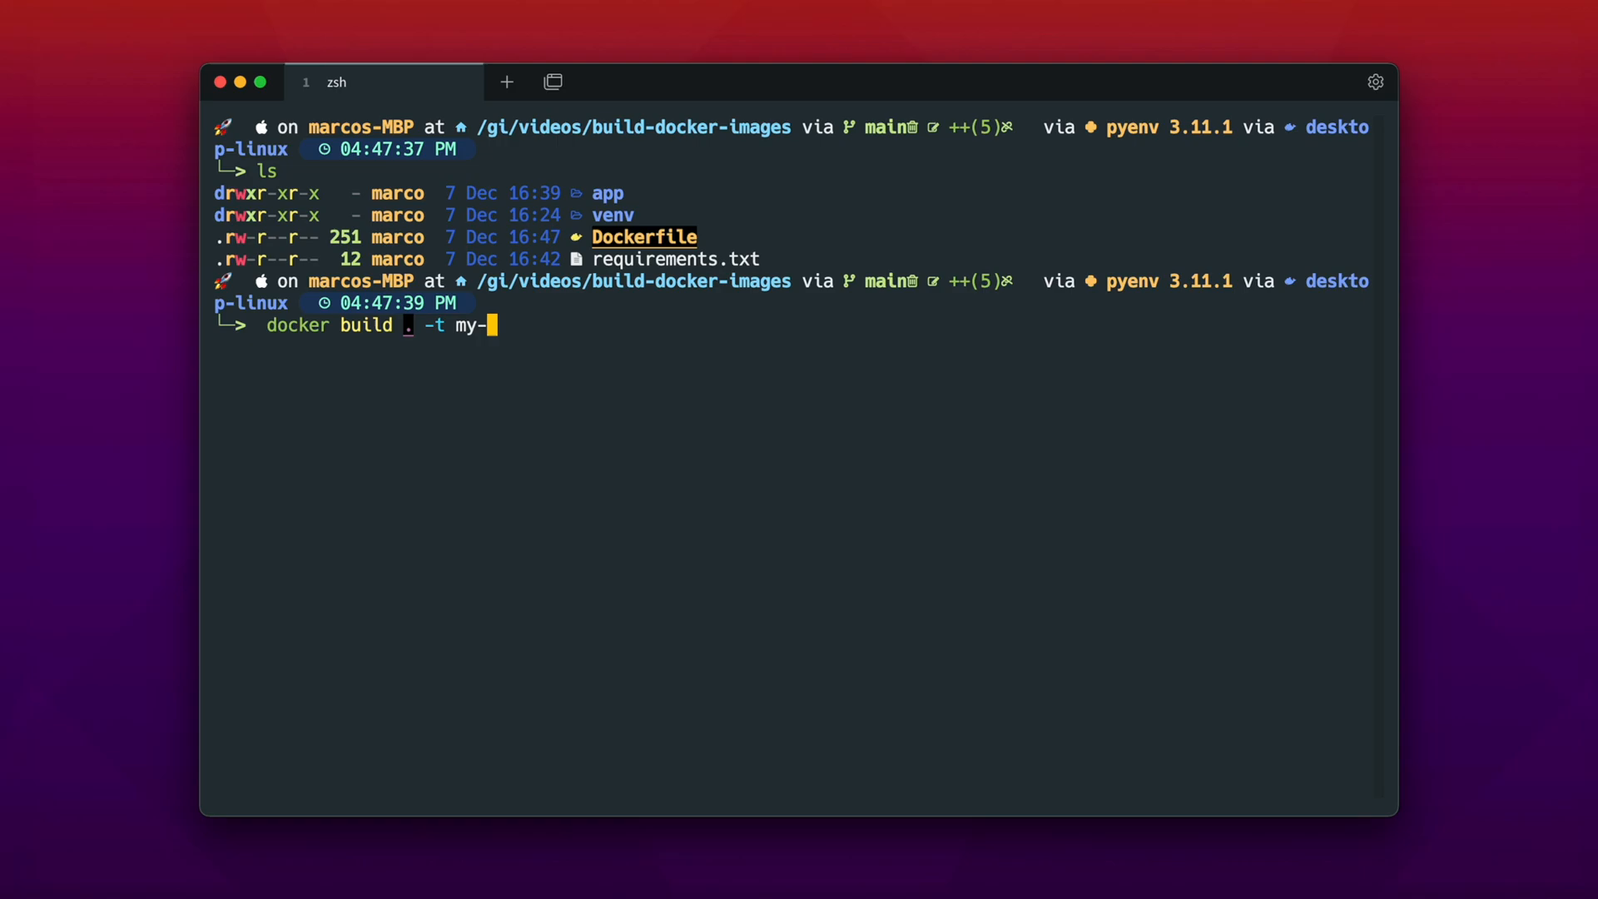
pyautogui.write('python-ap')
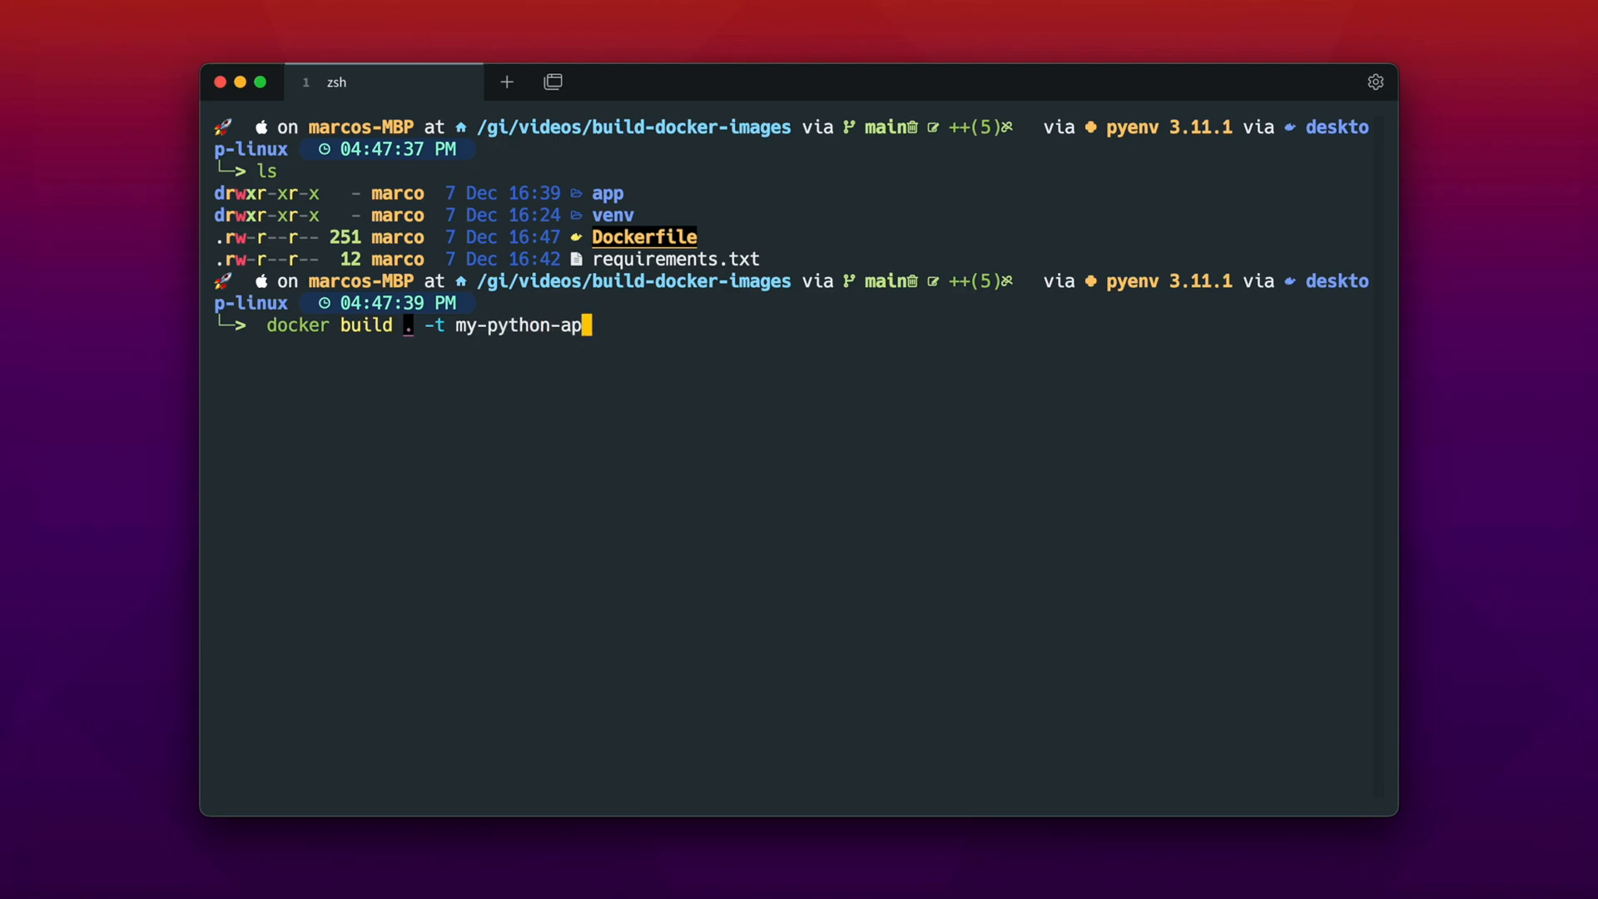
pyautogui.write('p')
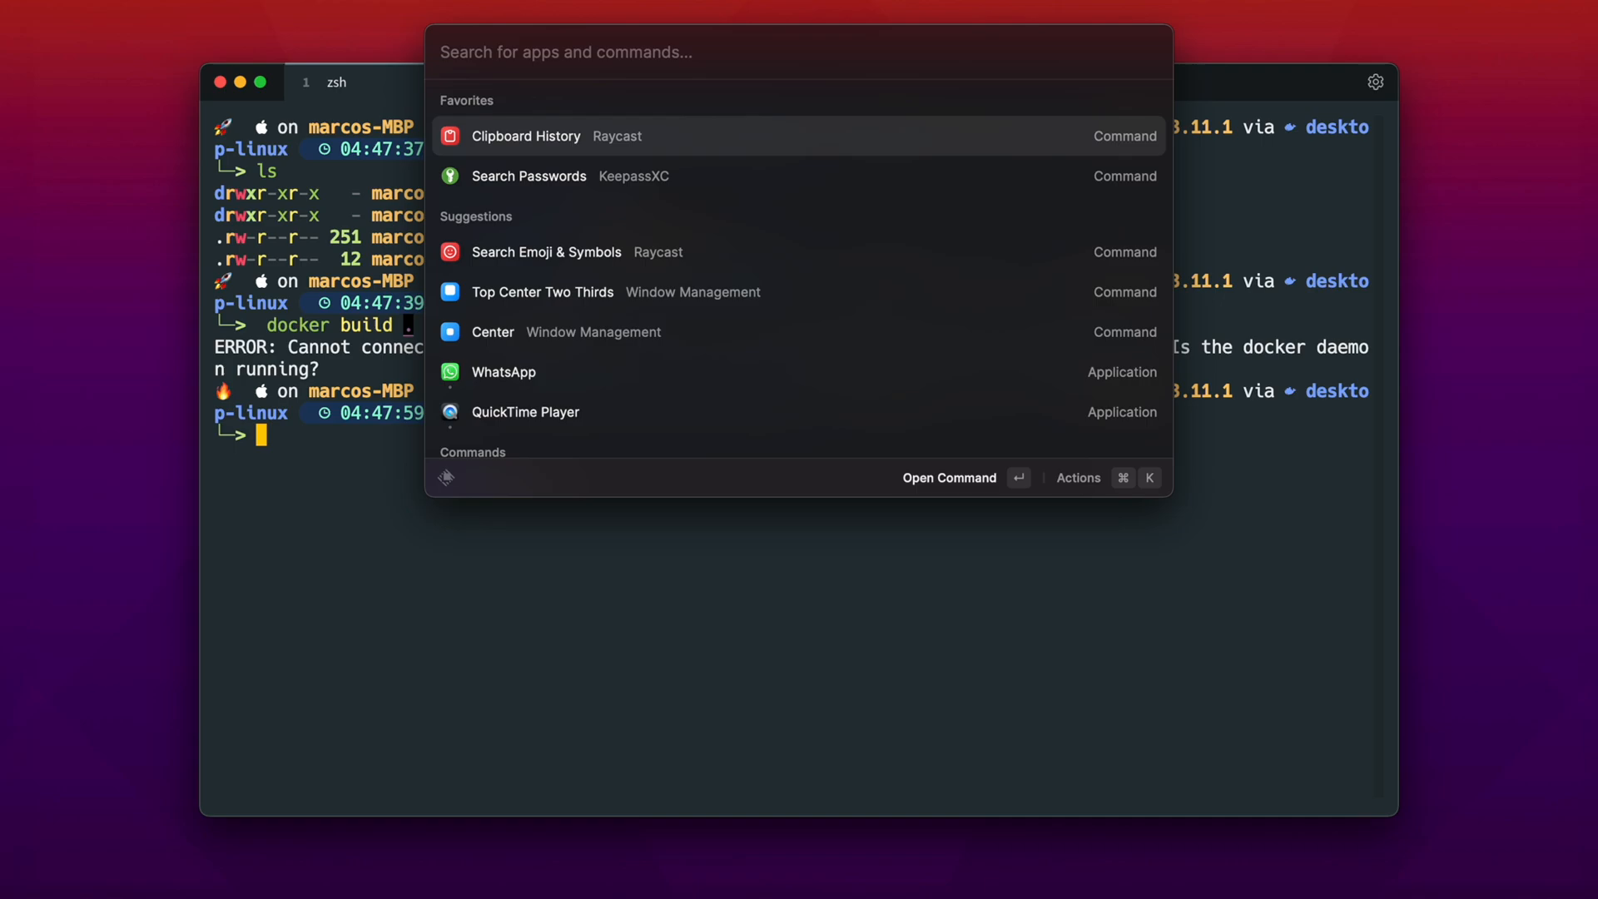
pyautogui.press('escape')
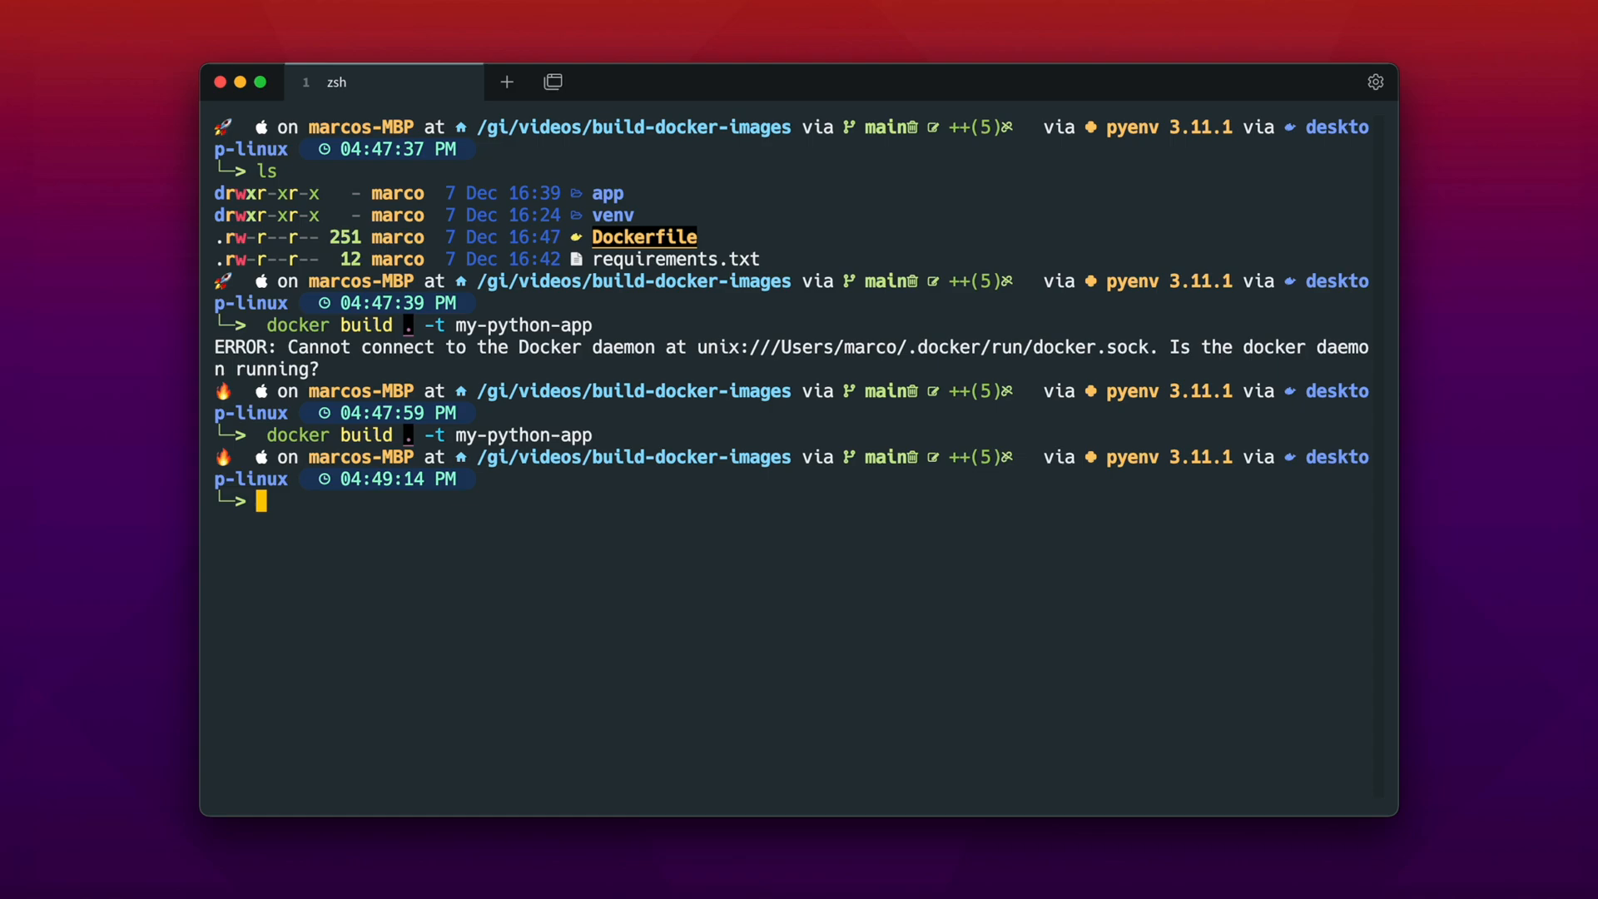
# List images, then run docker build . -t my-python-app, fixing a mistyped slash
pyautogui.write('docker build . -t my-python-app')
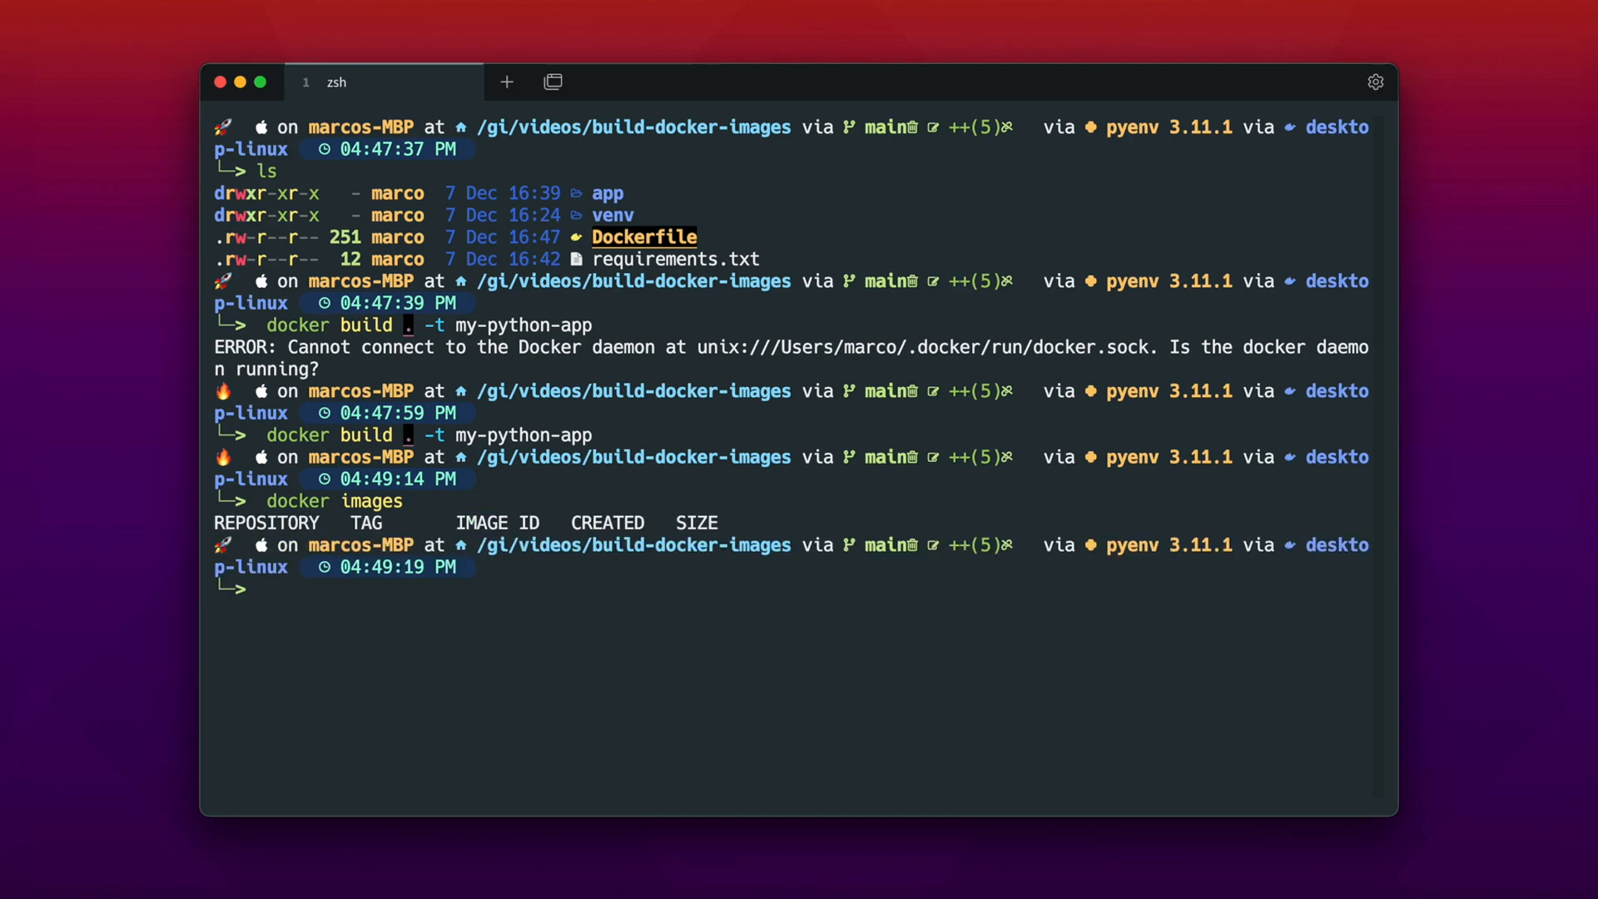
pyautogui.write('docker images')
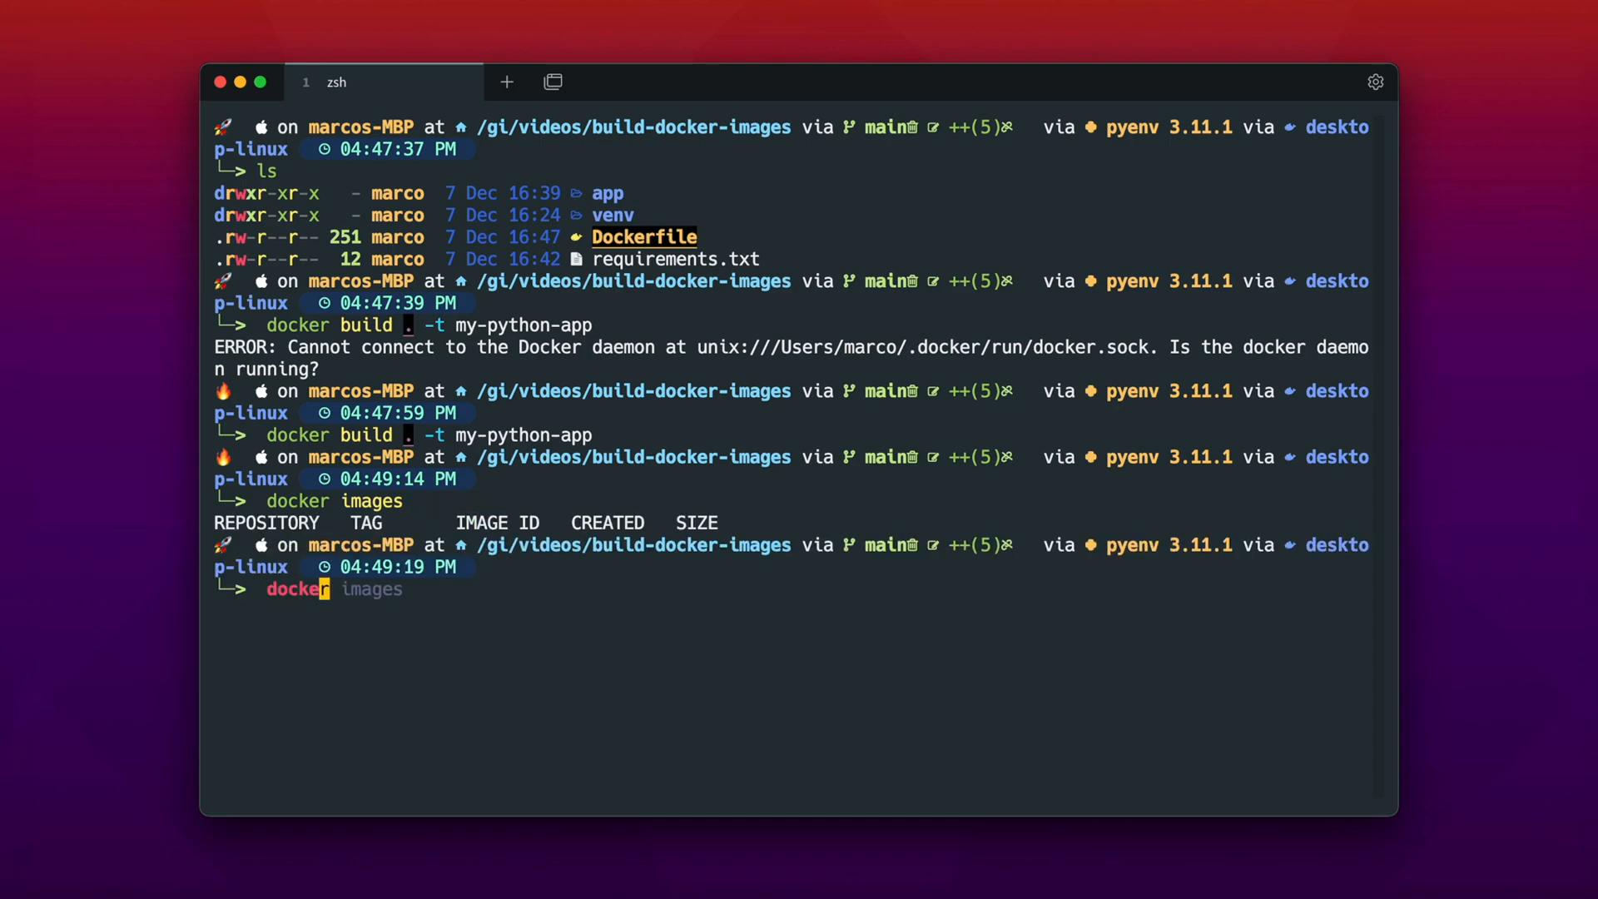
pyautogui.write('b')
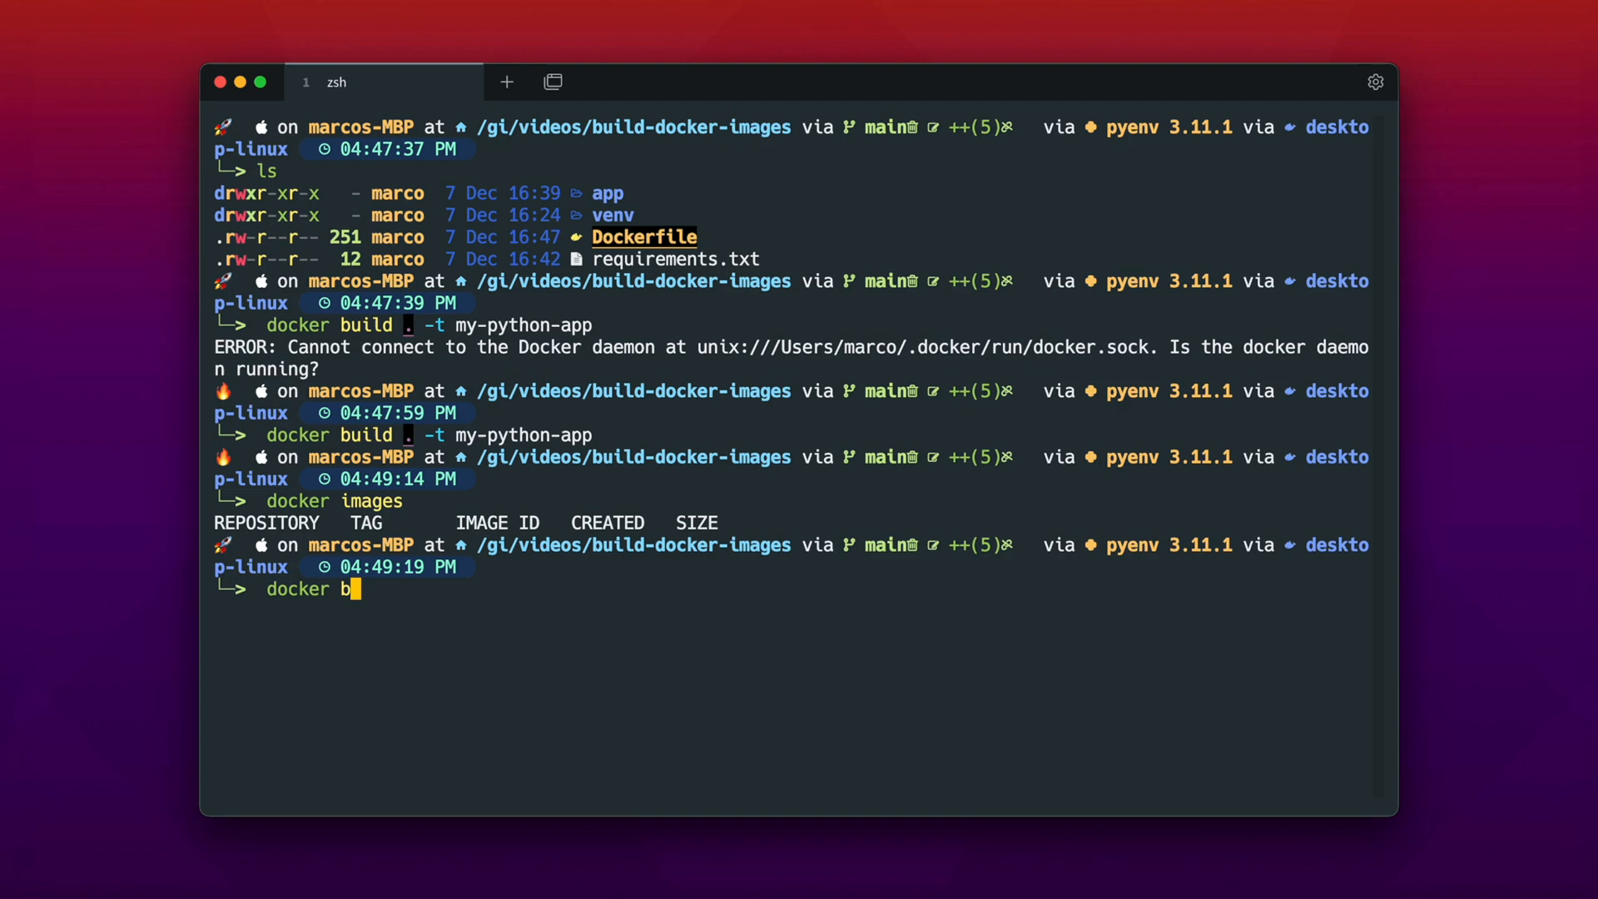
pyautogui.write('uild /')
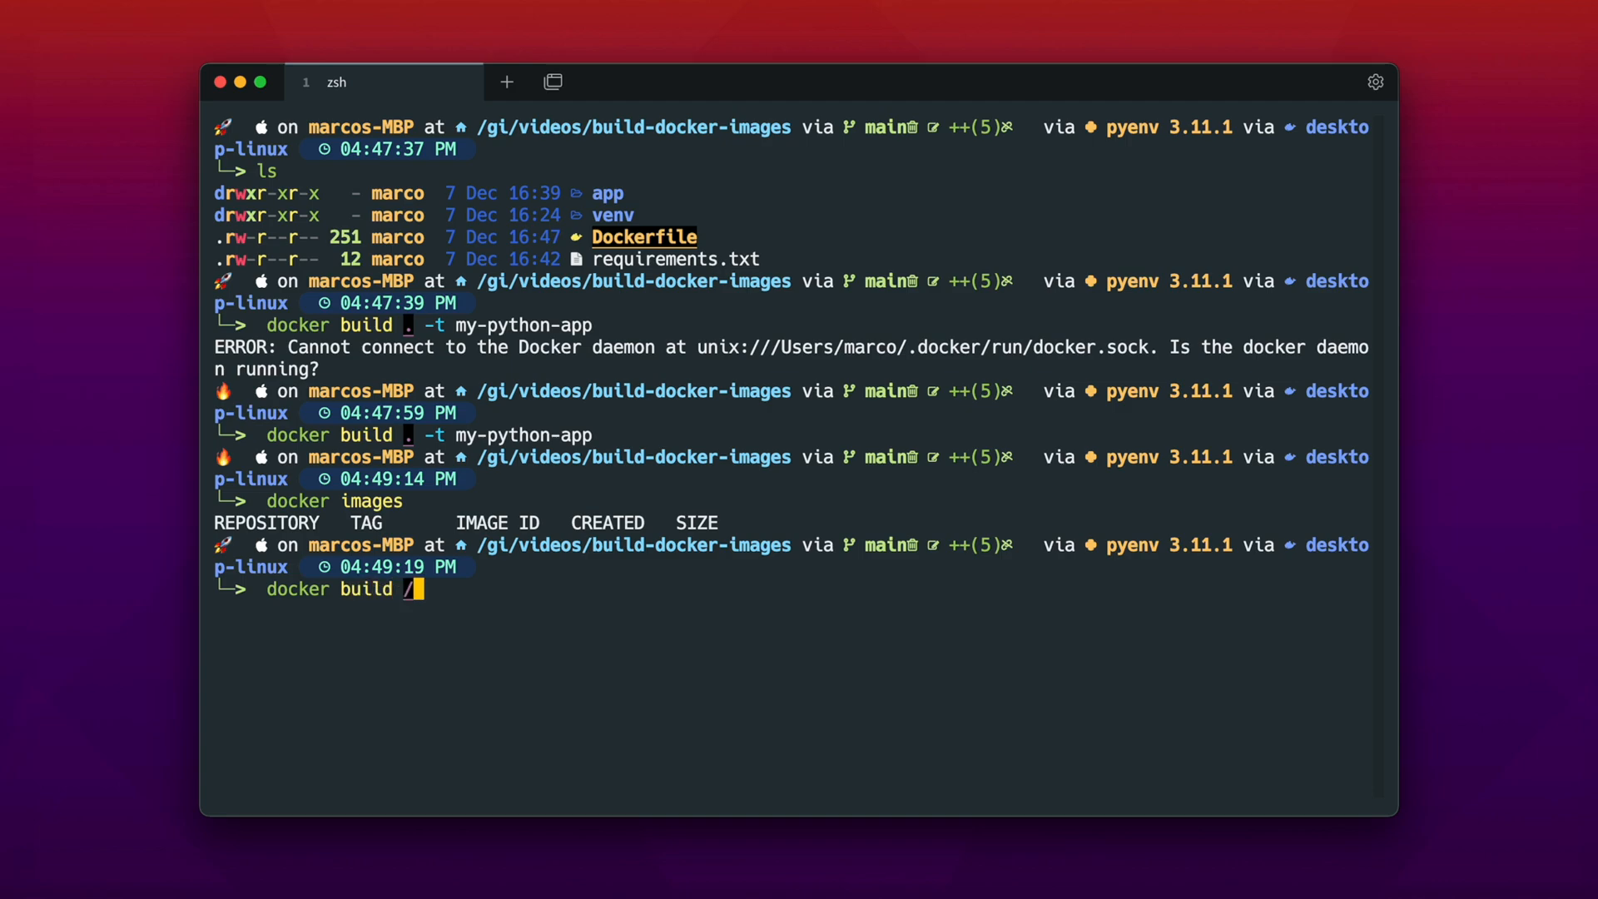
pyautogui.press('Backspace')
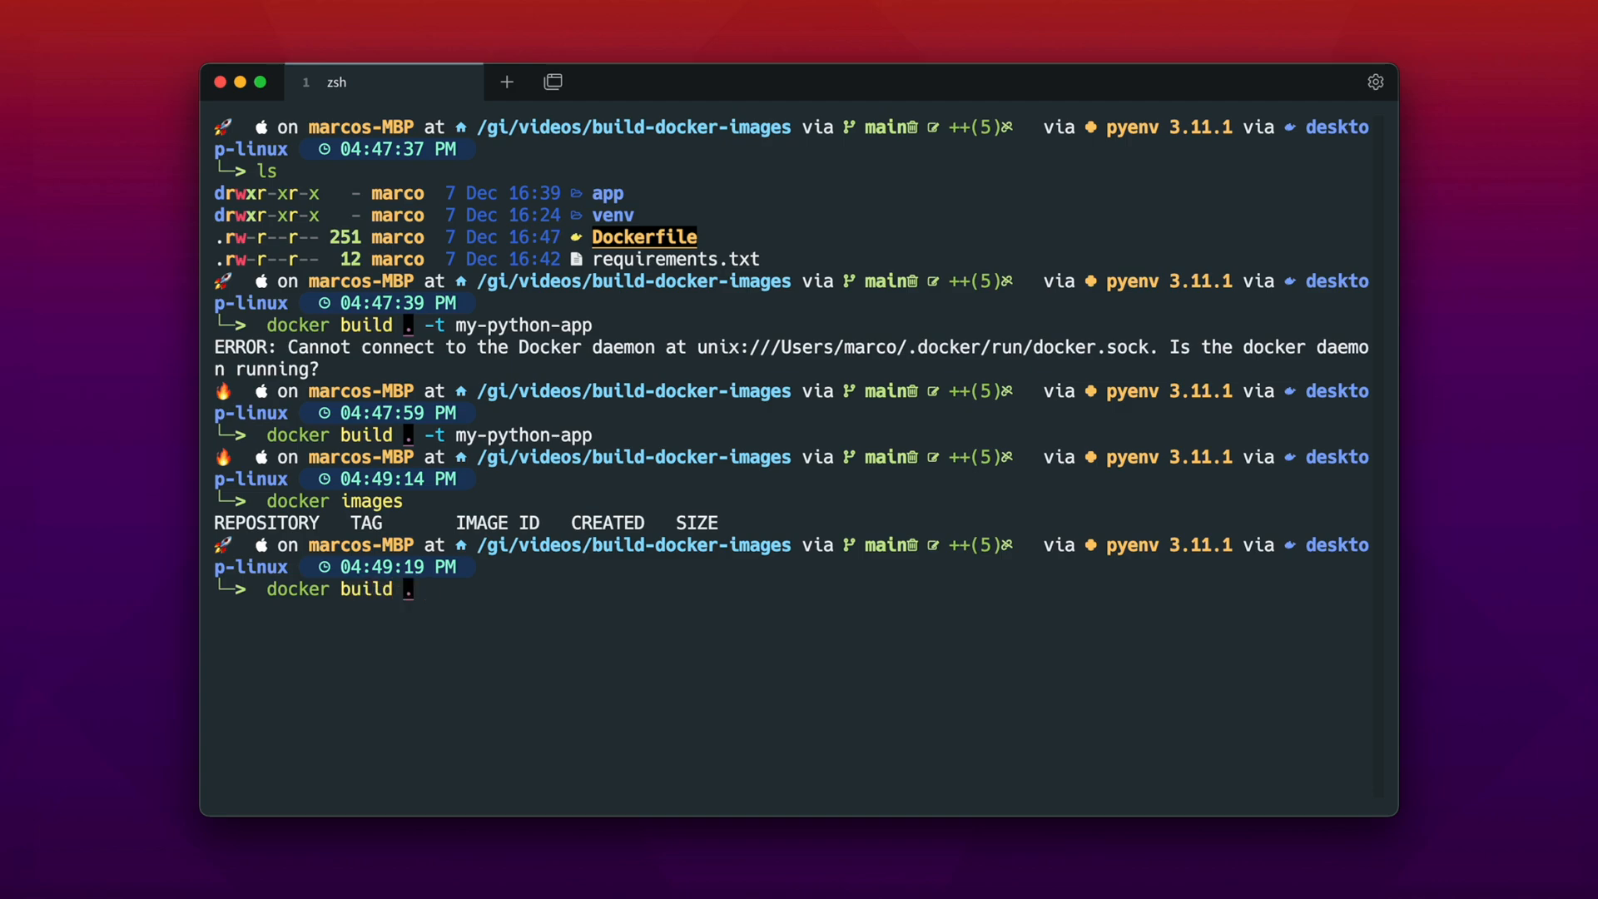
pyautogui.write('-t my-')
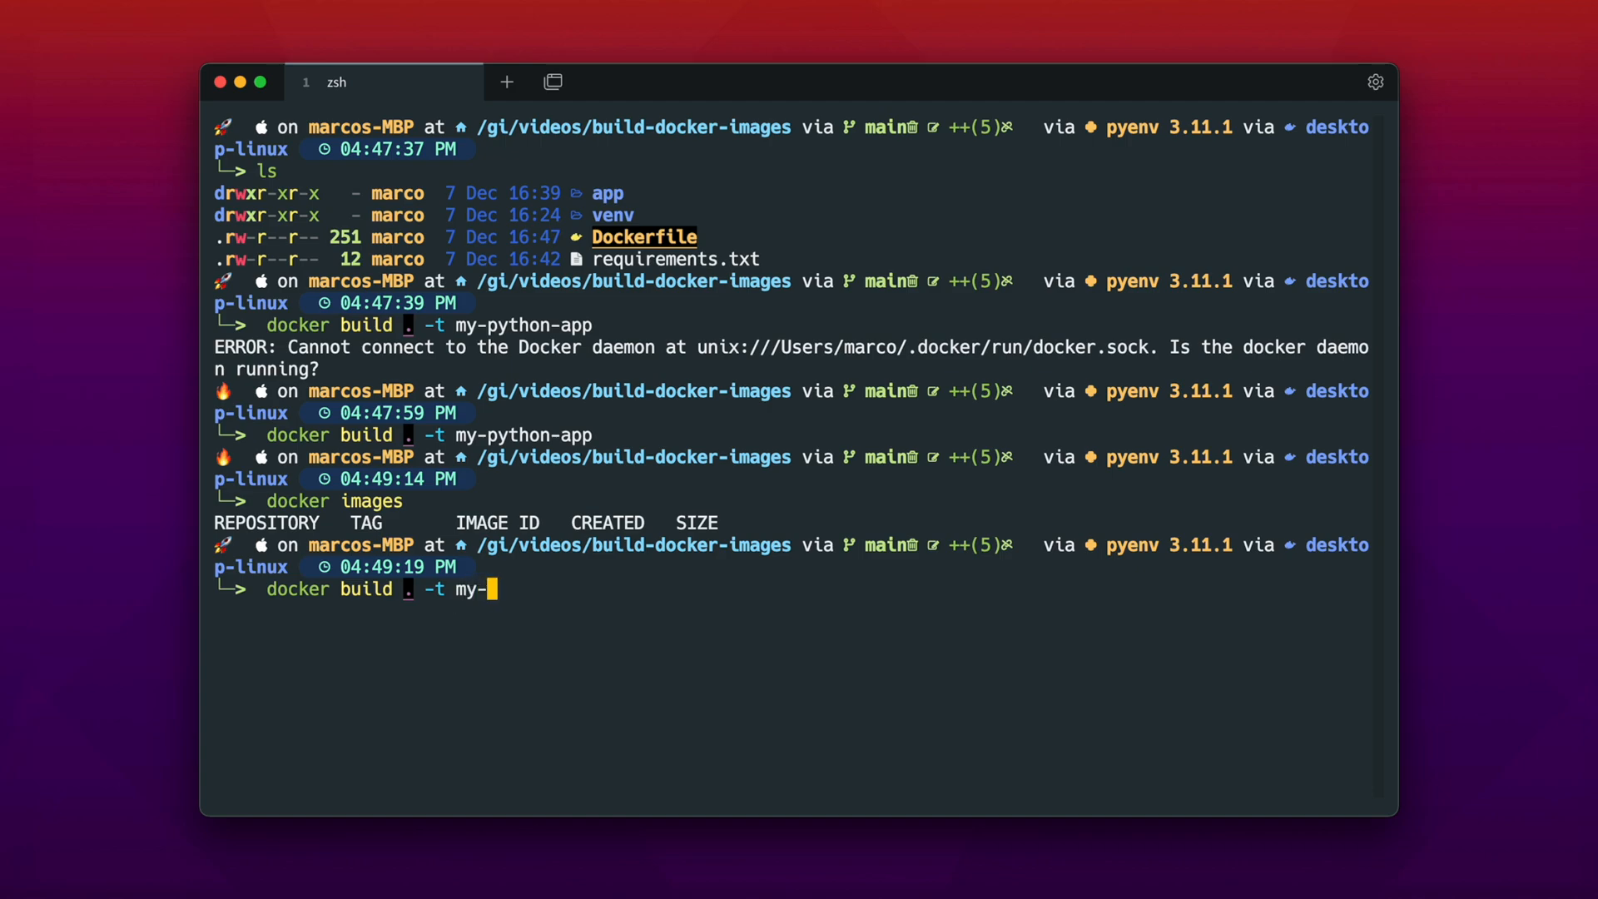
pyautogui.write('python-app')
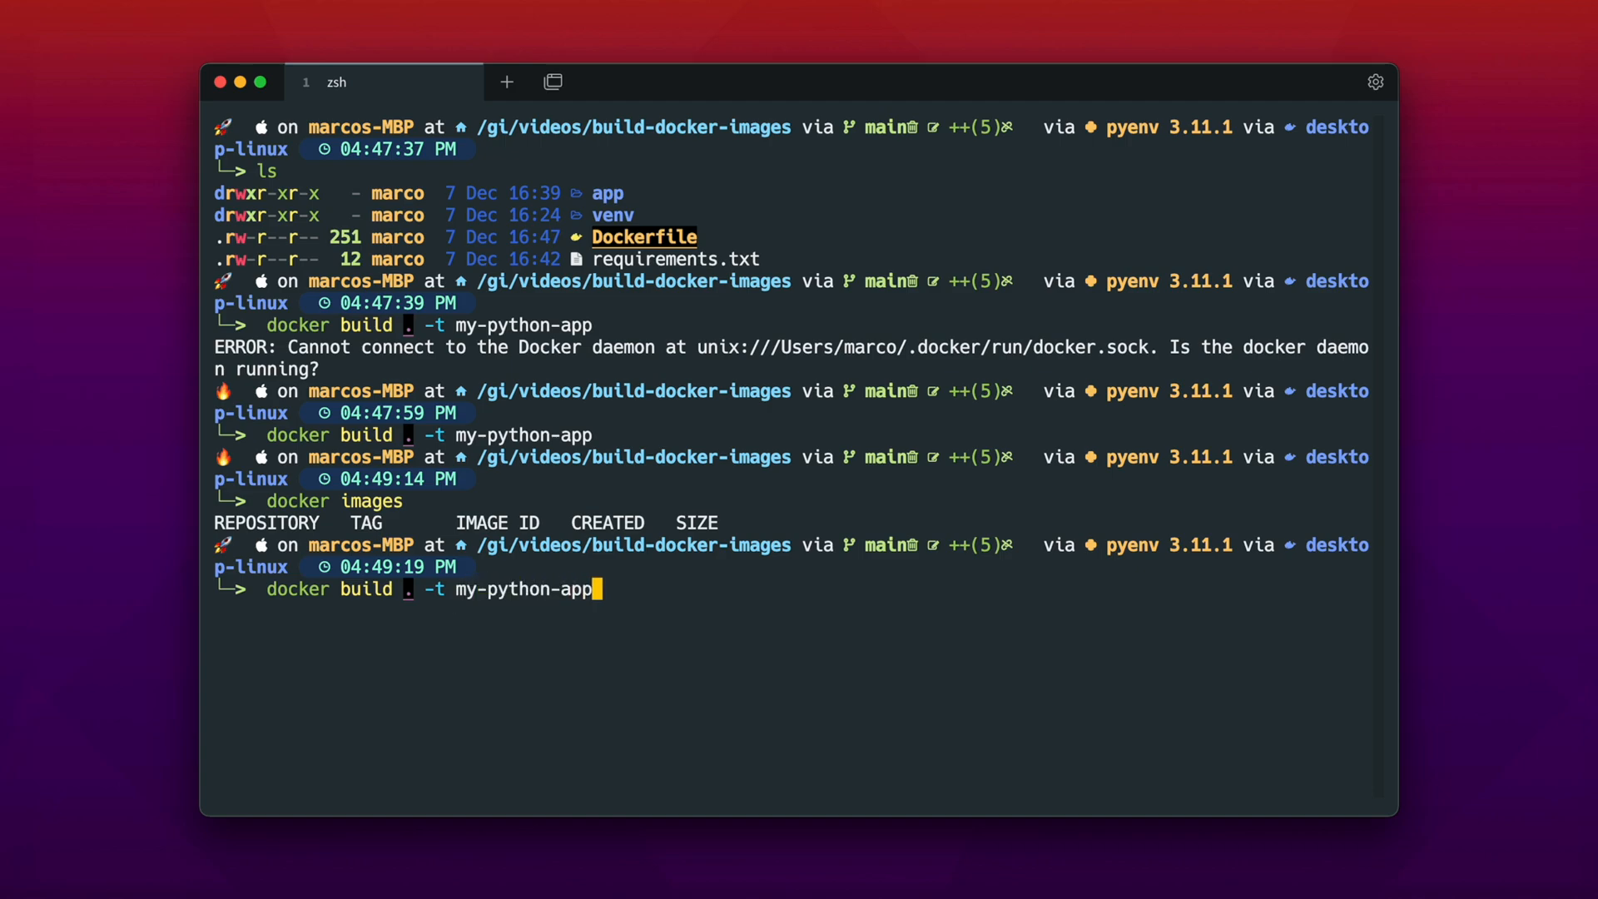
pyautogui.press('Return')
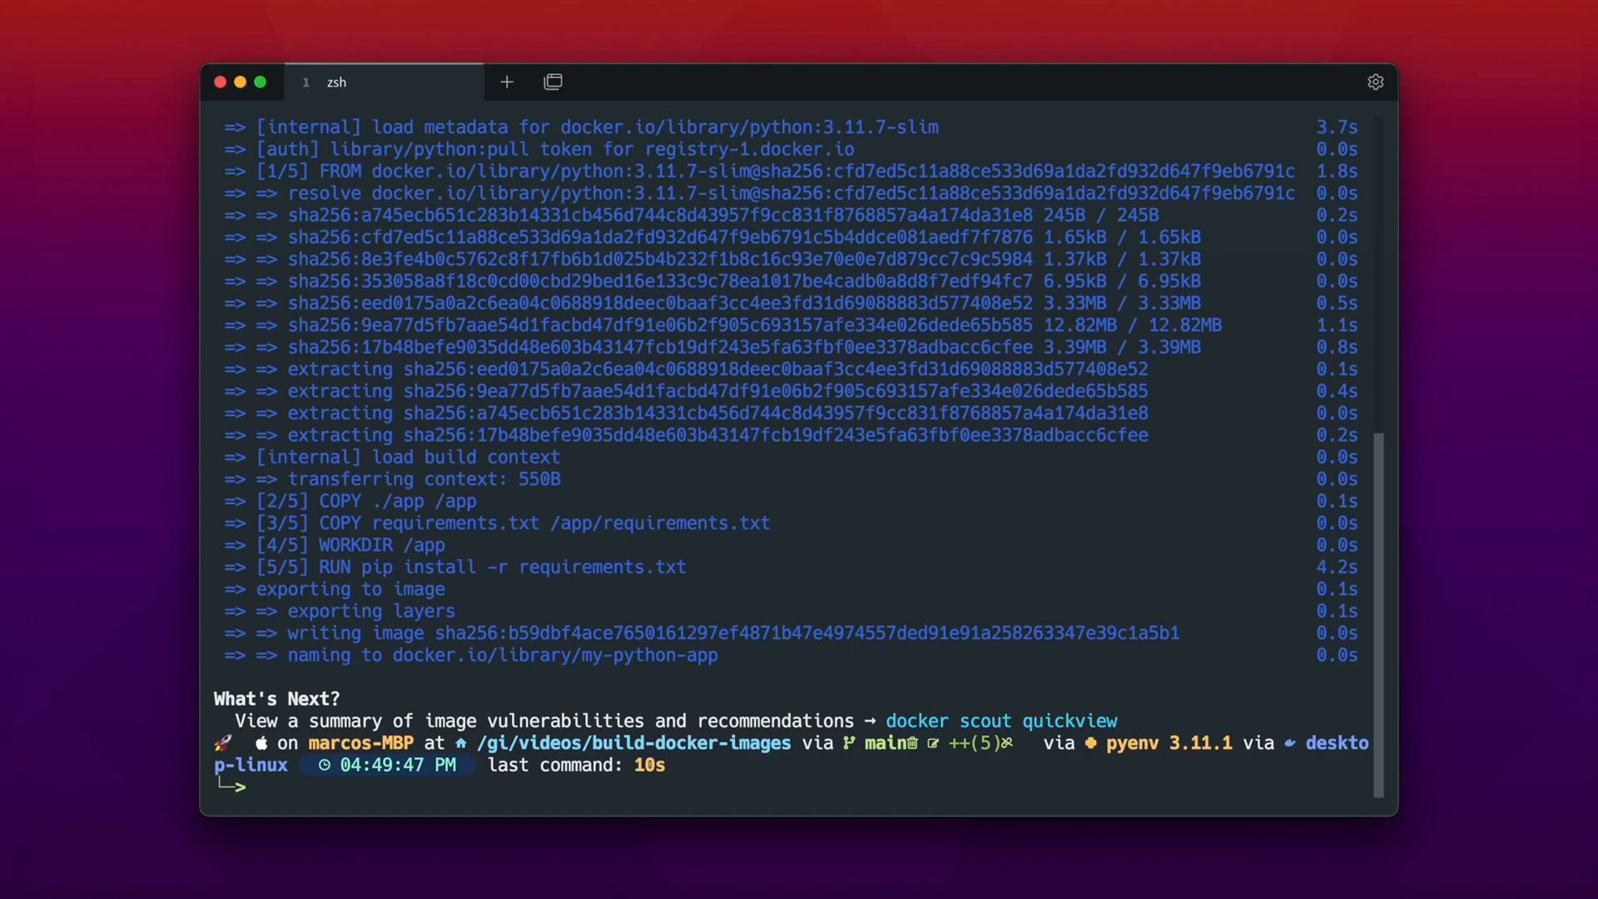
# Run docker run -d --name my-python-container my-python-app
pyautogui.write('docker build . -t my-python-app')
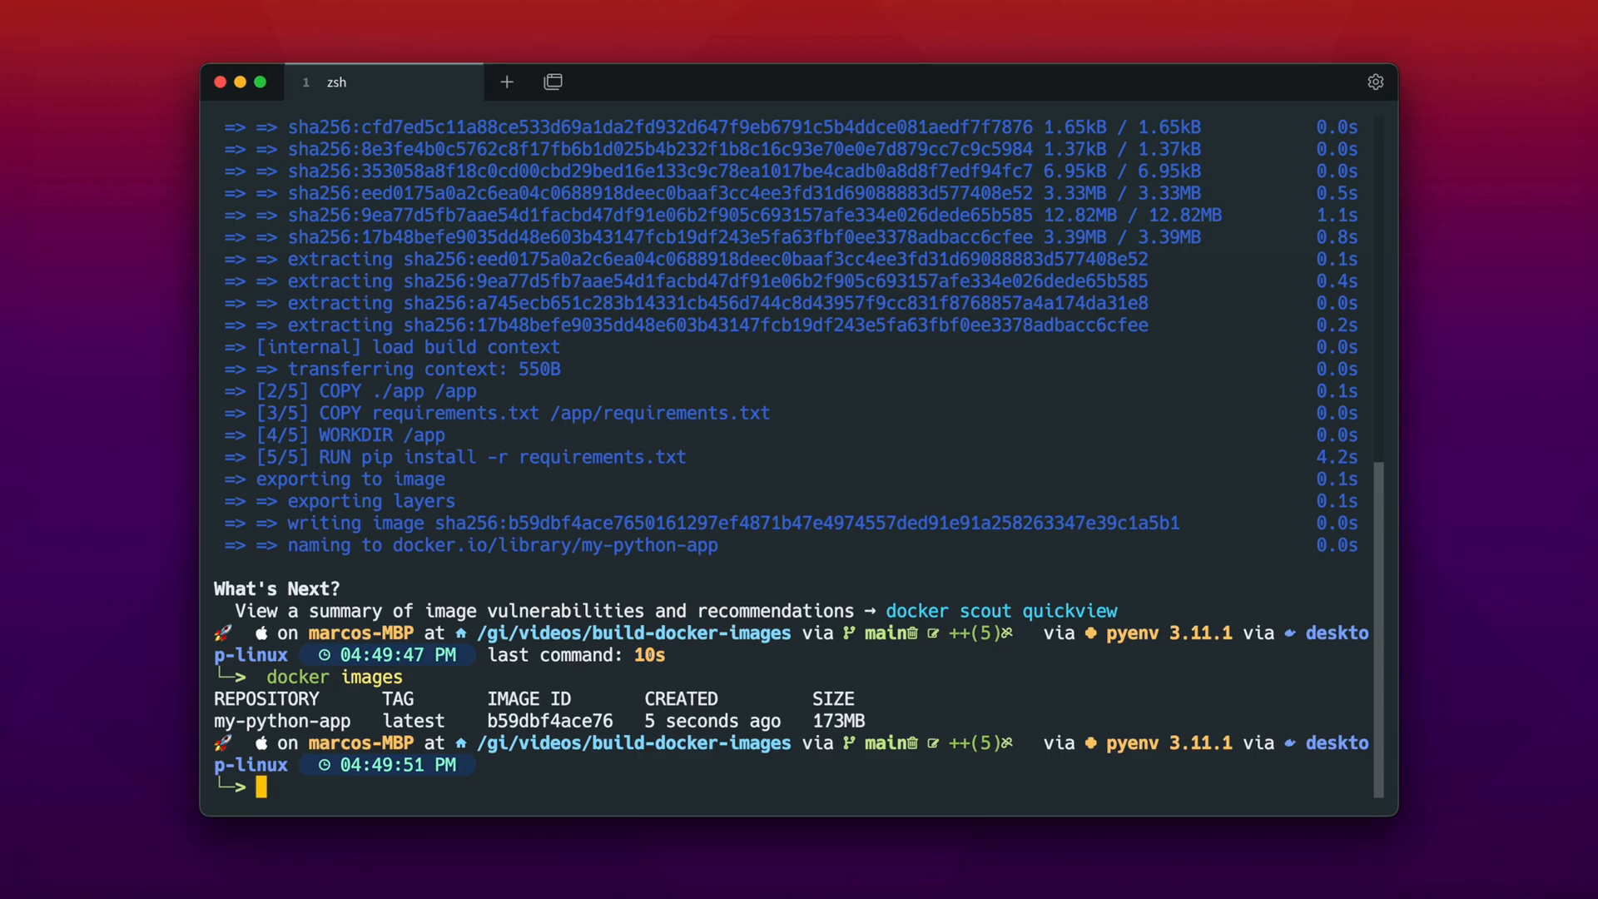
pyautogui.write('docker run')
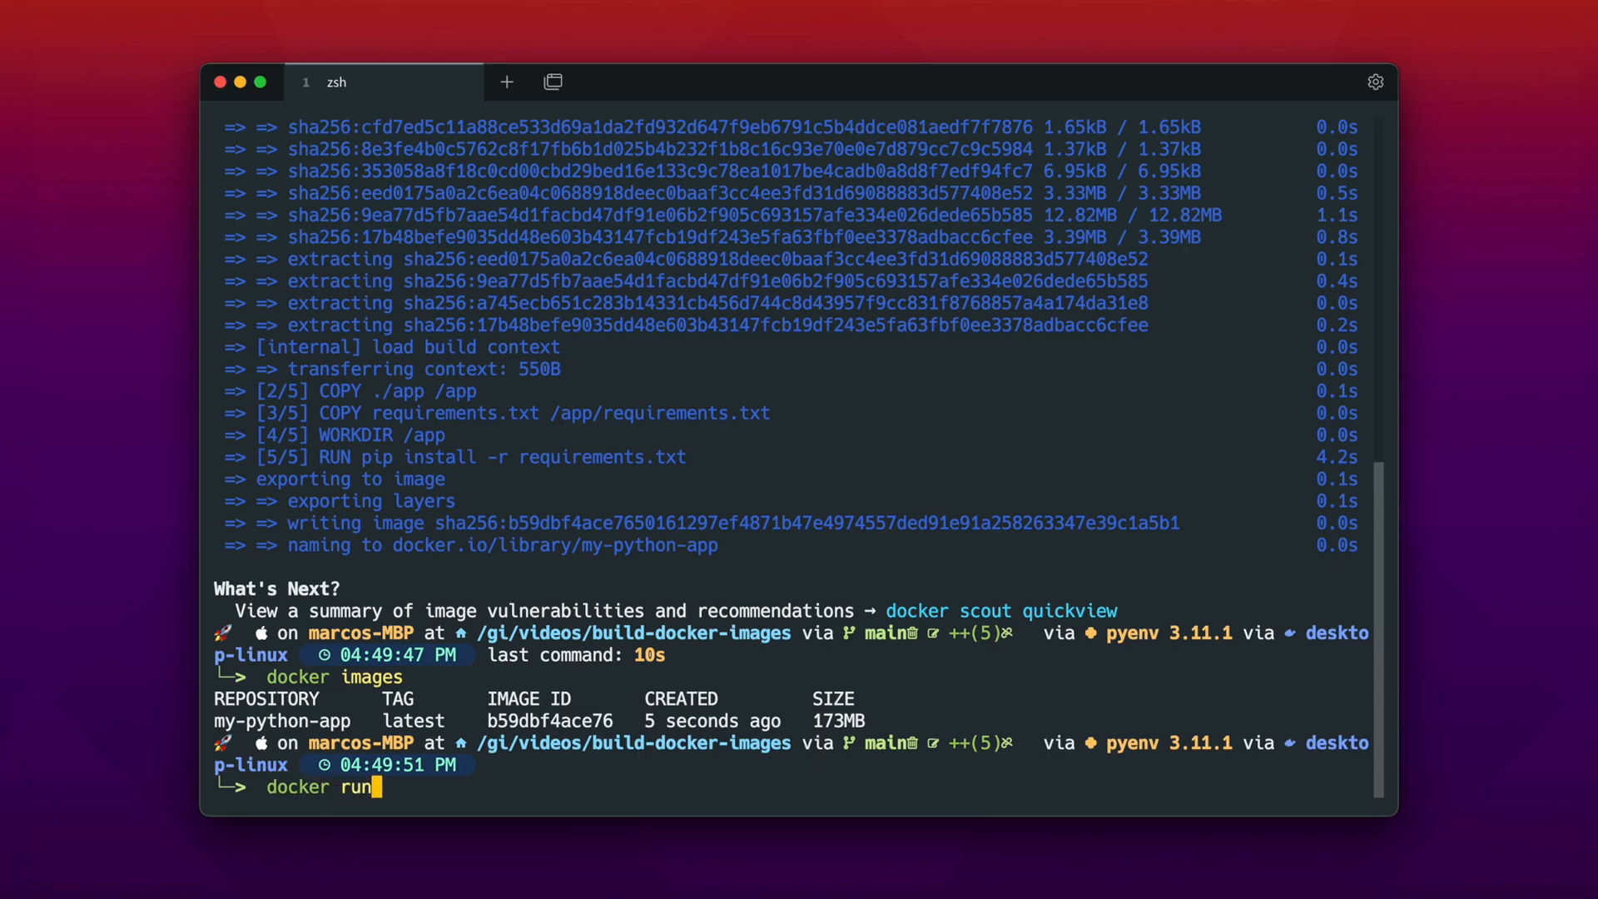
pyautogui.write('-d')
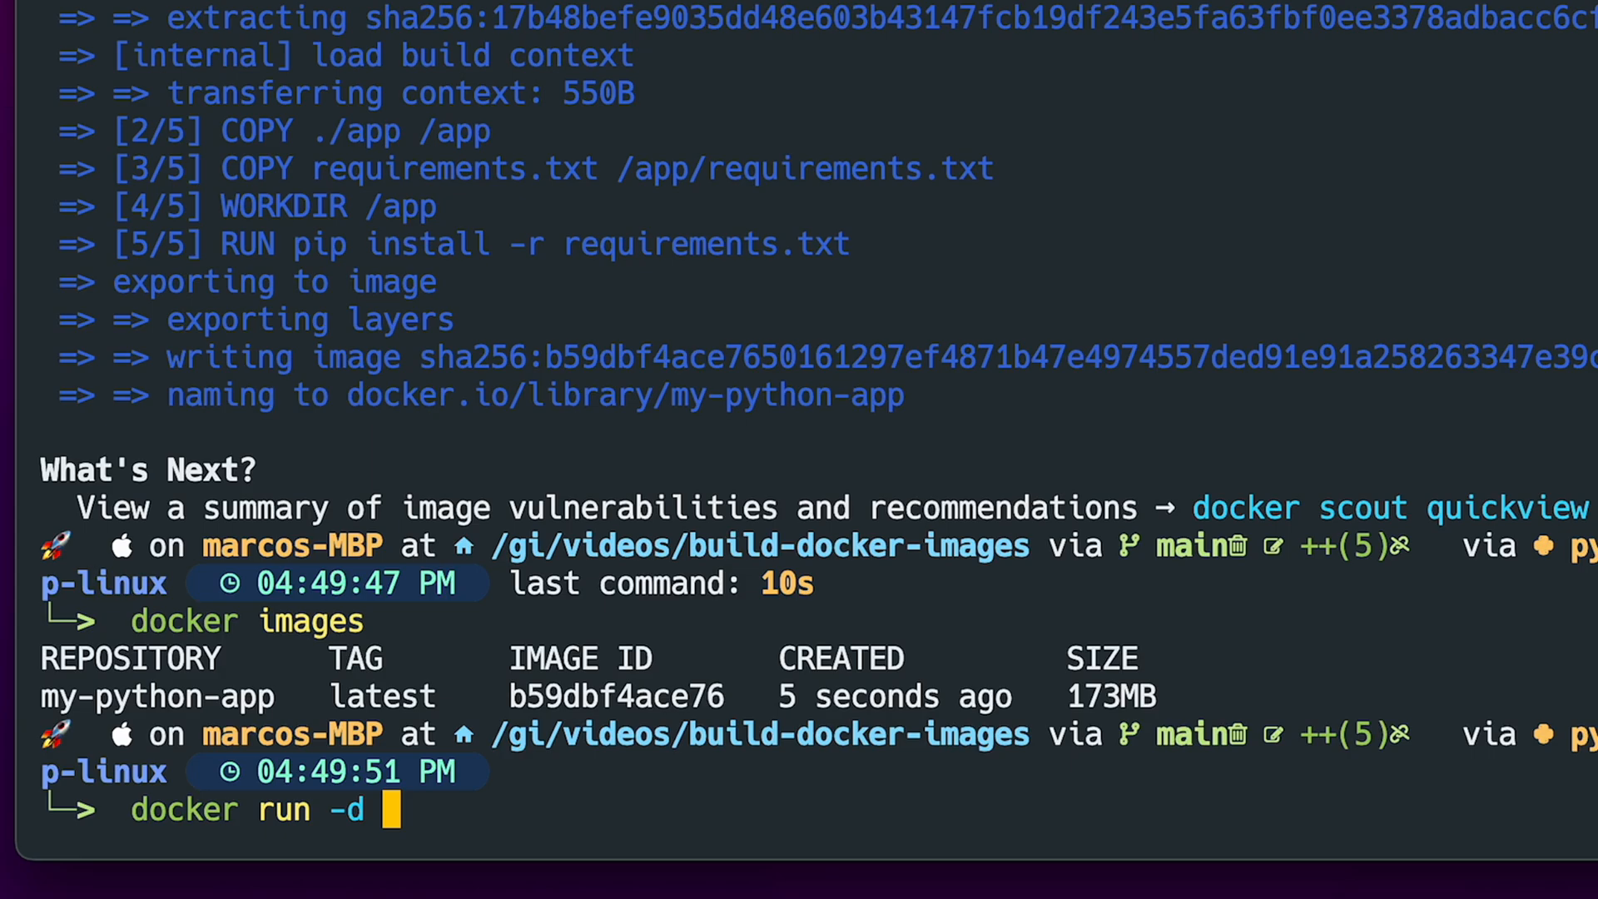
pyautogui.write('--name my')
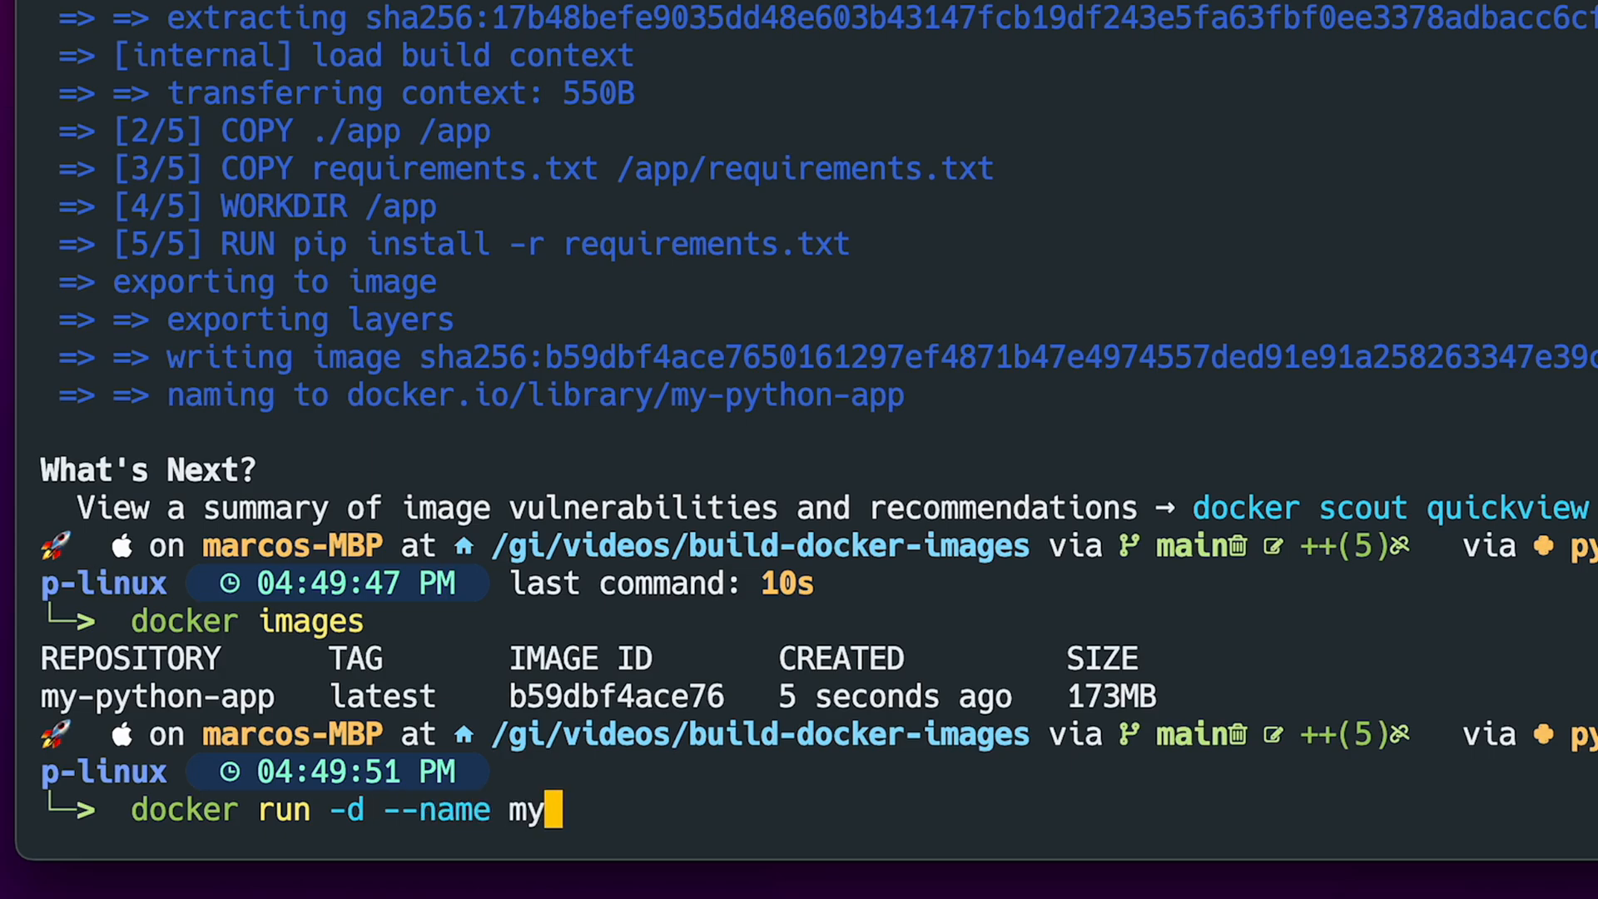
pyautogui.write('-python-')
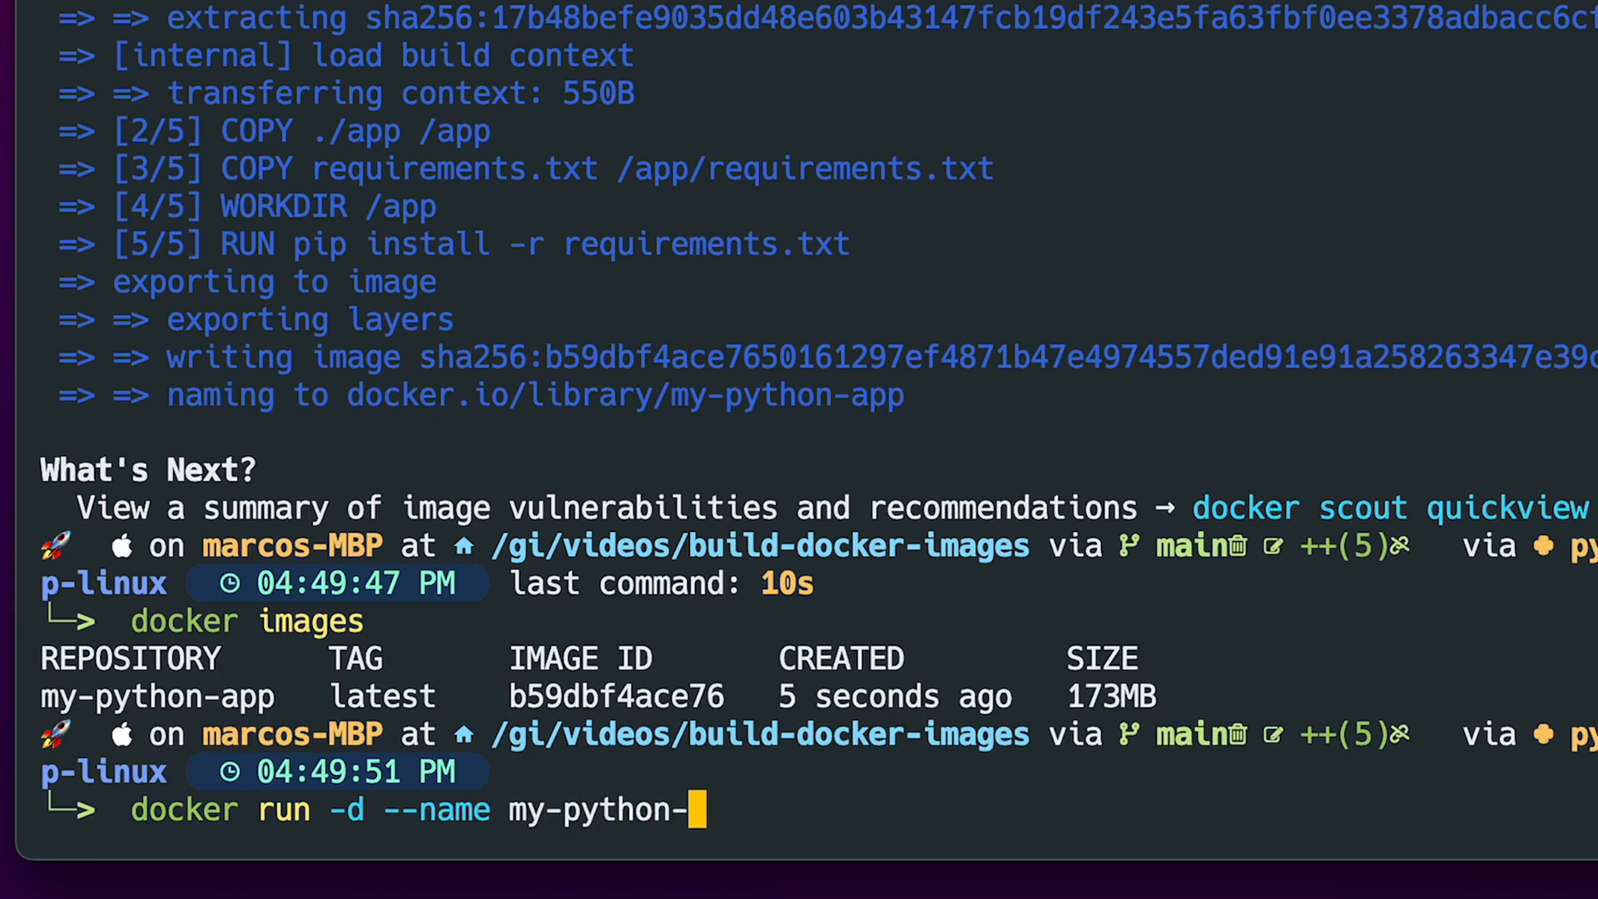
pyautogui.write('container')
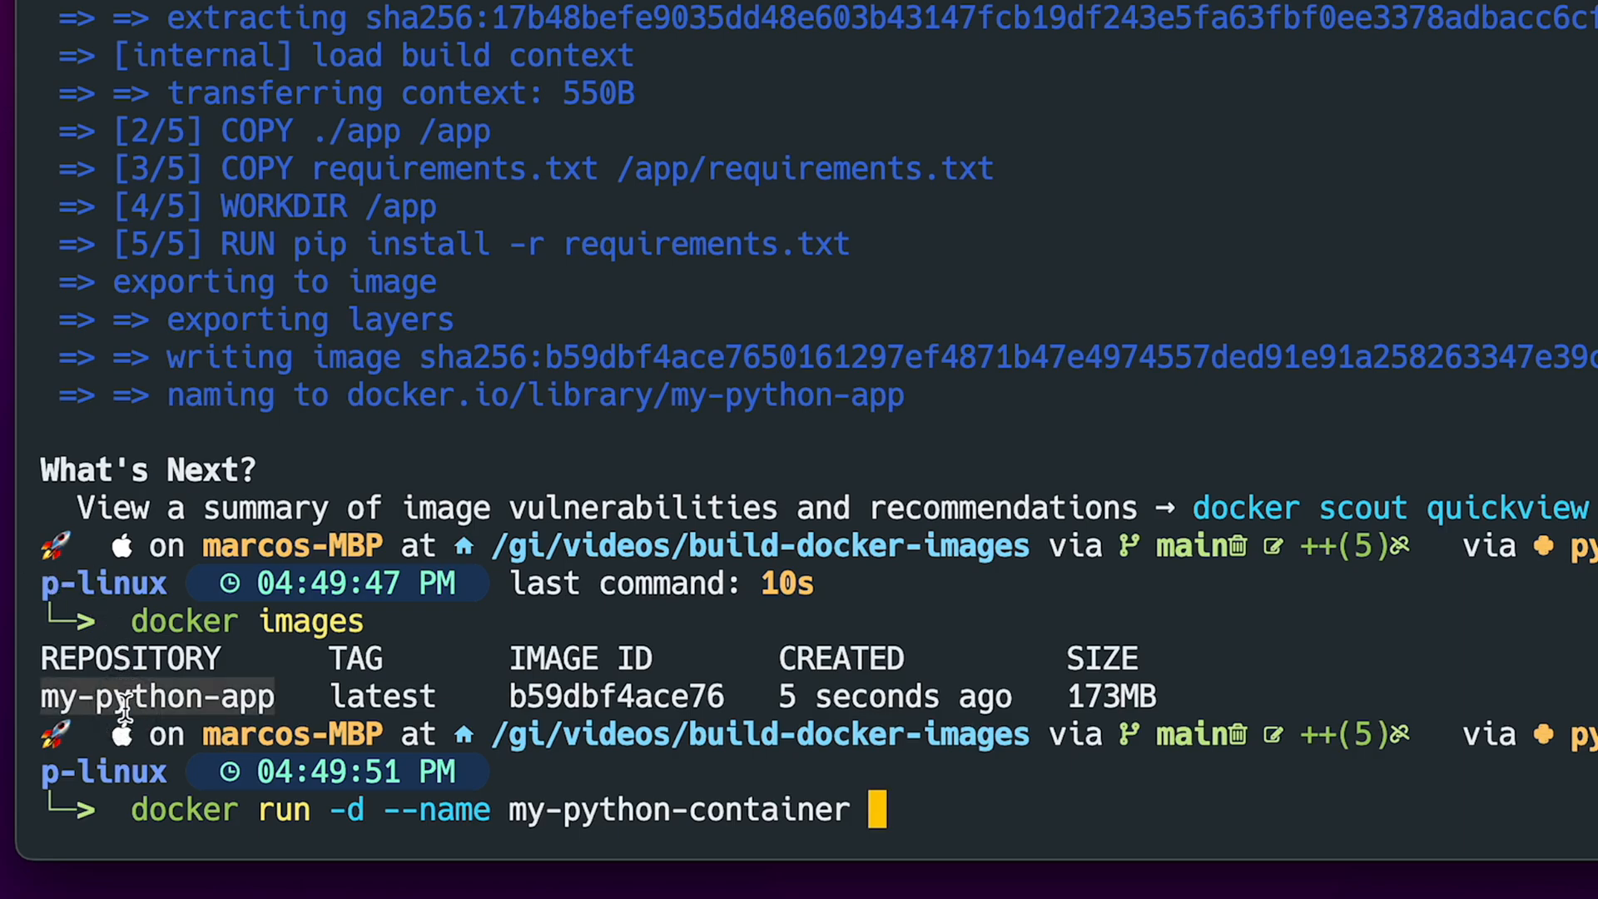
pyautogui.write('my-python-app')
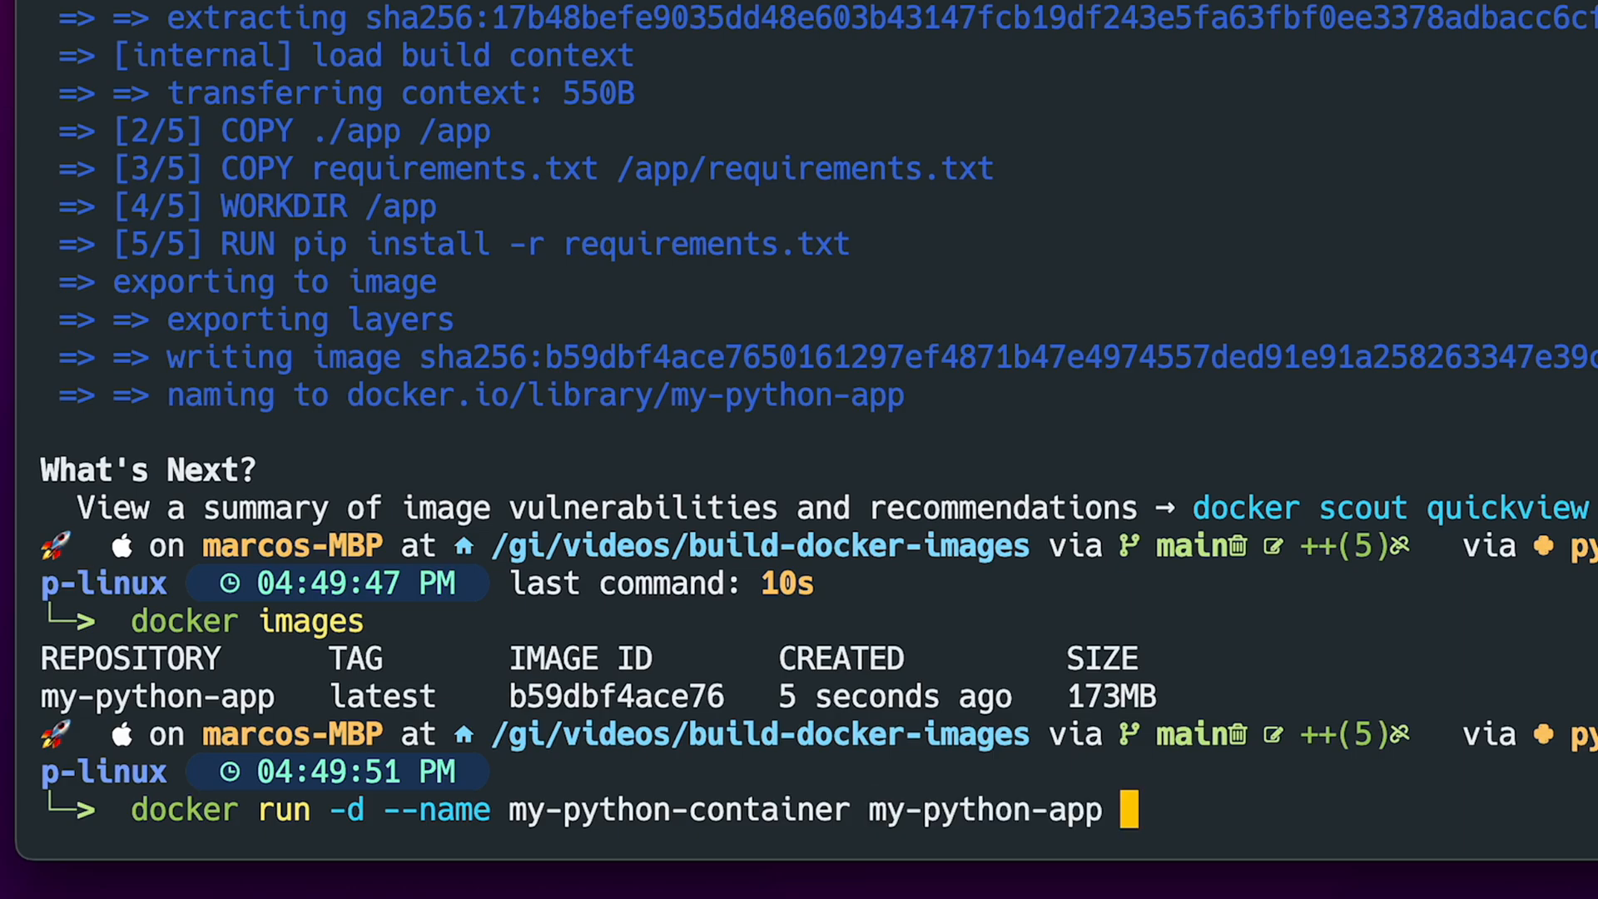
pyautogui.write(':')
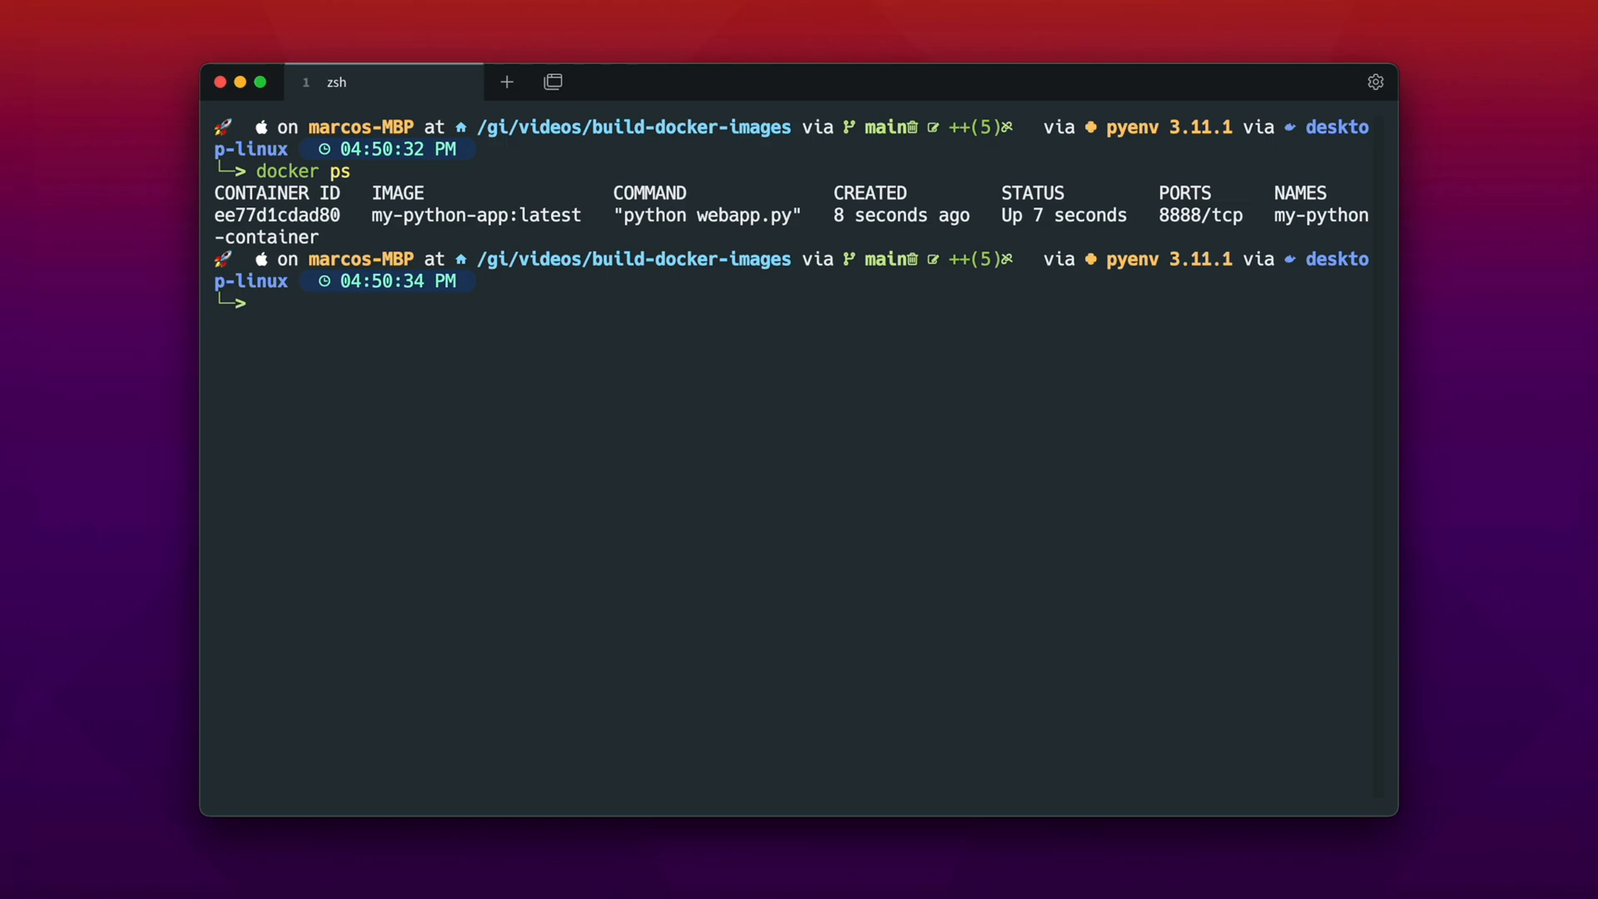
# List containers, view logs, curl localhost:8888/generate-password, then stop my-python-container
pyautogui.write('docker ps')
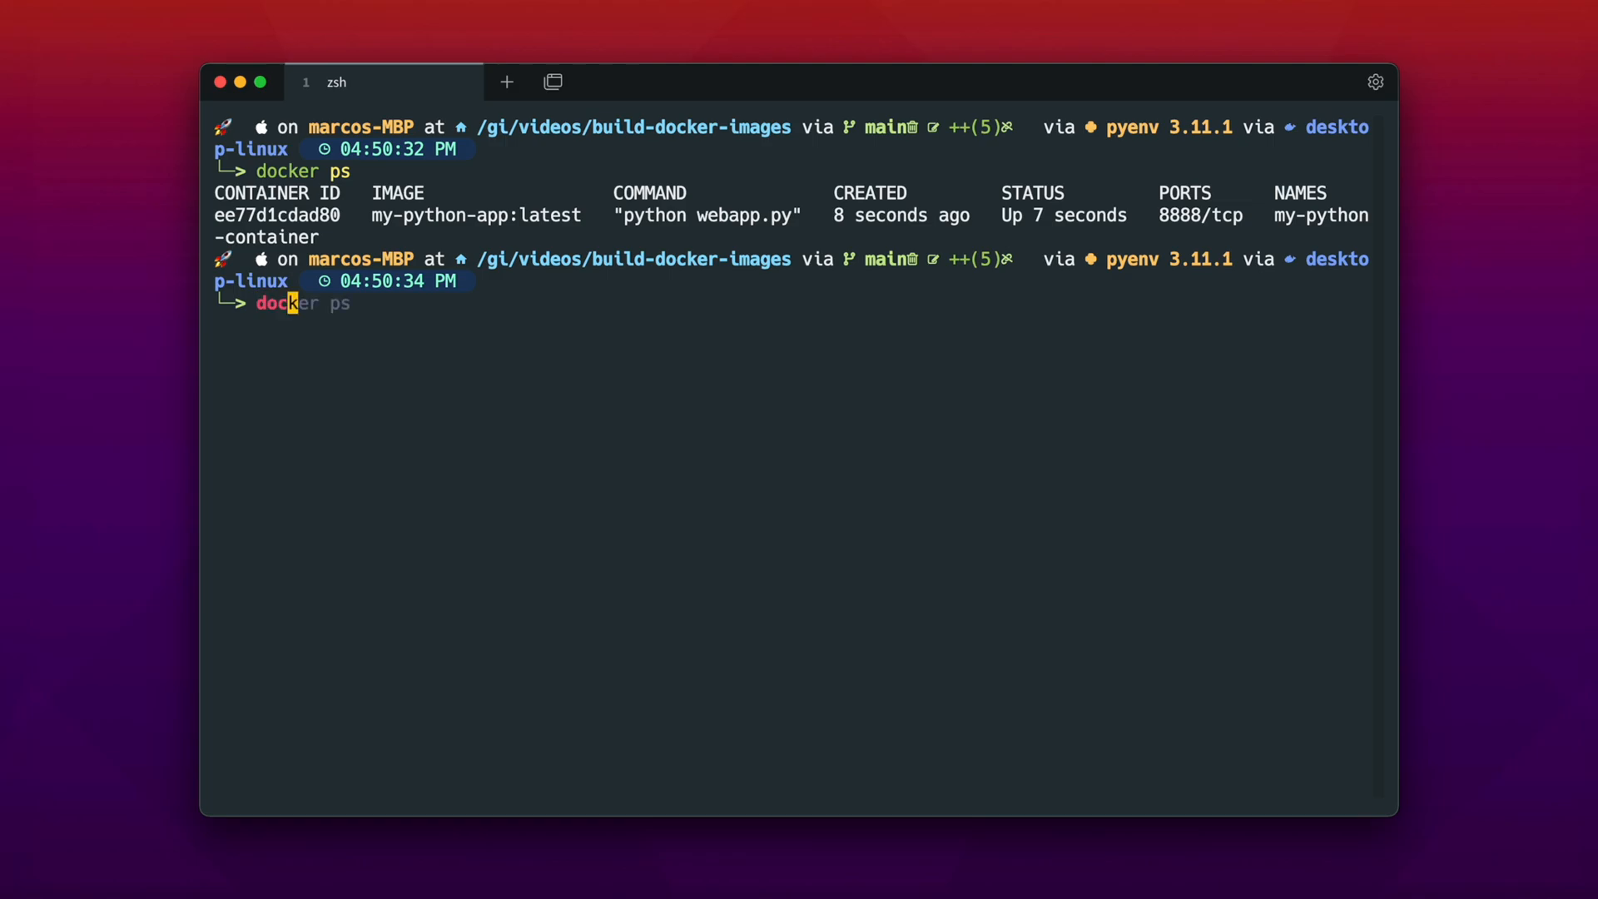
pyautogui.write('docker logs woodpecker-ci-woodpecker-server-1')
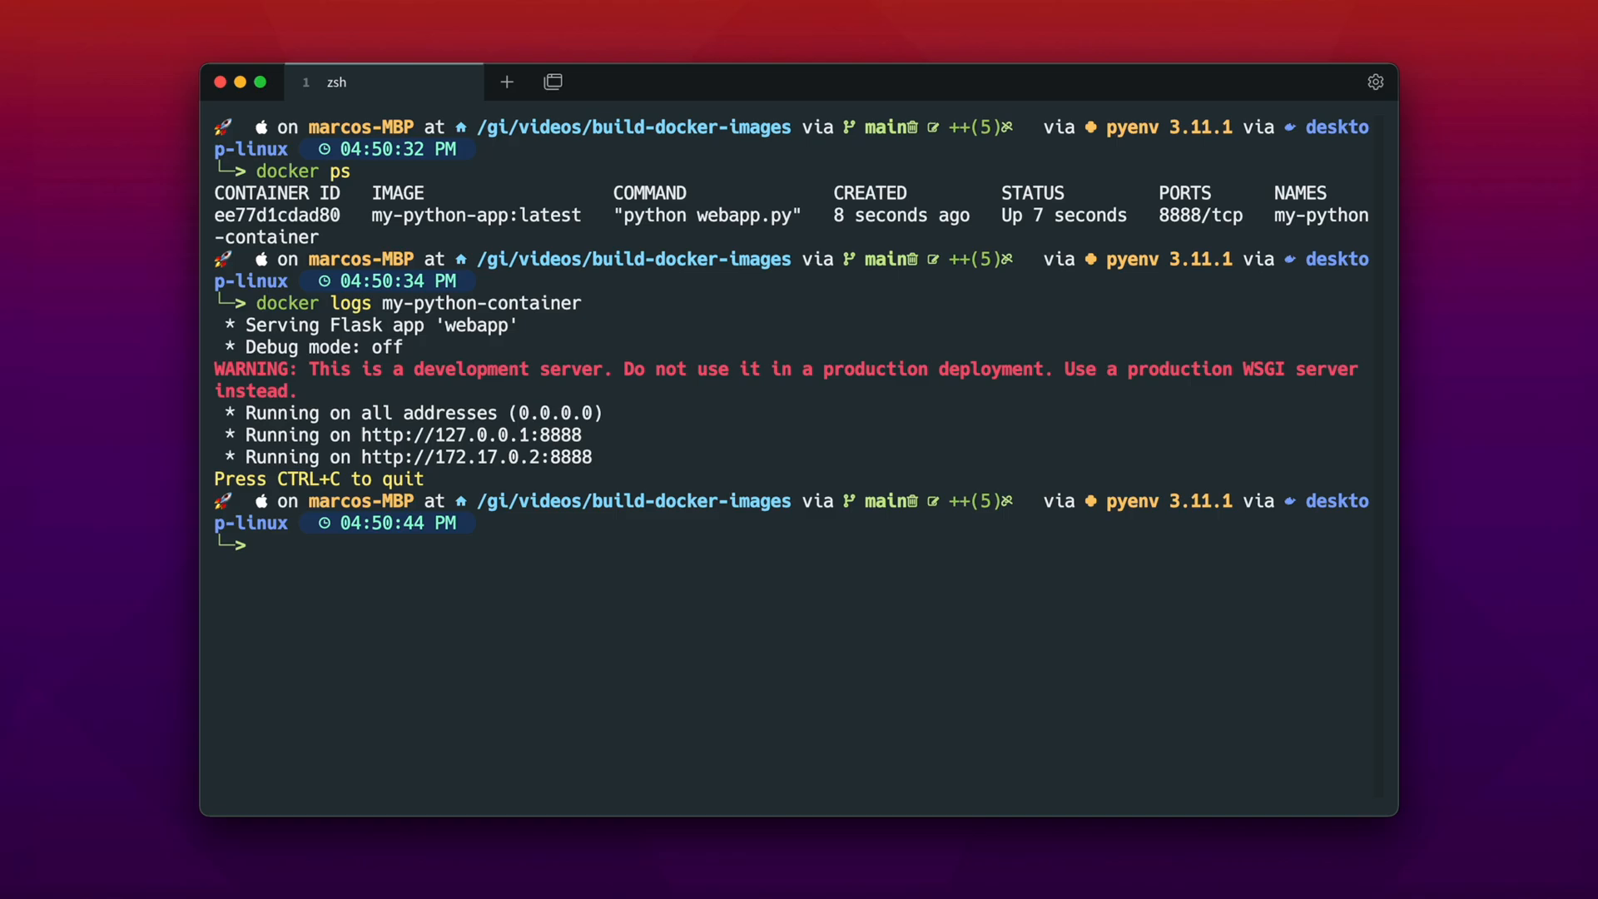
pyautogui.write('curl localhost:8888/generate-password')
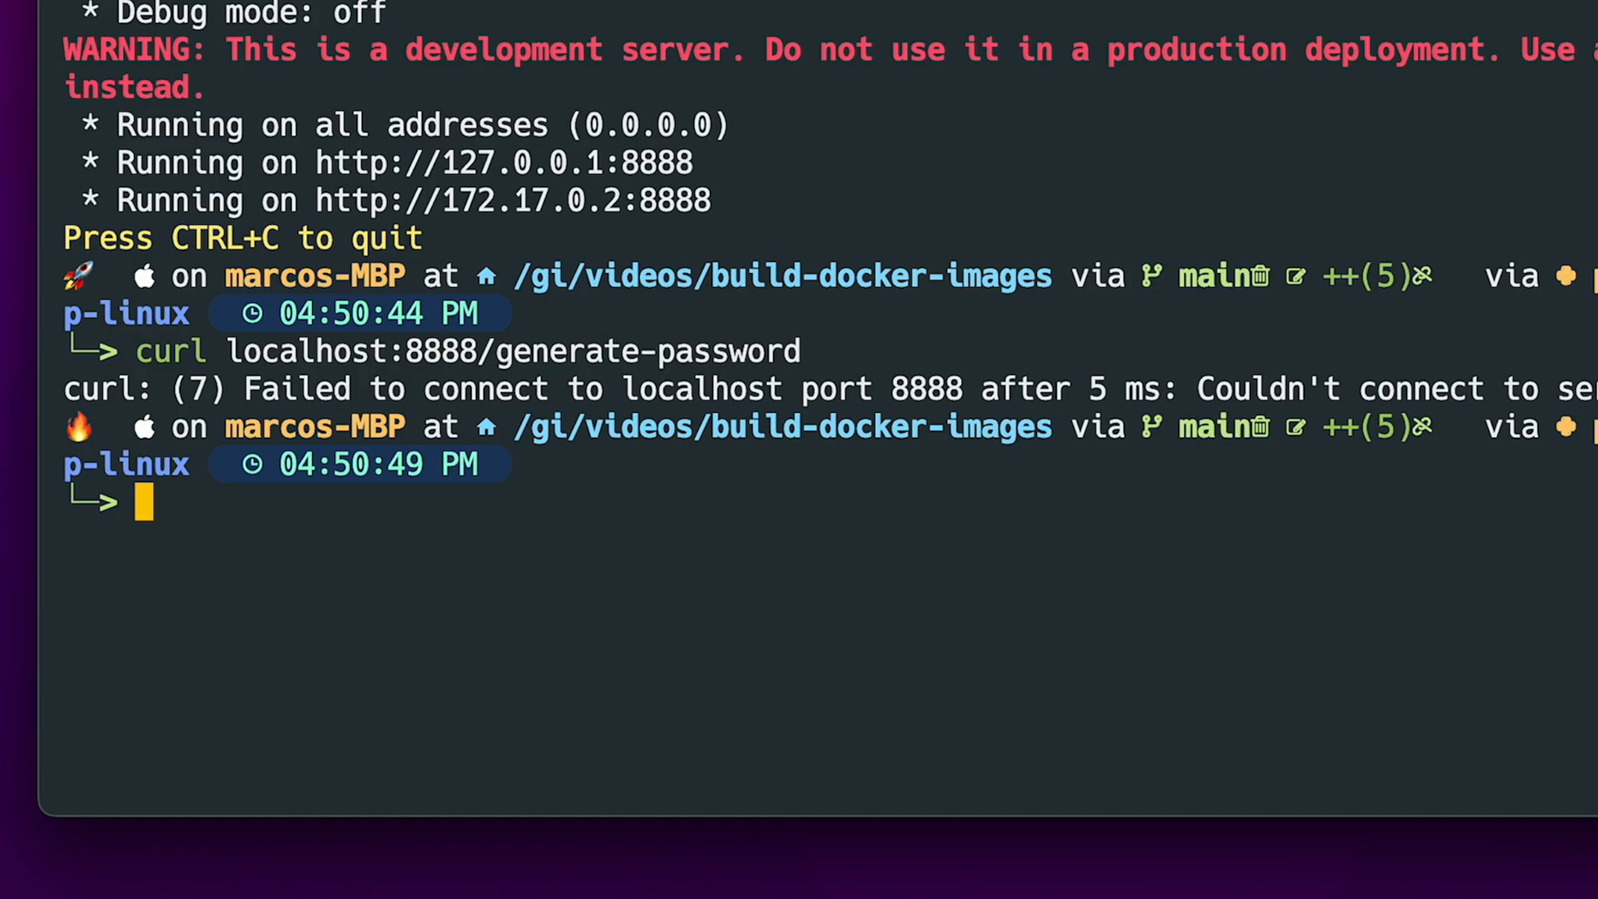
pyautogui.write('docker stop temp_restore_container')
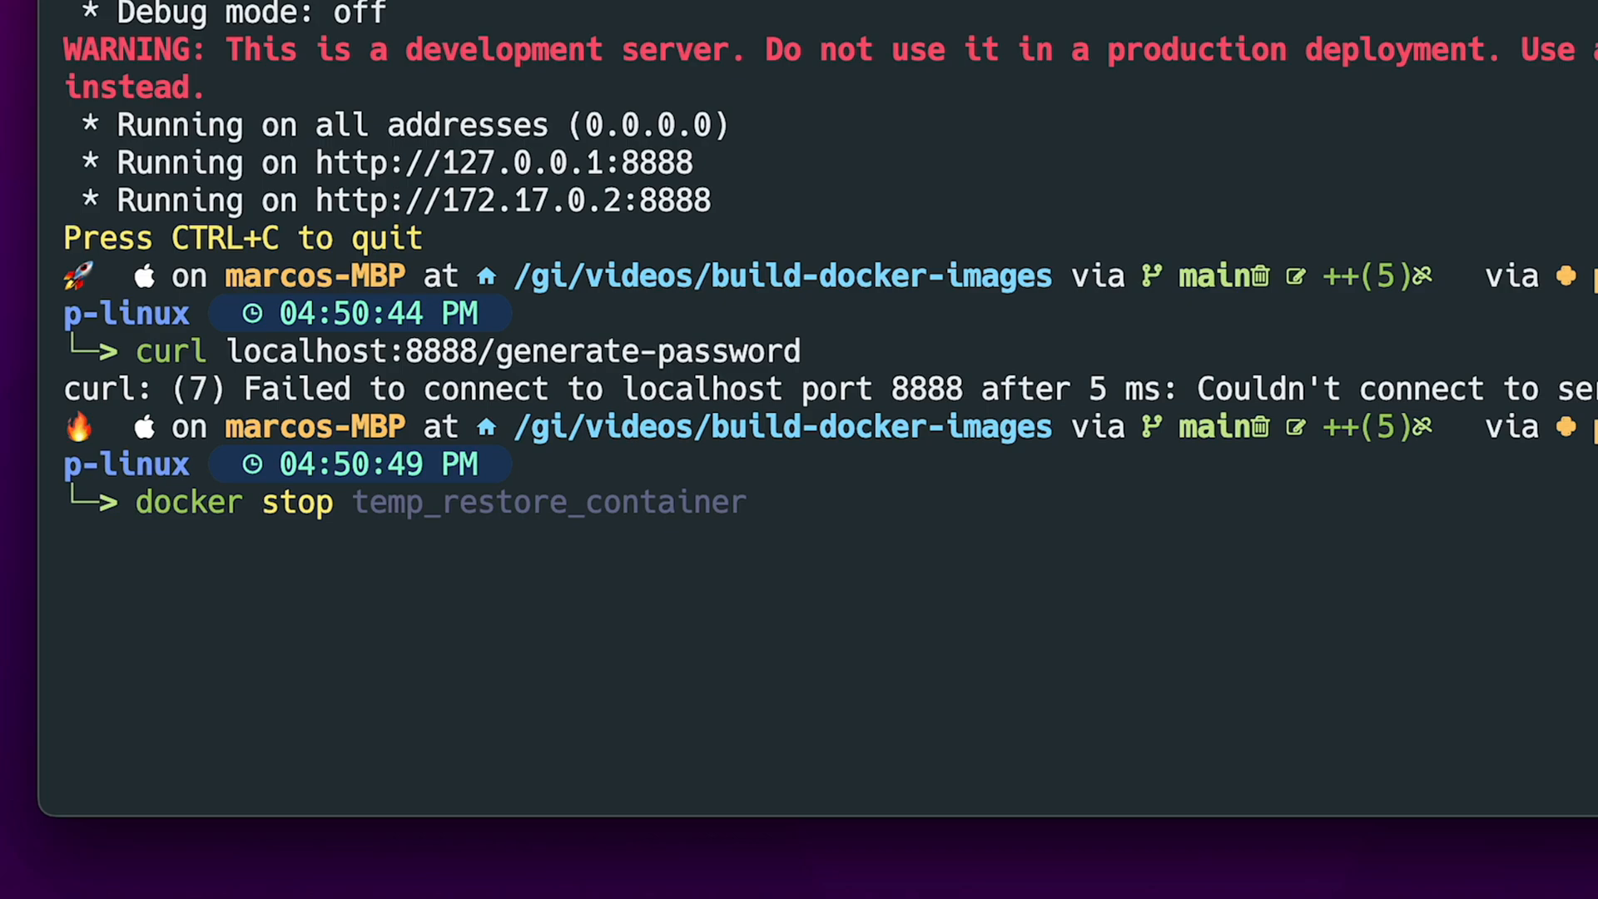
pyautogui.write('my-python-container')
pyautogui.write('docker r')
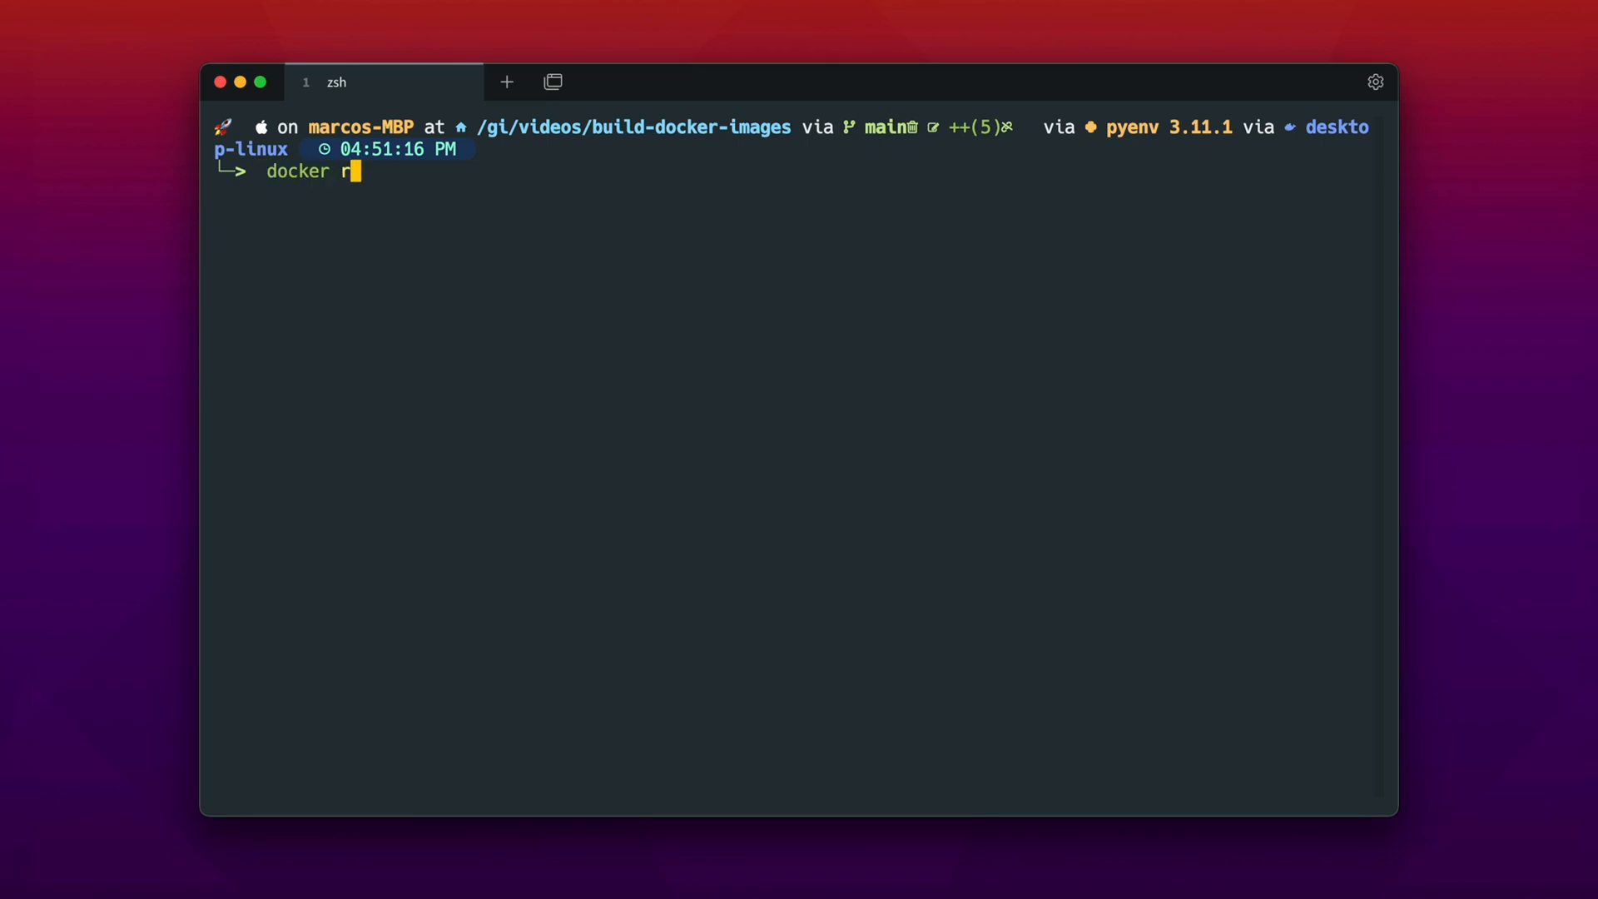
# Rerun my-python-container detached from my-python-app:latest with -p 8881:8888
pyautogui.write('un -d --n')
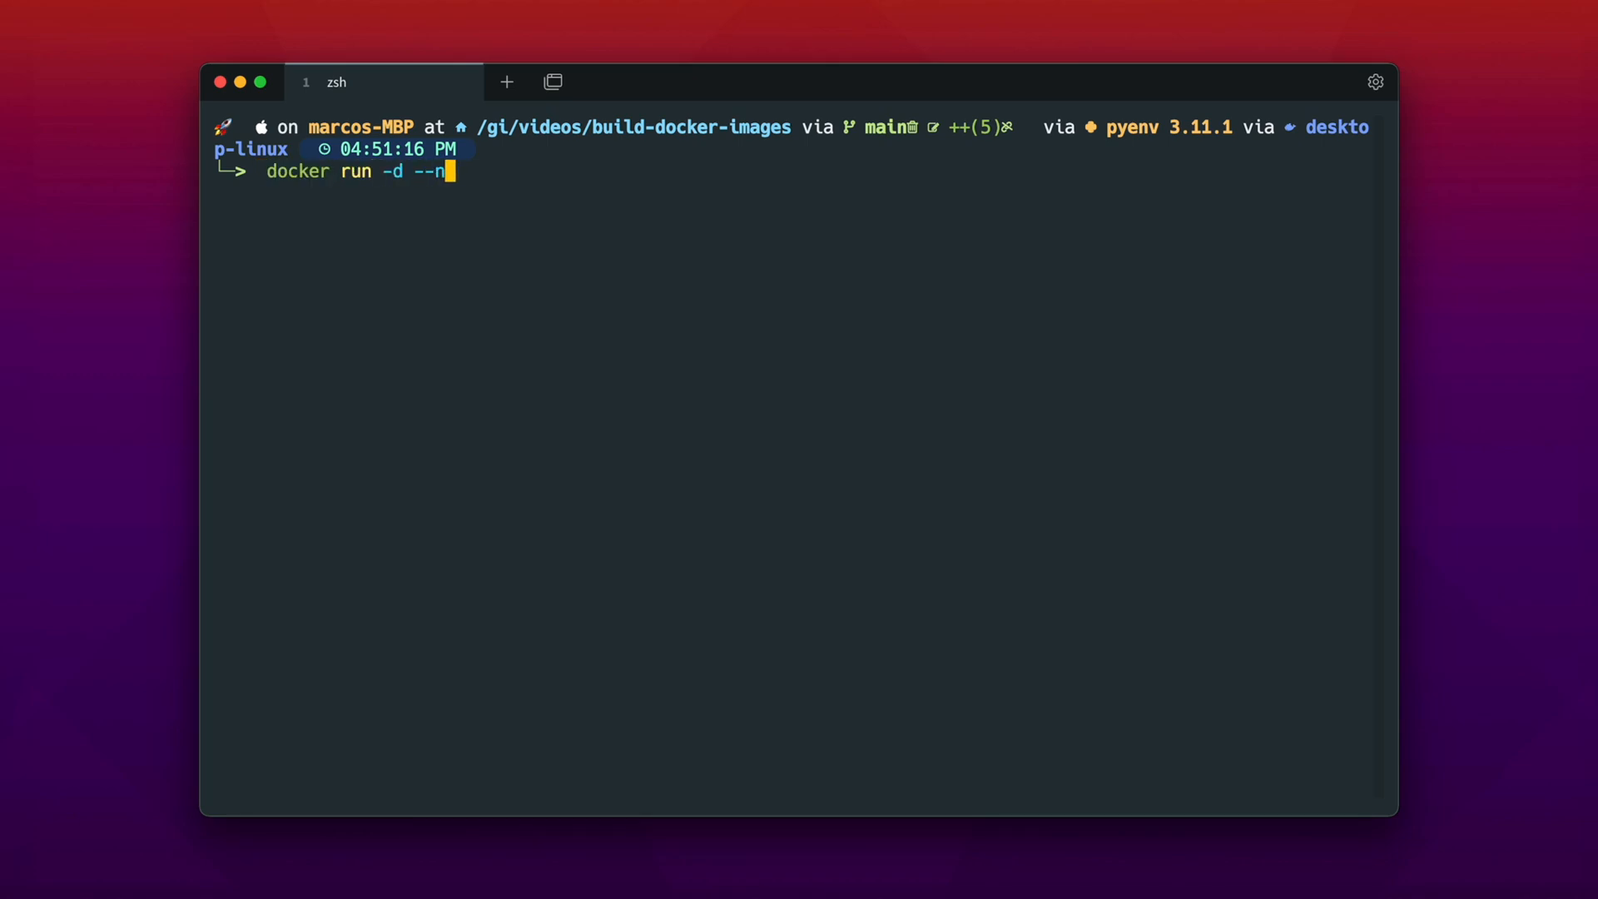
pyautogui.write('ame my-py')
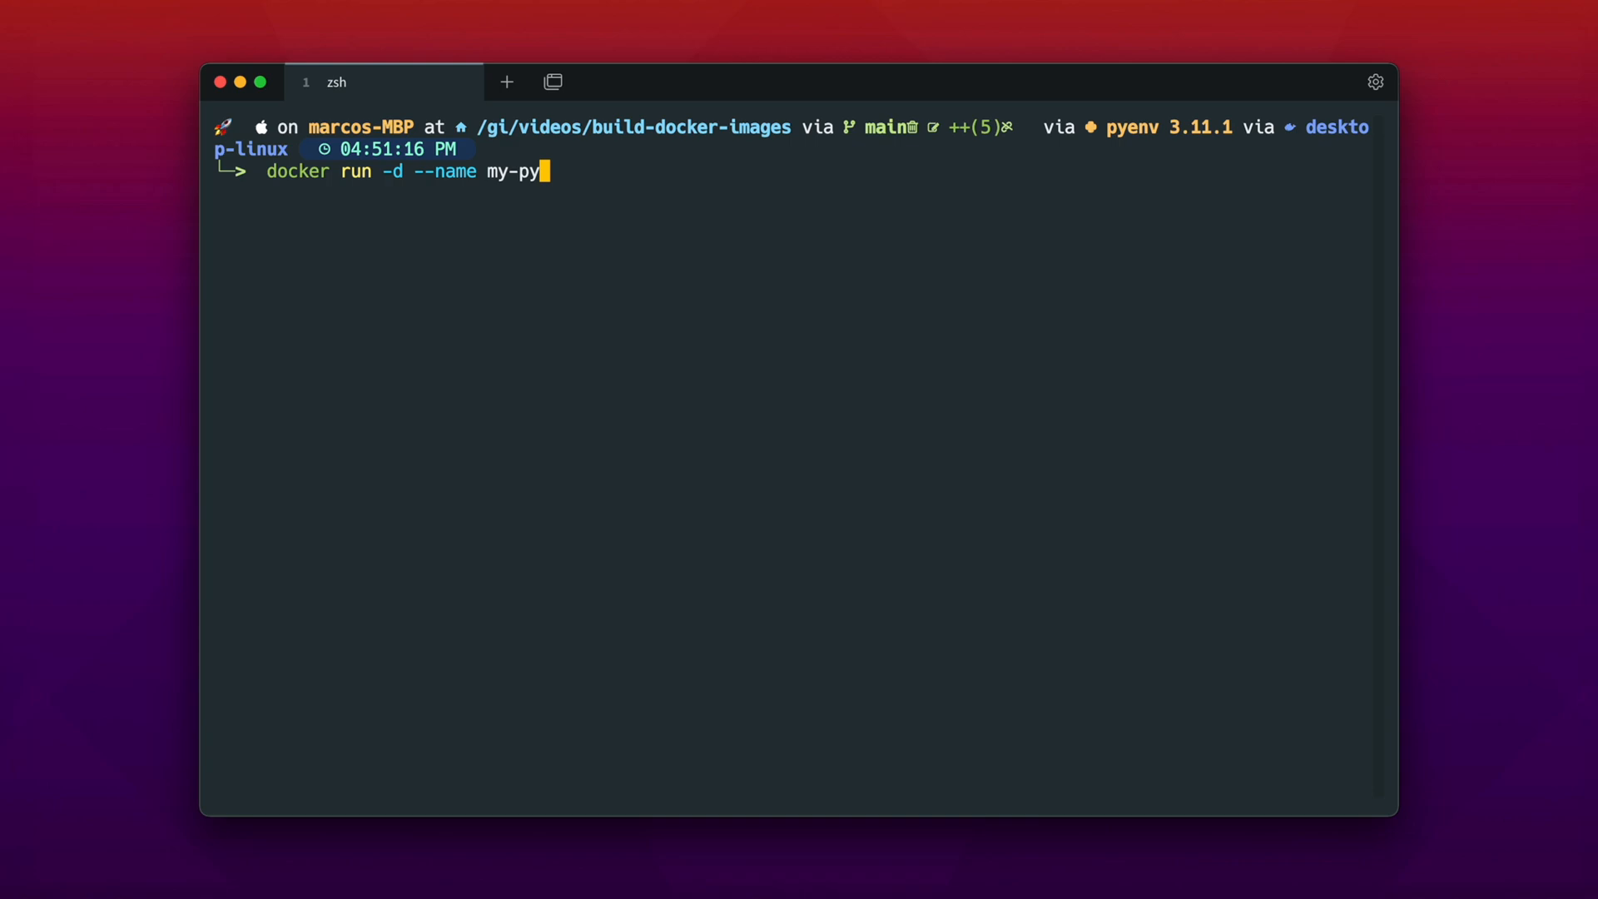
pyautogui.write('thon-container')
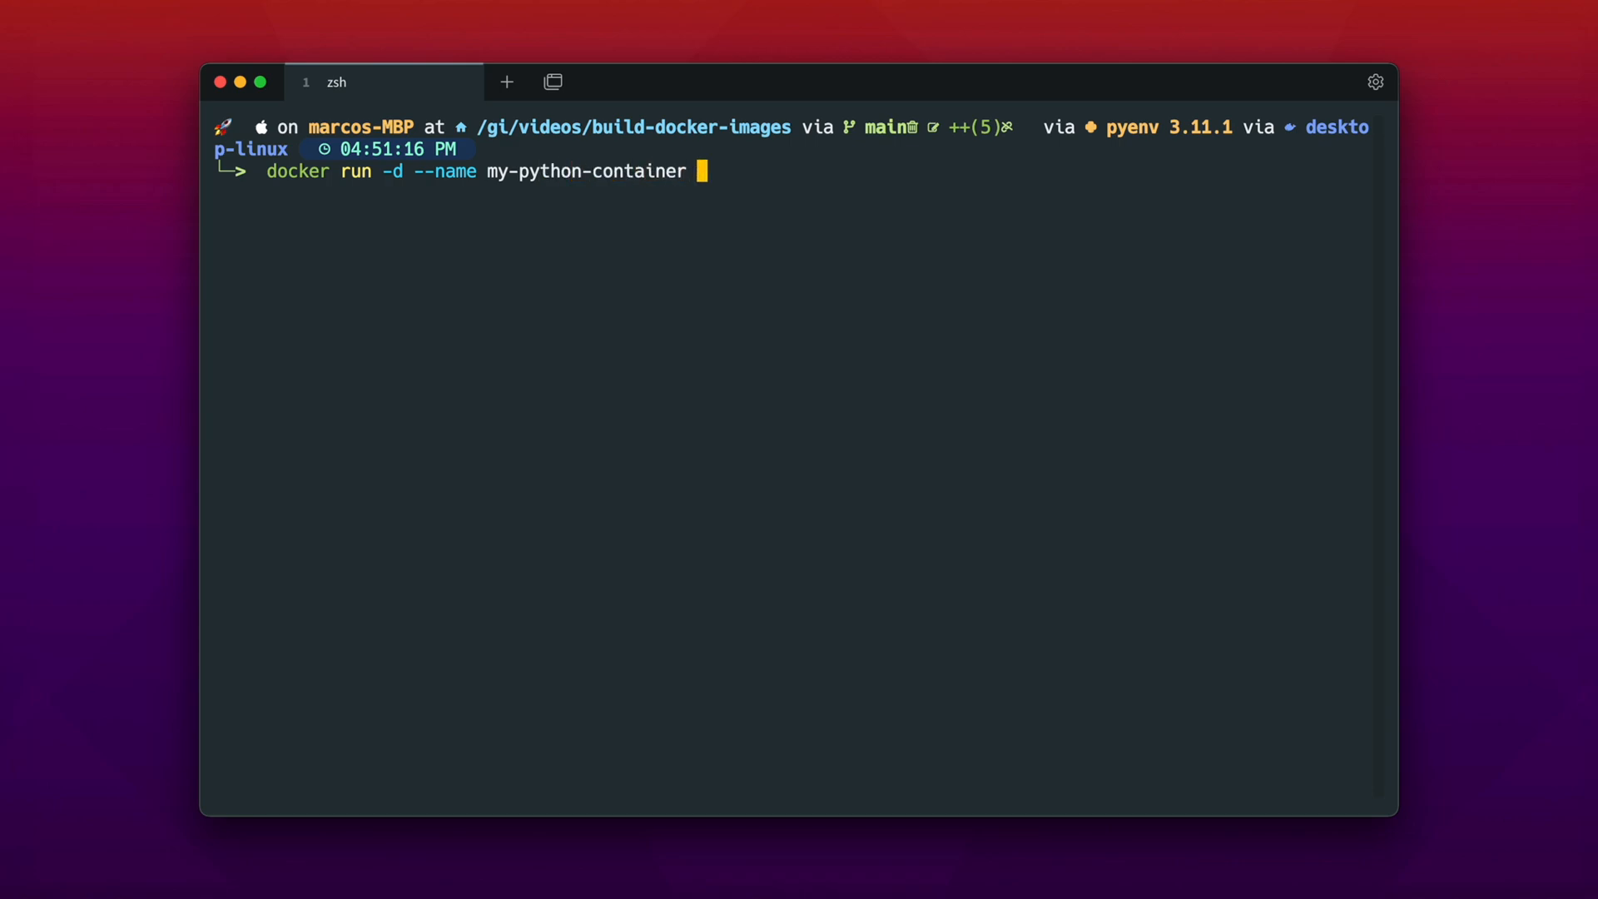
pyautogui.write('-p')
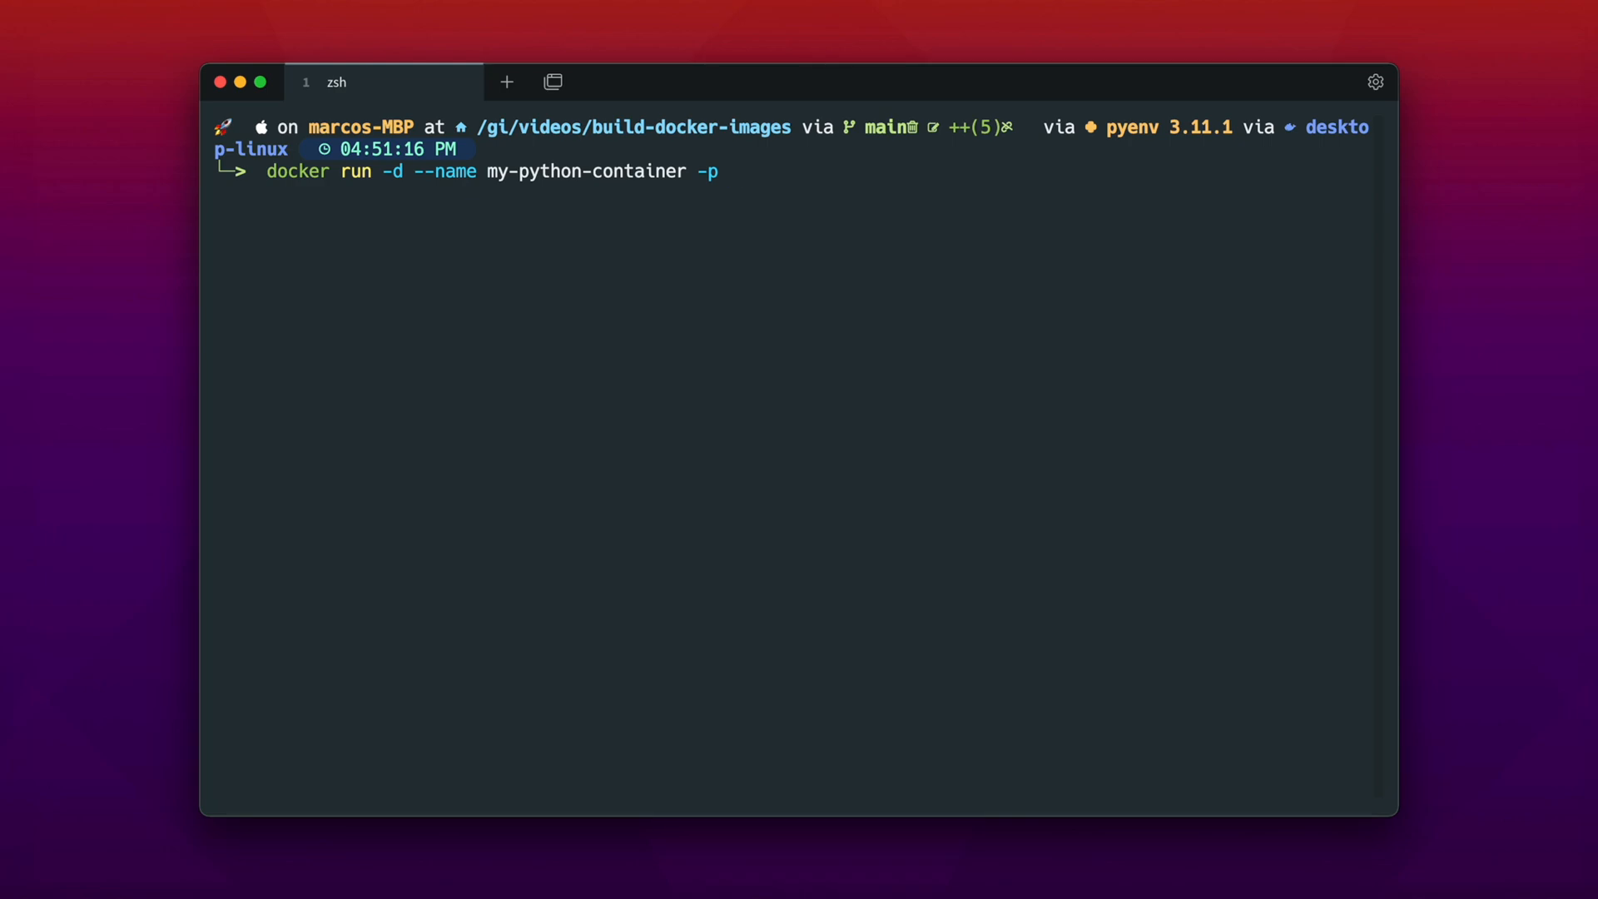
pyautogui.write('8881')
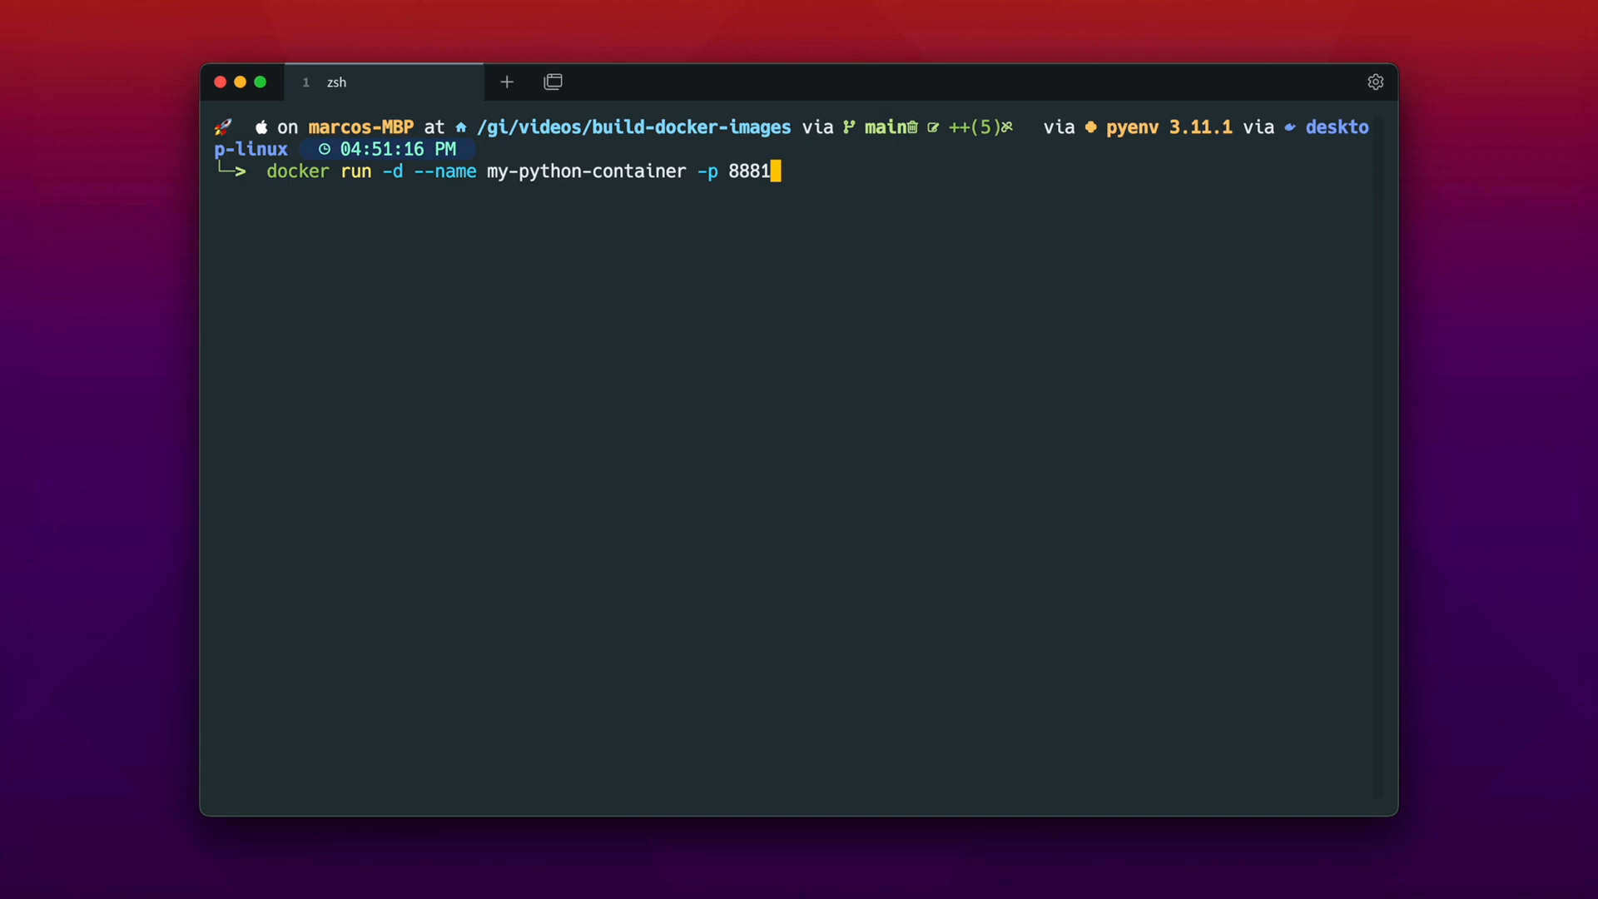
pyautogui.write(':88')
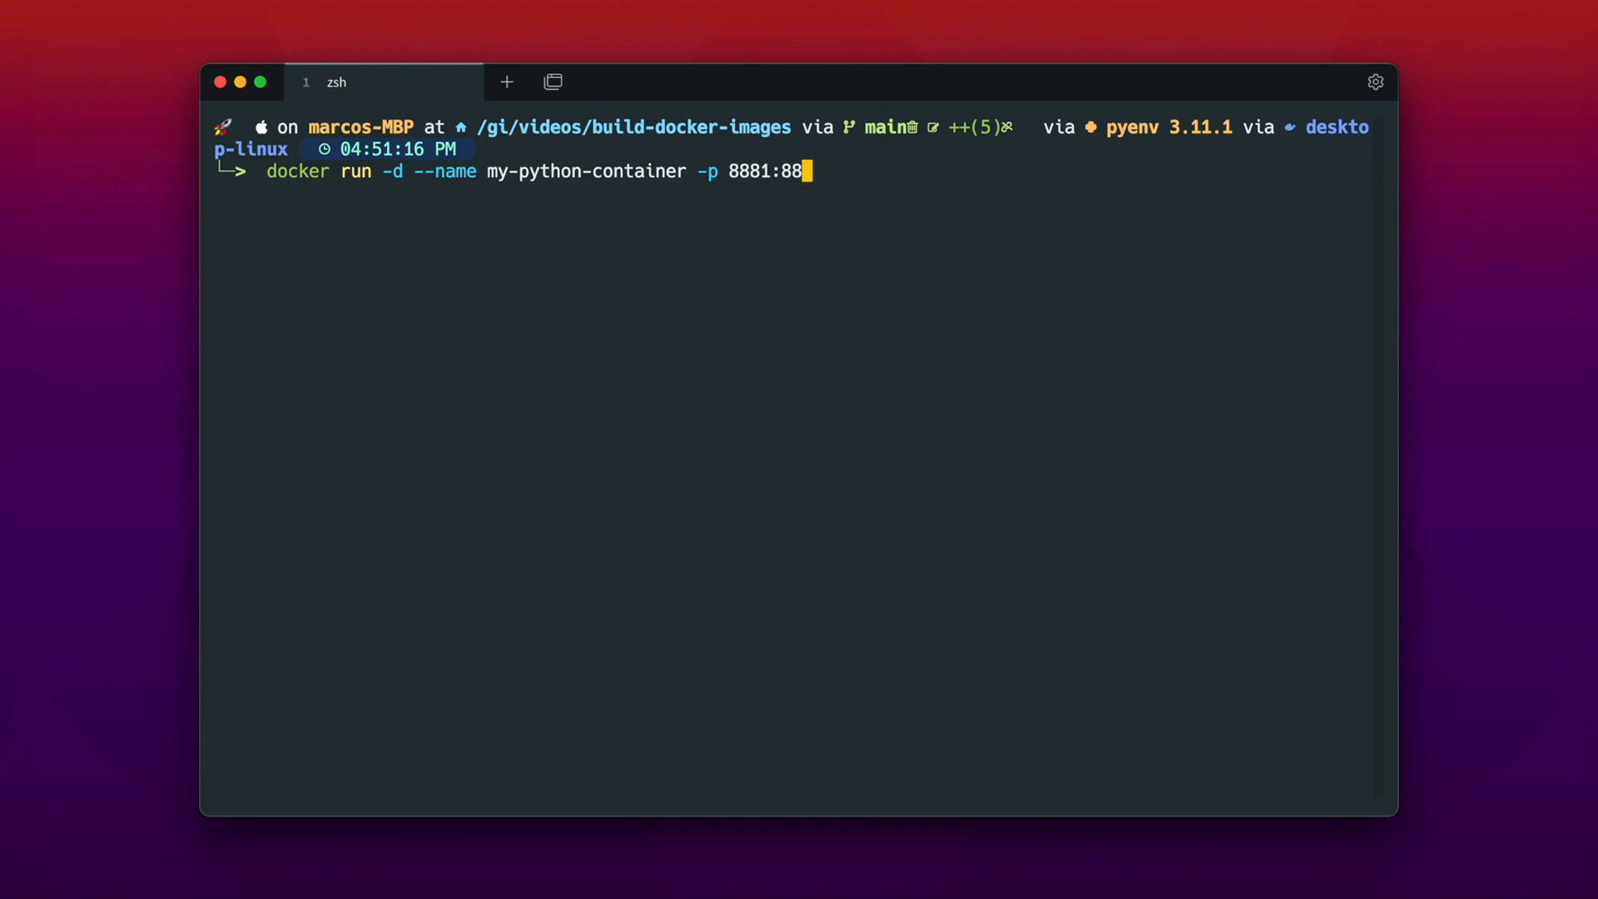
pyautogui.write('88')
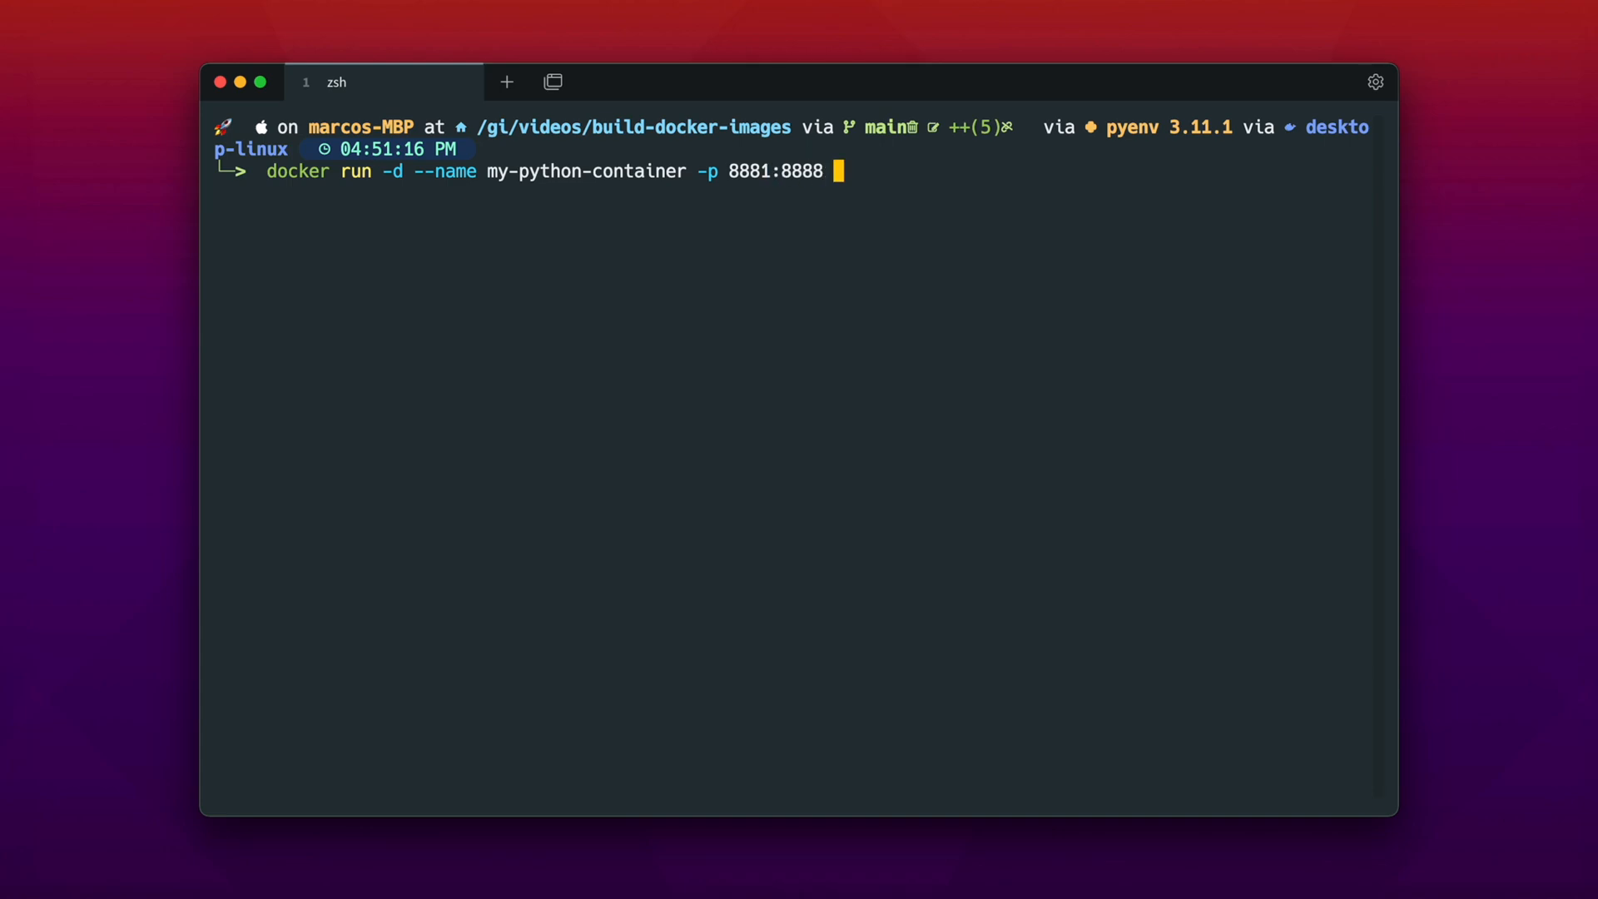
pyautogui.write('my-python-app:')
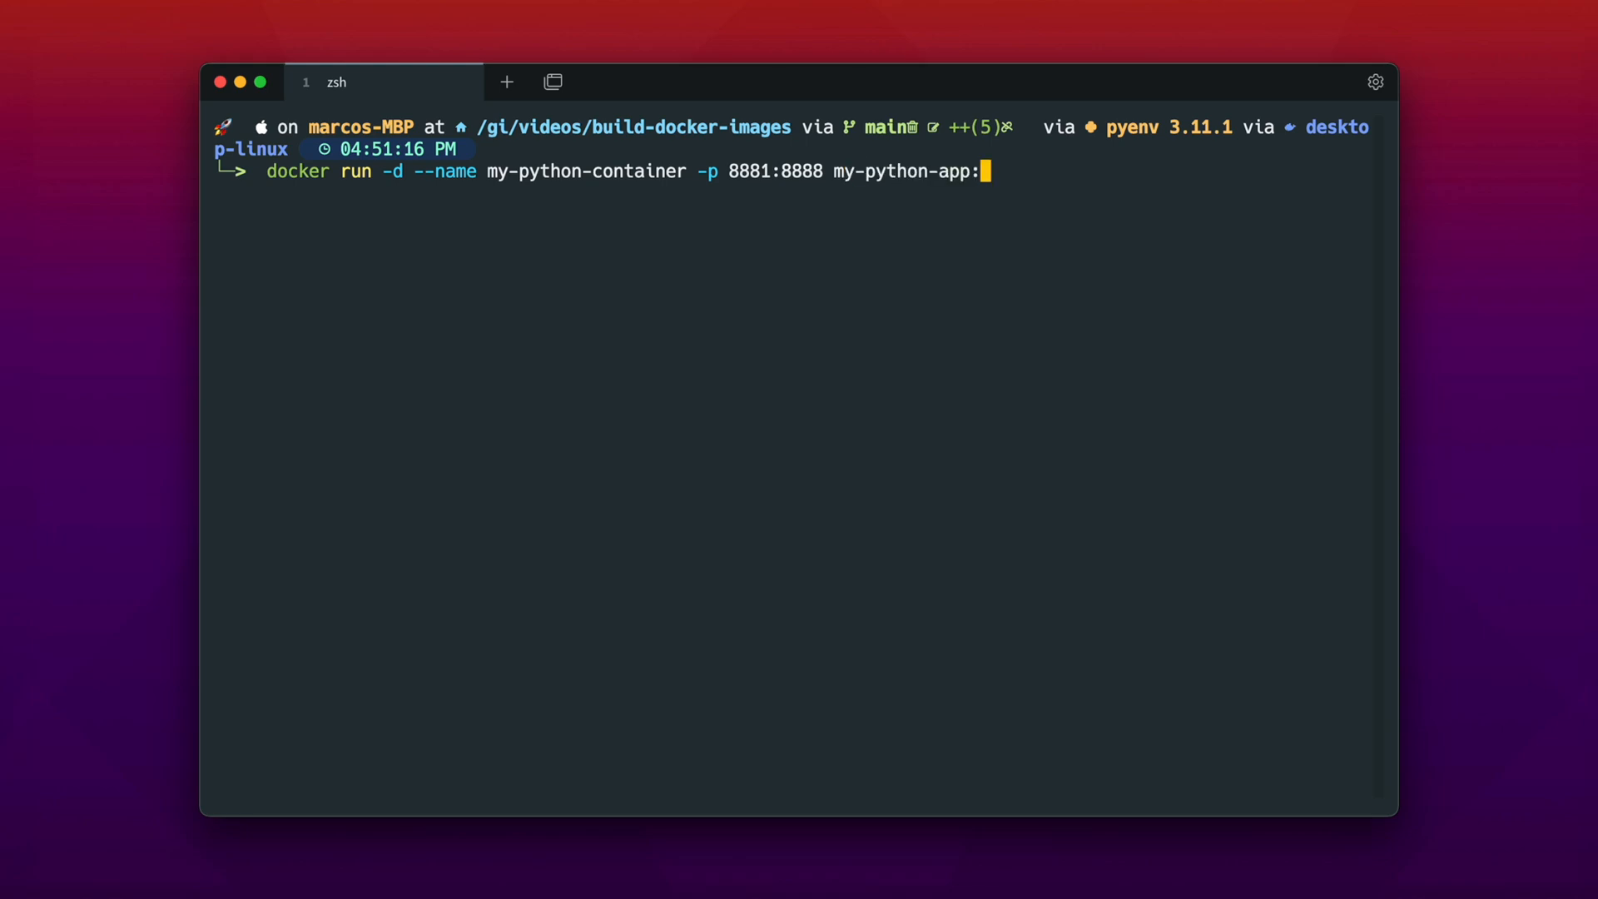
pyautogui.write('latest')
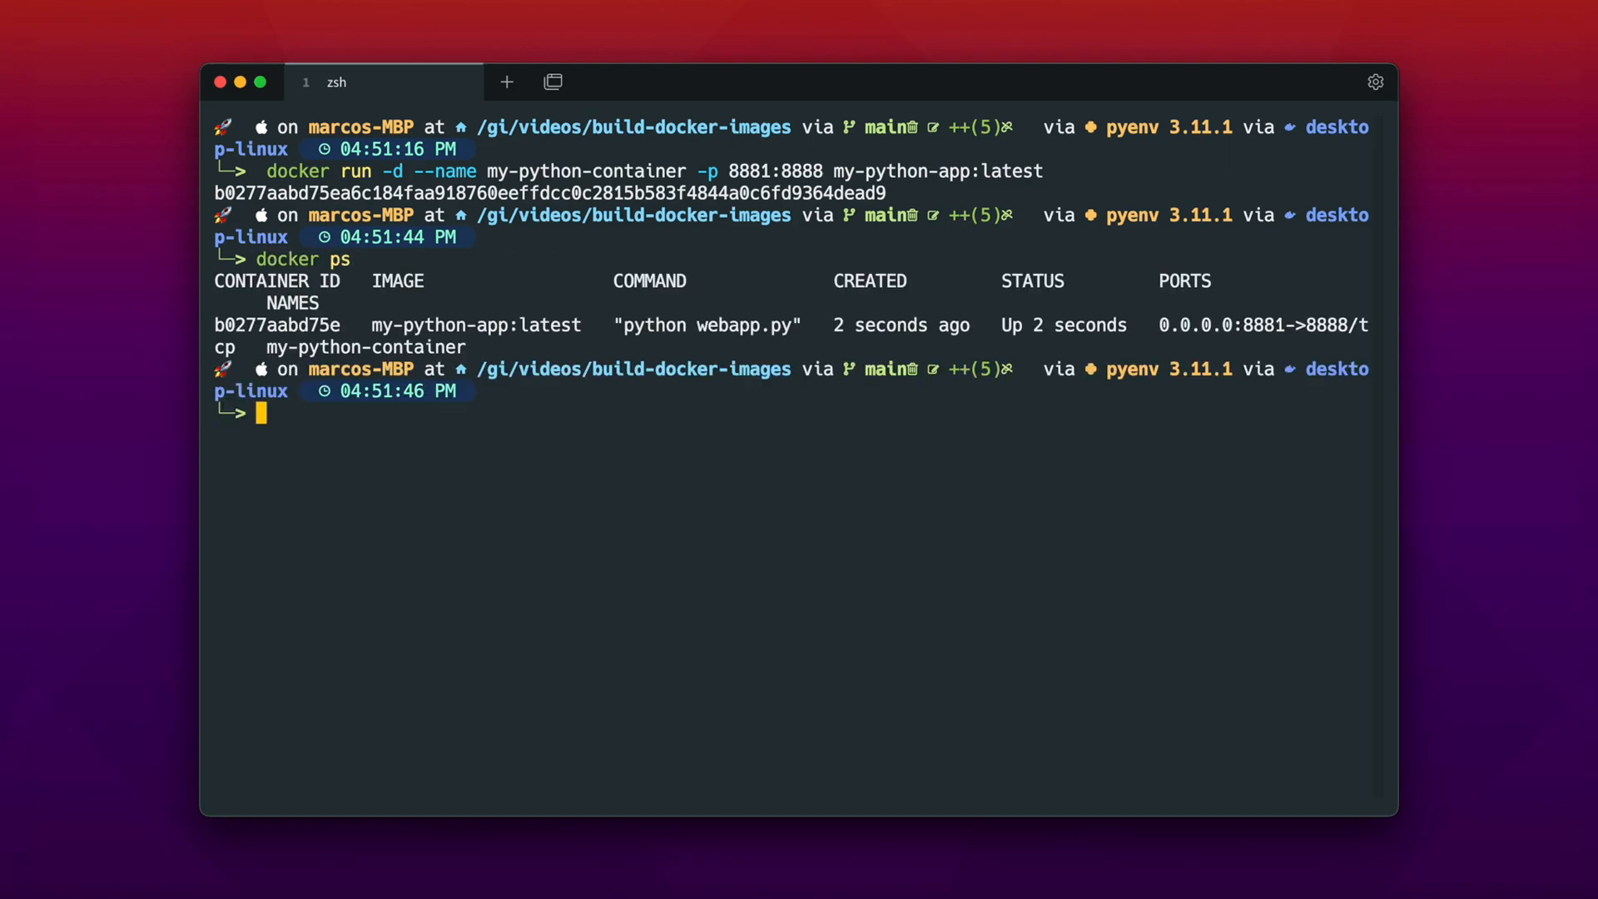
# Curl the generate-password endpoint on localhost and list running containers
pyautogui.write('curl localhost:8888/generate-password')
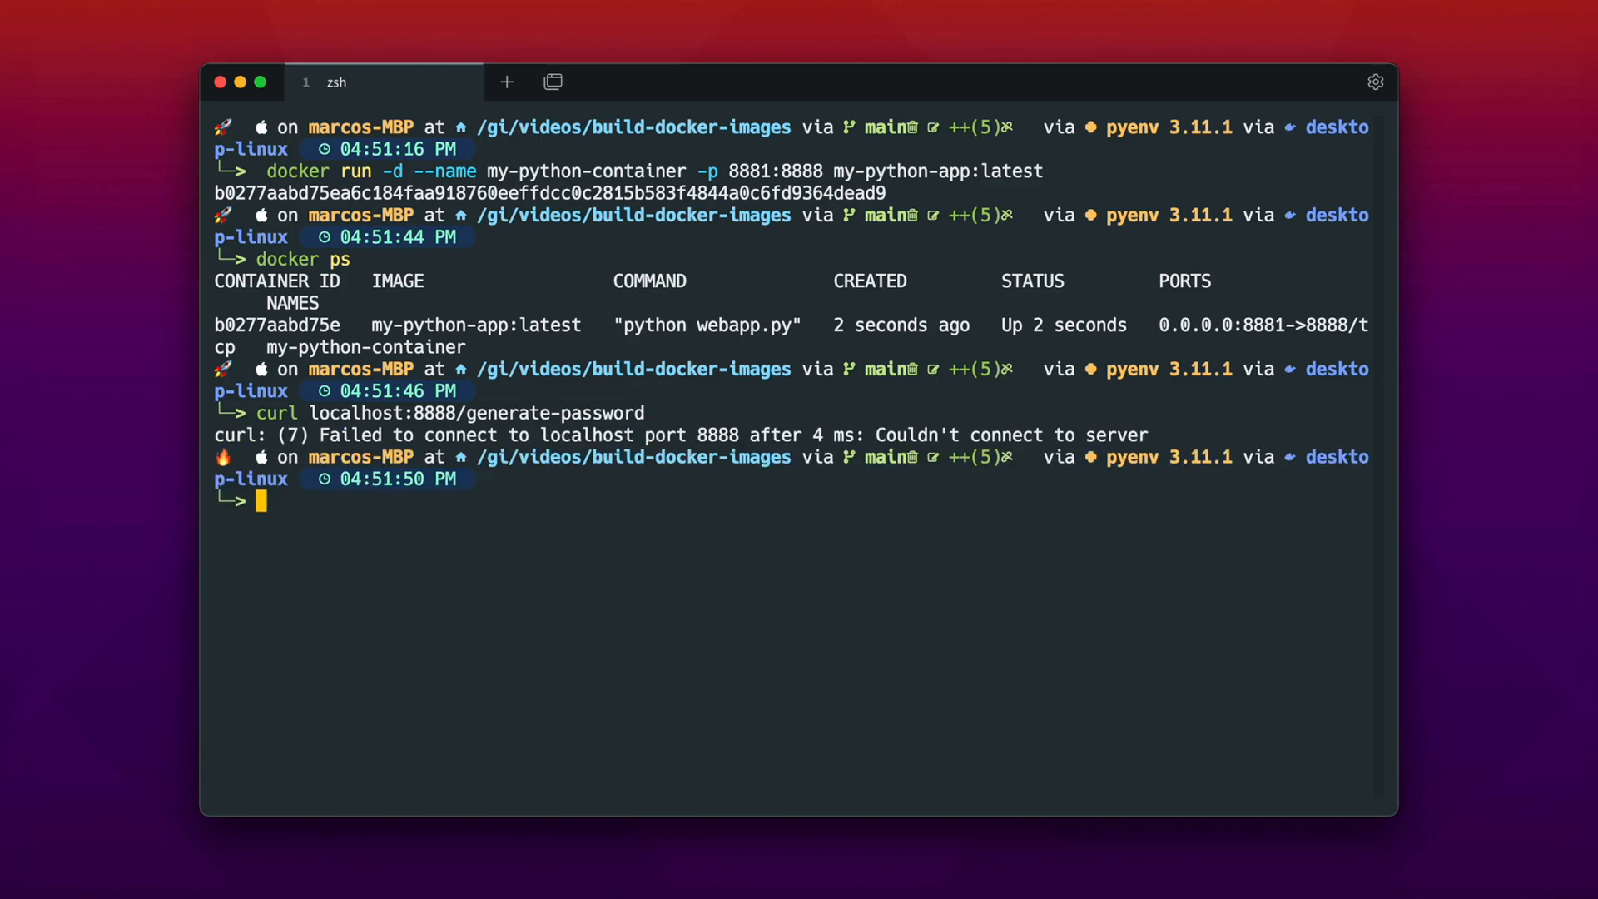
pyautogui.write('curl localhost:8888/generate-password')
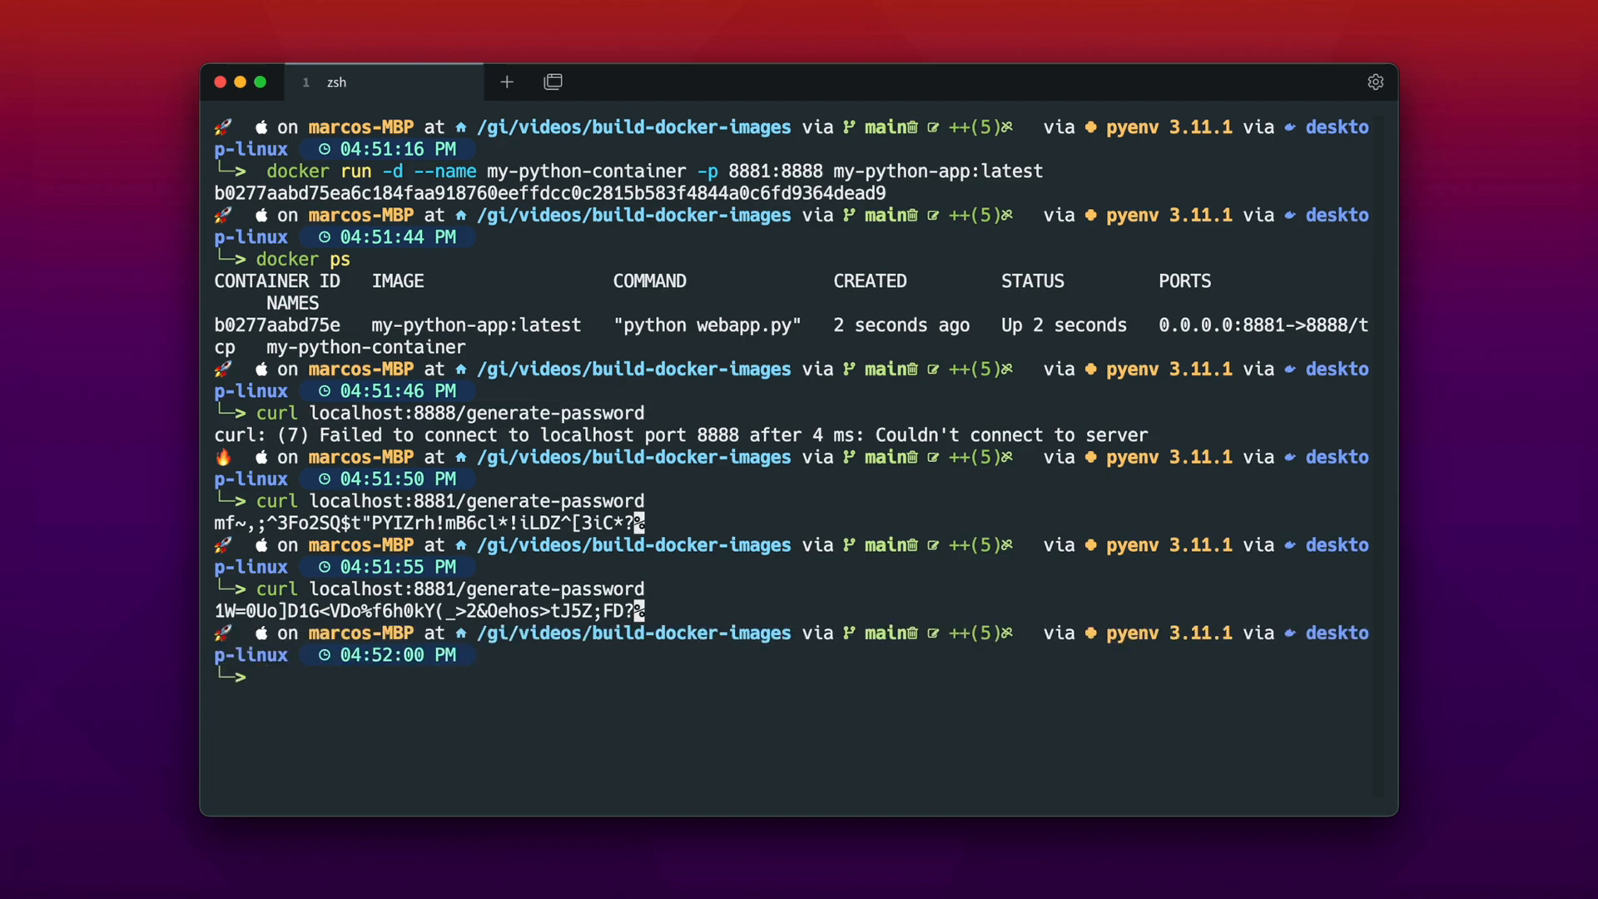
pyautogui.write('docker ps')
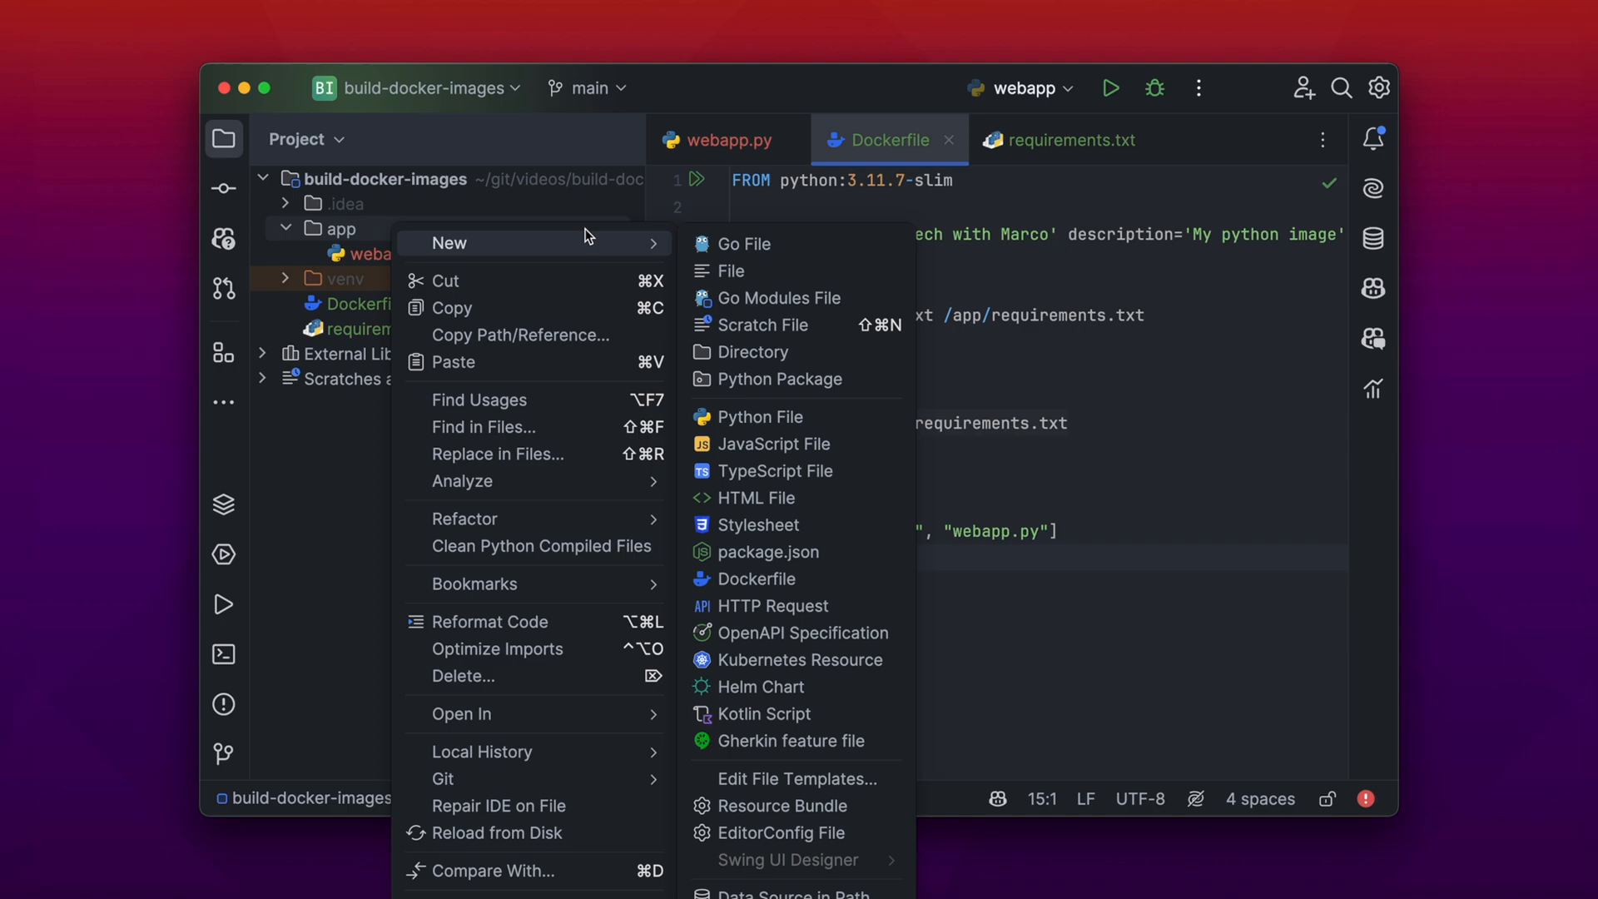
# Create app/my-super-secret.txt containing the note 'do not leak!'
pyautogui.click(731, 271)
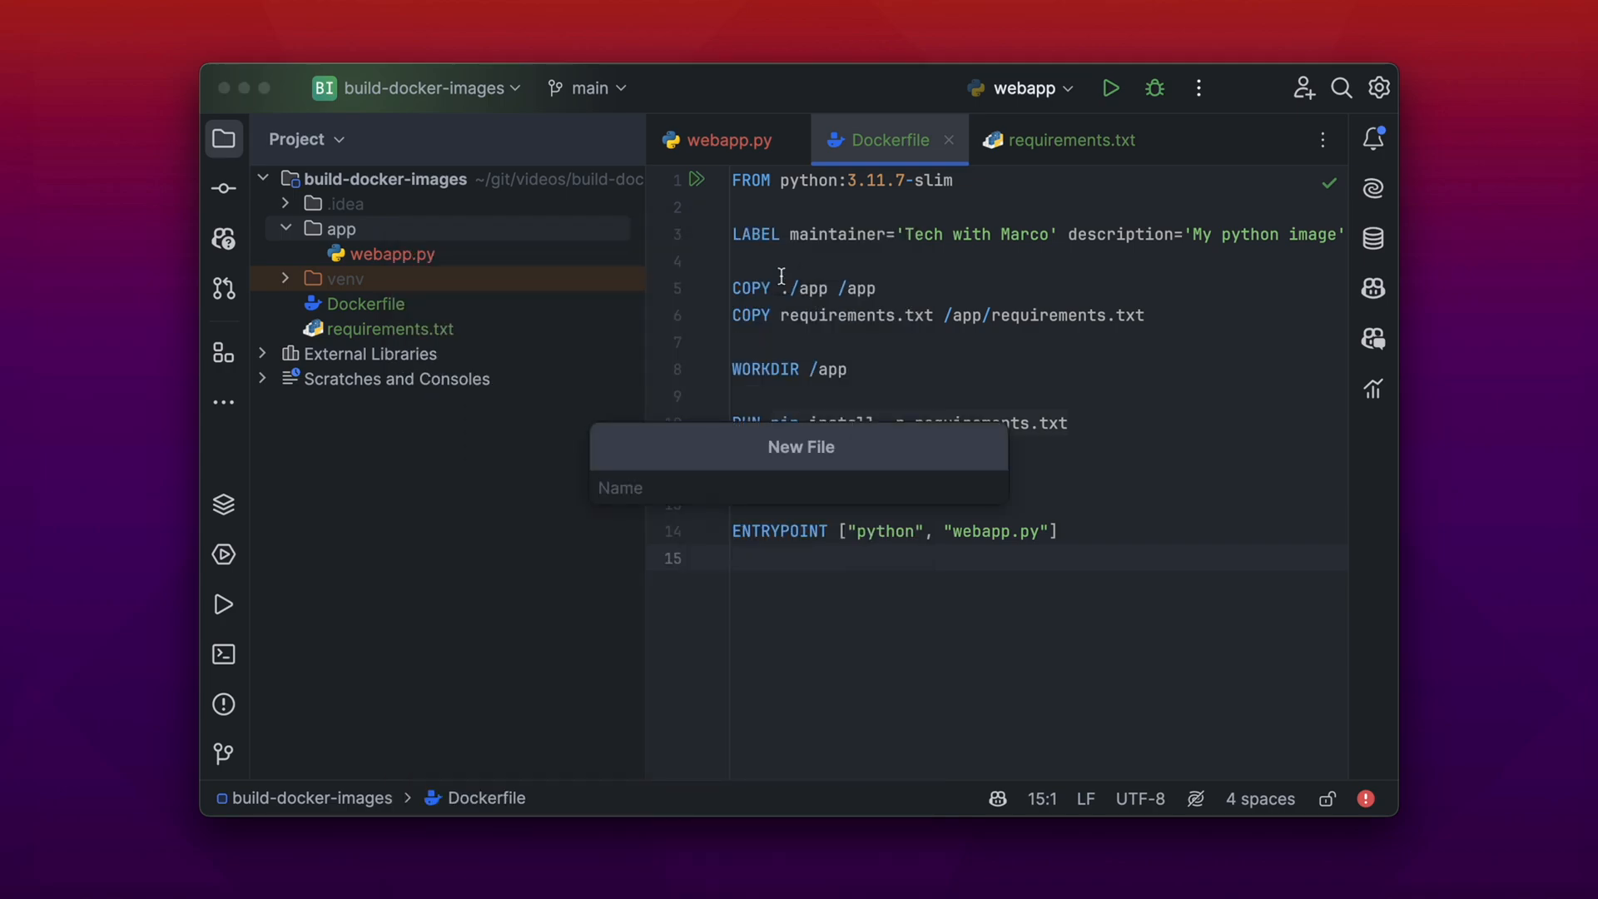
pyautogui.write('my-')
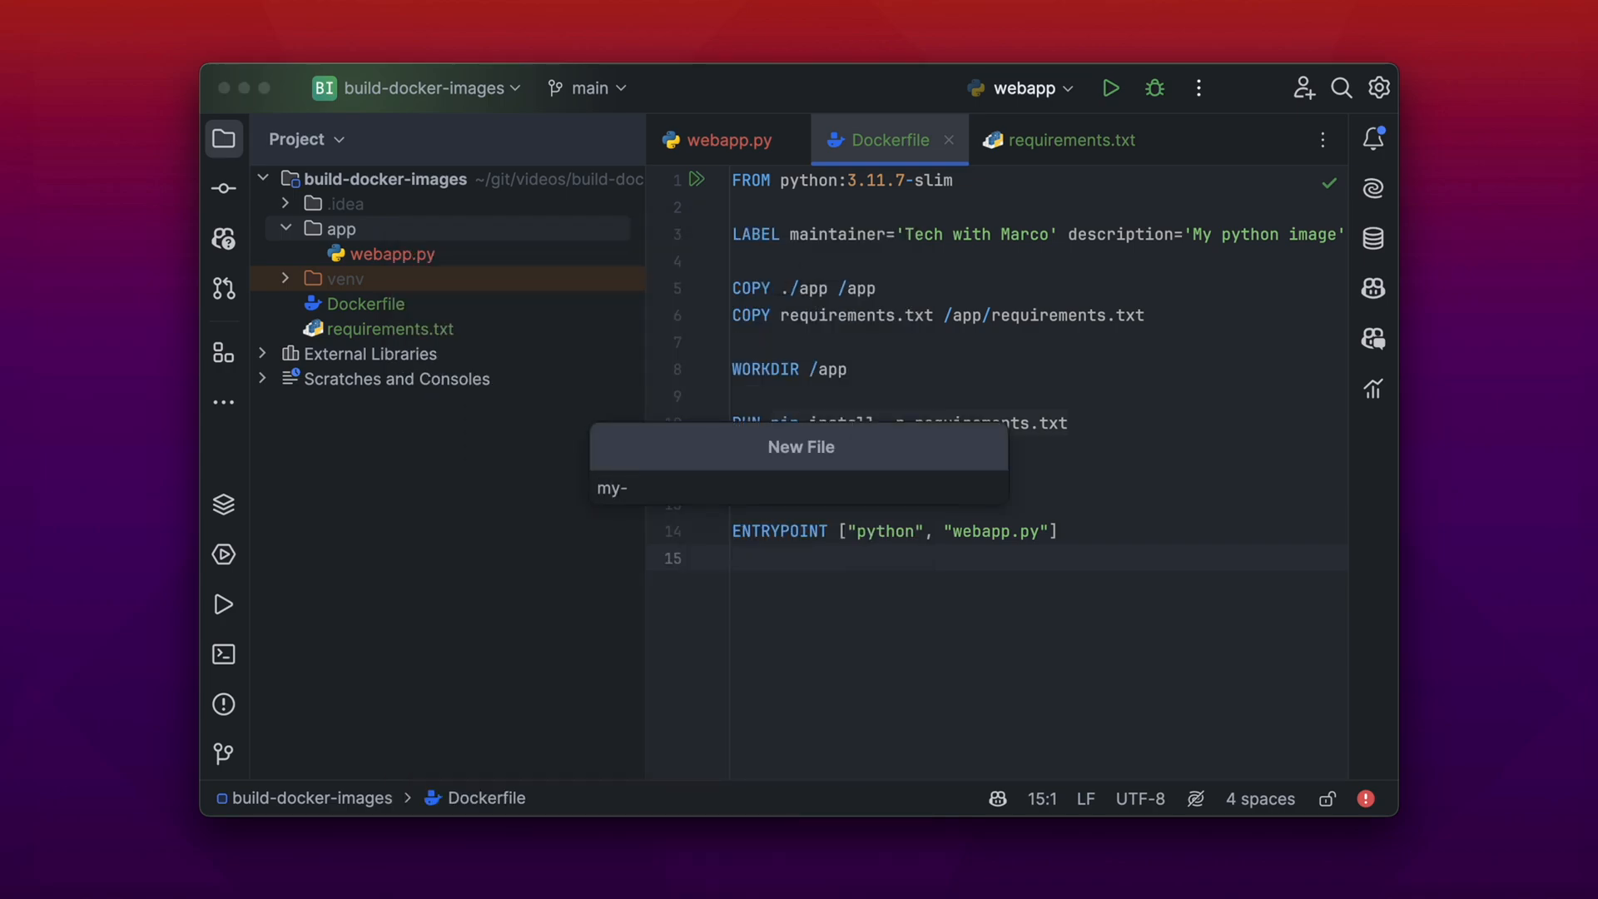
pyautogui.write('super-secret')
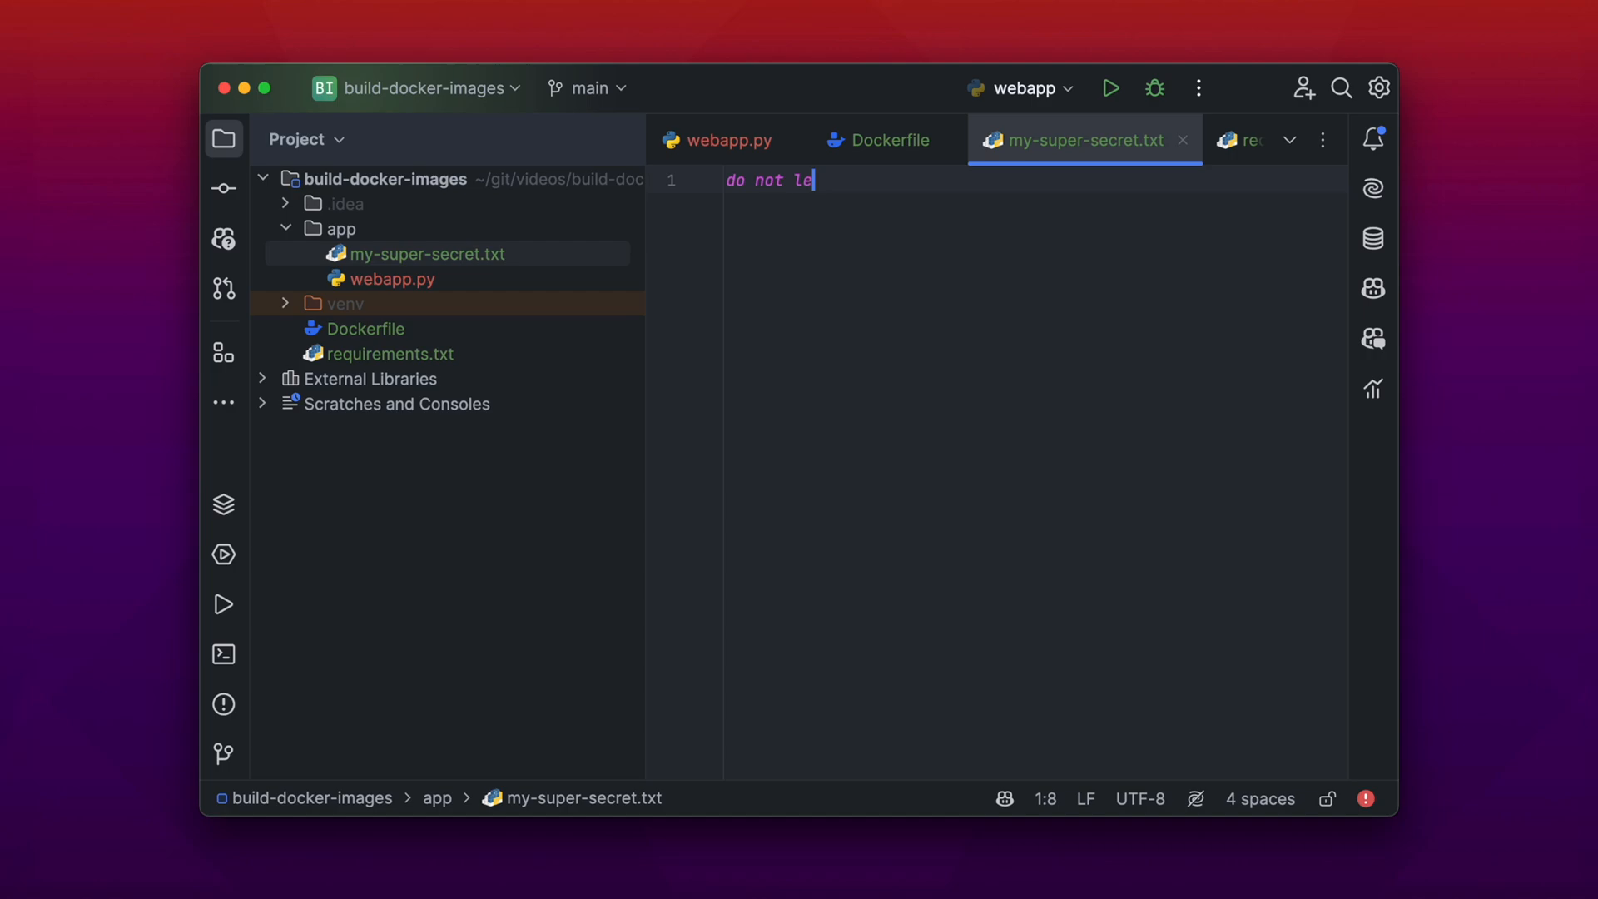
pyautogui.write('ak!')
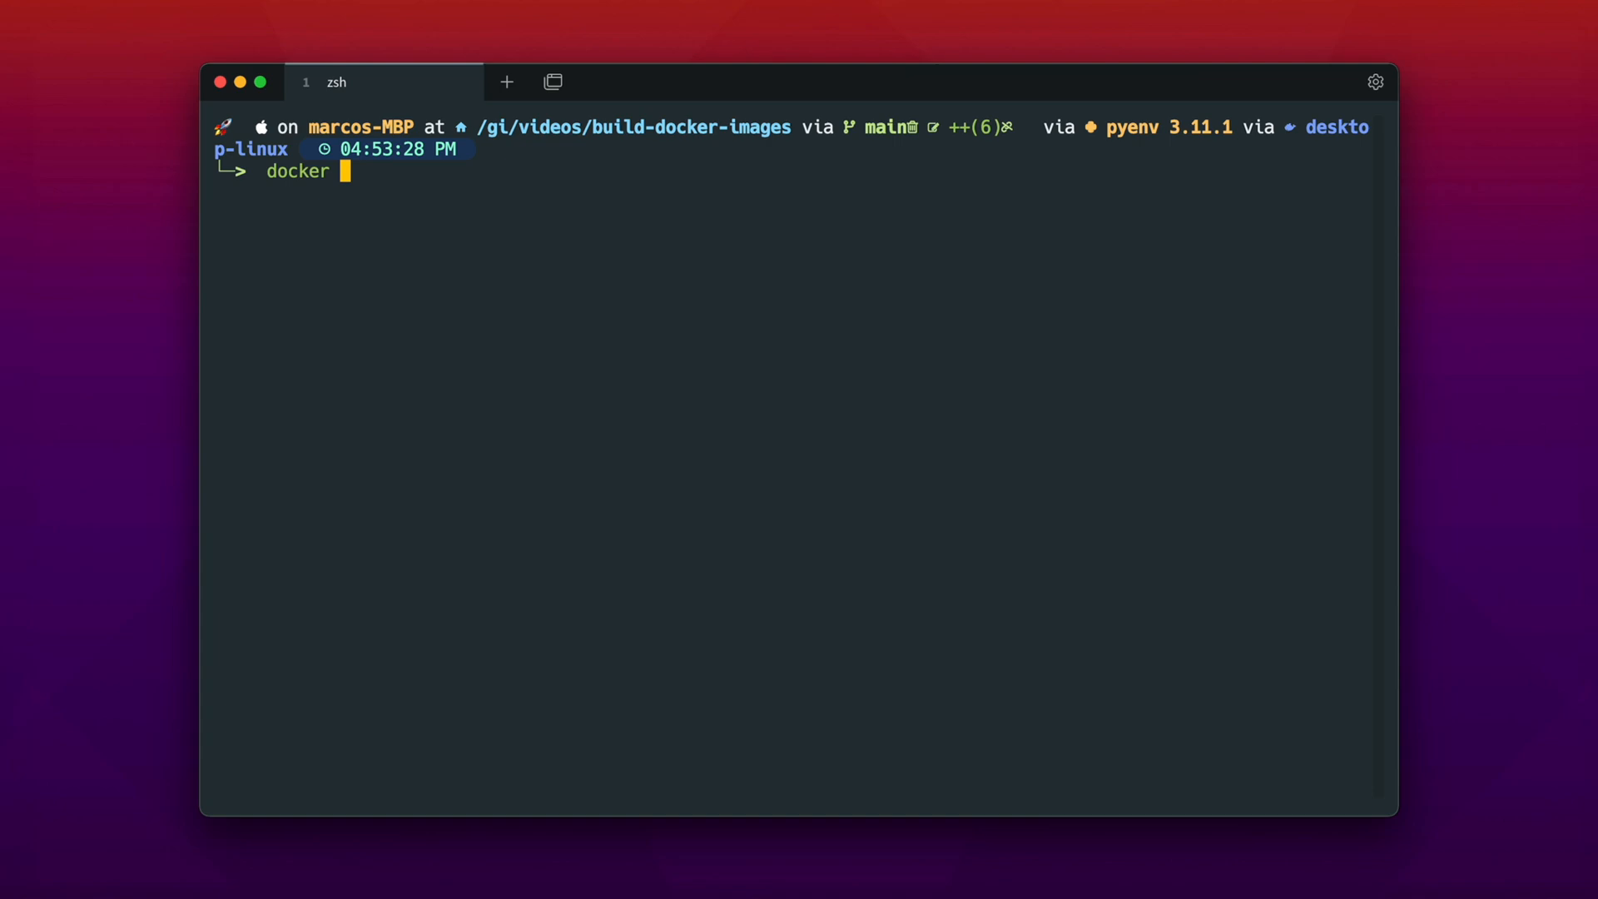
# Build the image tagged my-update-python and start it as container python
pyautogui.write('build . -t my-update-pytho')
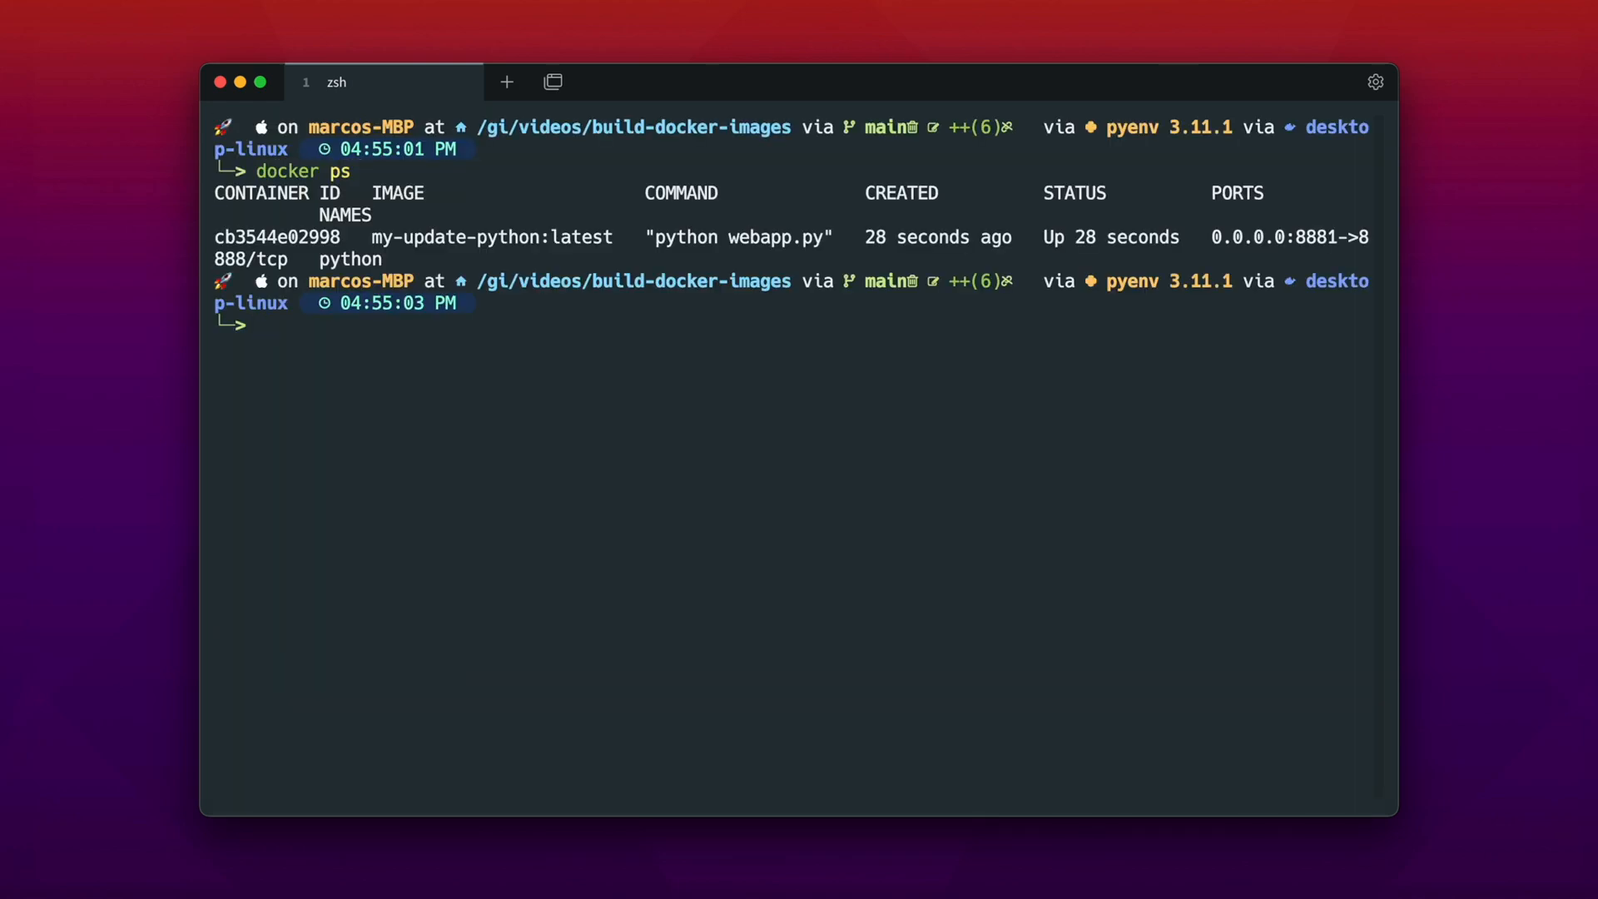
pyautogui.write('docker')
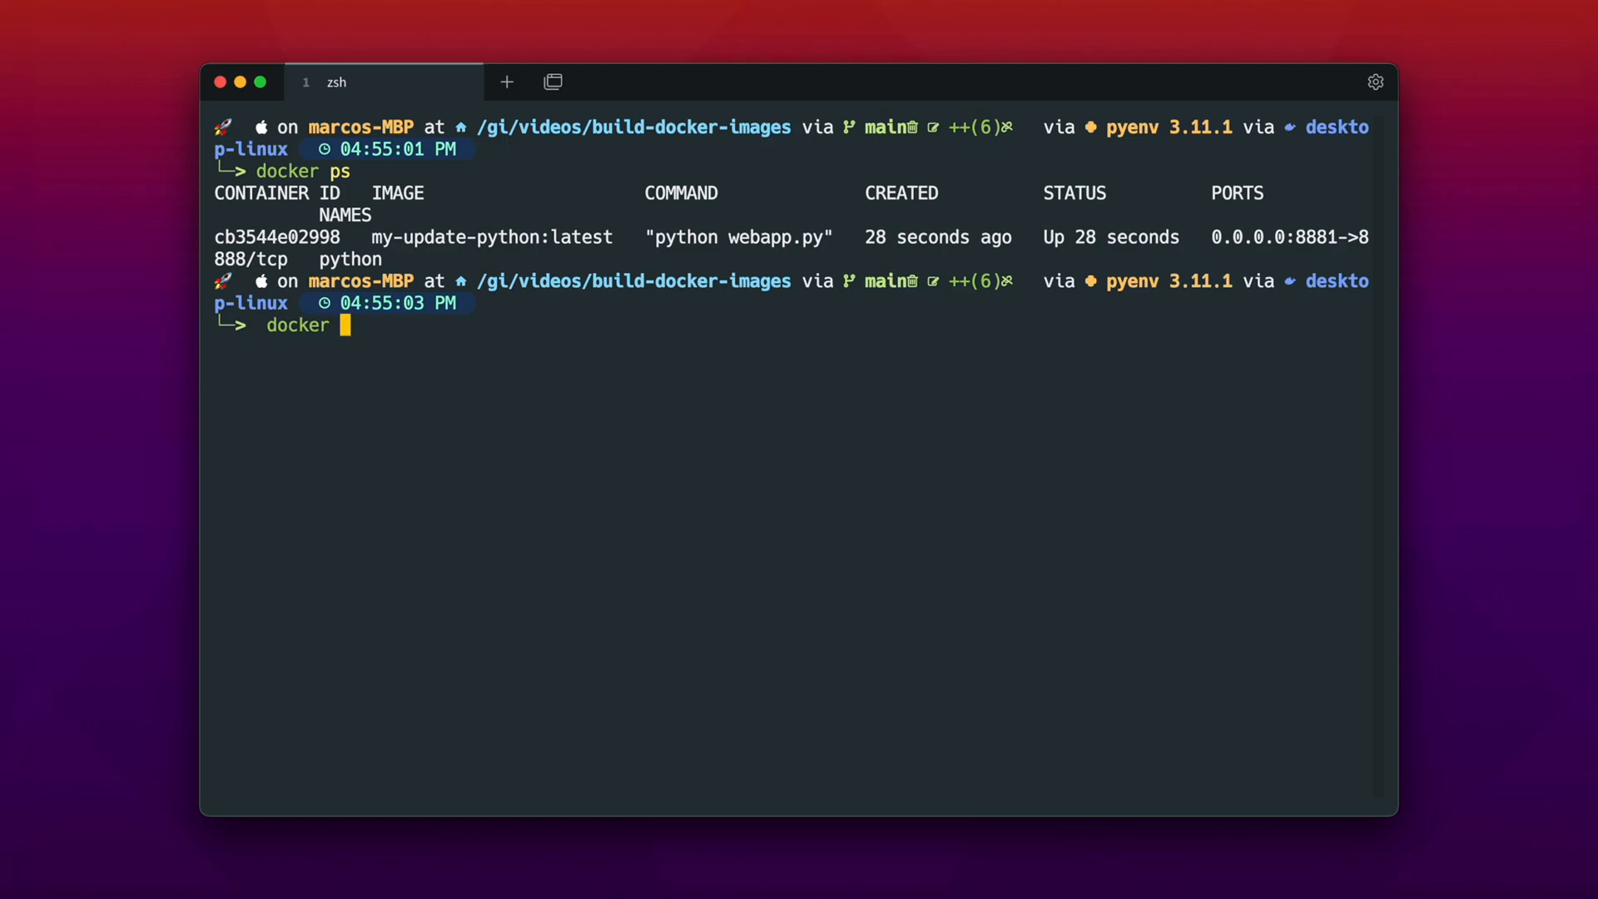
pyautogui.write('exec -it')
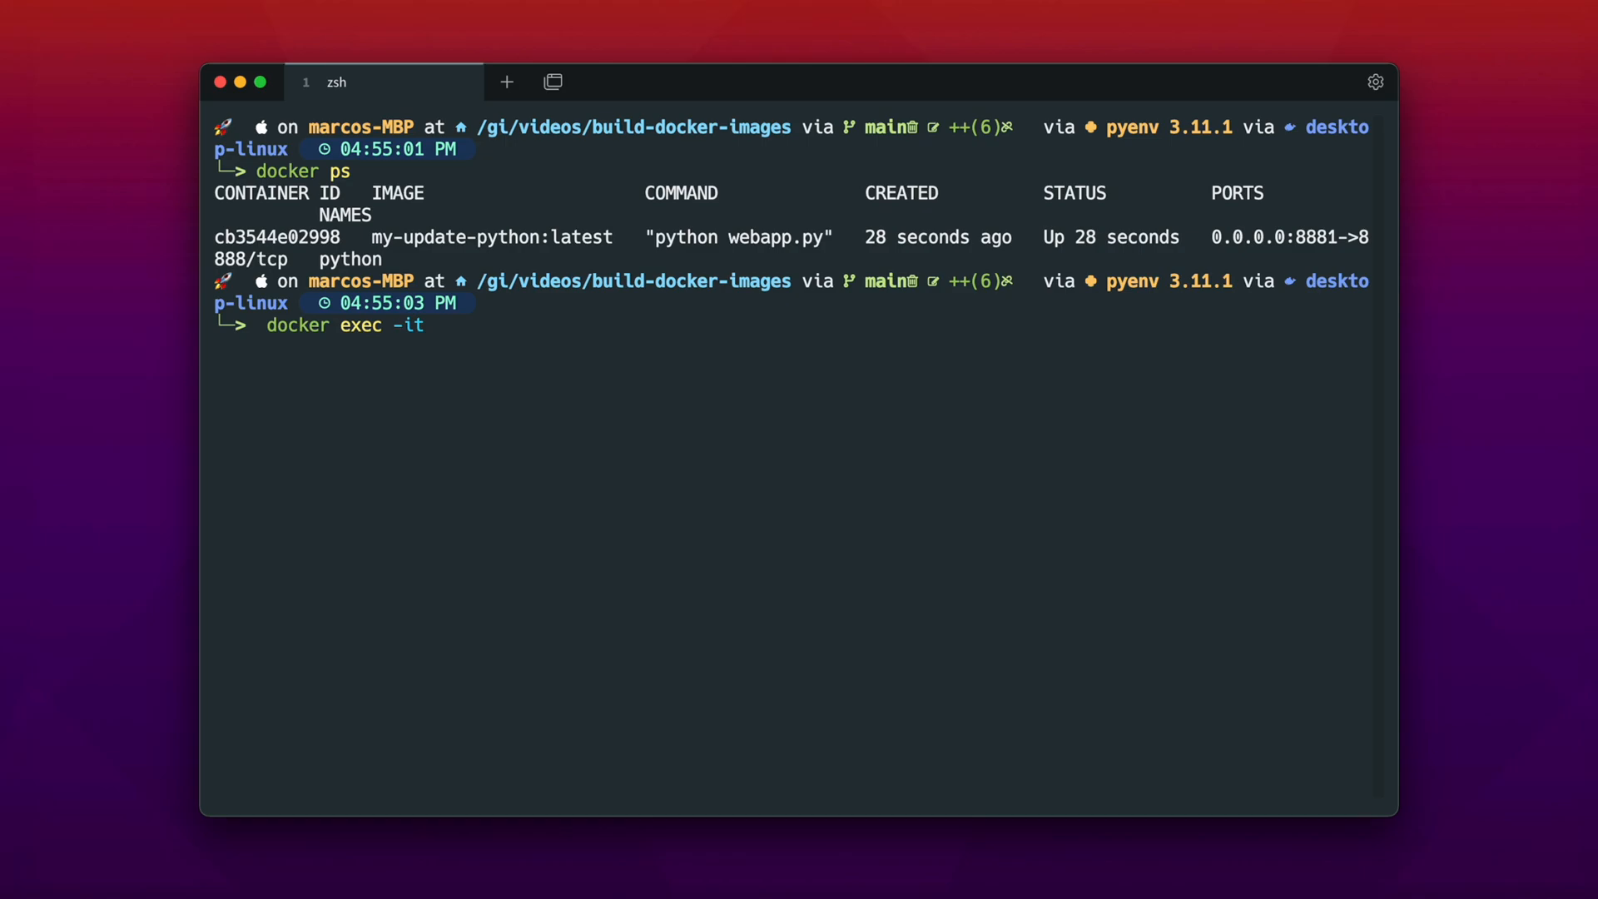
# Enter a shell in the python container with docker exec -it python /bin/sh
pyautogui.write('python')
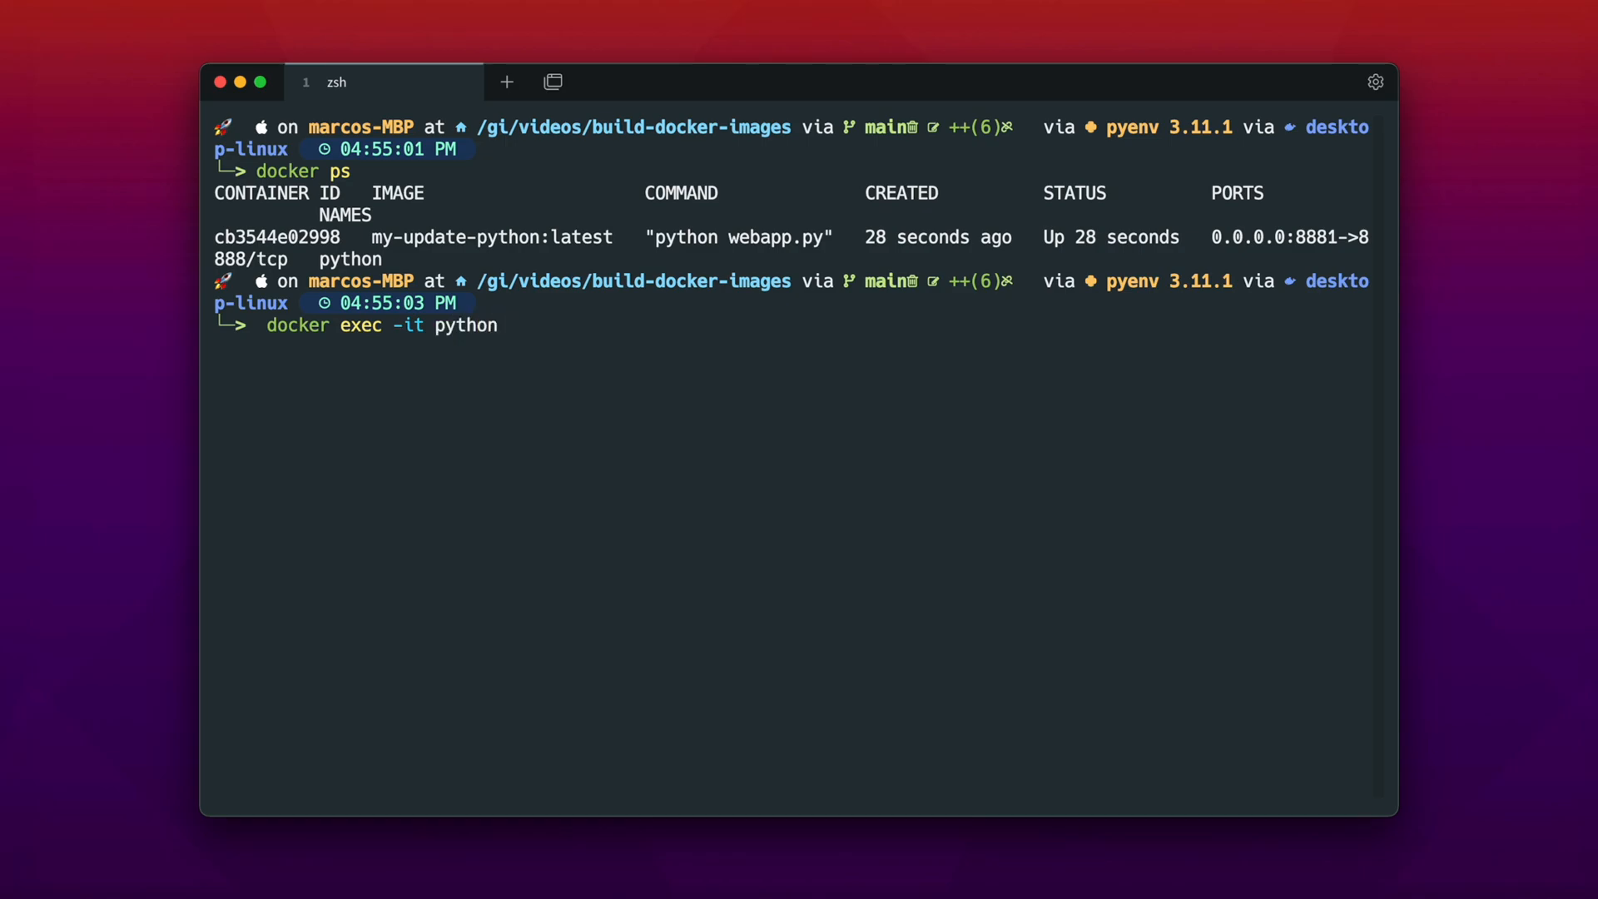
pyautogui.write('/bin/')
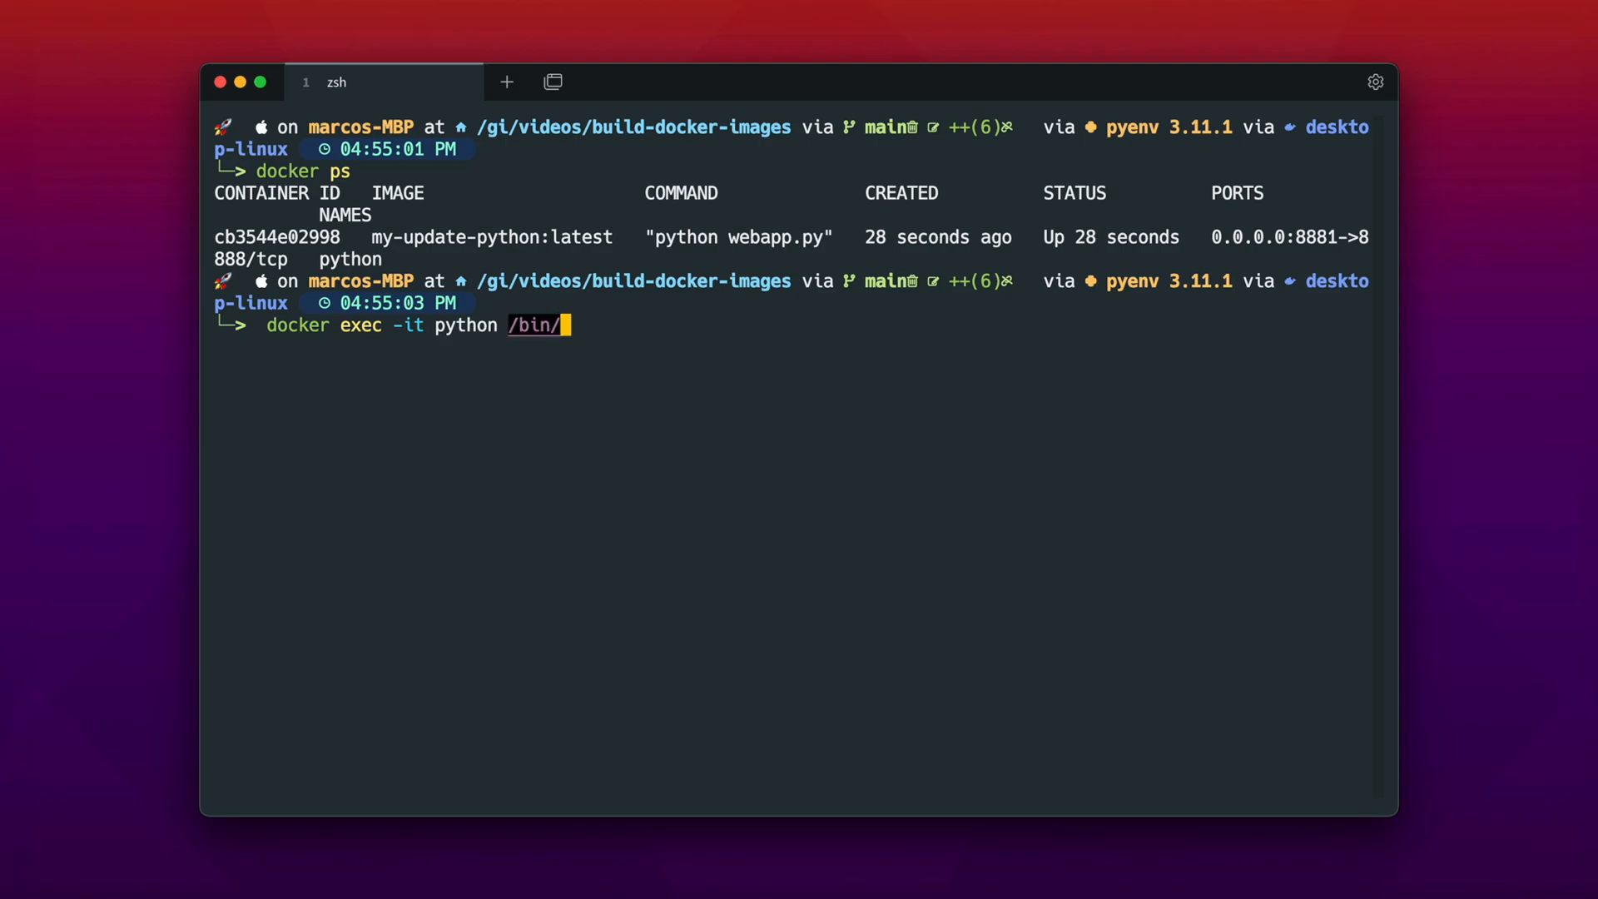
pyautogui.write('sh')
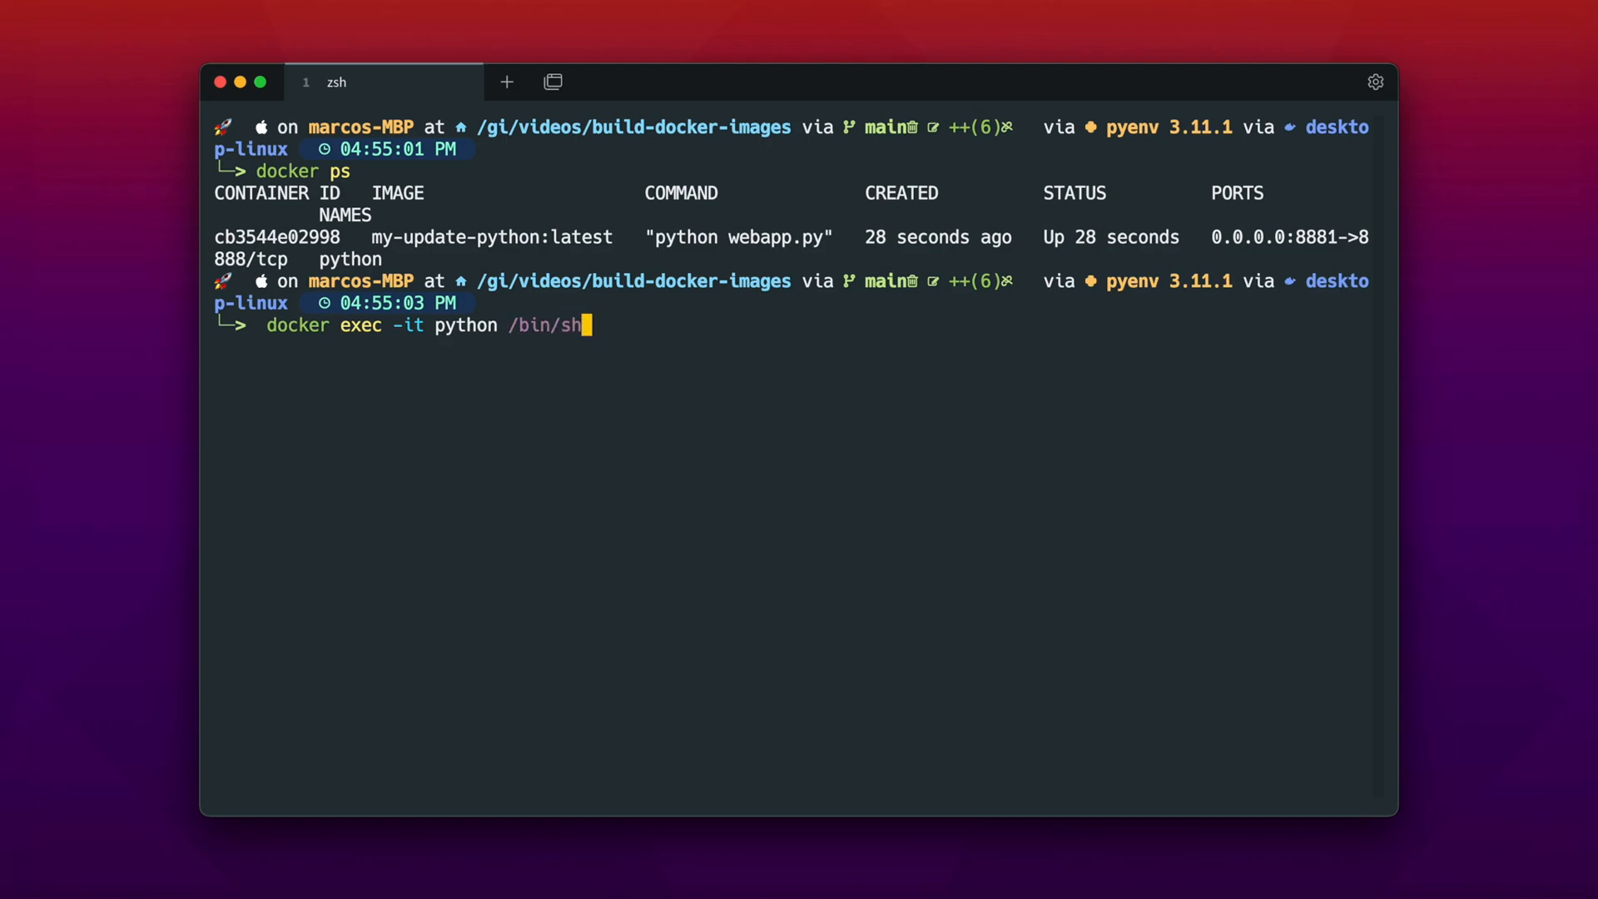
# Open the container shell, check the current directory and list files from root
pyautogui.press('enter')
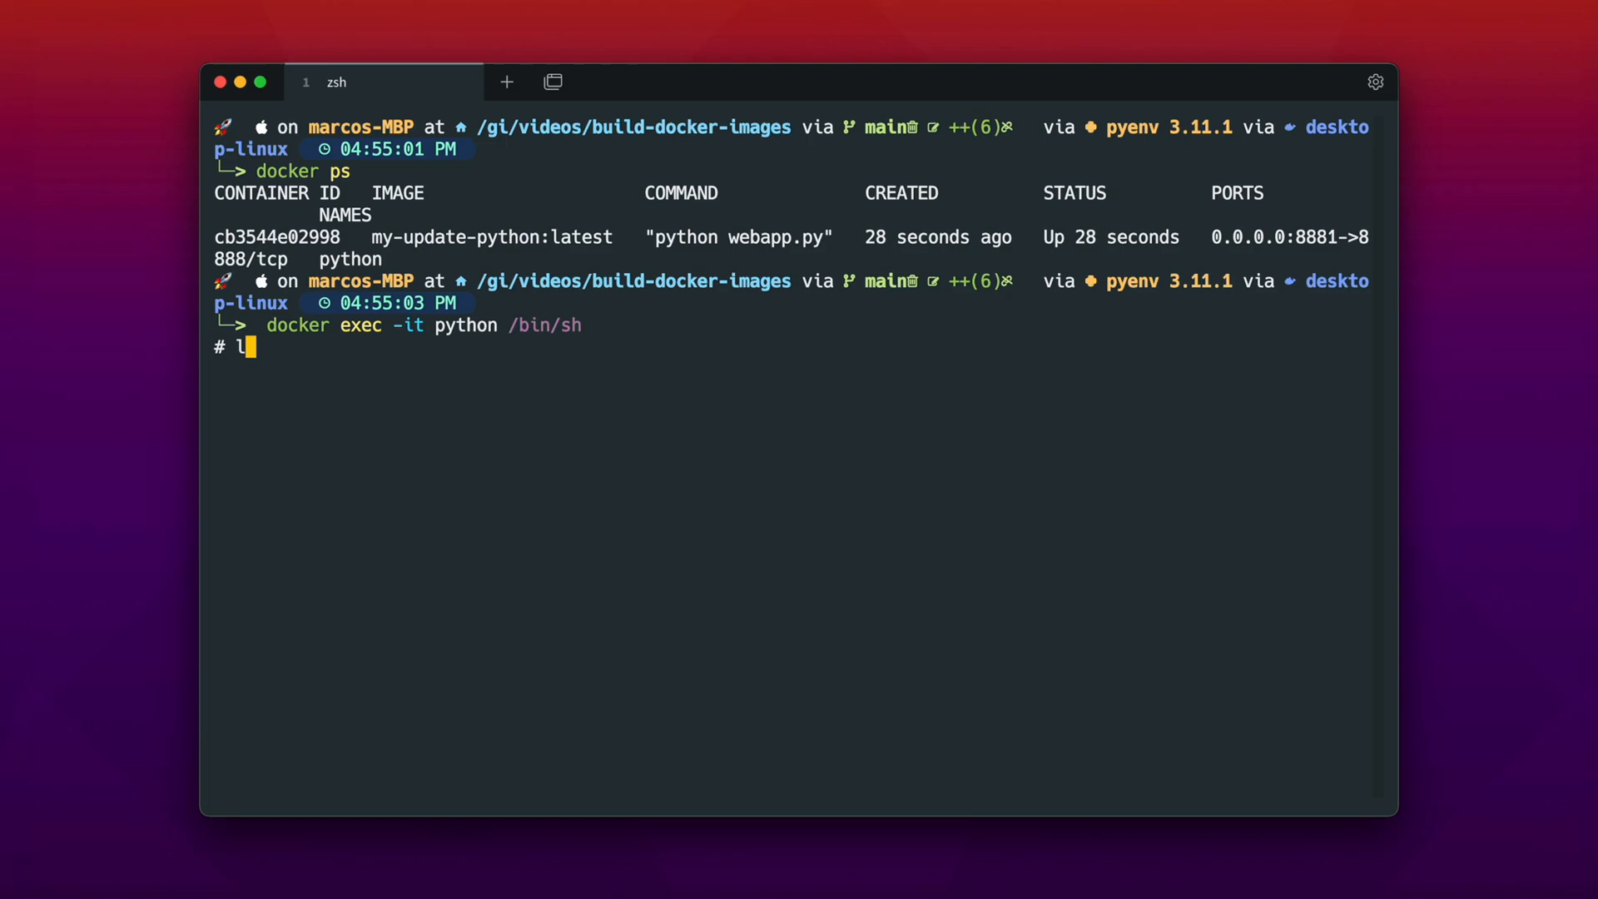
pyautogui.write('s -la')
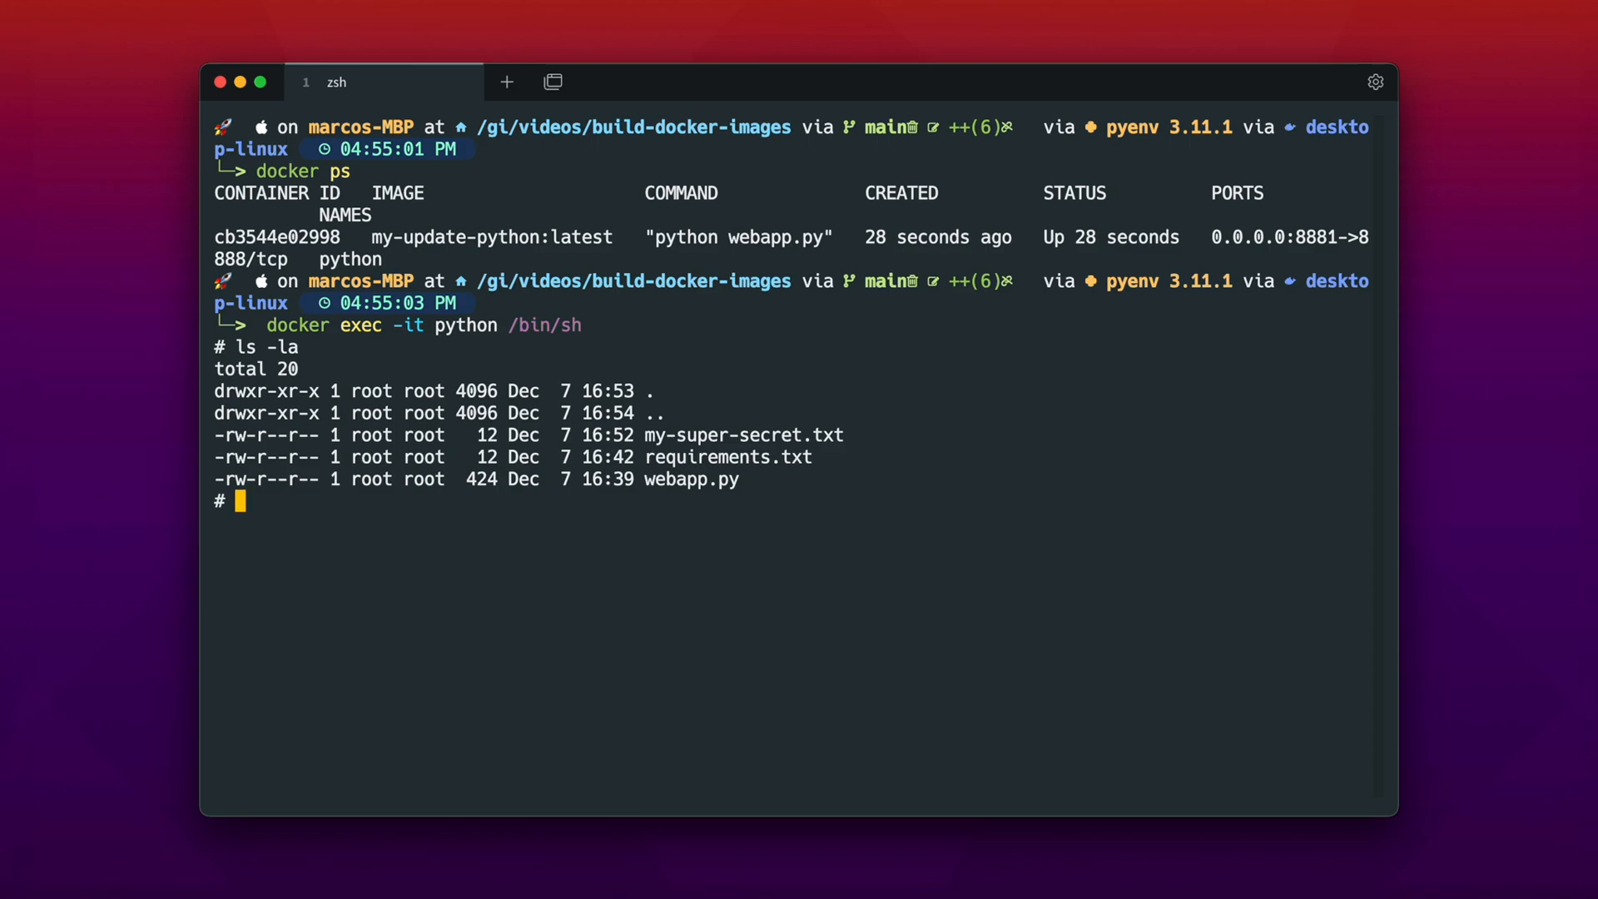
pyautogui.write('pwd')
pyautogui.write('cd /')
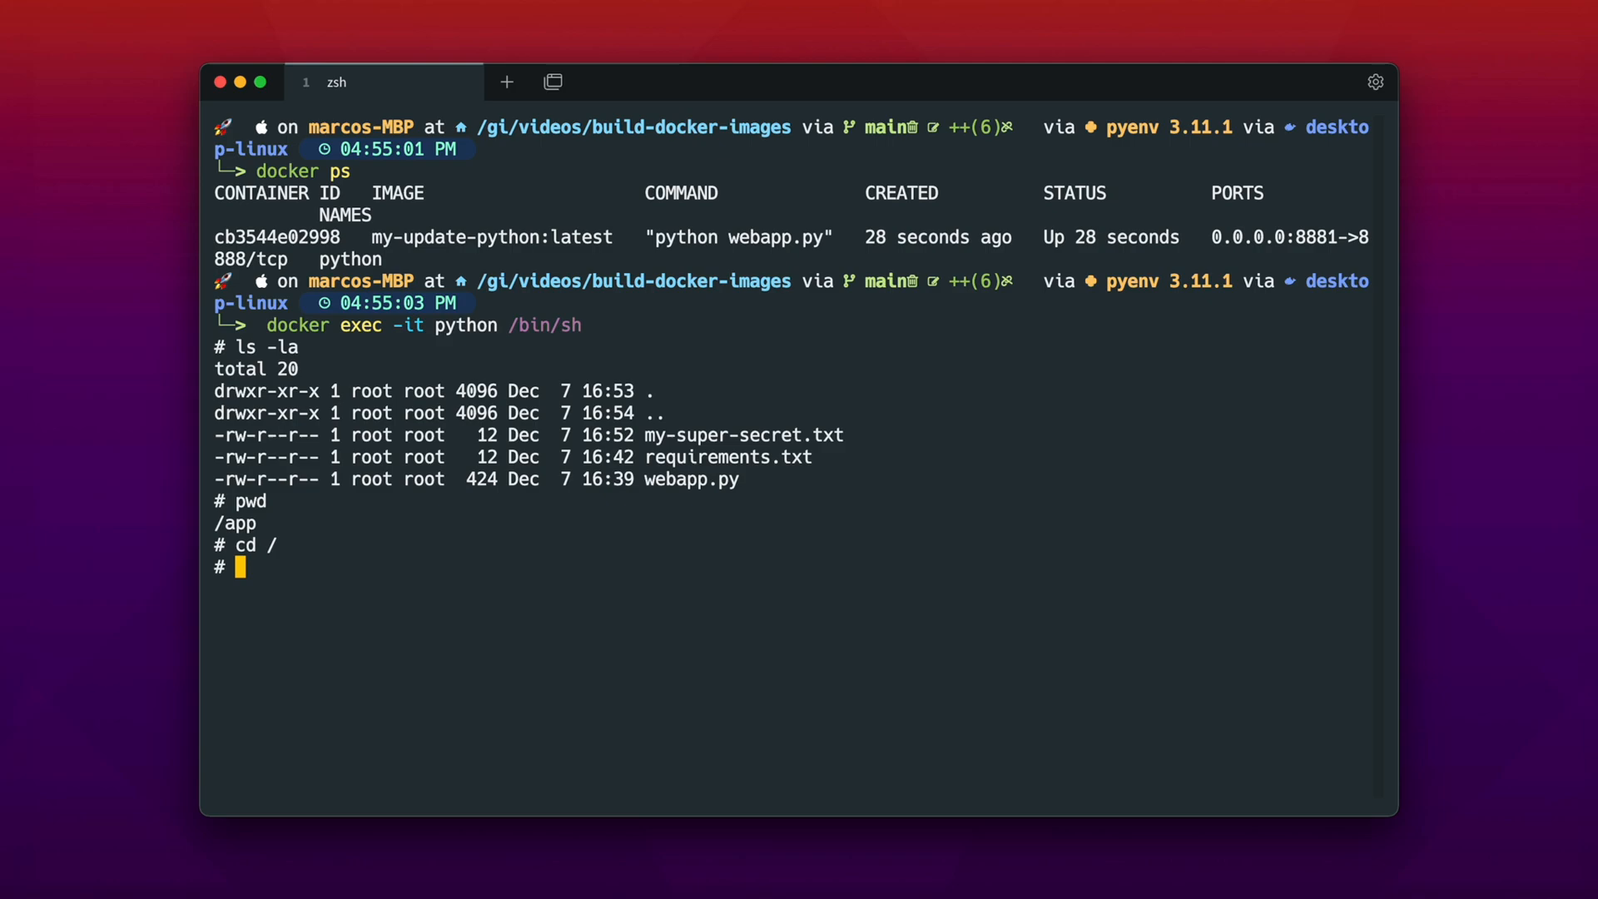
pyautogui.write('pwd')
pyautogui.write('ls -la')
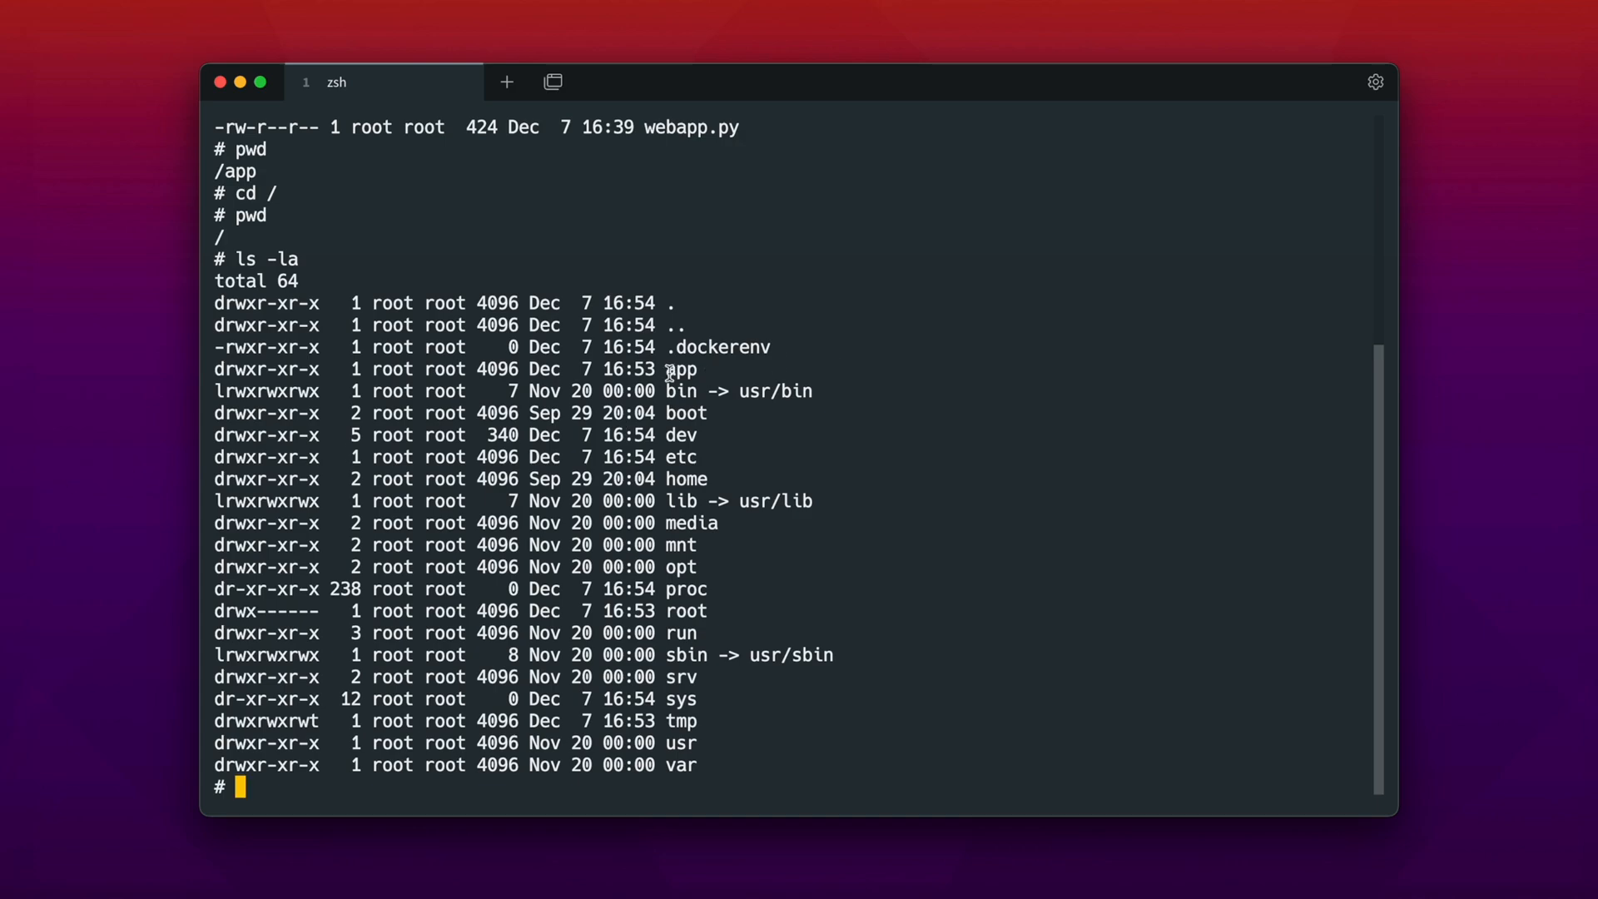
pyautogui.moveTo(861, 355)
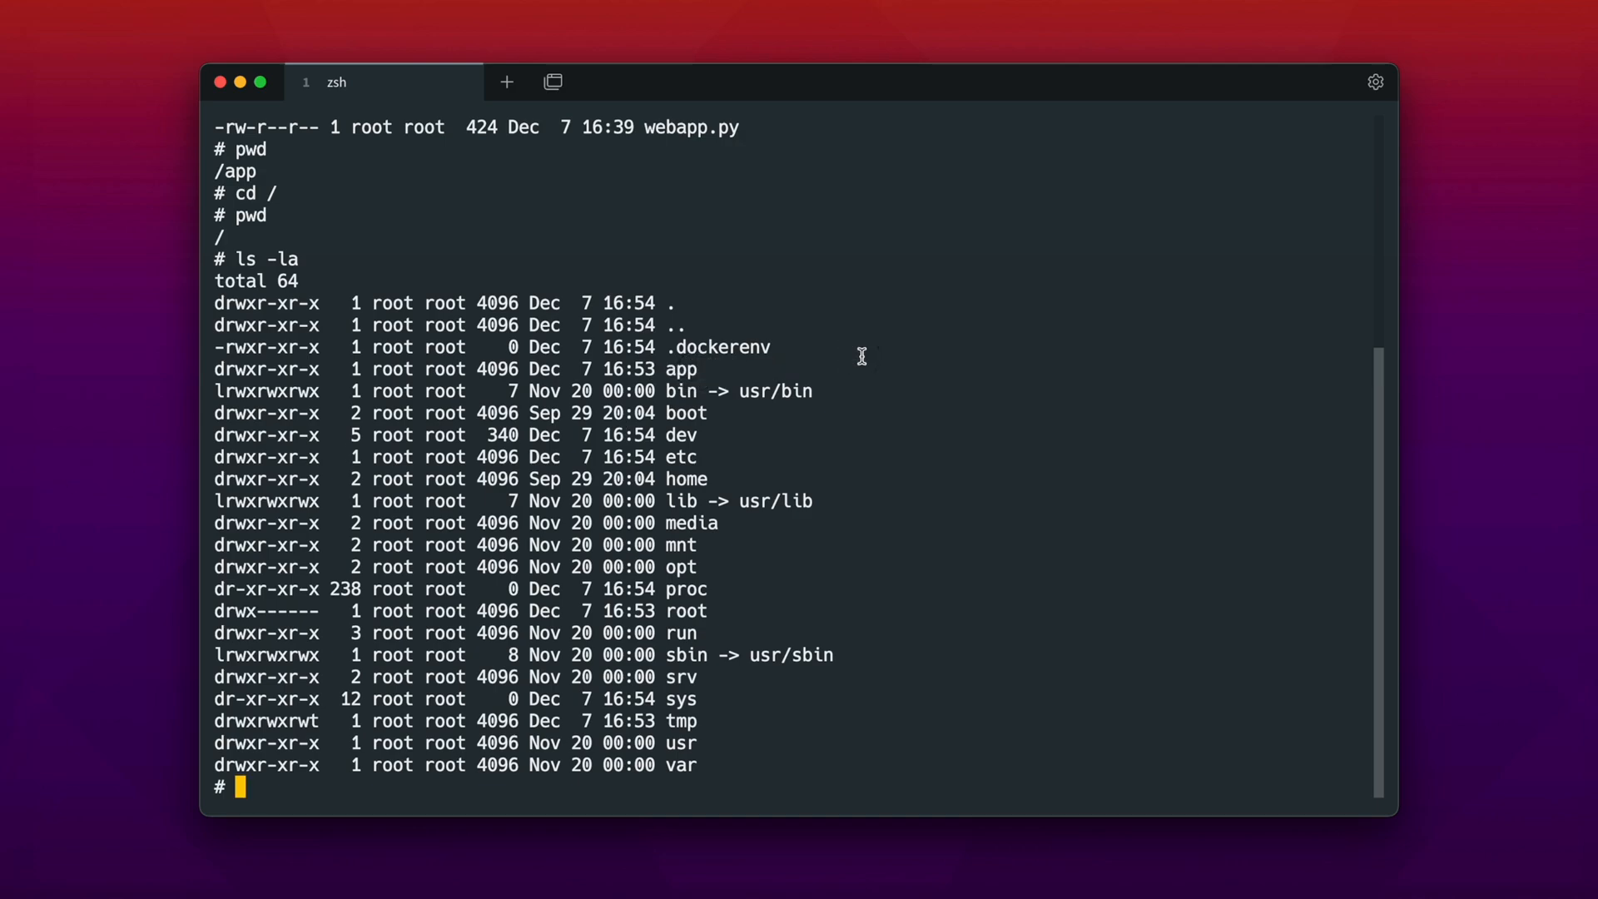
# Change into /app and cat my-super-secret.txt to see the leaked note
pyautogui.write('cd app')
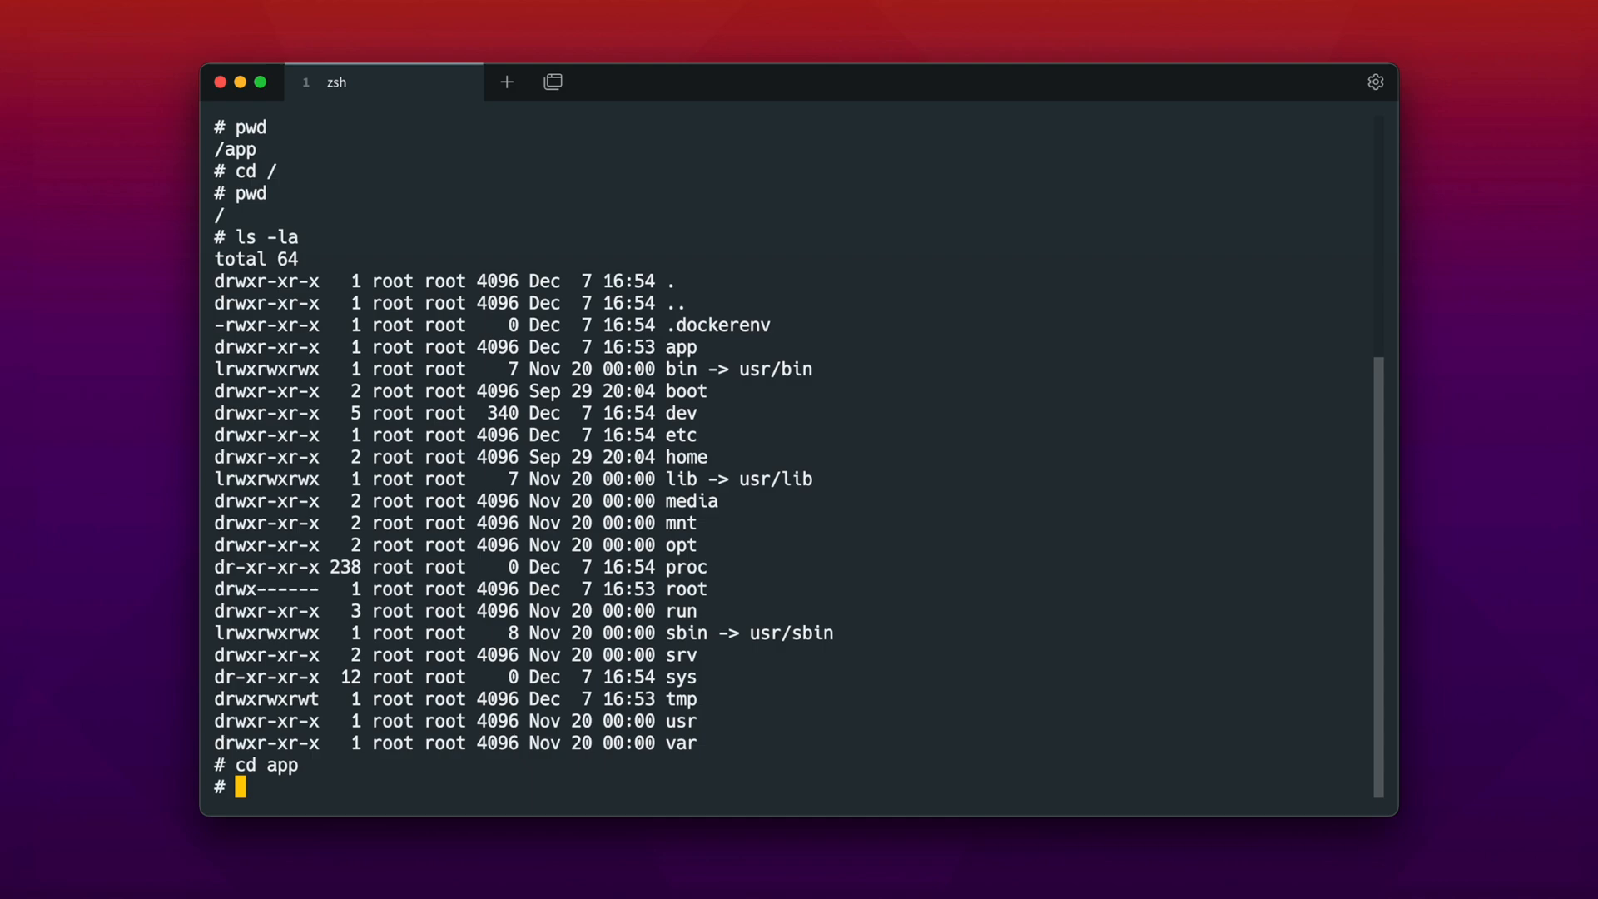
pyautogui.write('cat my-su')
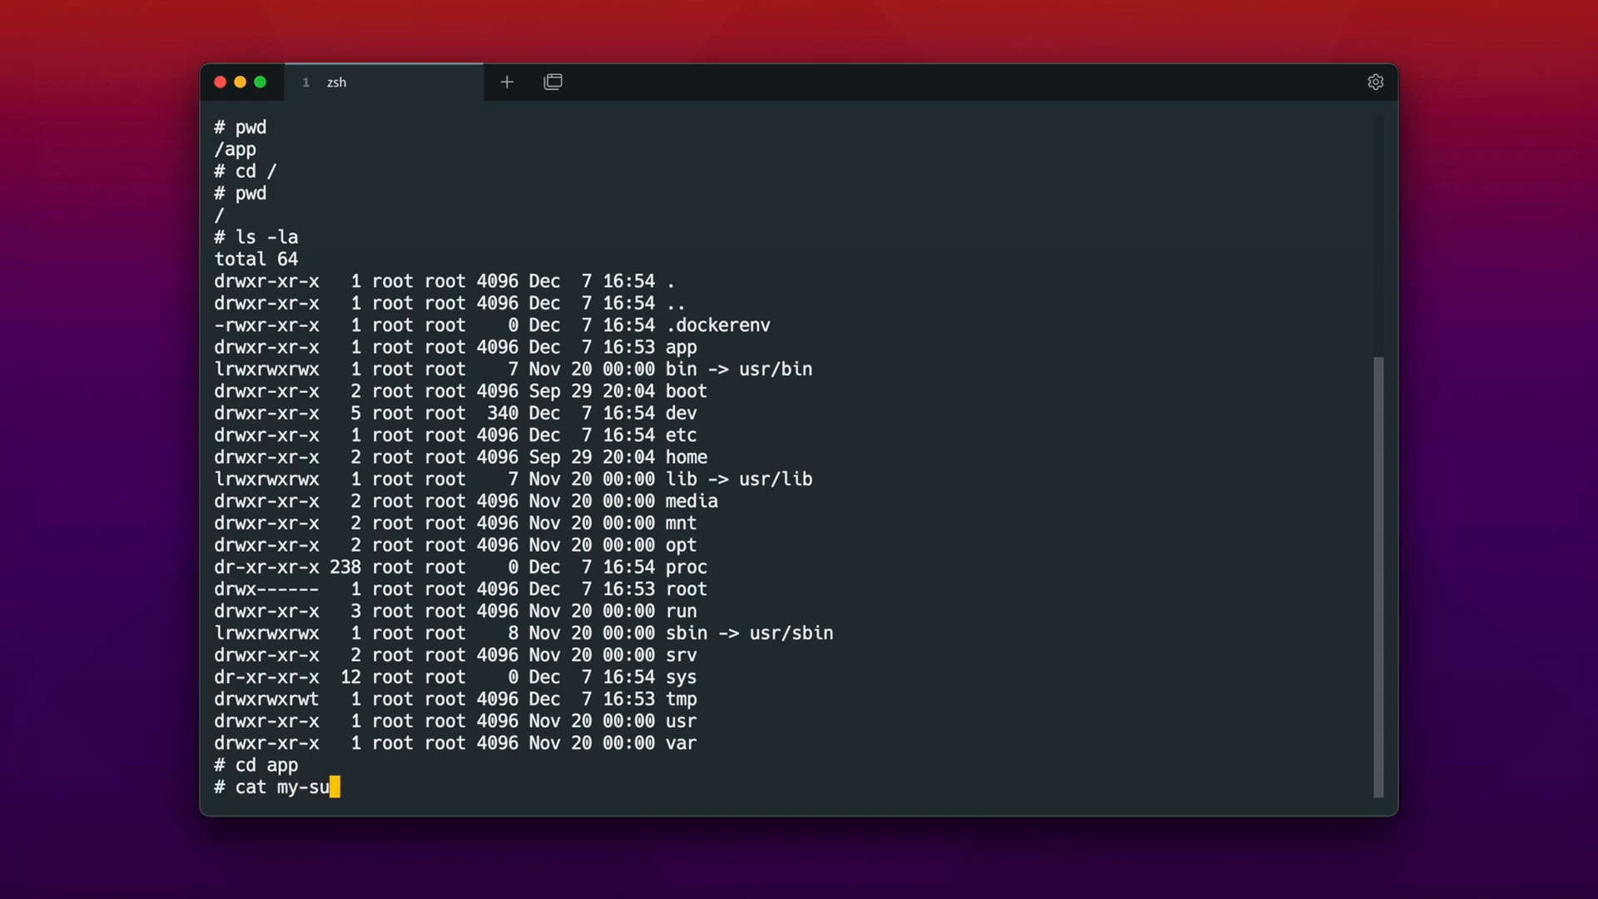
pyautogui.write('per')
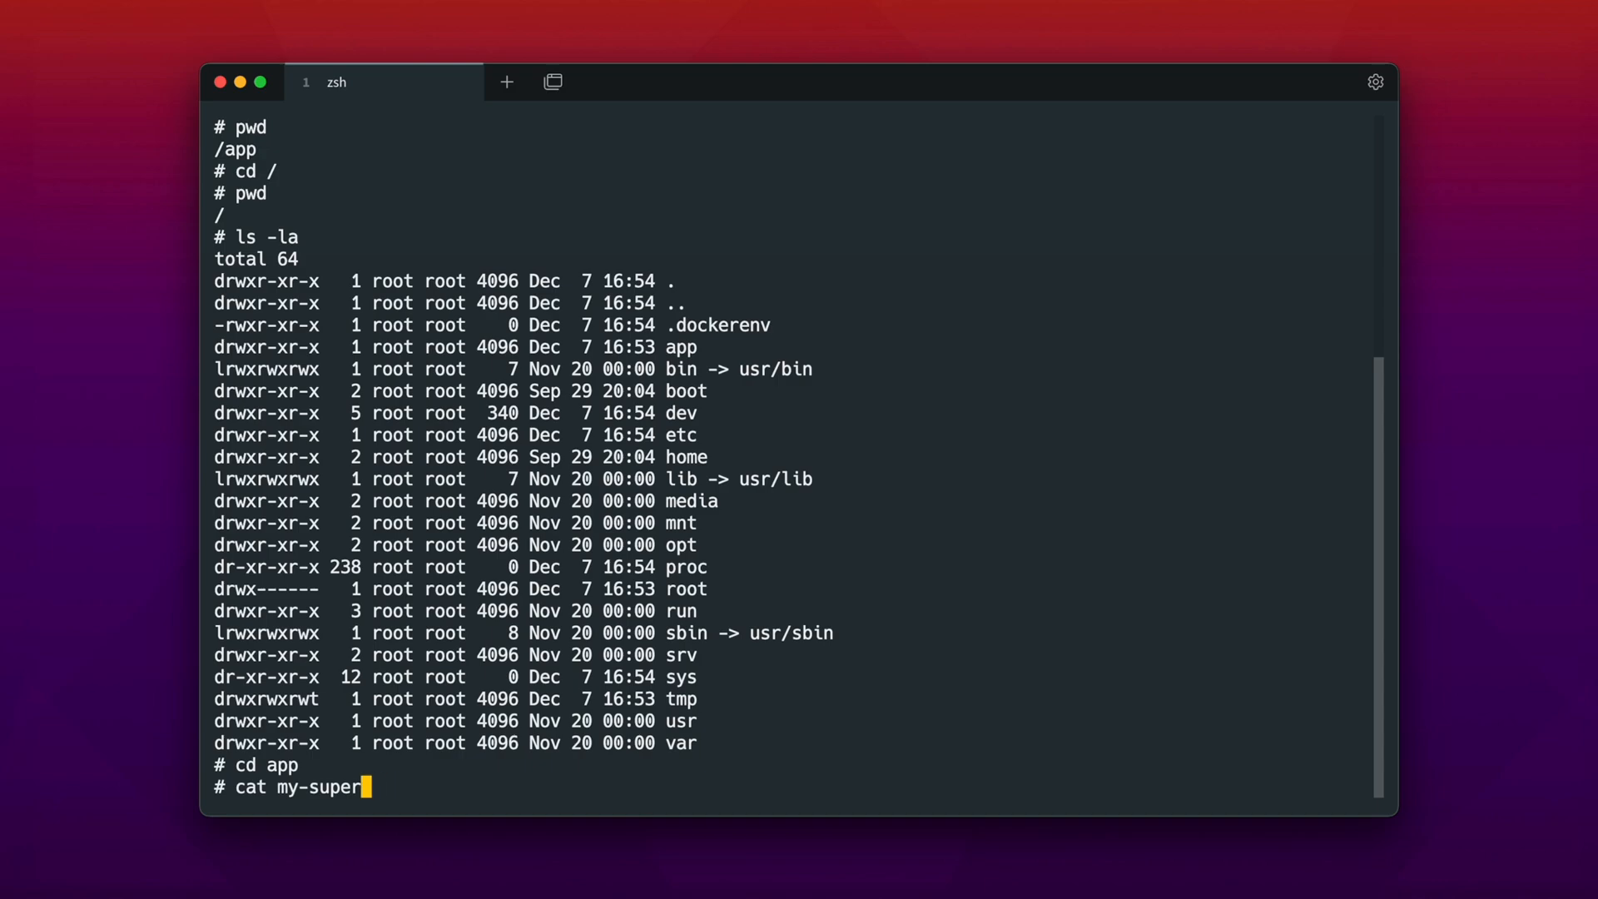
pyautogui.write('-secret.')
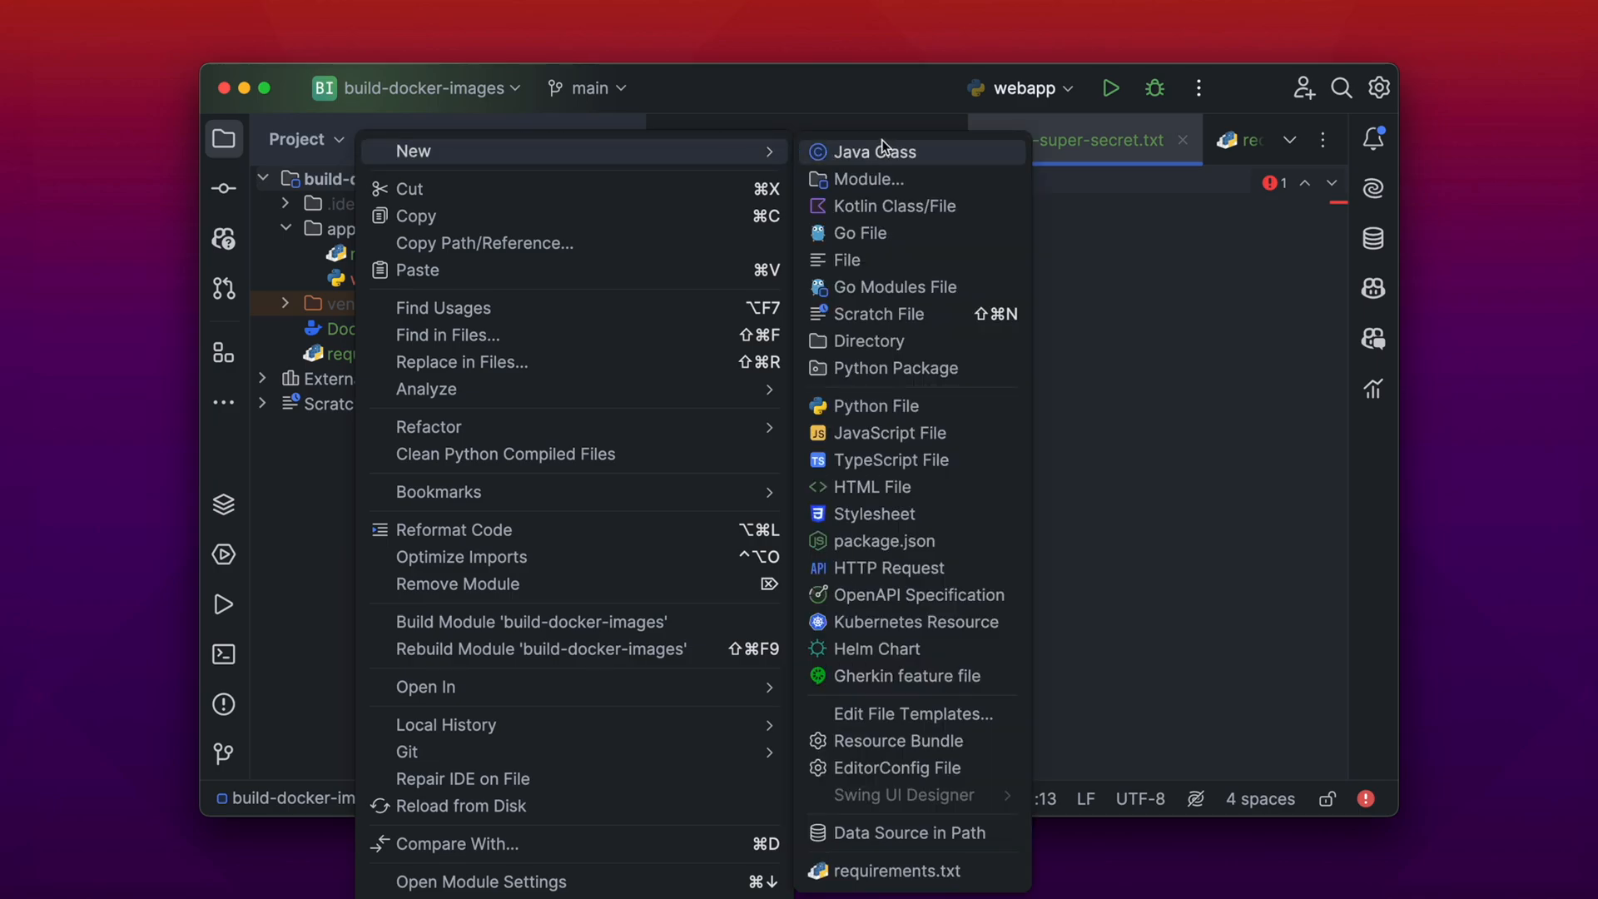
# Create .dockerignore at the project root with the entry my-super-secret.txt
pyautogui.click(845, 260)
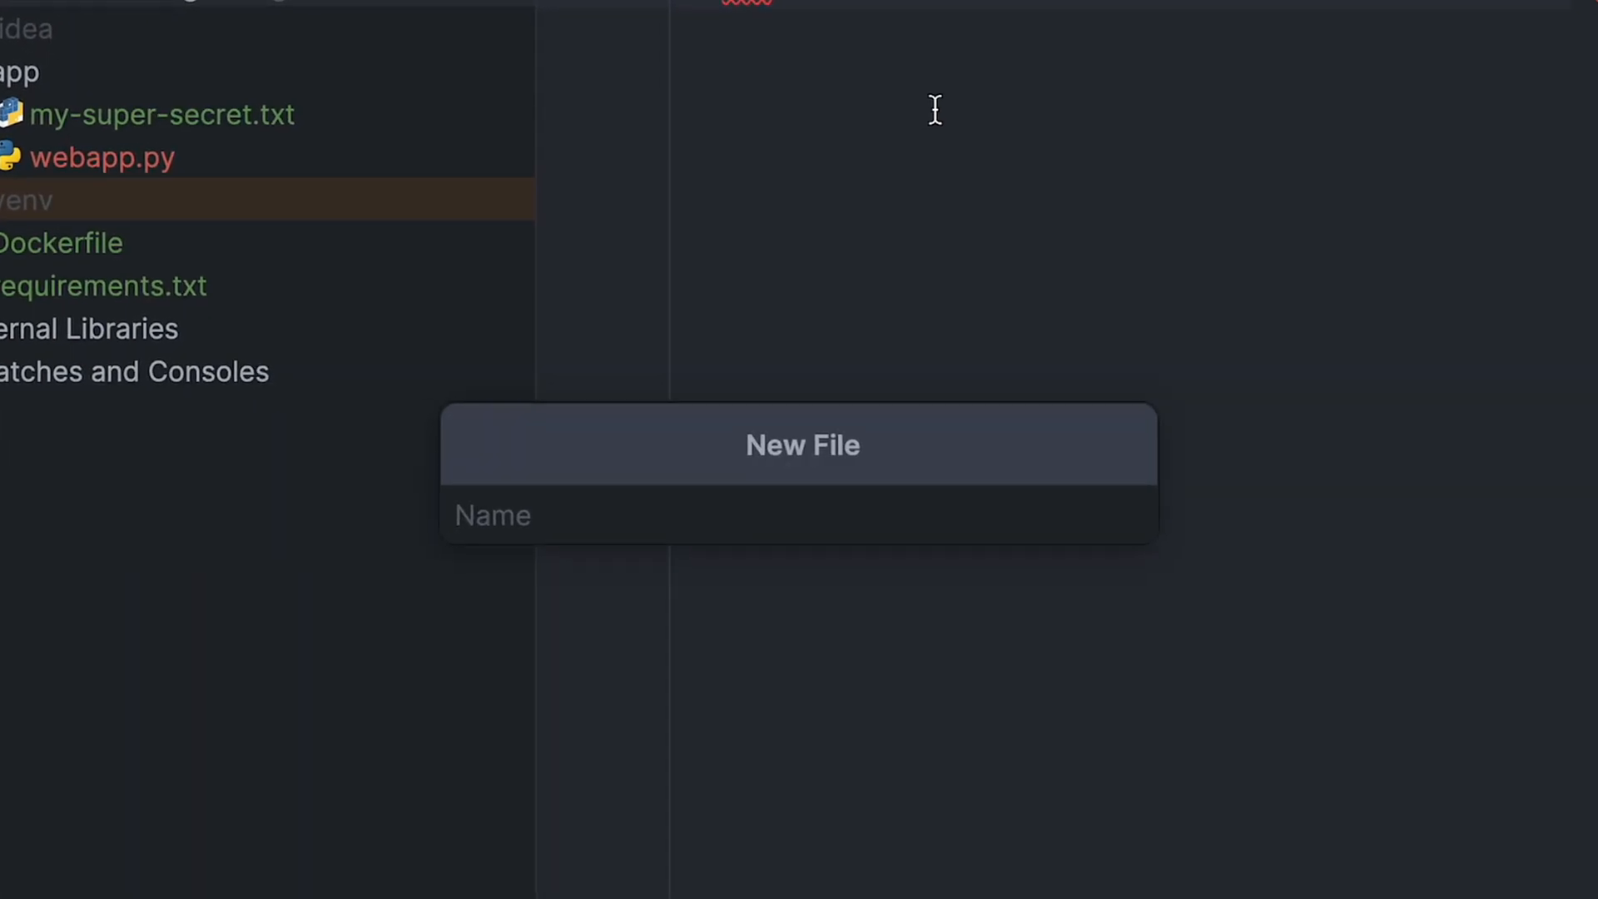
pyautogui.write('.dockerignore')
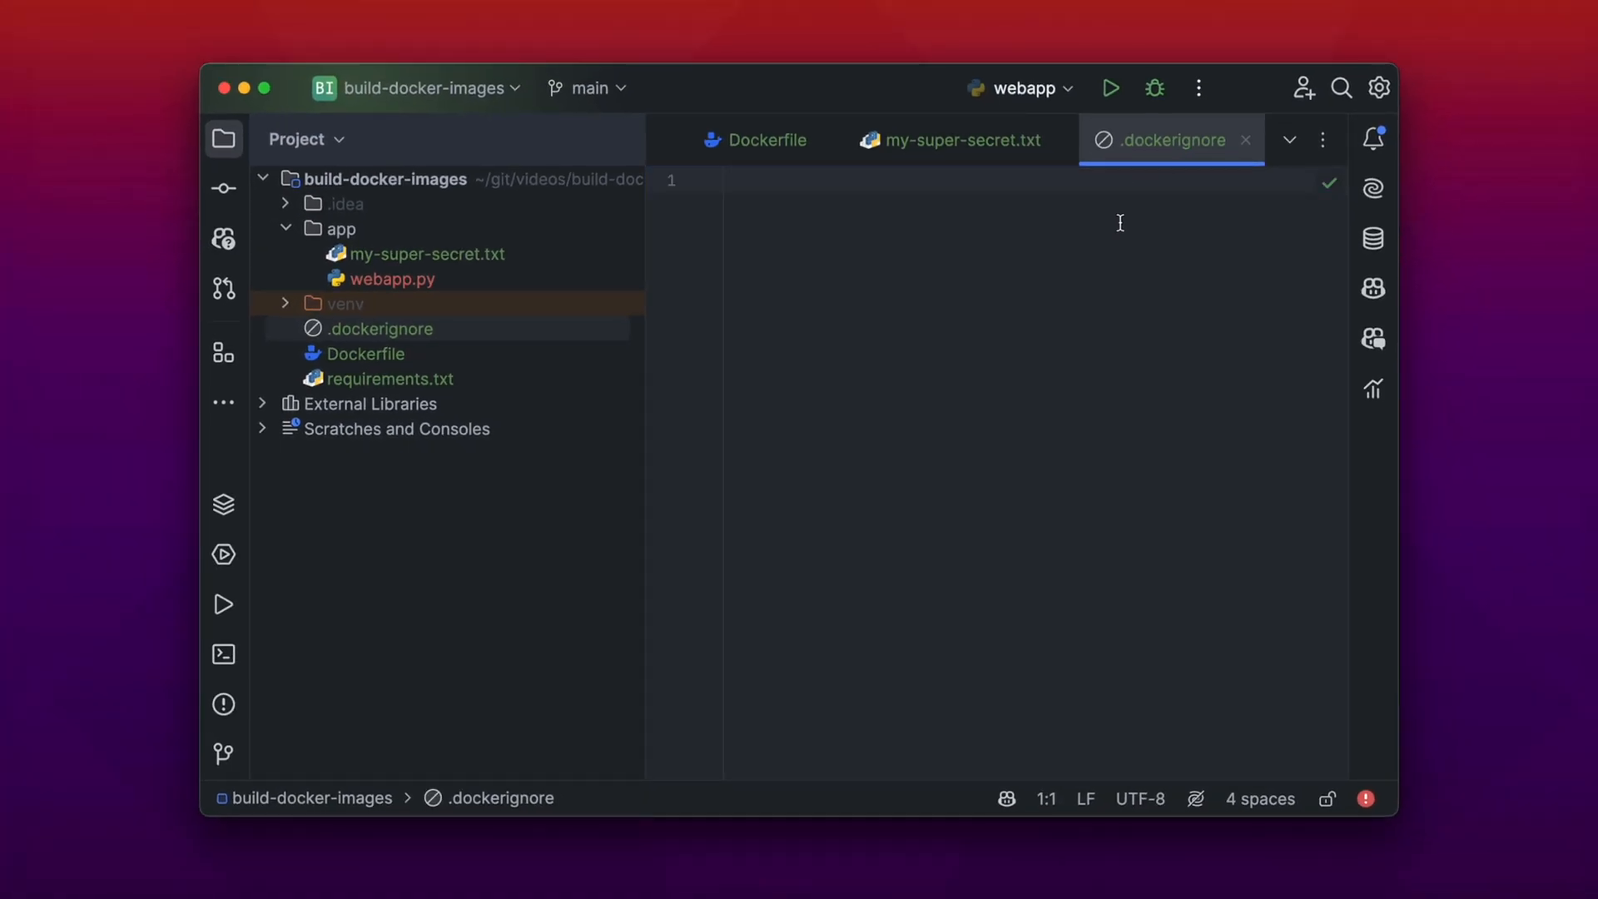
pyautogui.write('my')
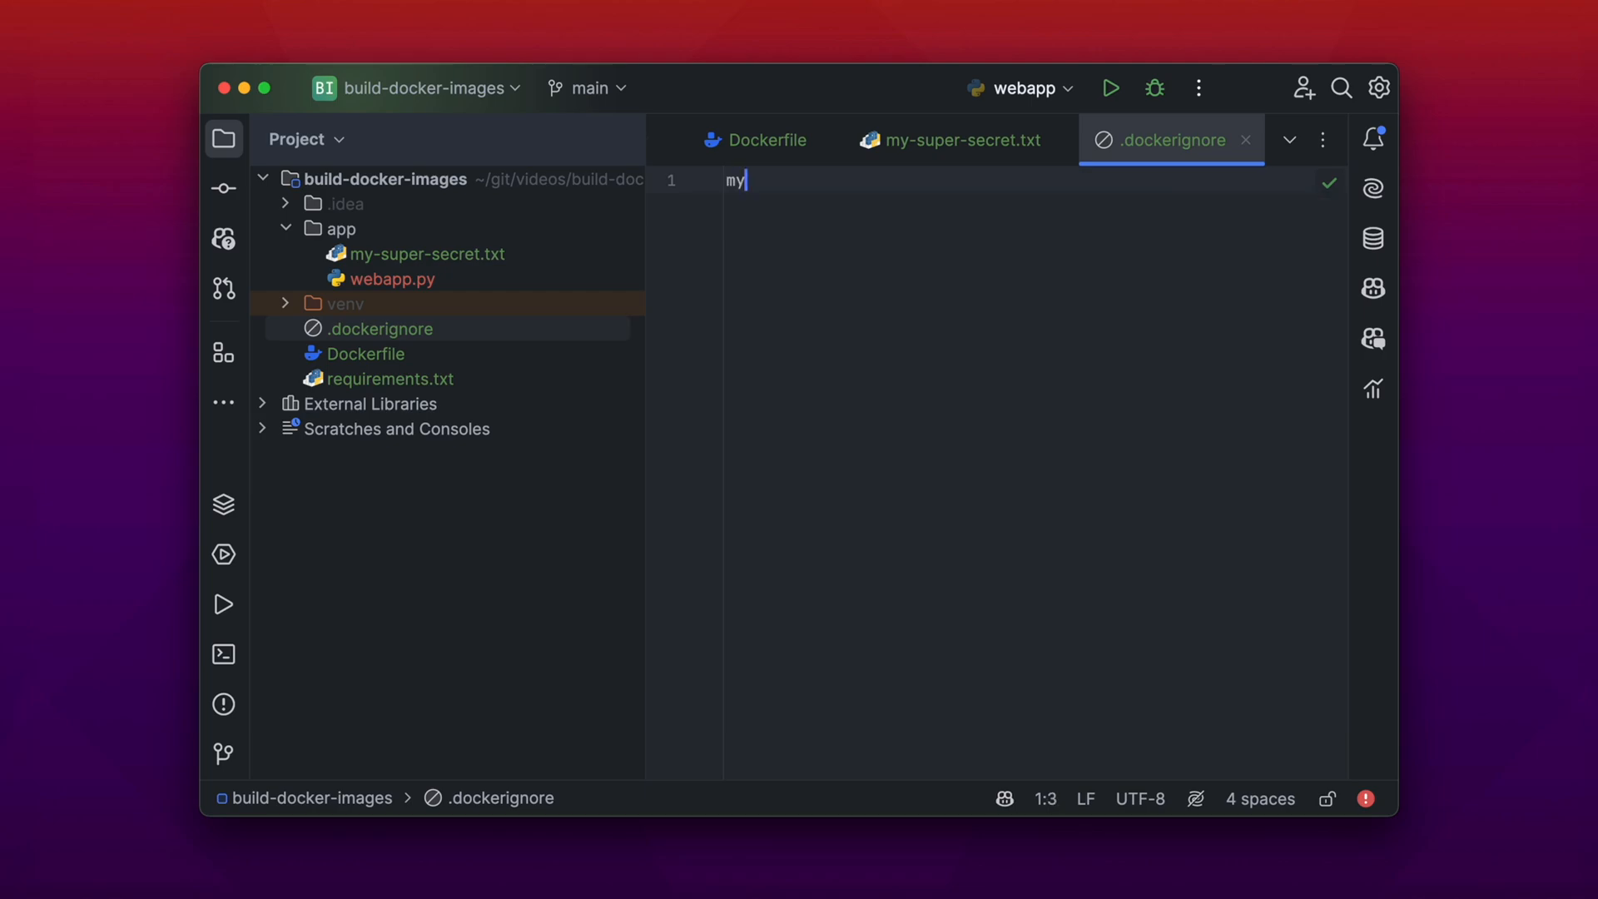
pyautogui.write('-super')
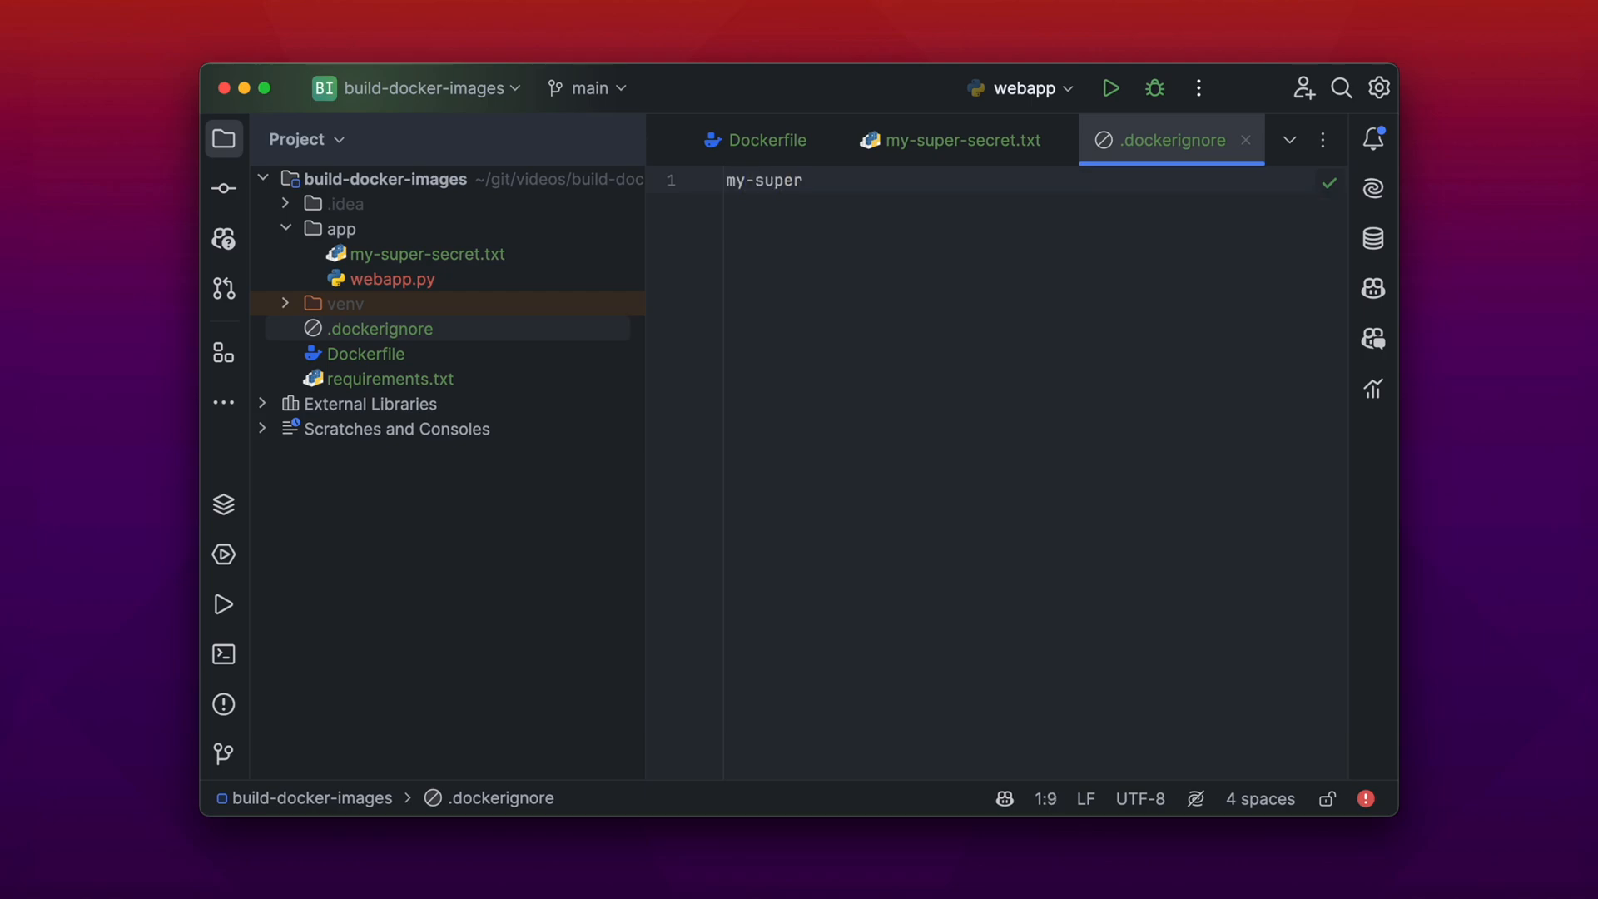
pyautogui.write('-secret')
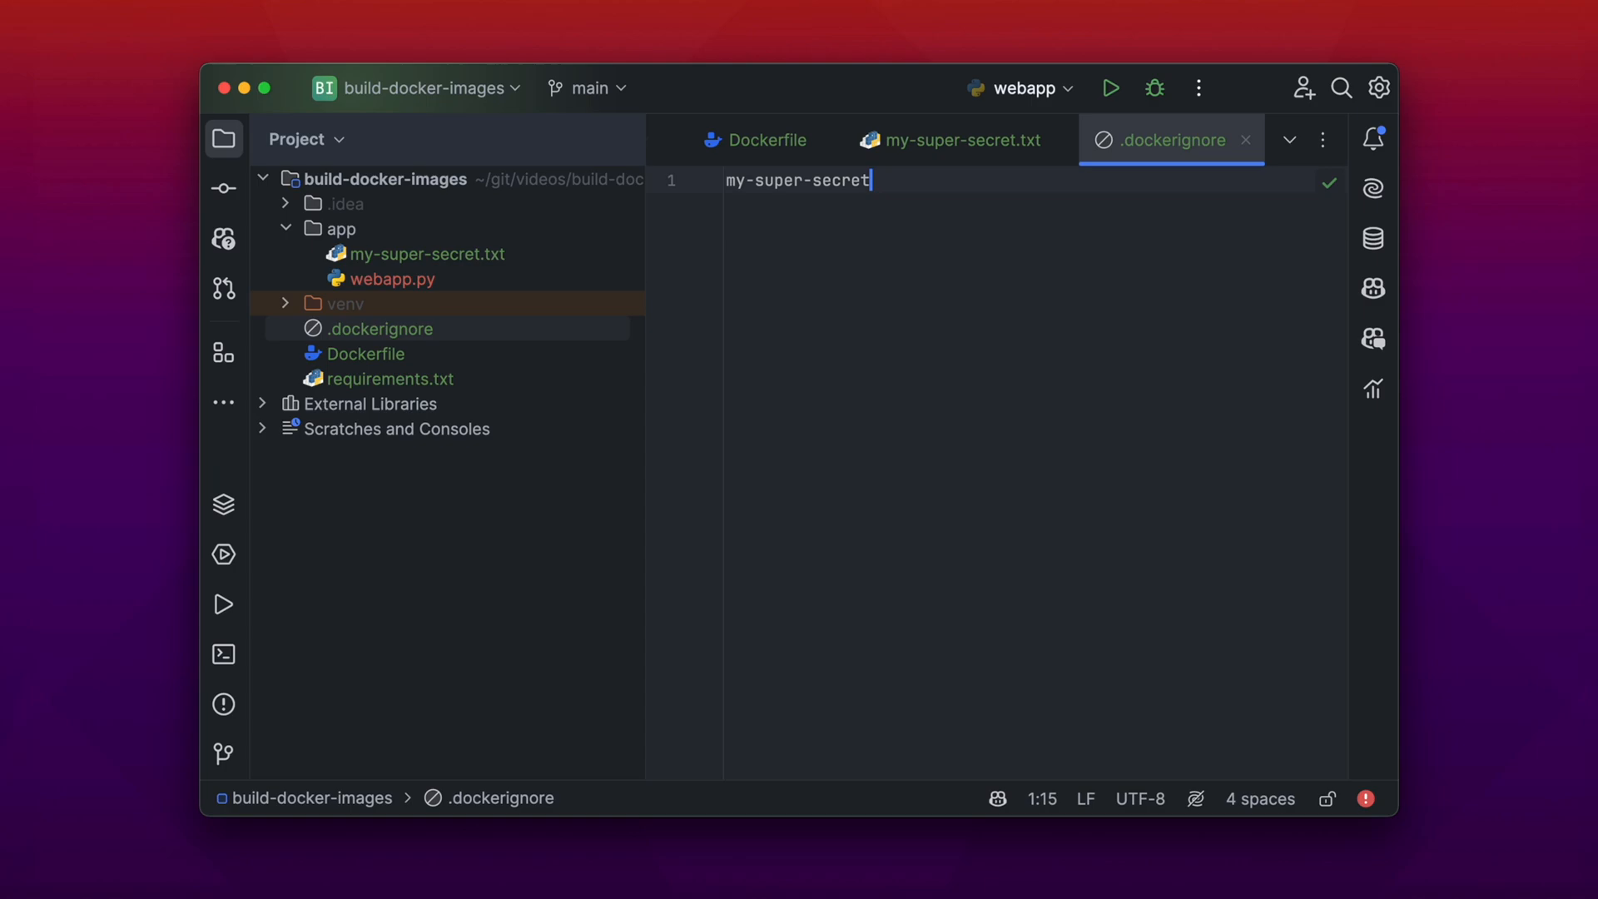
pyautogui.write('.txt')
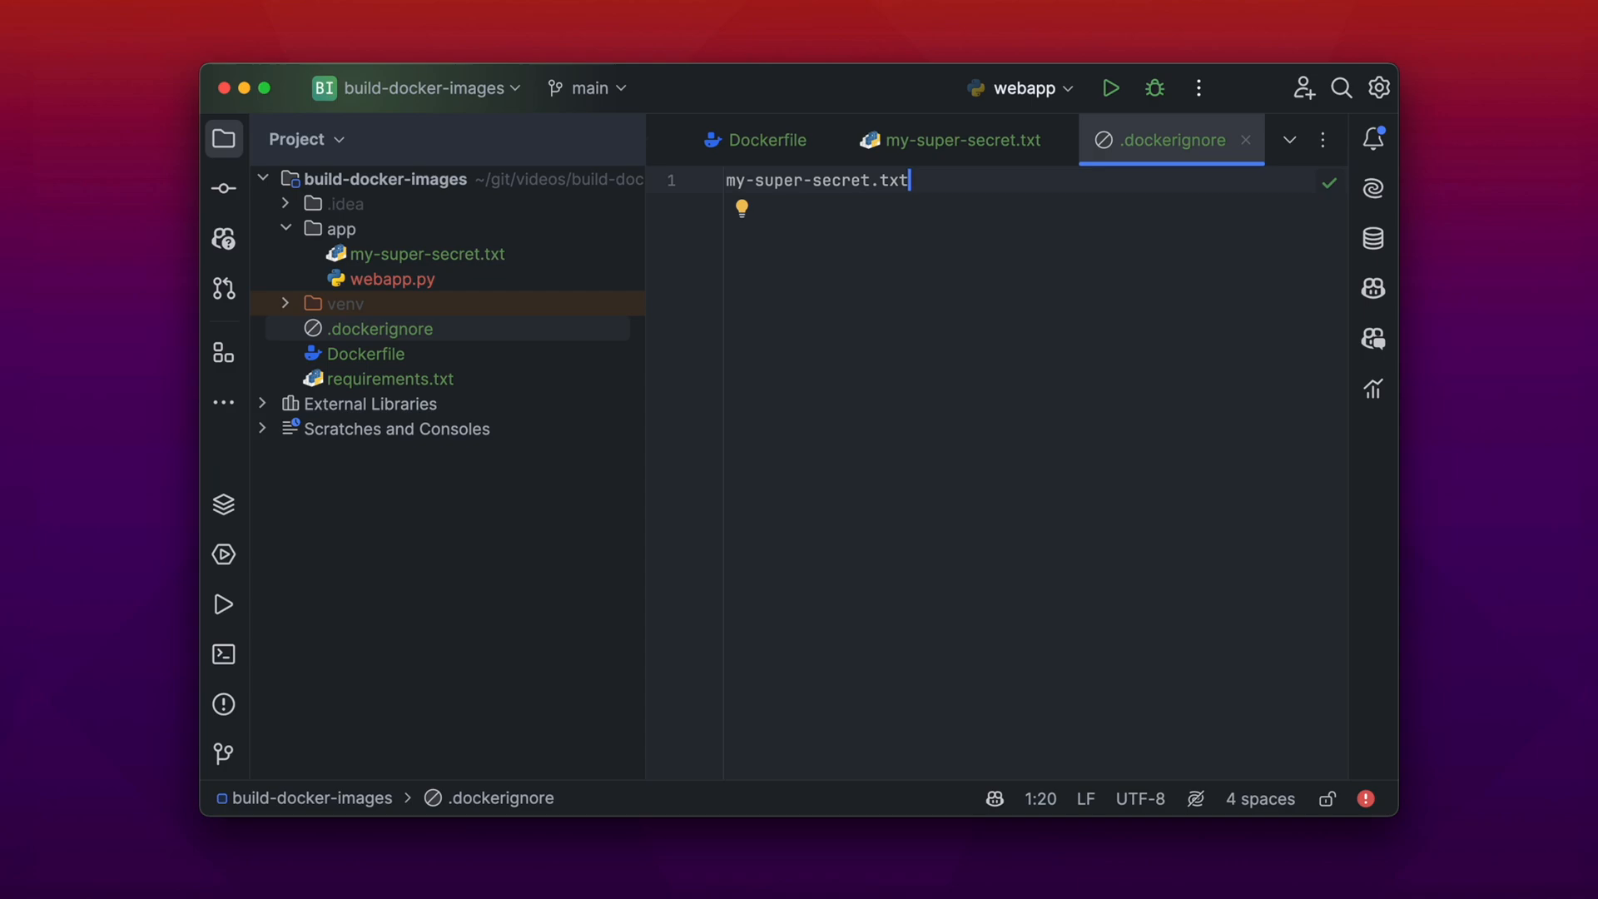
pyautogui.click(426, 253)
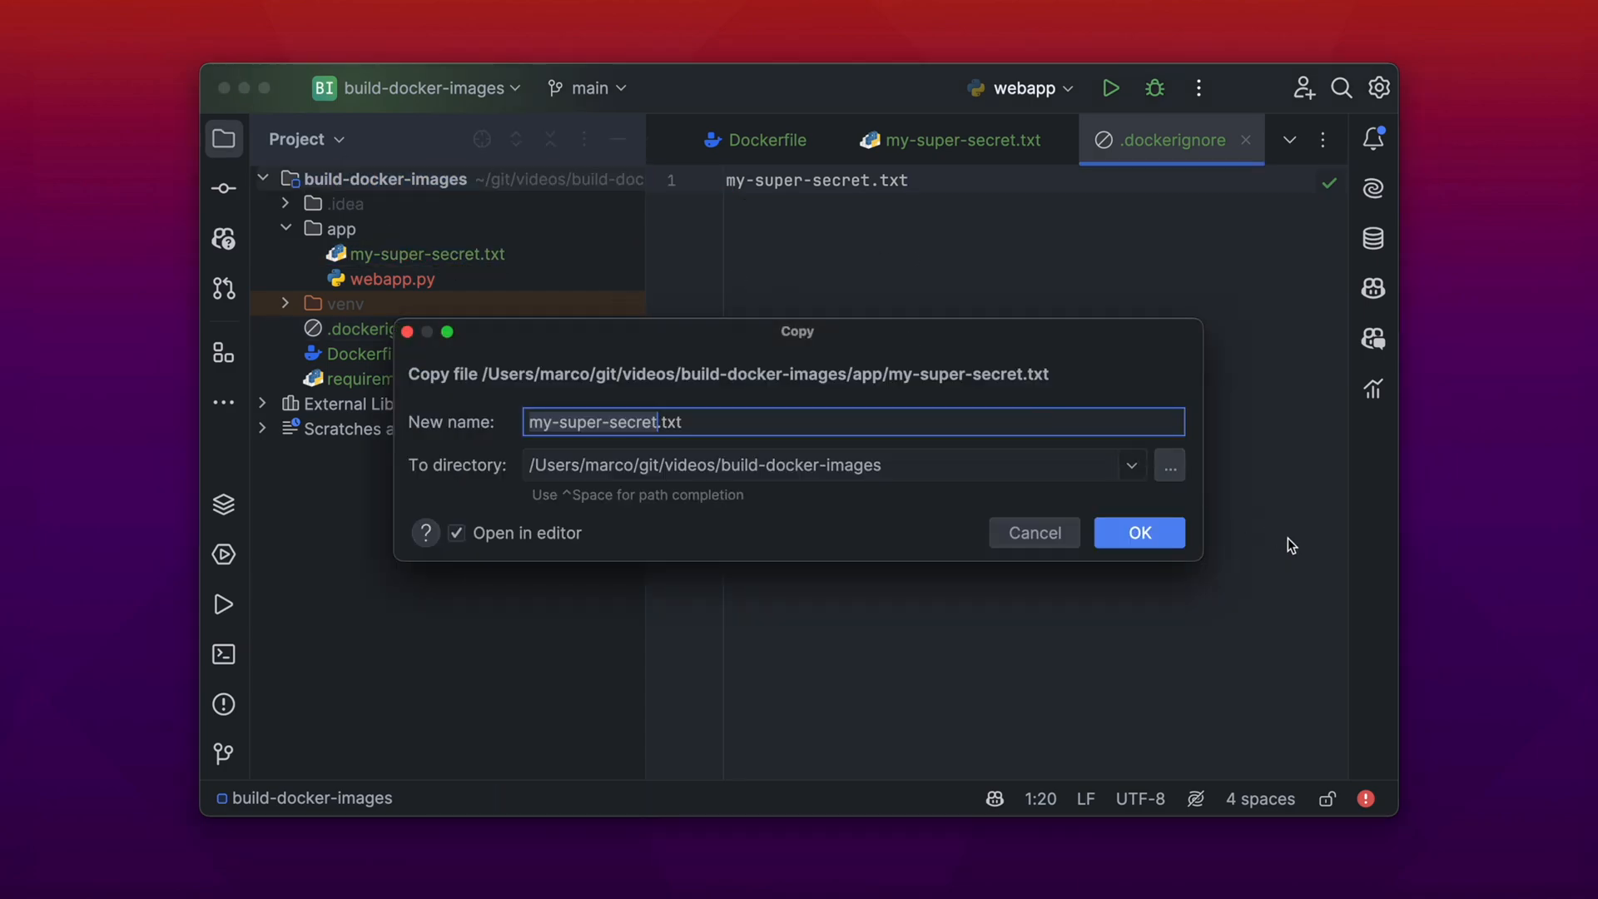
# Copy my-super-secret.txt to the project root and change the ignore entry to **/my-super-secret.txt
pyautogui.click(1138, 532)
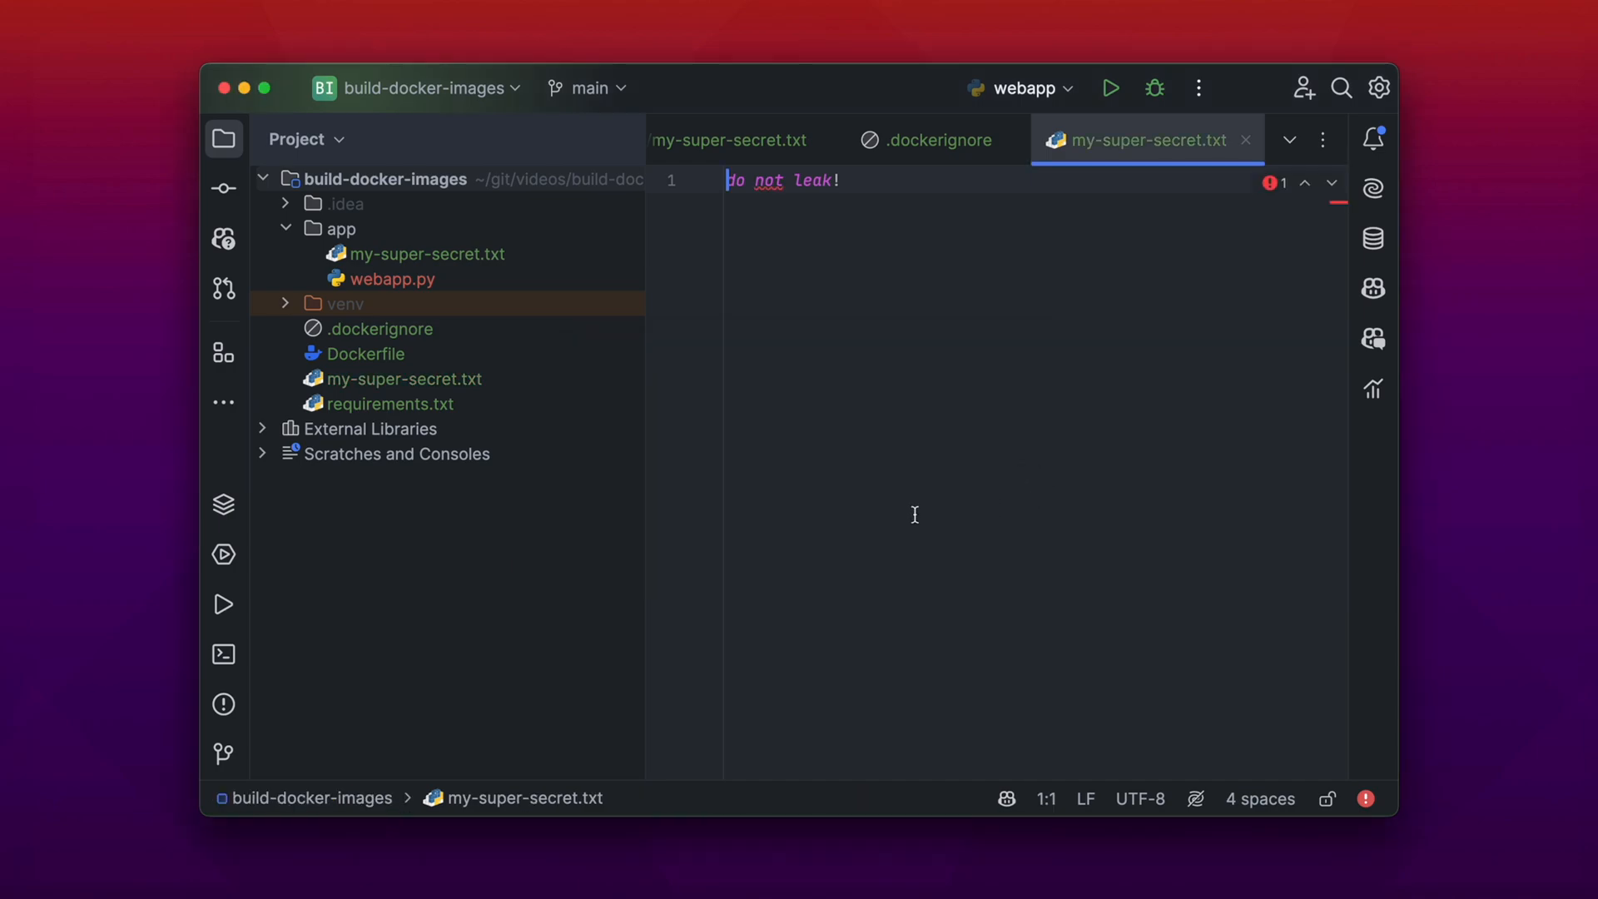
pyautogui.click(406, 378)
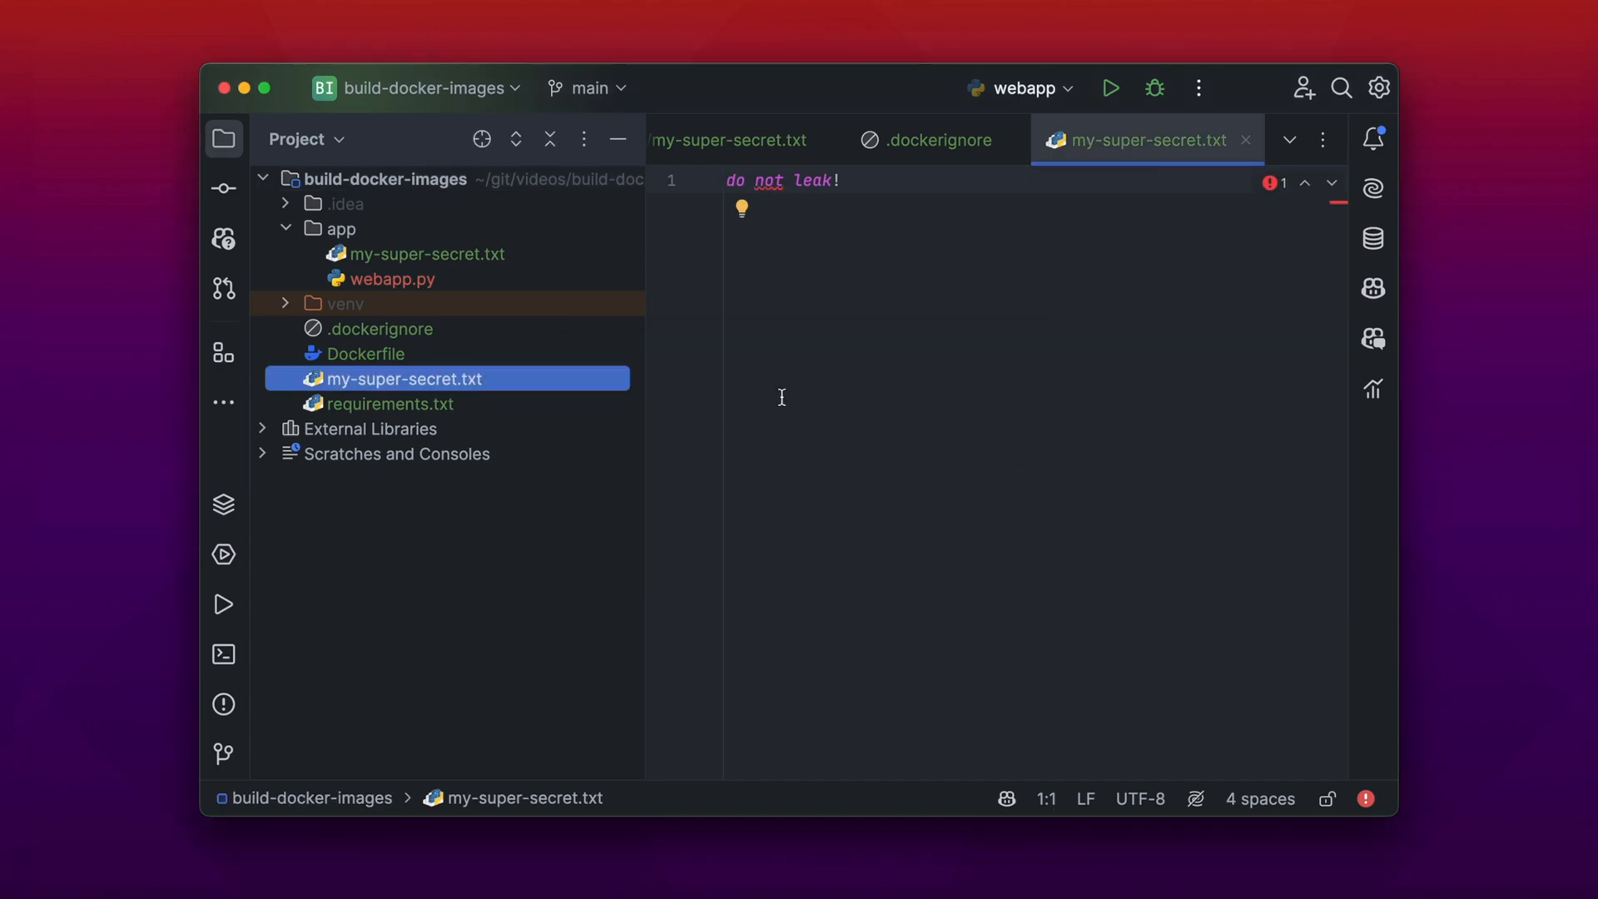
pyautogui.click(285, 228)
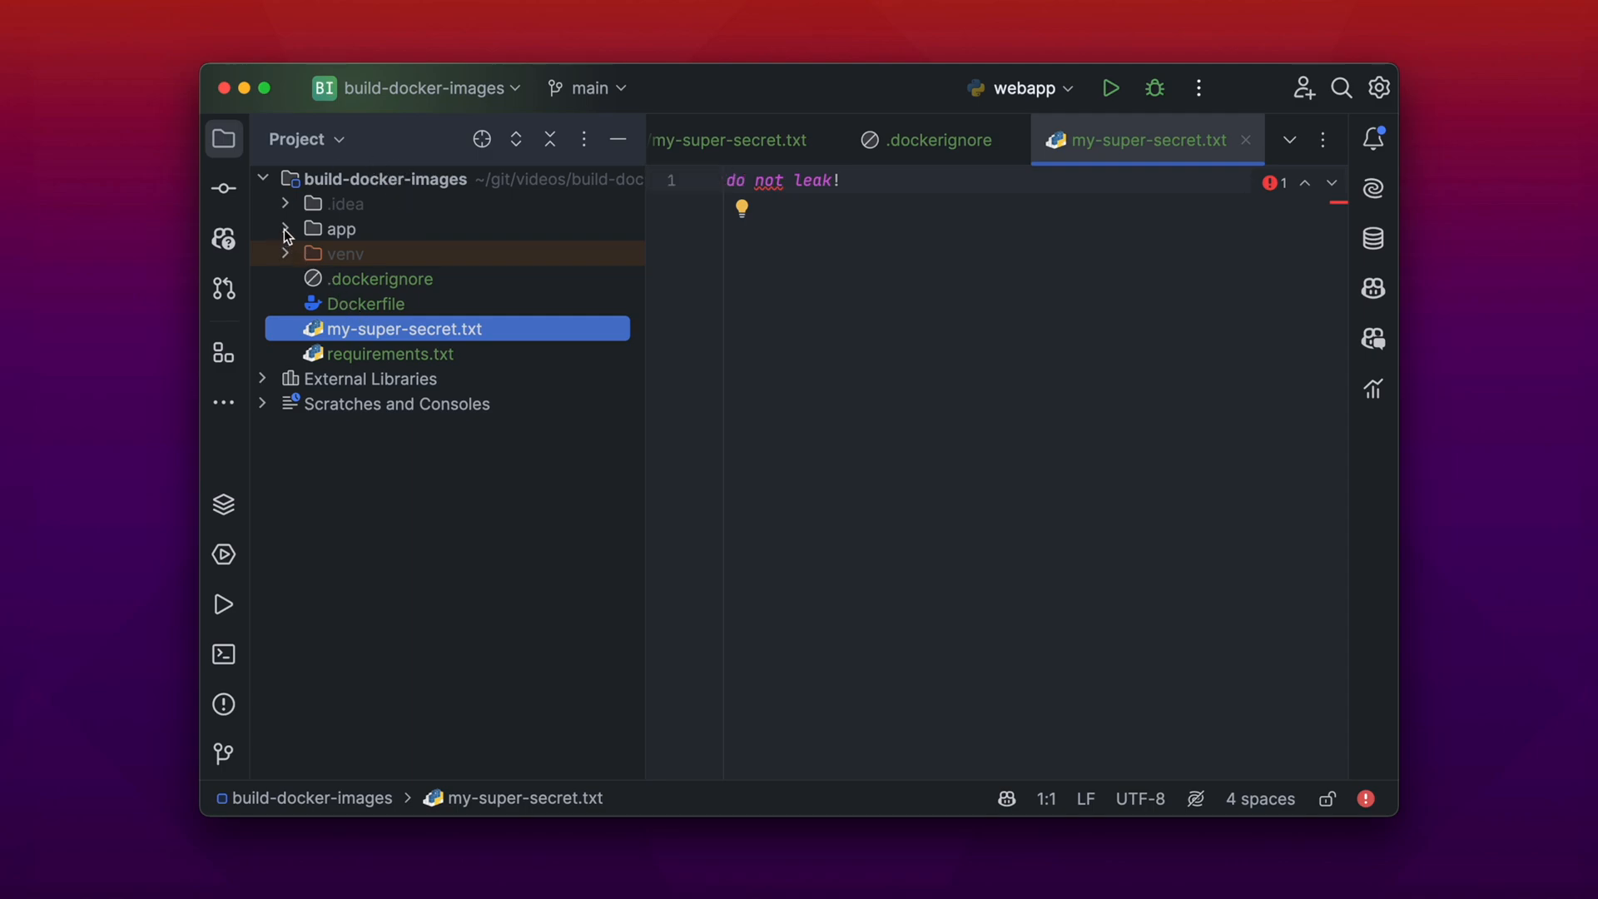
pyautogui.click(932, 140)
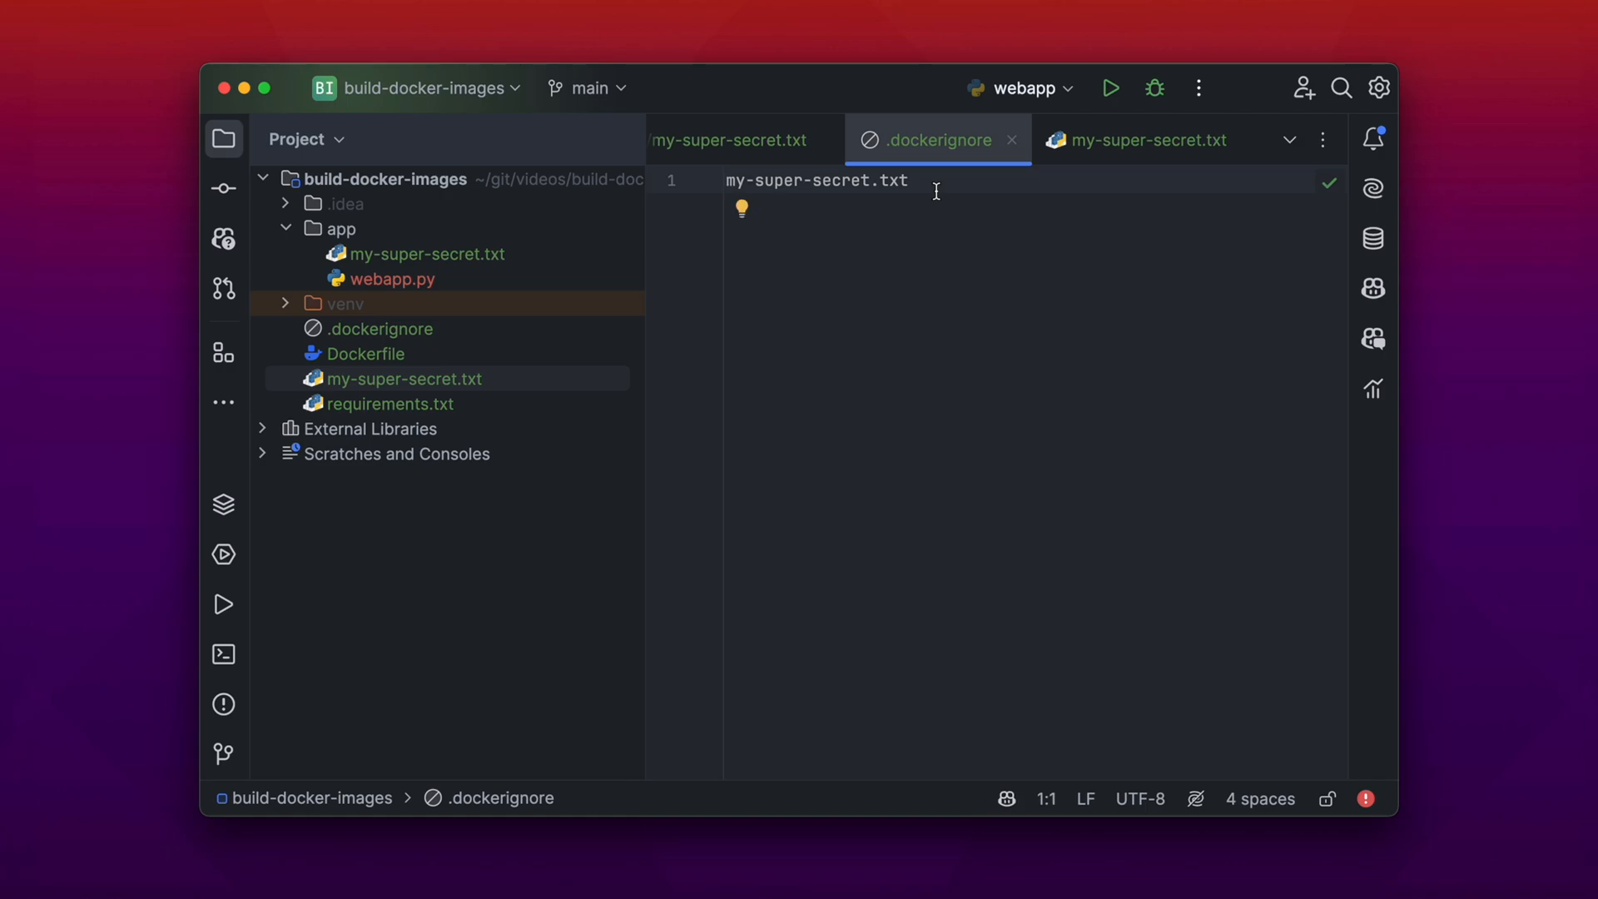
pyautogui.write('**/')
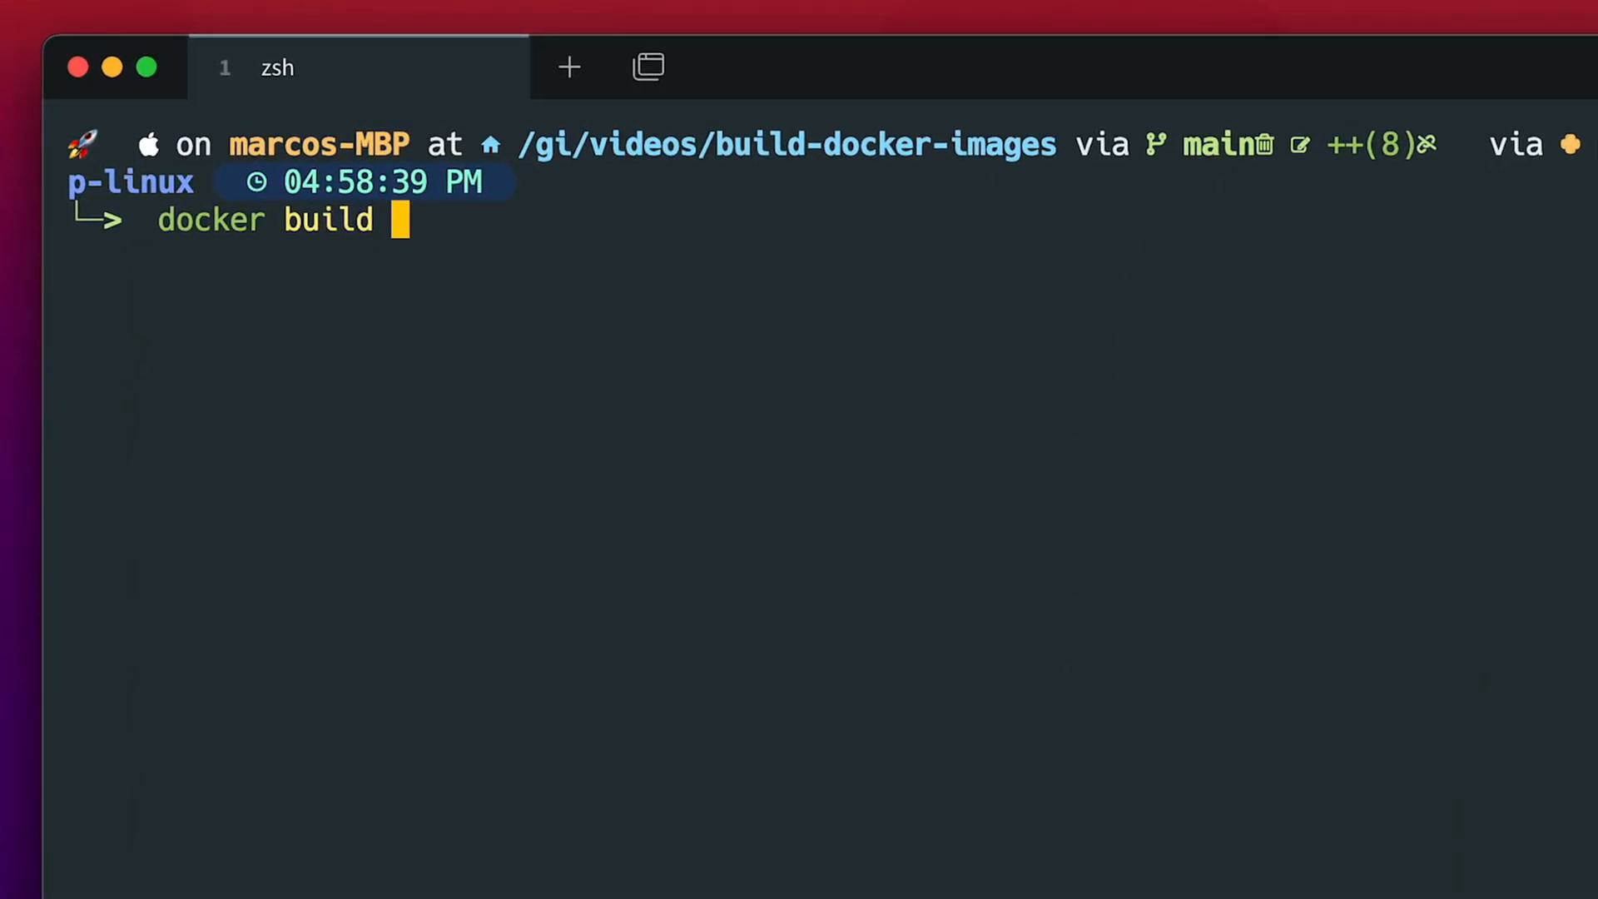
# Run docker build . -t updated-python from the project folder
pyautogui.write('. -')
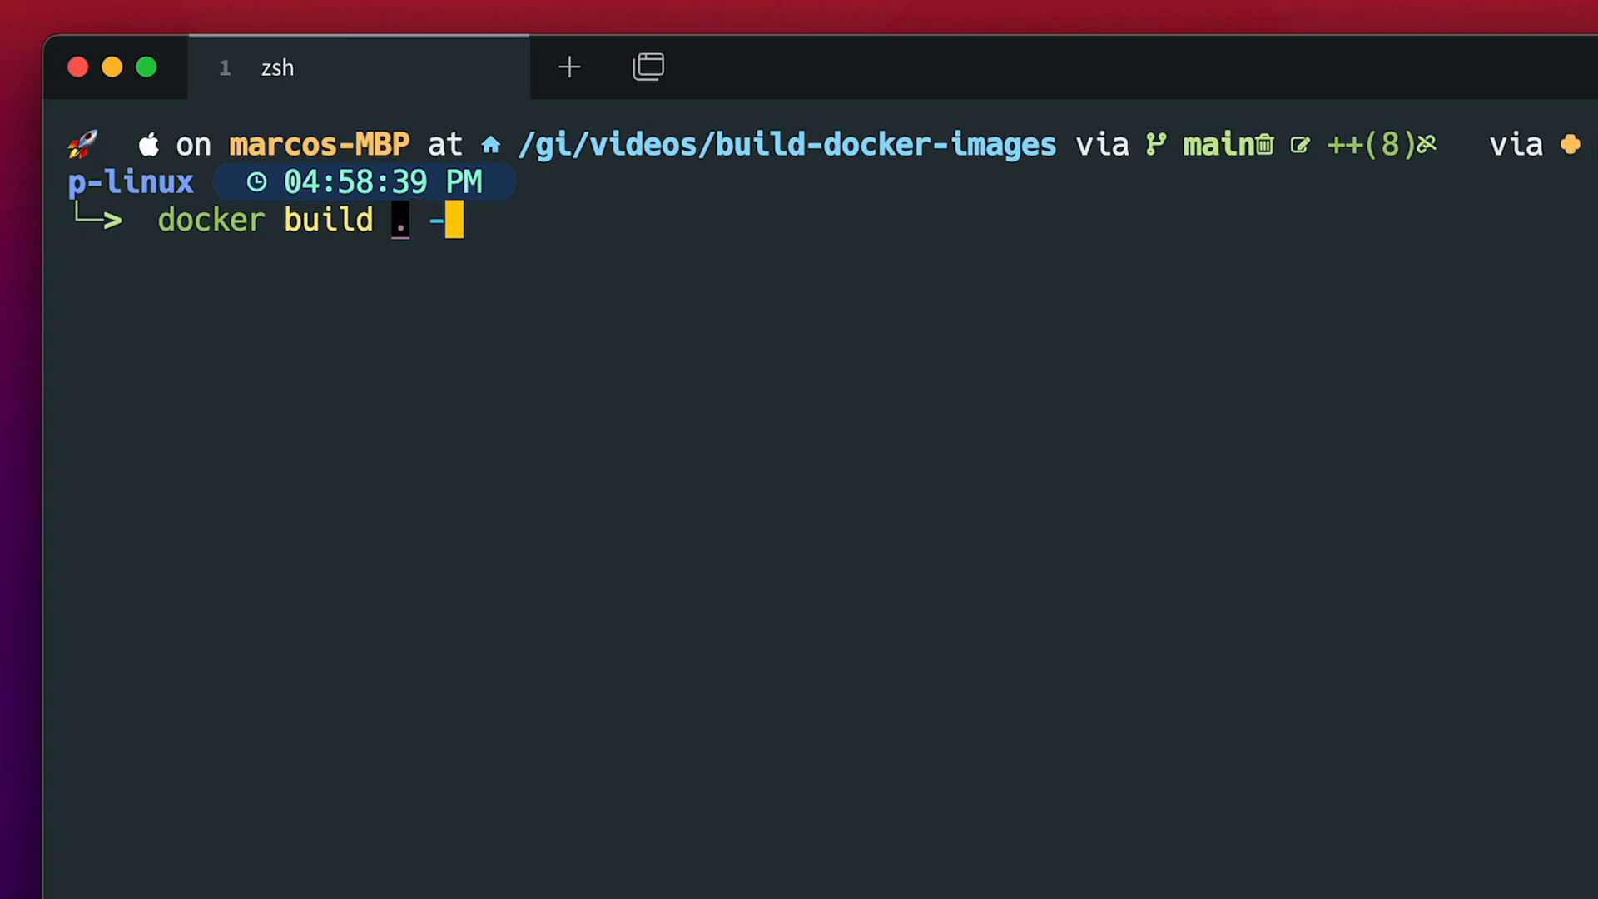
pyautogui.write('t u')
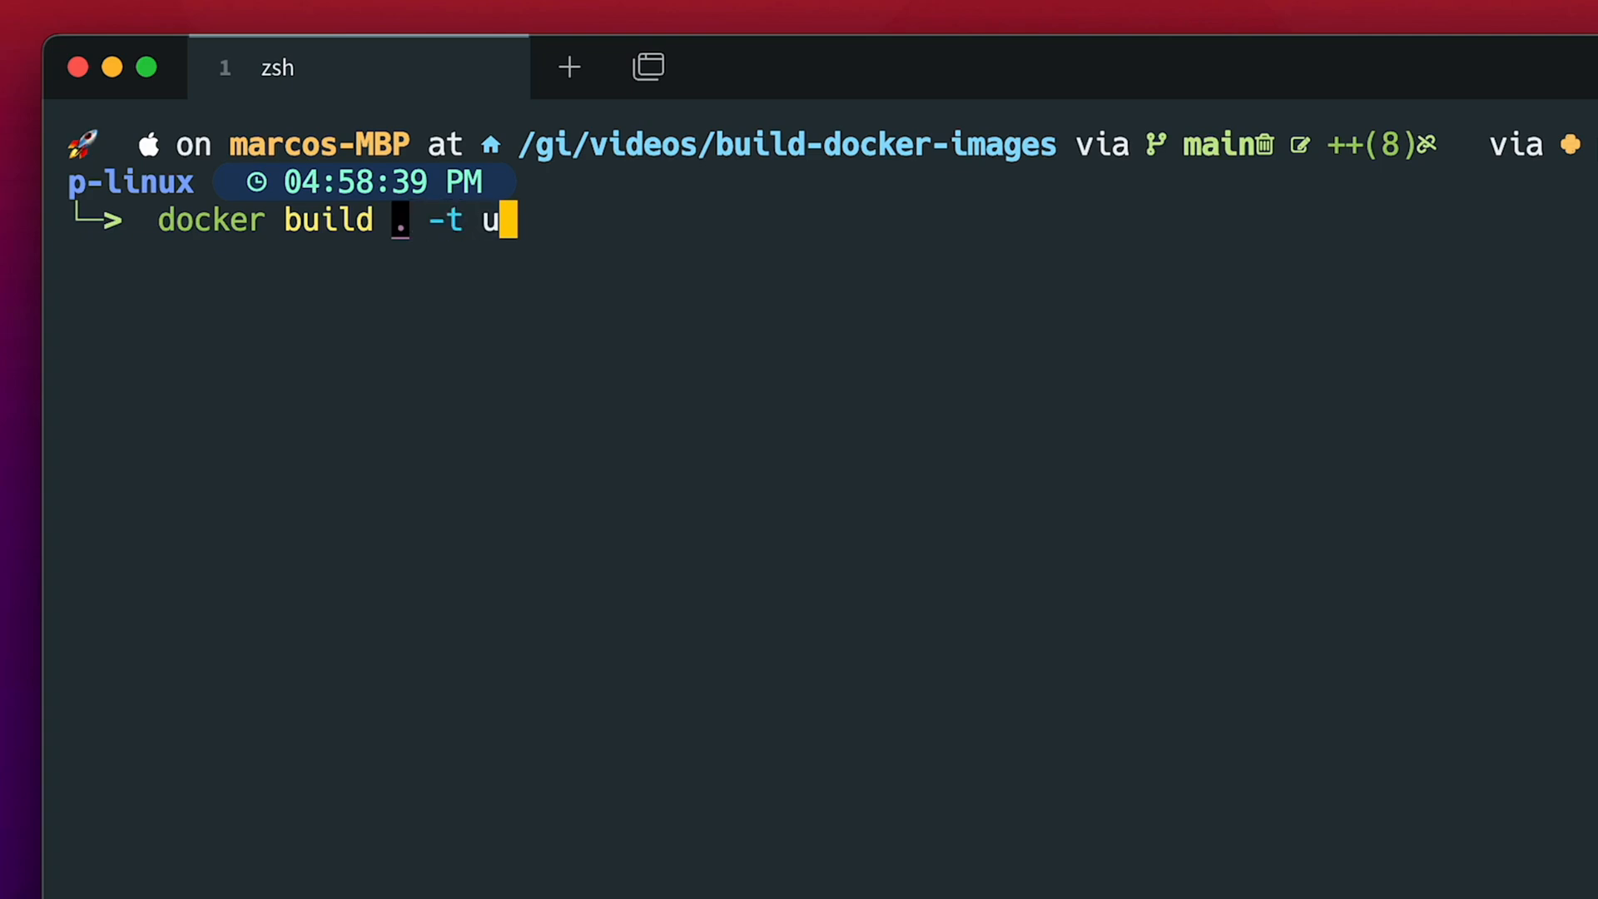
pyautogui.write('pdated-pytho')
pyautogui.write('docker run -d --name mypython -p')
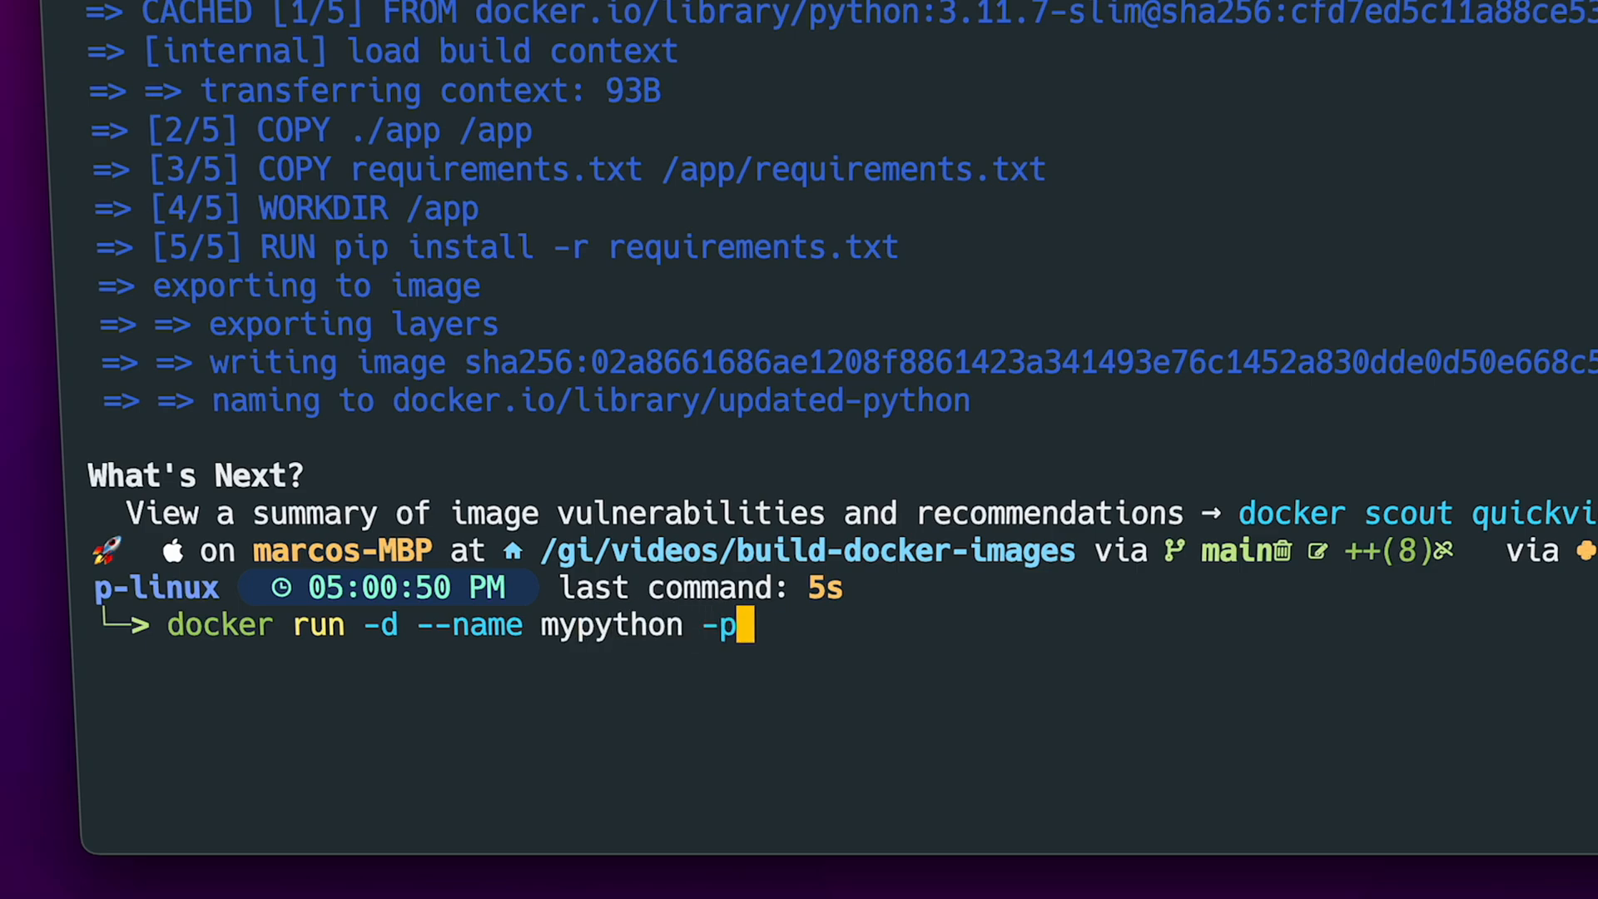
# Run updated-python as container mypython on port 8881:8888 and inspect its shell
pyautogui.write('8881:8888 updated-python:latest')
pyautogui.write('docker exec -it mypython /bin/sh')
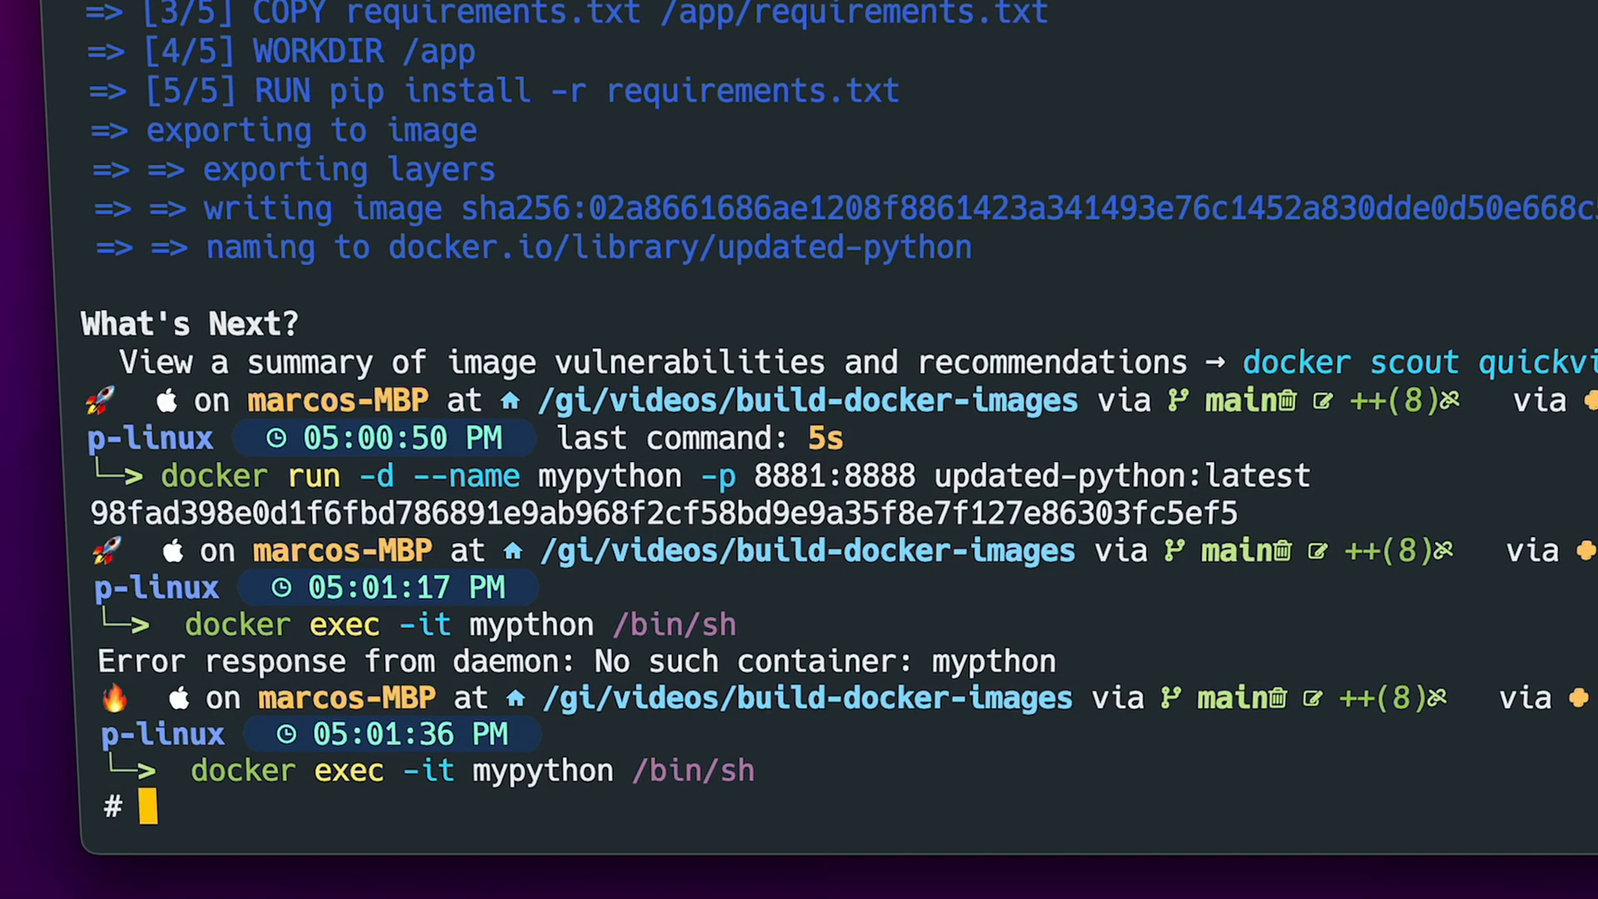
pyautogui.write('pwd')
pyautogui.write('ls -la')
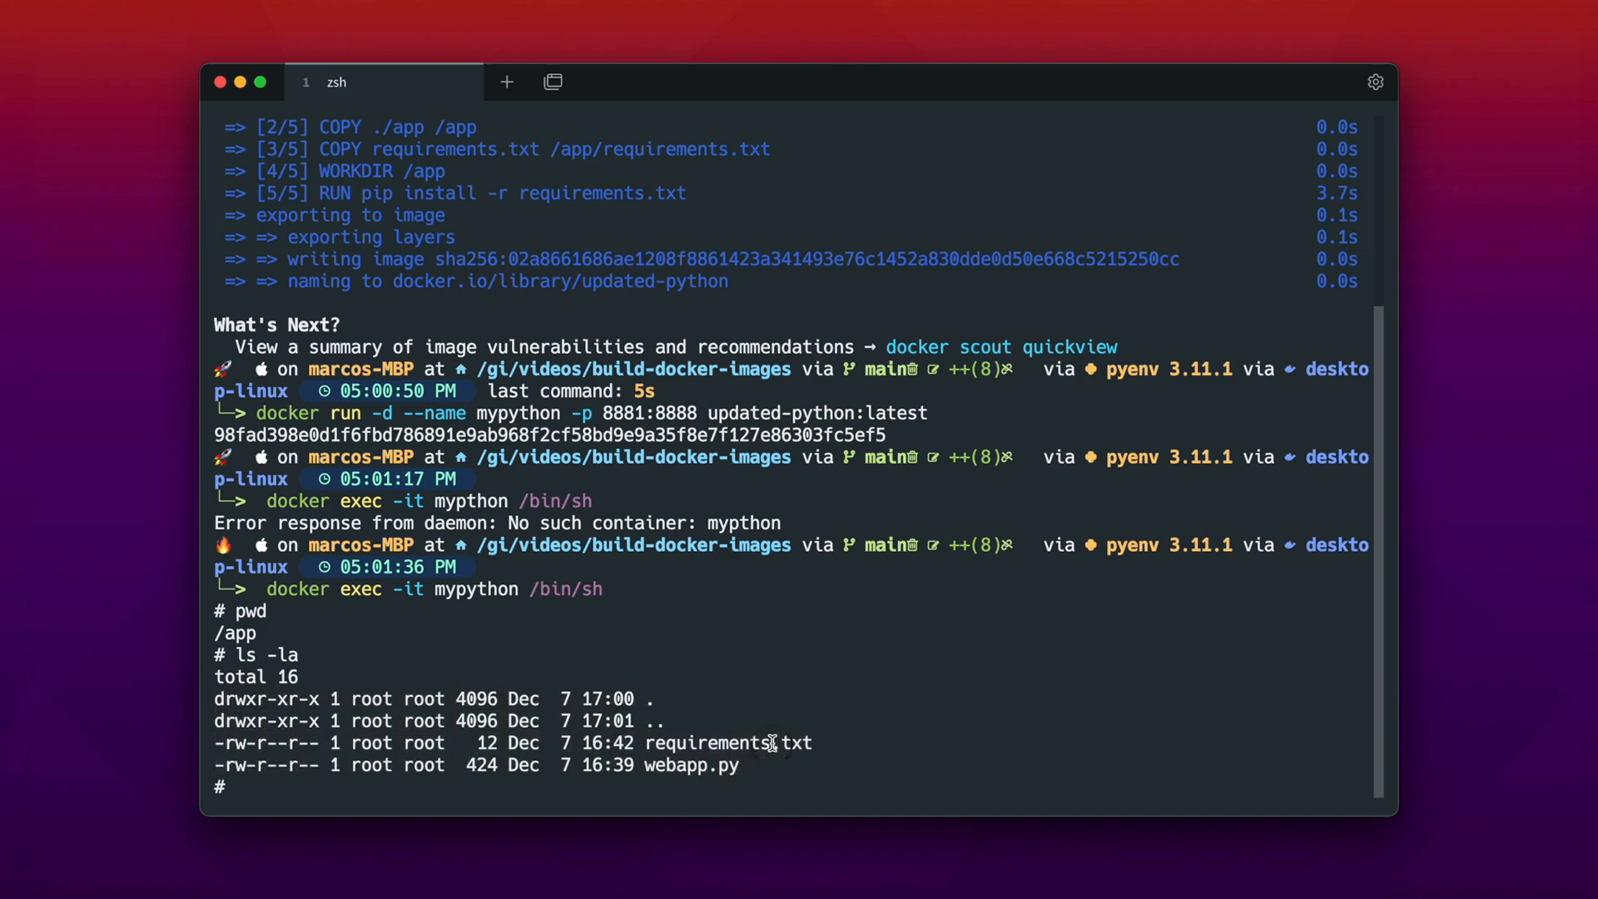
pyautogui.moveTo(829, 758)
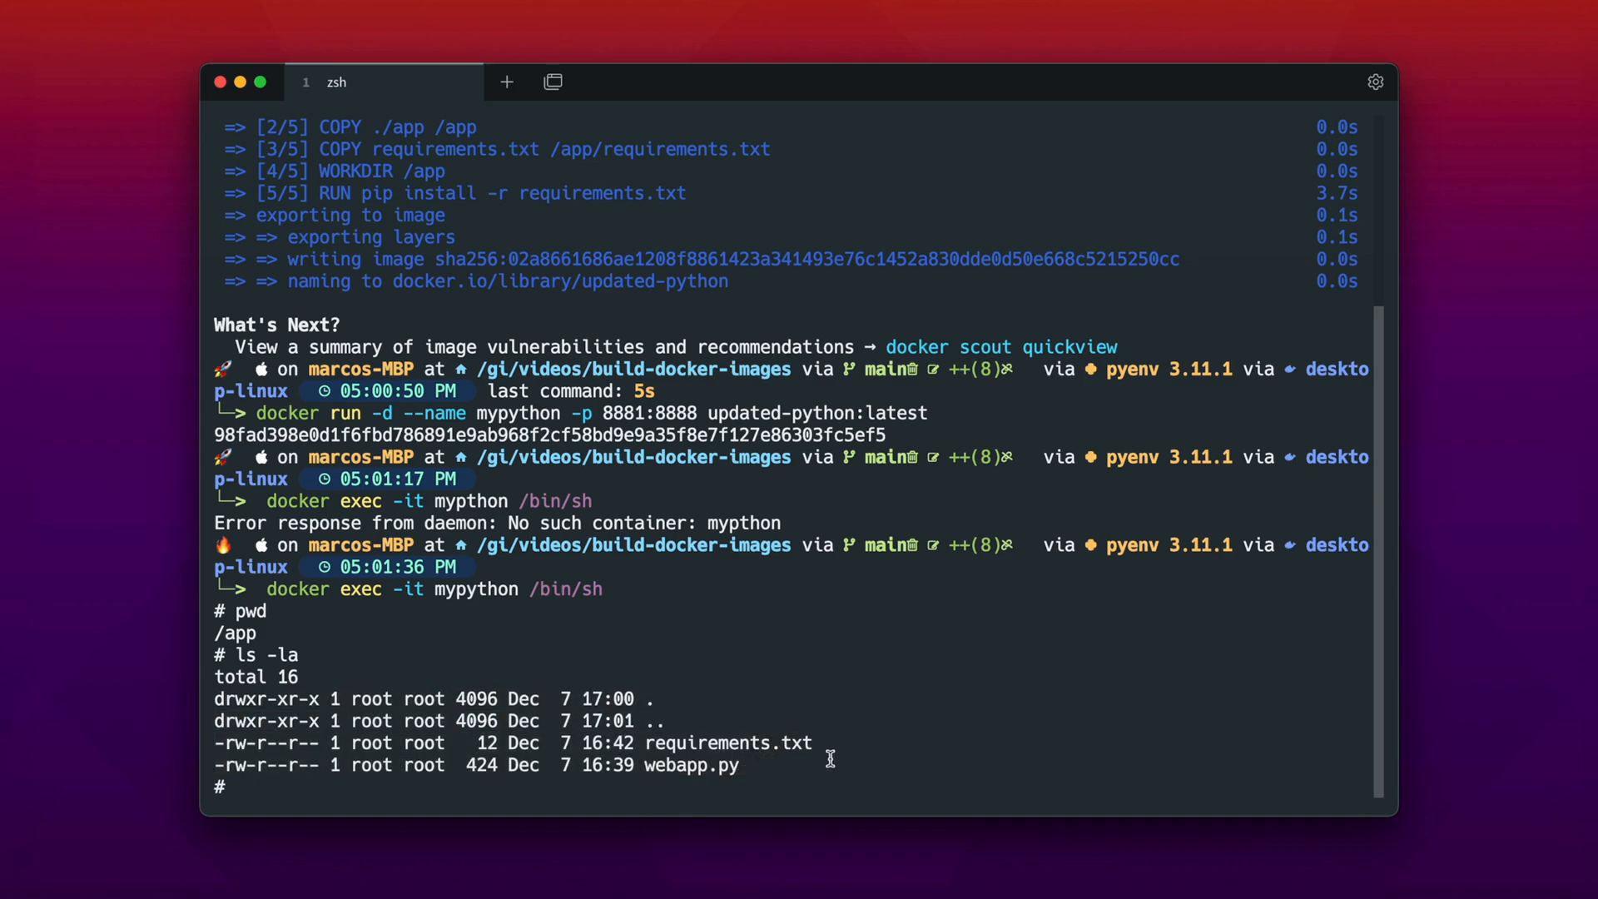